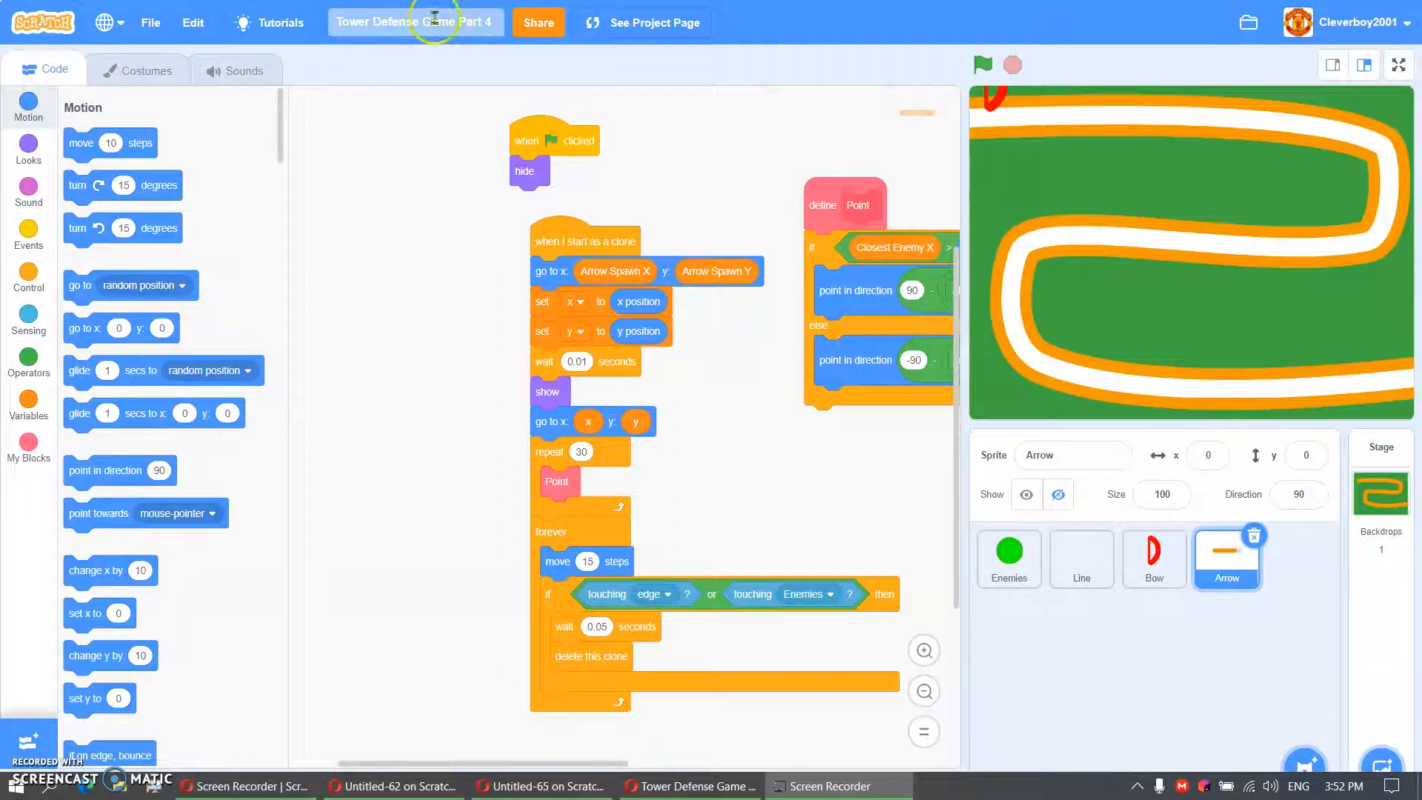
pyautogui.moveTo(335, 16)
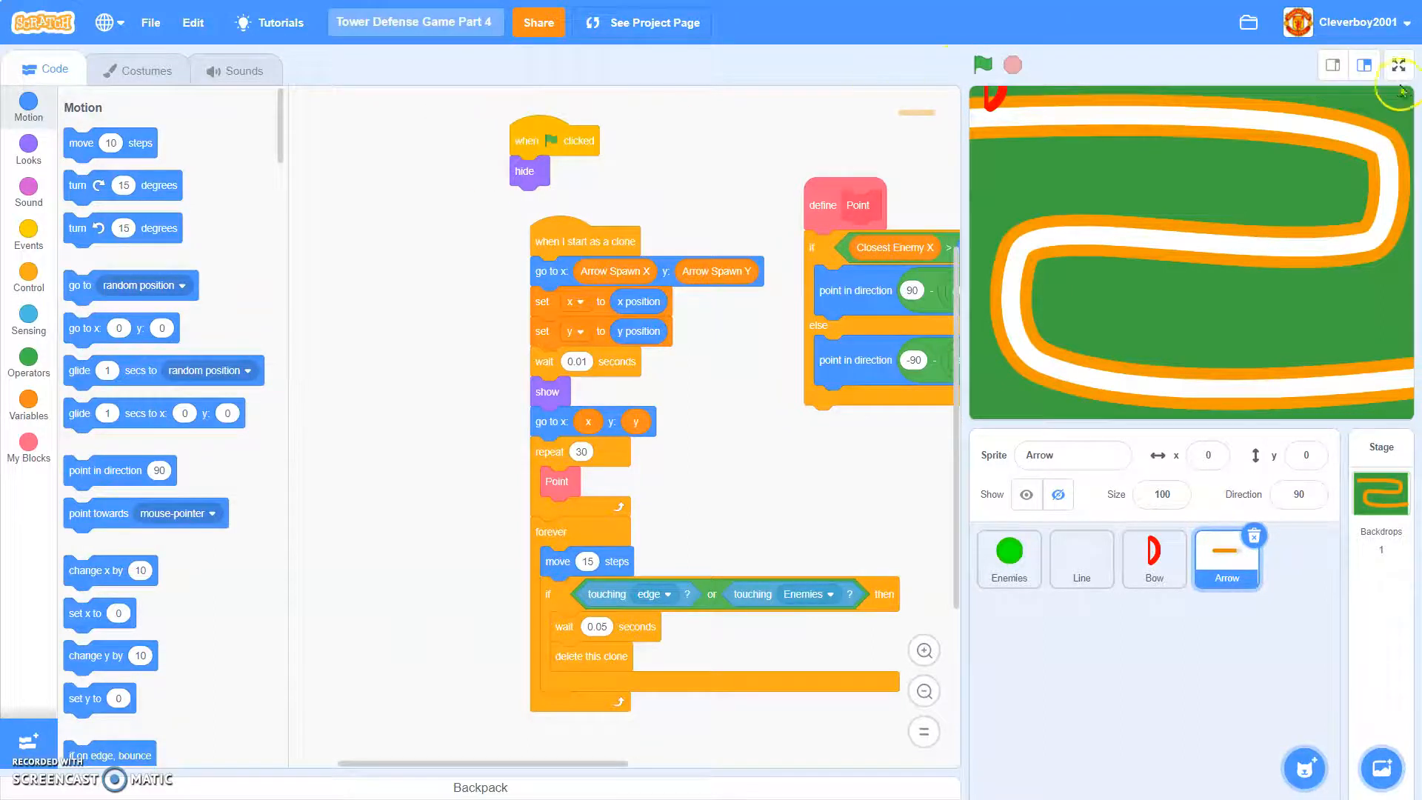
# - Play-test the tower defense game full screen with the green flag, then stop it
pyautogui.click(1398, 65)
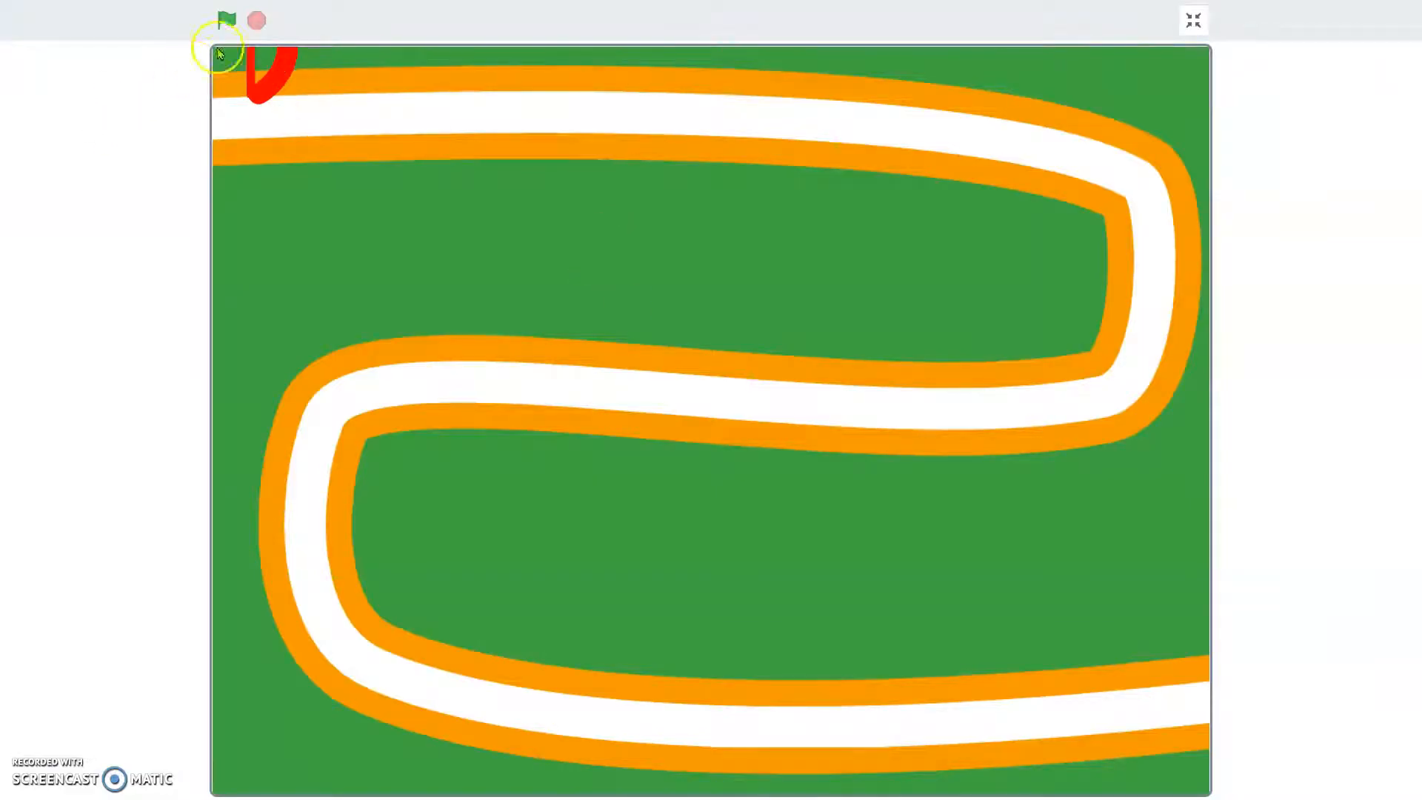
pyautogui.click(226, 20)
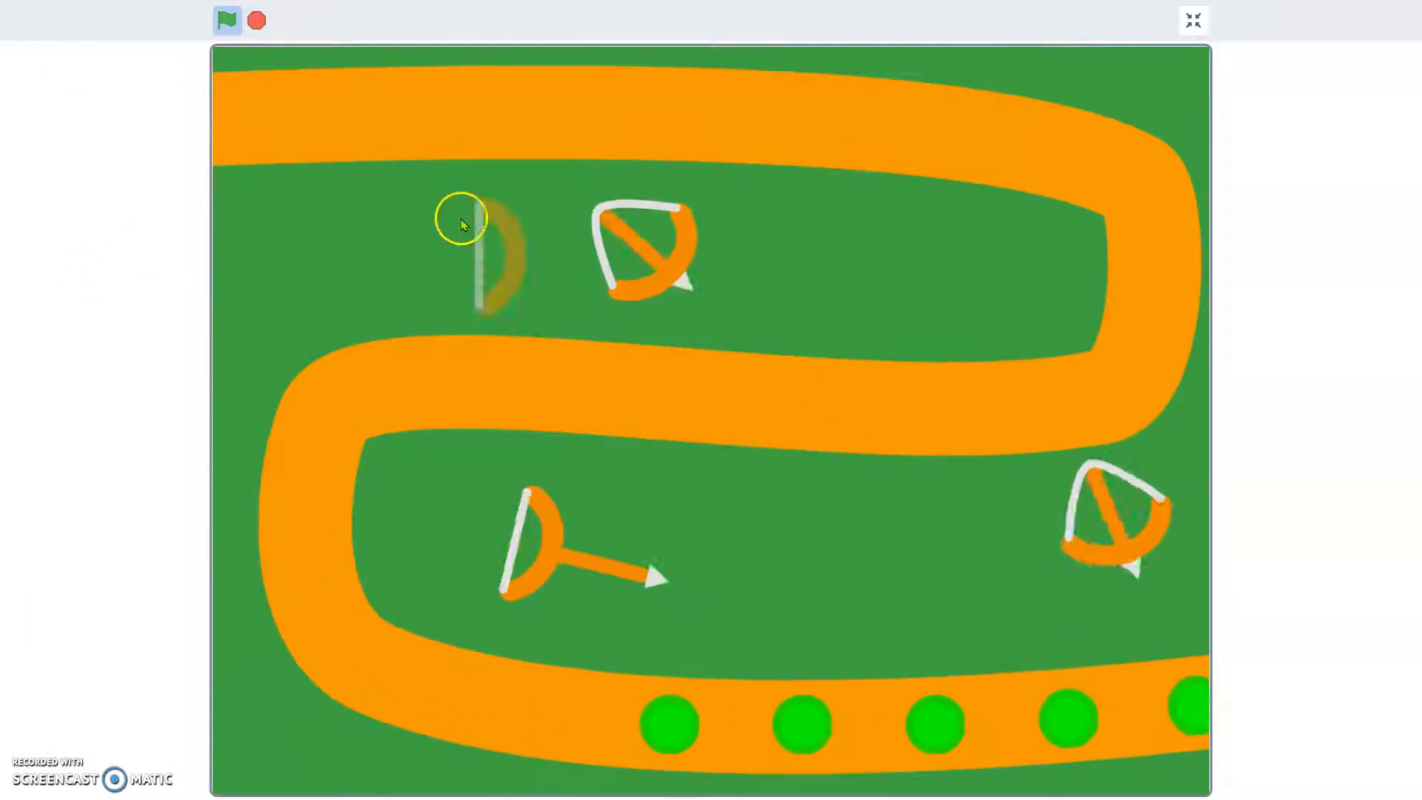
pyautogui.click(226, 19)
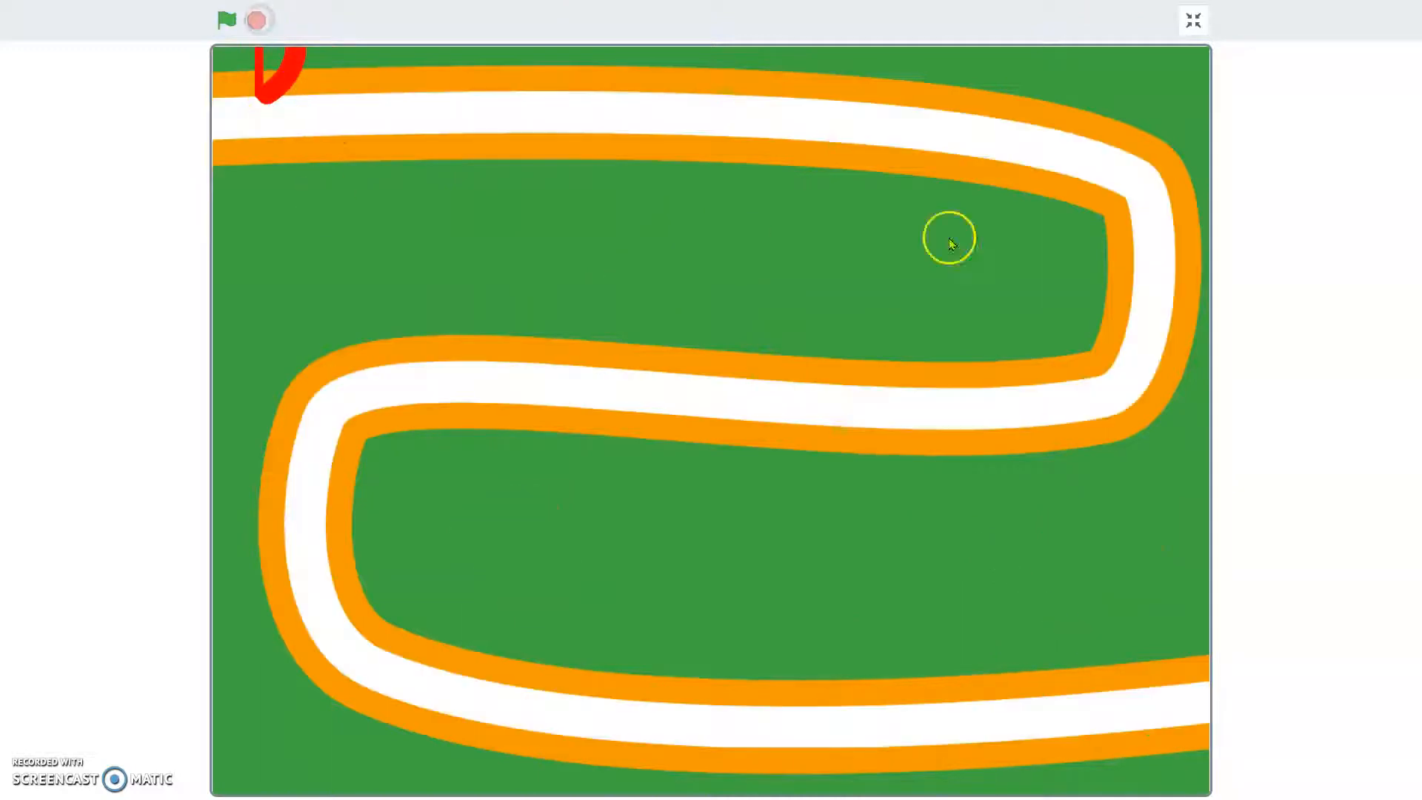
# - Exit full screen, browse My Blocks and Motion, and select the Enemies sprite
pyautogui.click(1191, 20)
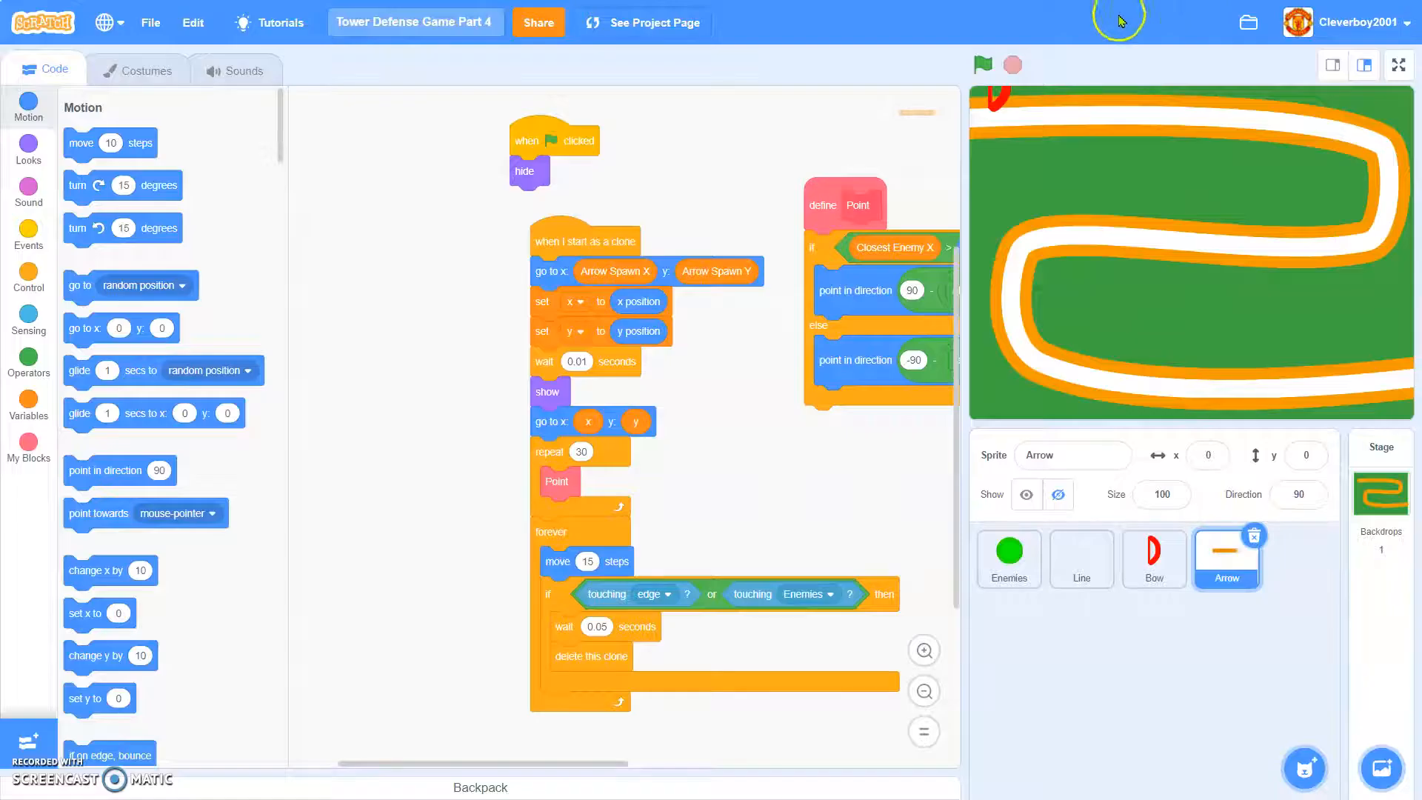
pyautogui.moveTo(546, 364)
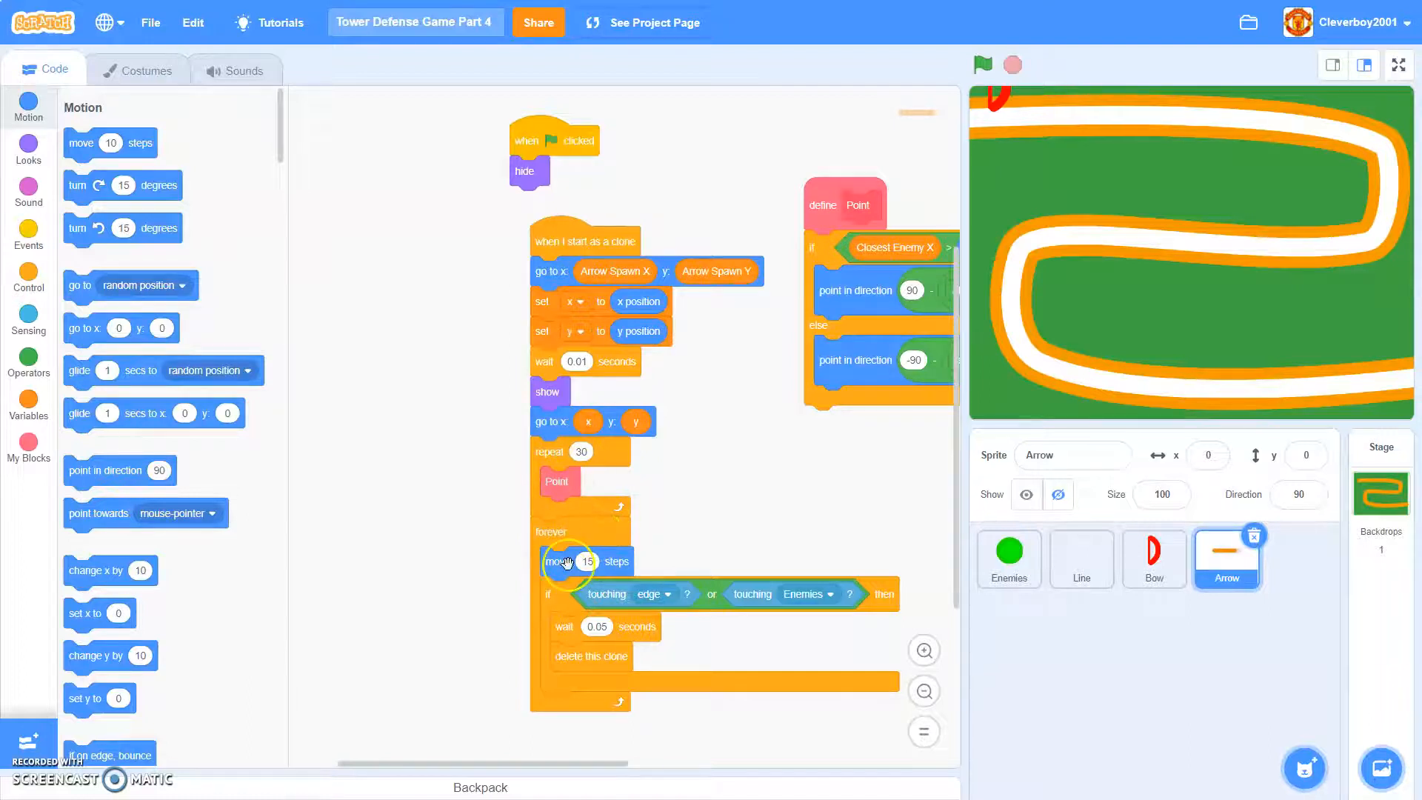
pyautogui.moveTo(501, 549)
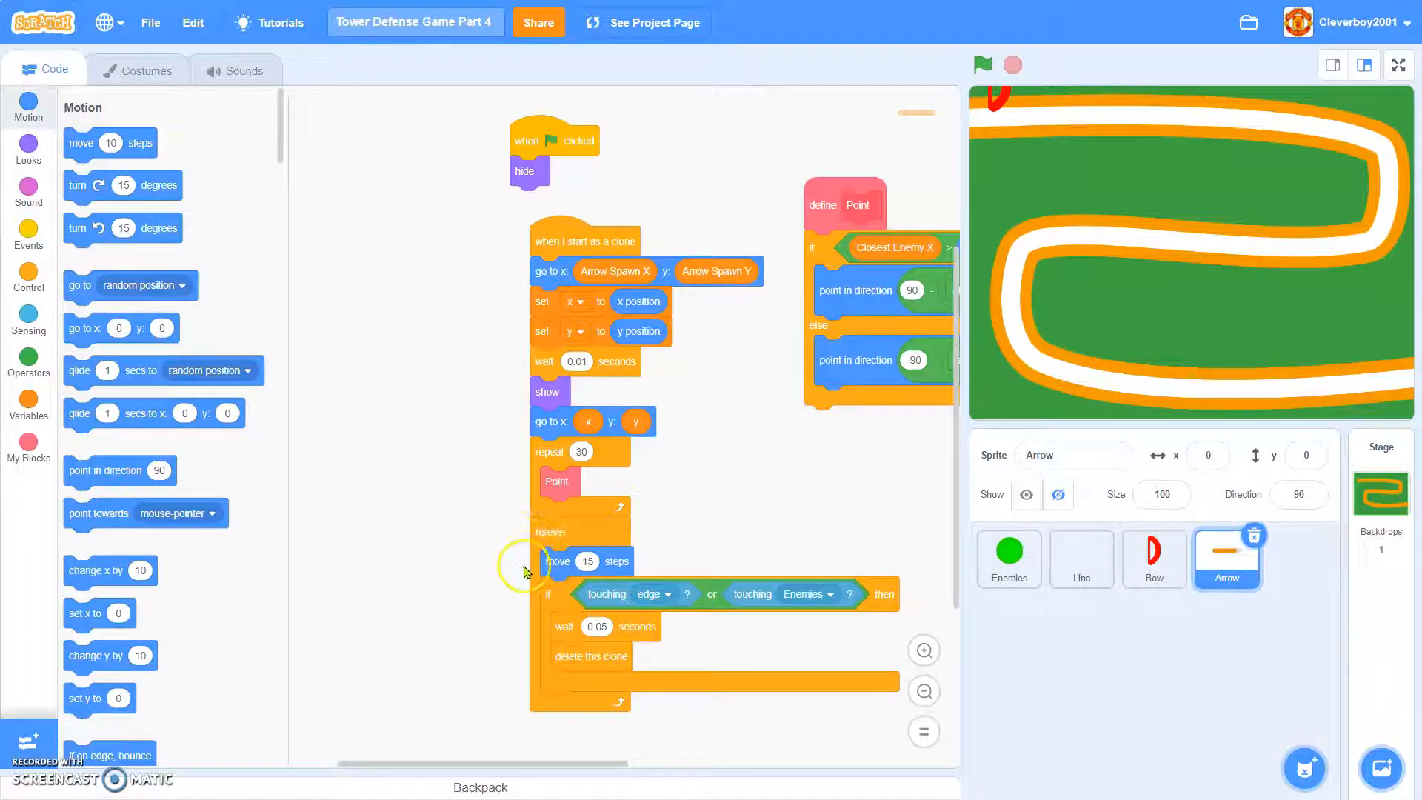
pyautogui.moveTo(497, 481)
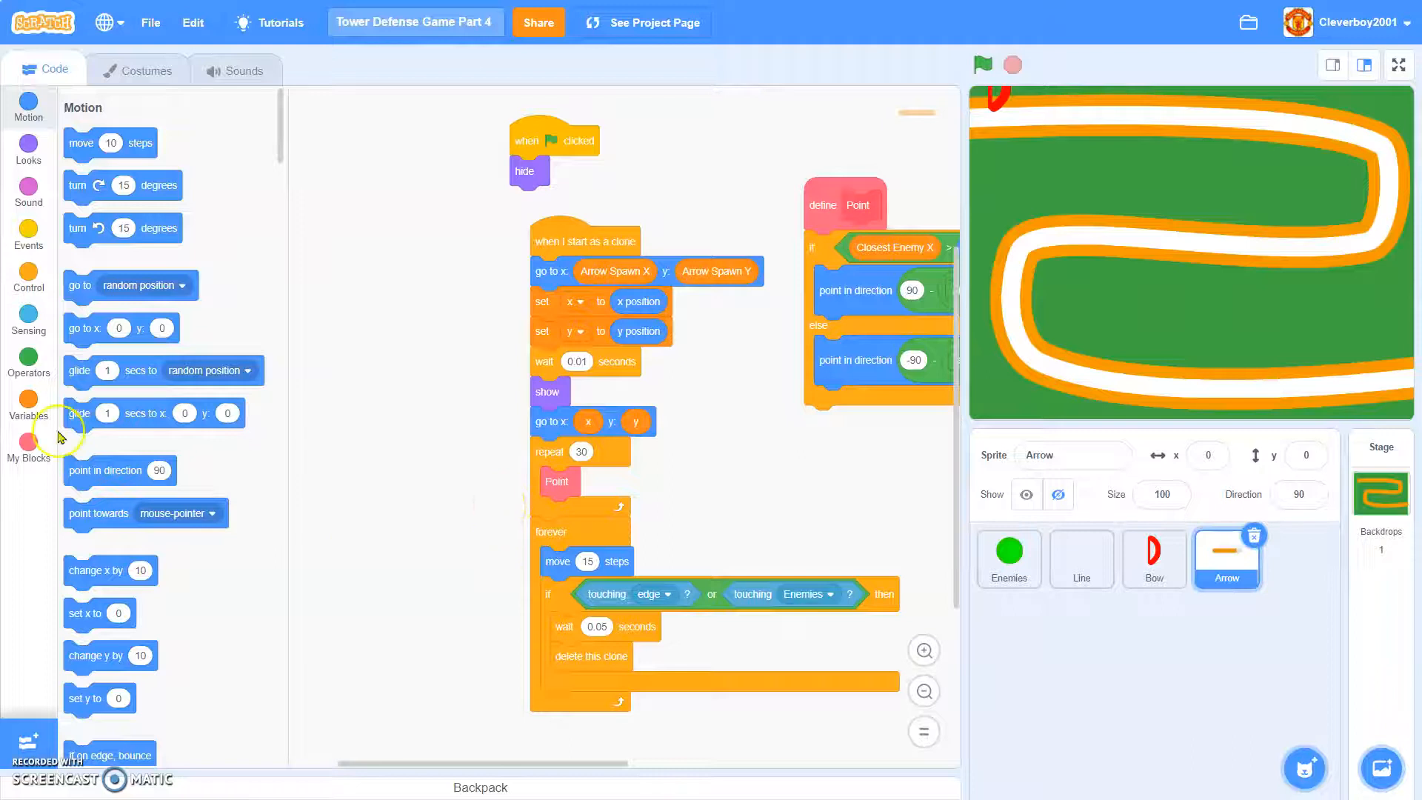
pyautogui.click(28, 444)
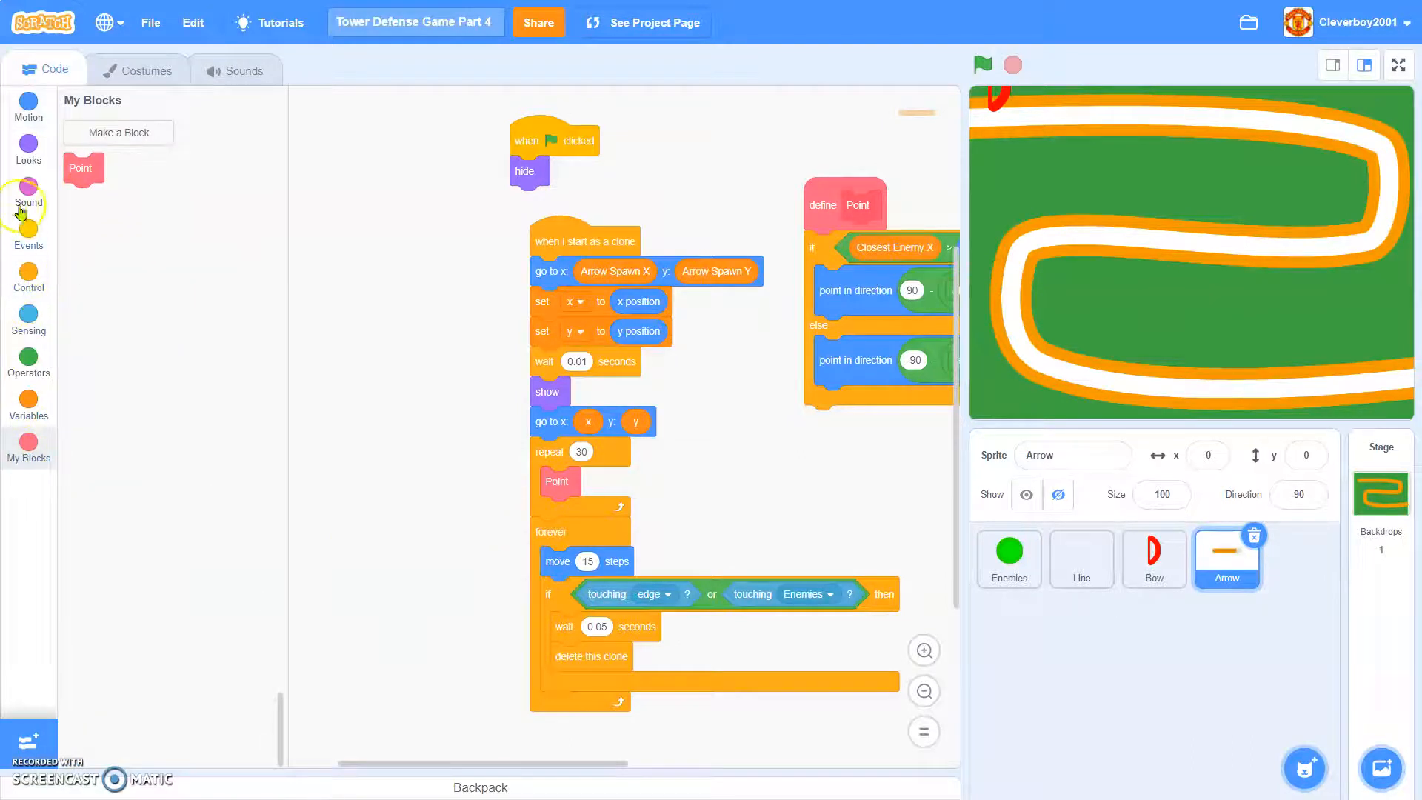
pyautogui.click(28, 102)
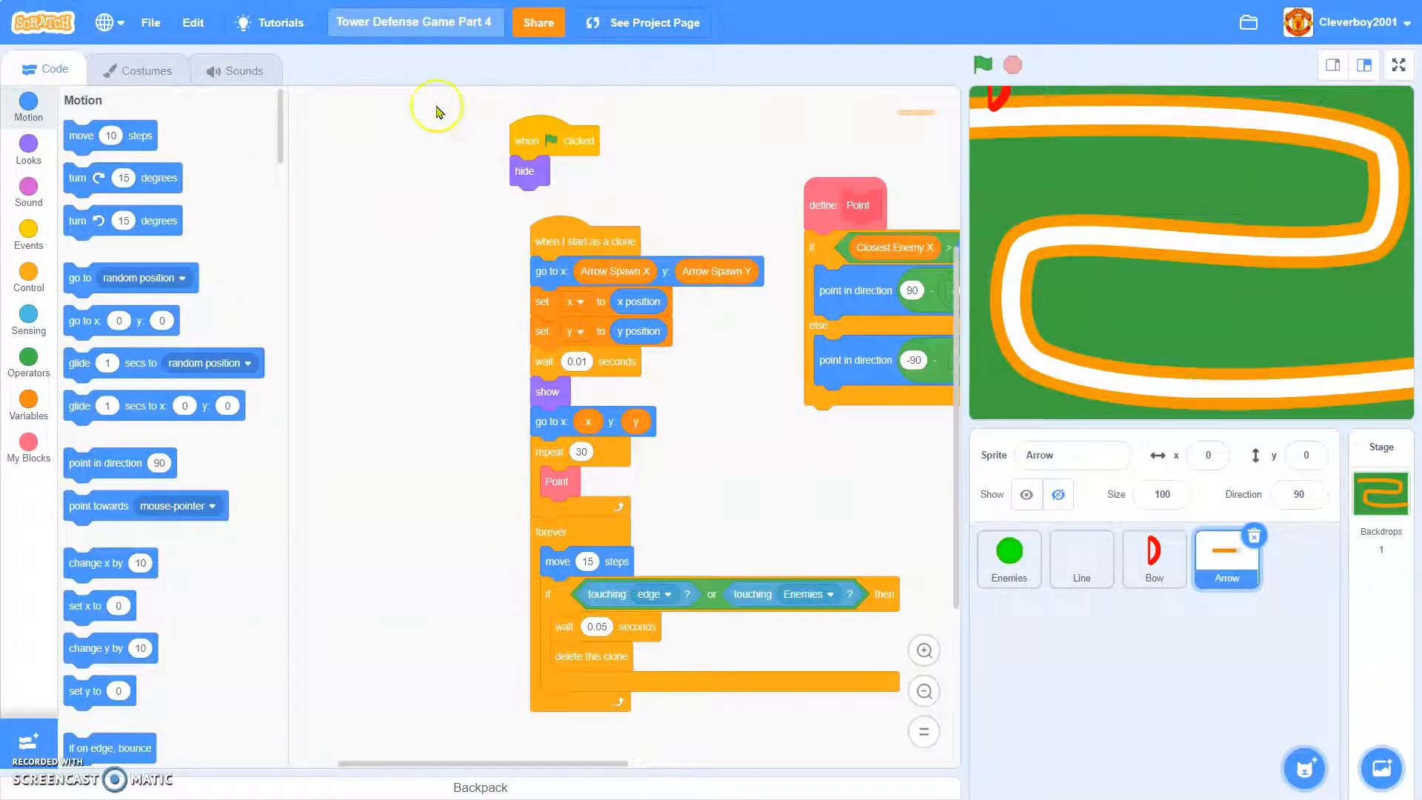
pyautogui.moveTo(874, 680)
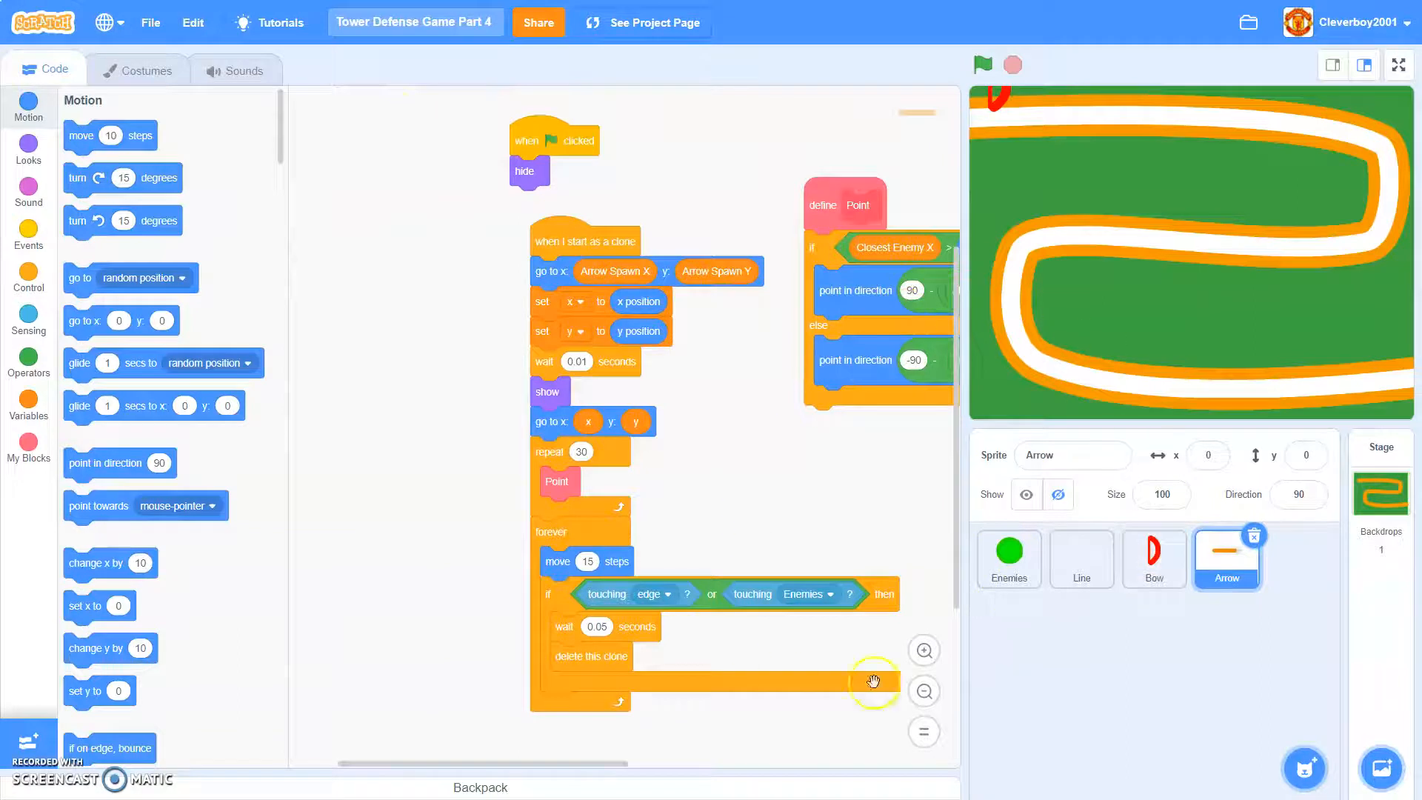
pyautogui.click(1008, 557)
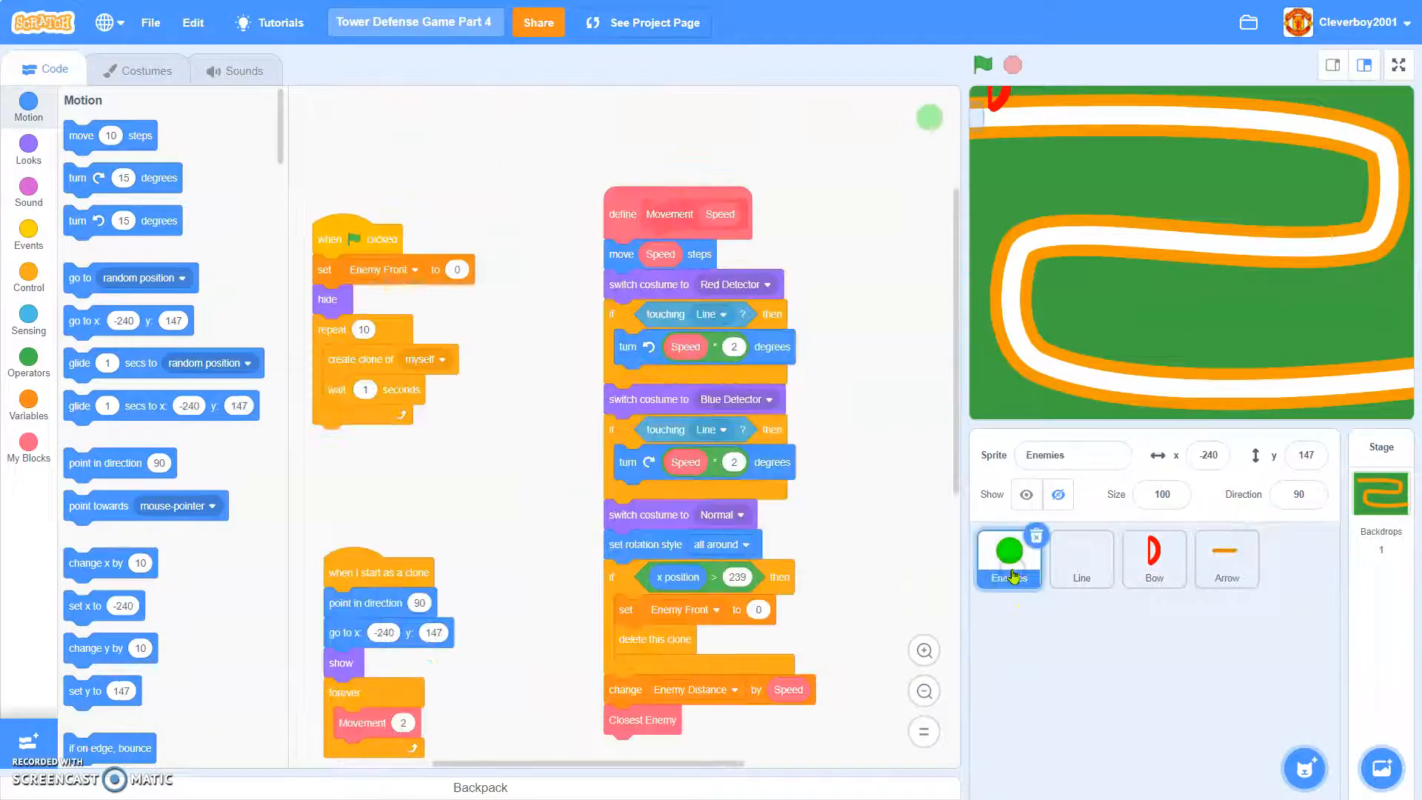
pyautogui.moveTo(1227, 558)
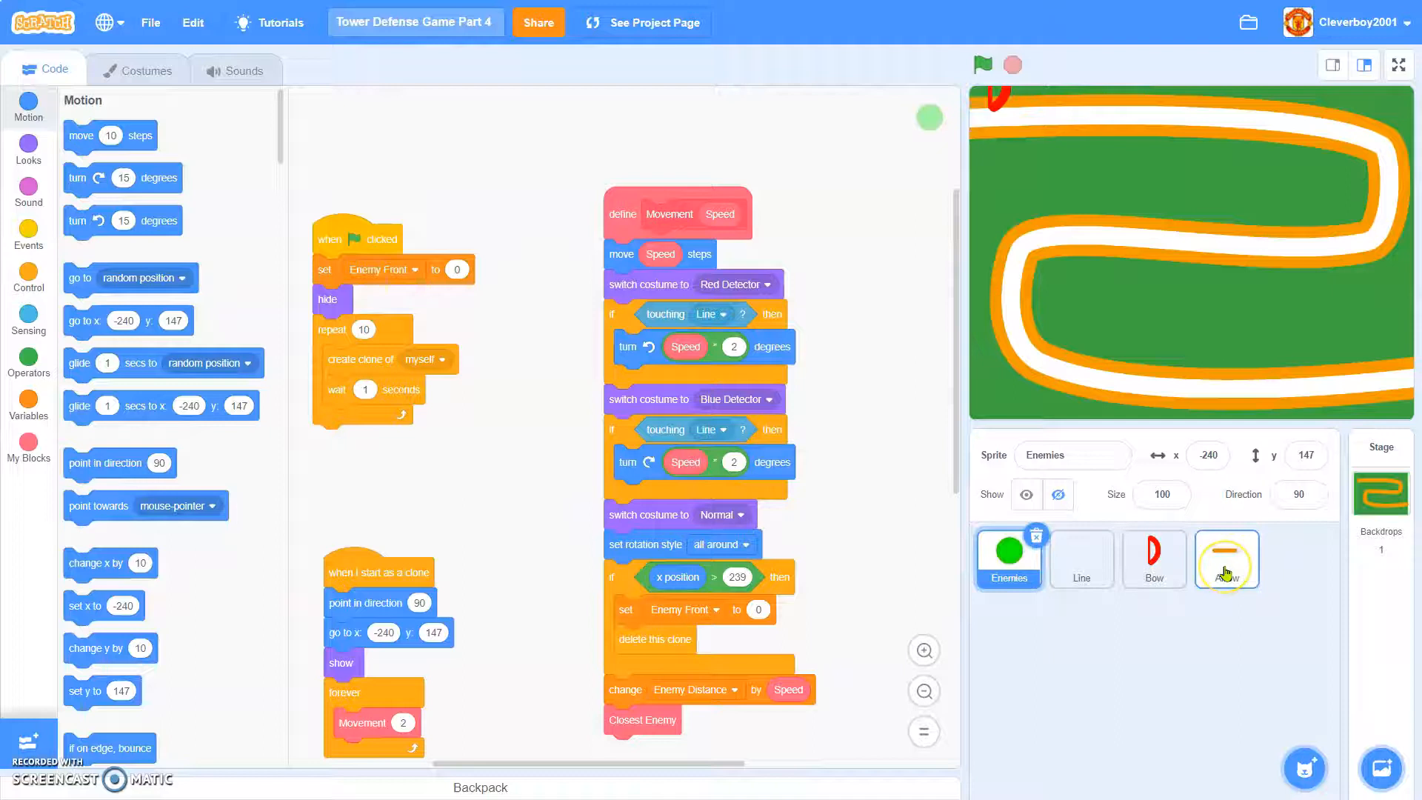
pyautogui.click(1305, 767)
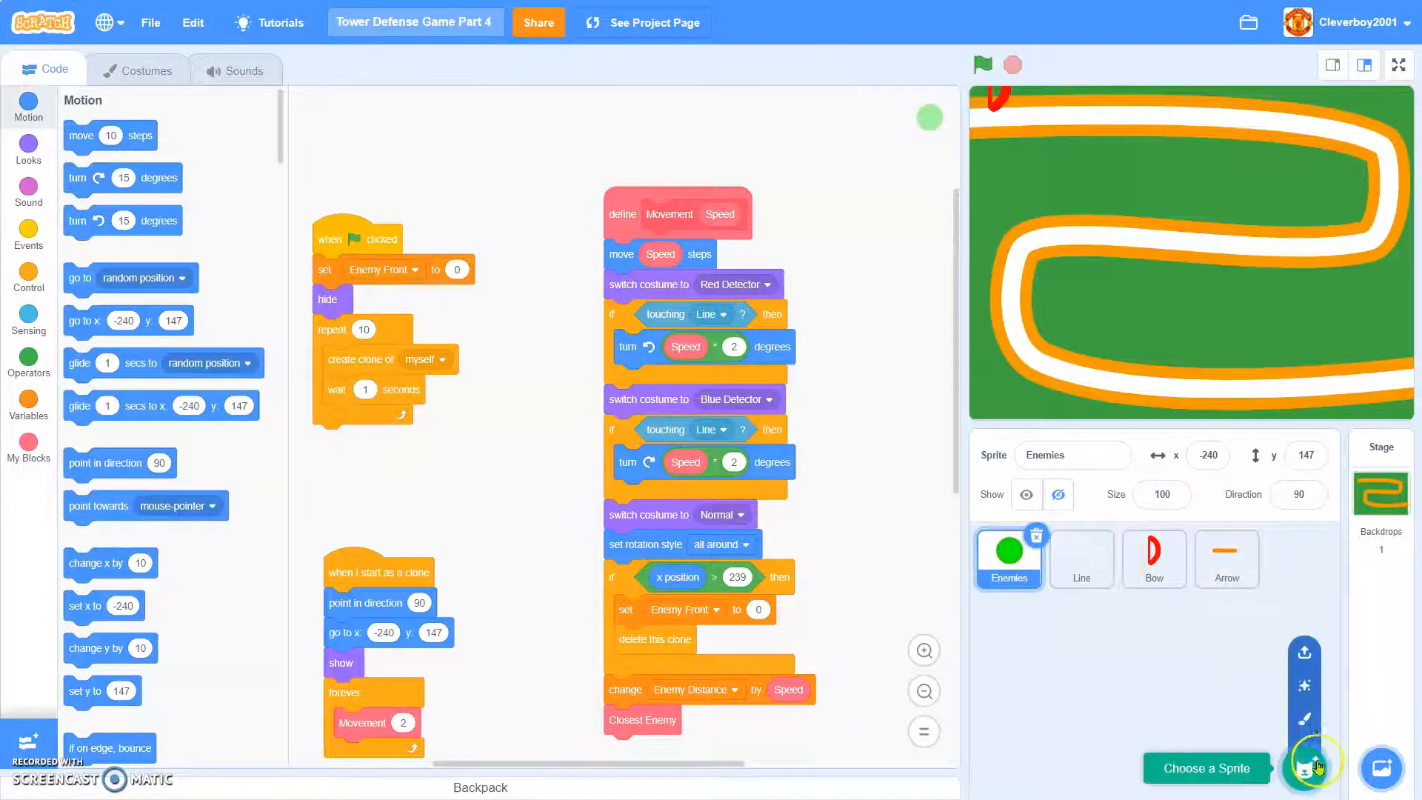
# - Paint a new 'Start Button' sprite with grey fill and a thicker black outline
pyautogui.click(1305, 767)
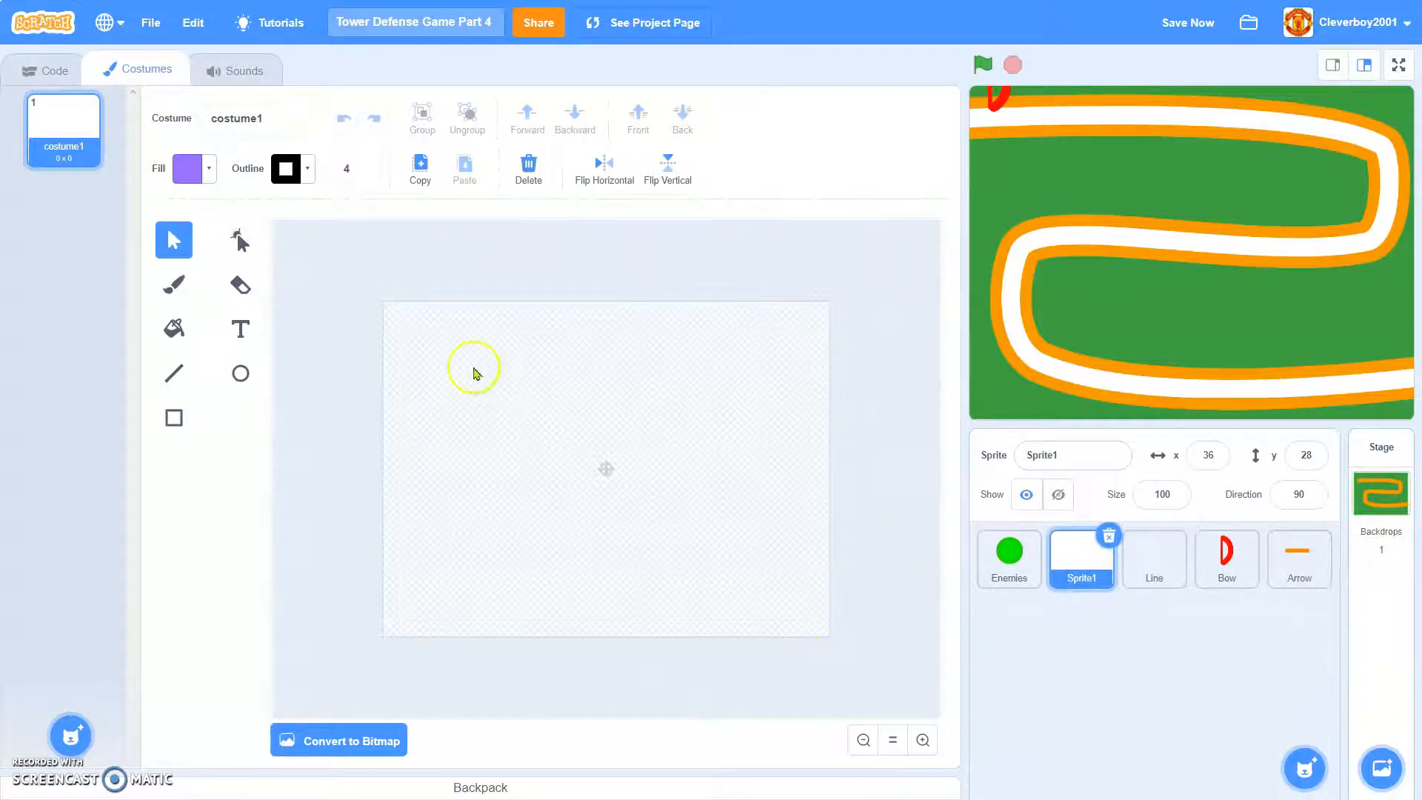
pyautogui.moveTo(1073, 437)
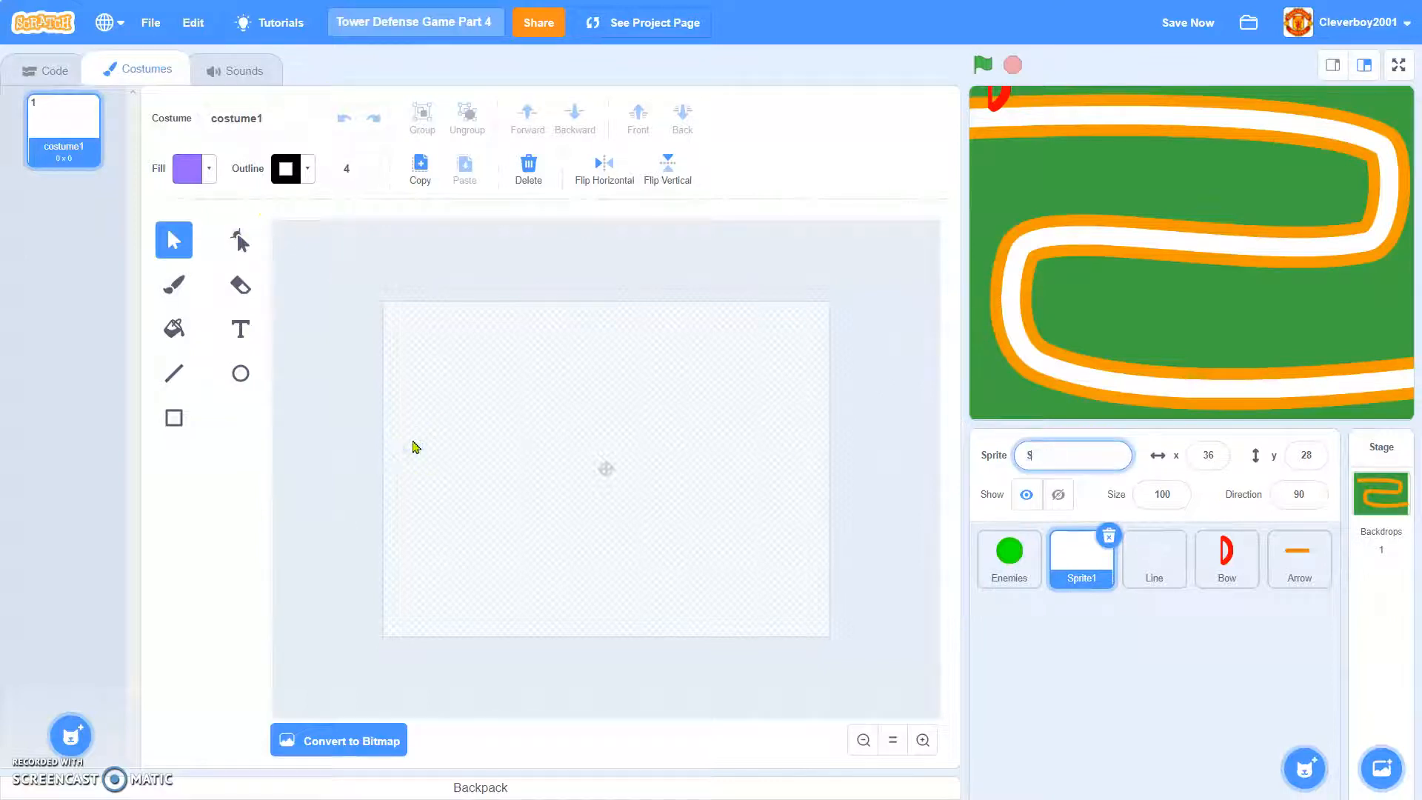
pyautogui.write('Start Button')
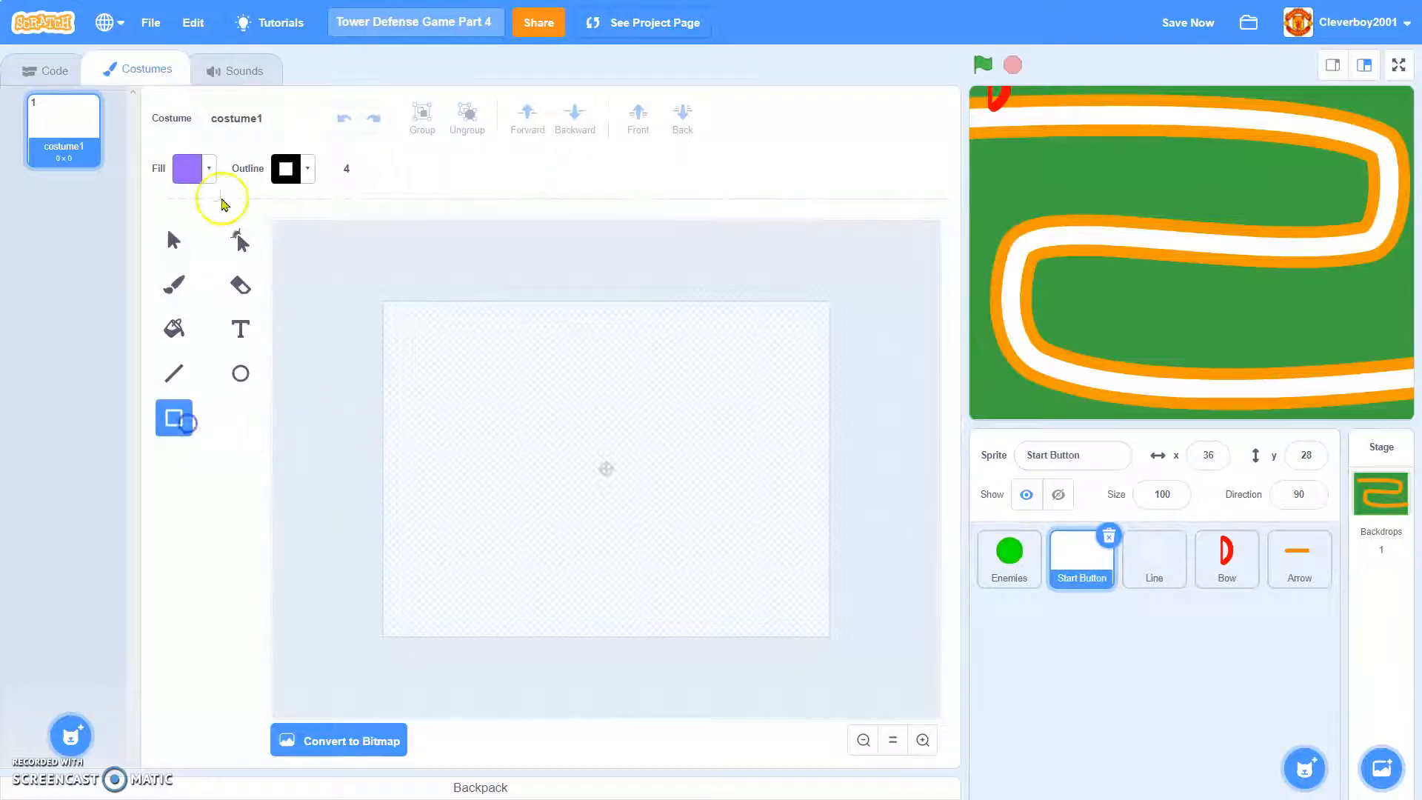
pyautogui.click(207, 169)
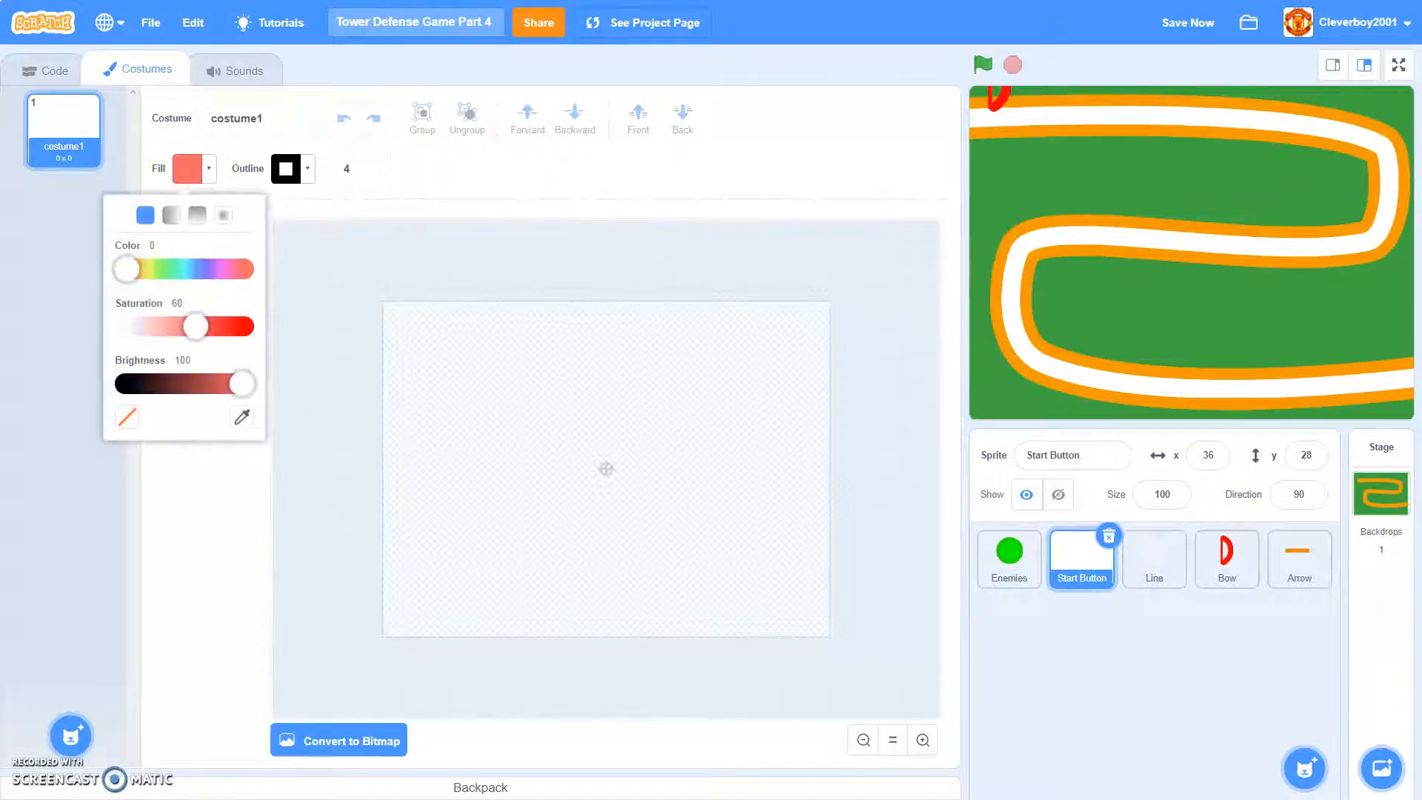
pyautogui.moveTo(197, 326); pyautogui.dragTo(125, 326)
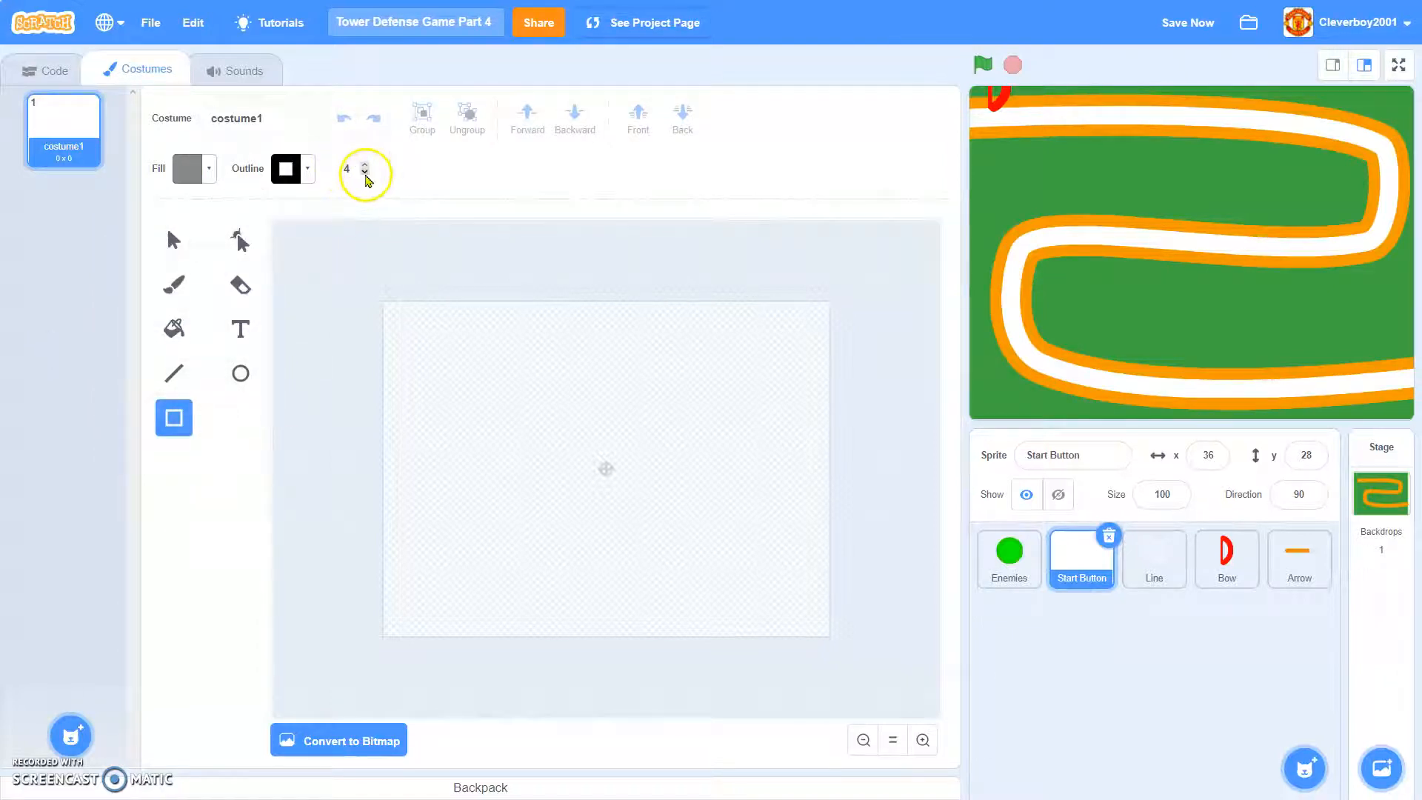
pyautogui.click(364, 168)
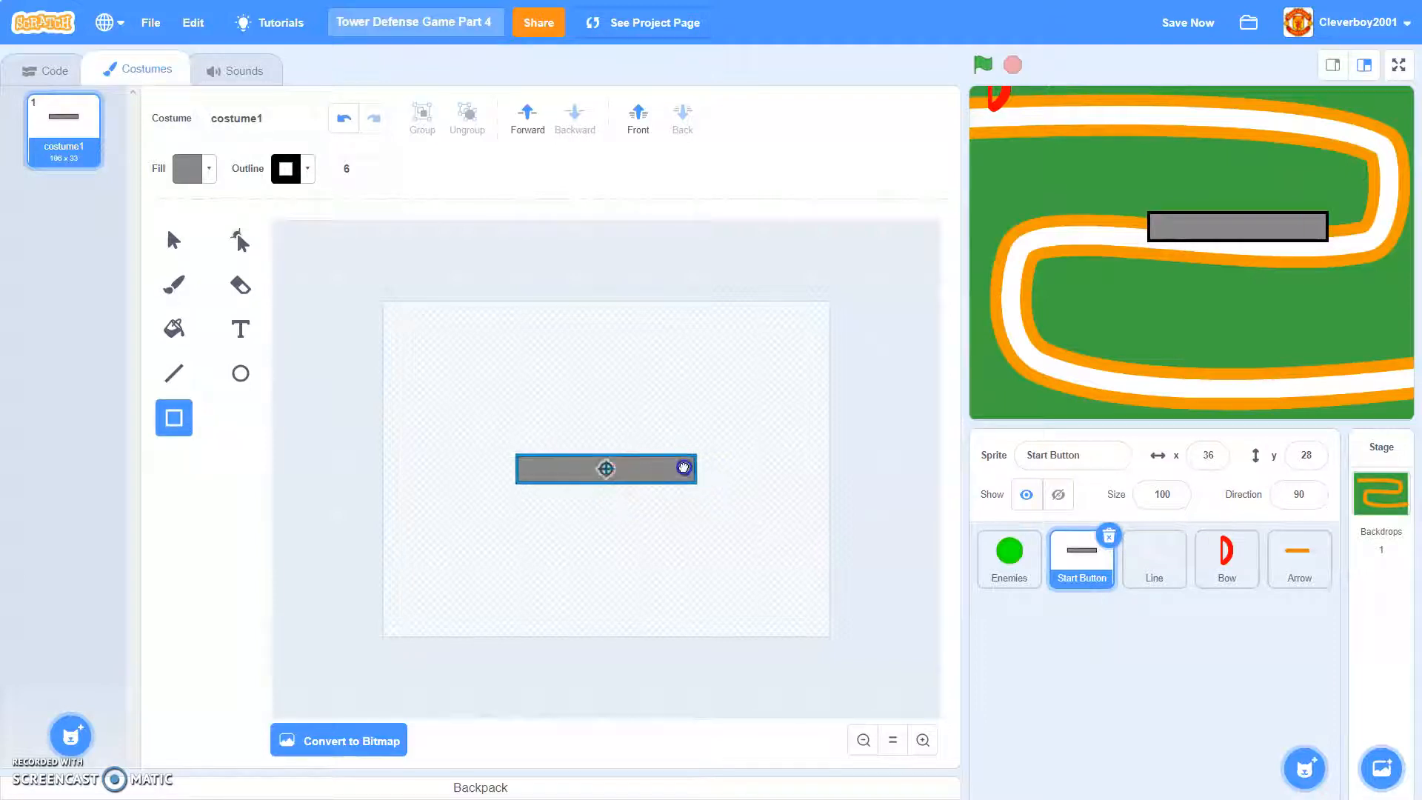
# - Write 'START NEXT WAVE' in black text on the grey button rectangle
pyautogui.click(240, 328)
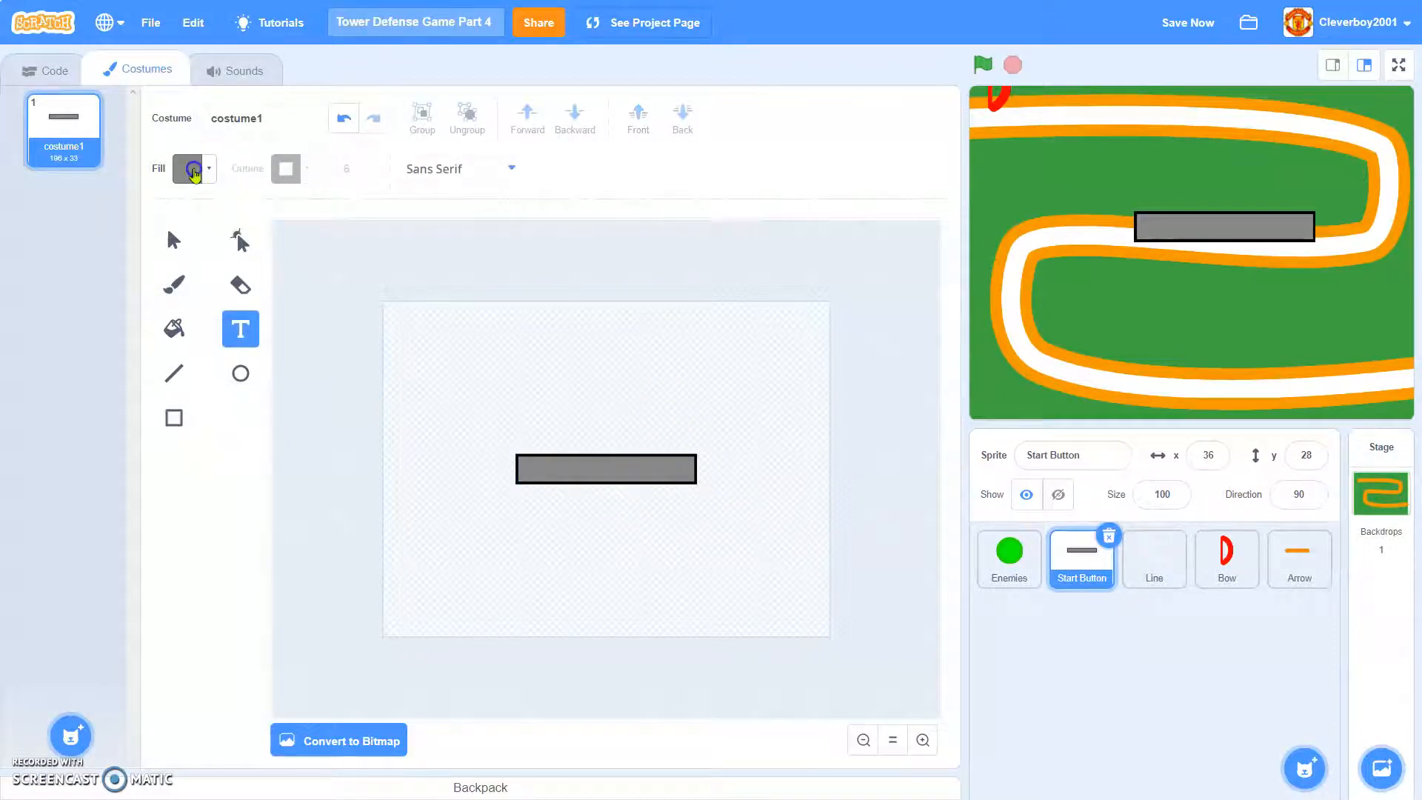
pyautogui.click(189, 169)
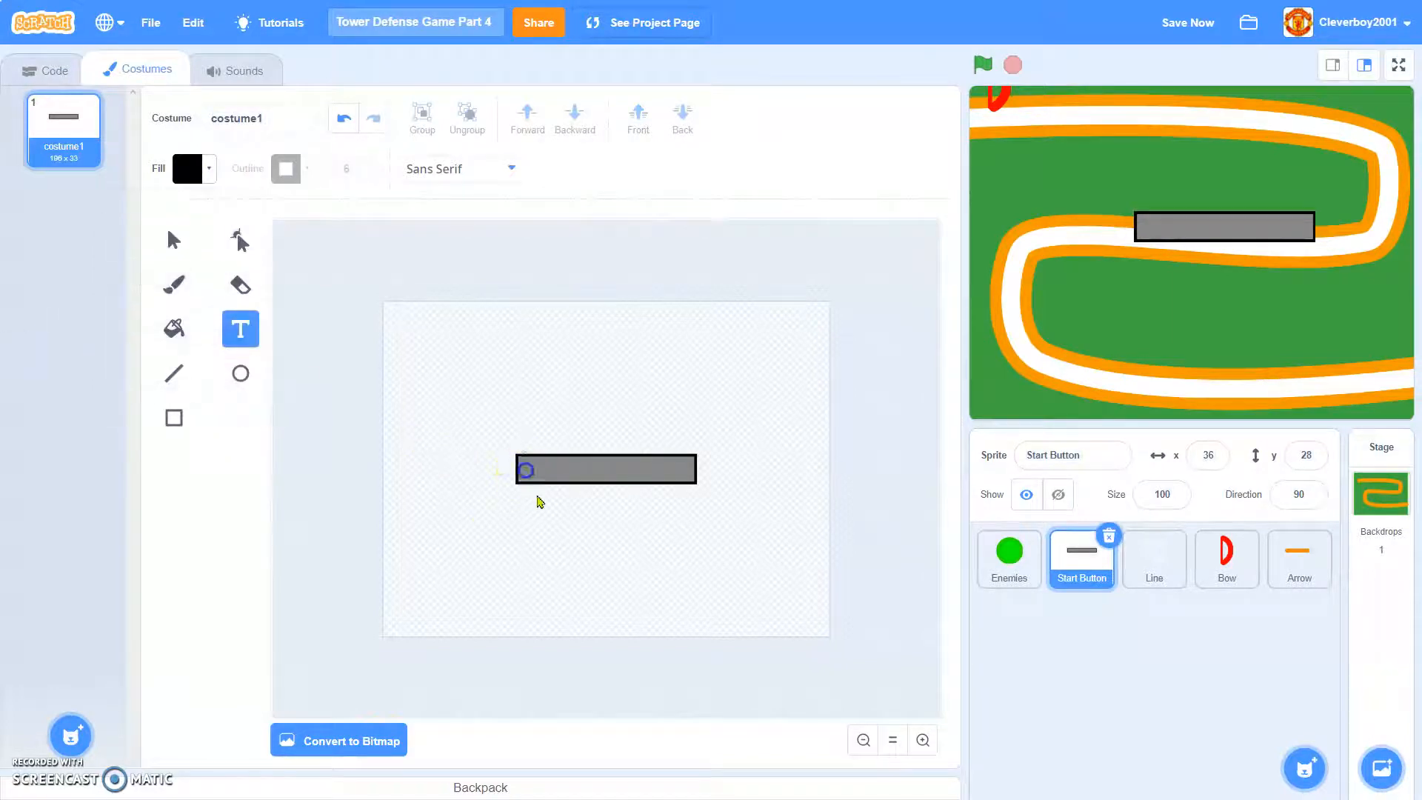
pyautogui.write('ST')
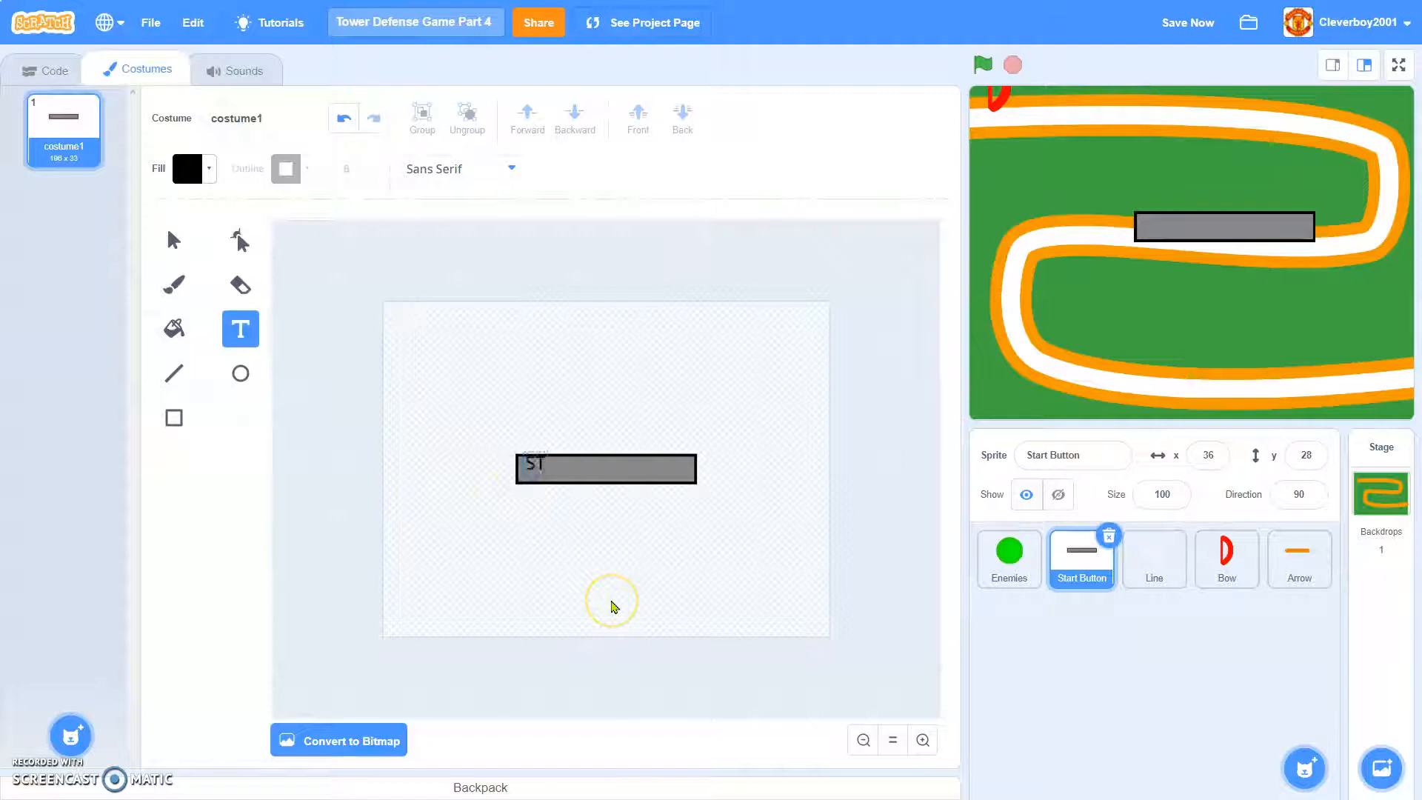
pyautogui.write('ART N')
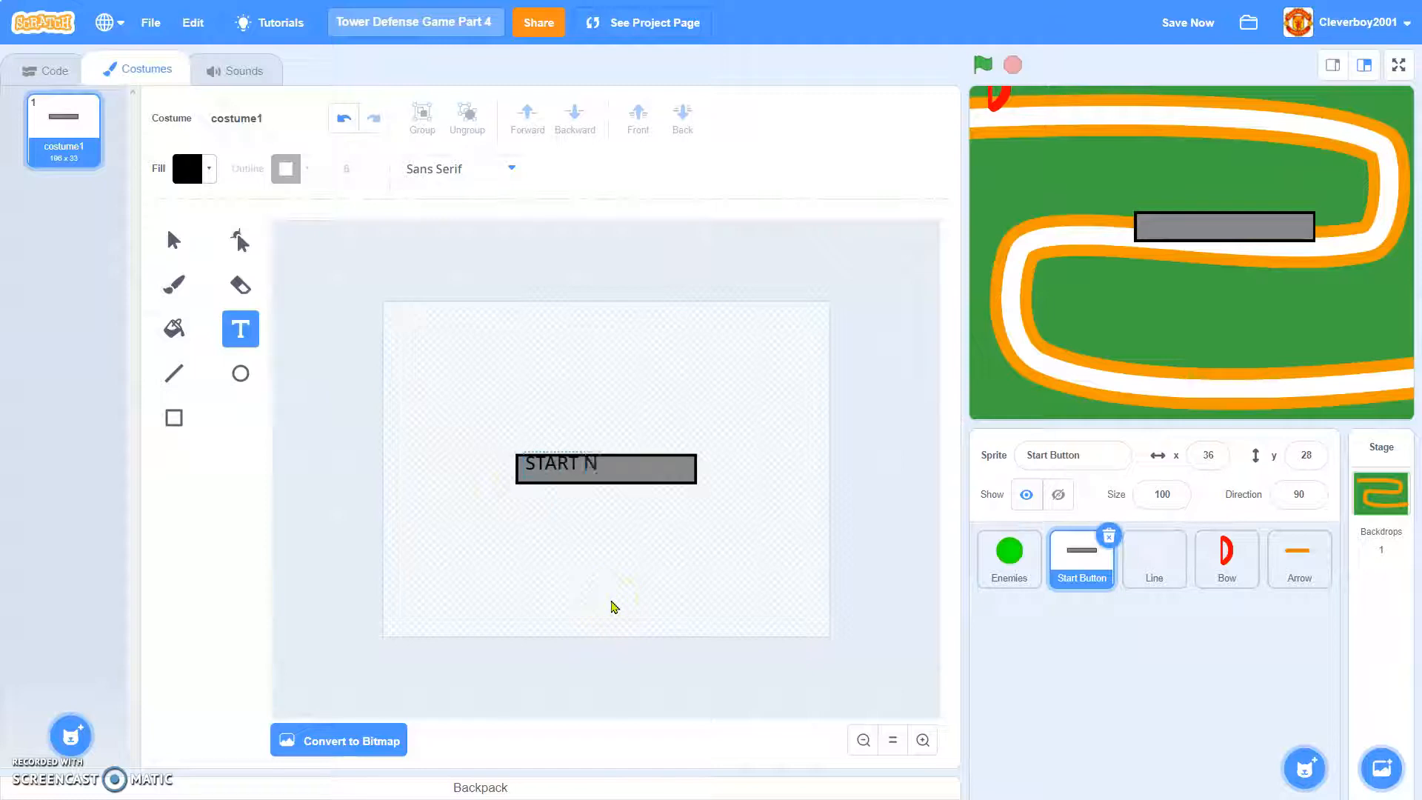
pyautogui.write('EXT WA')
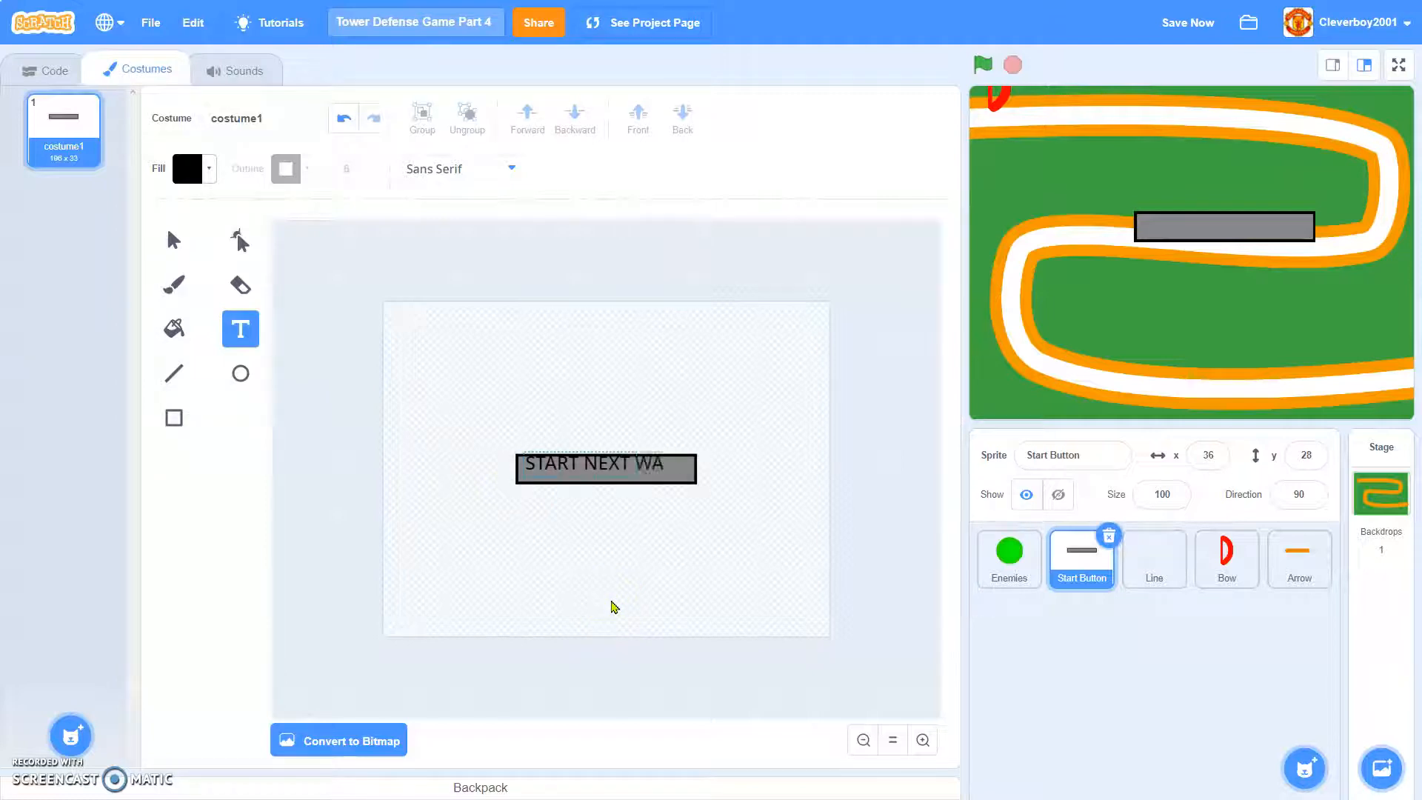
pyautogui.write('VE')
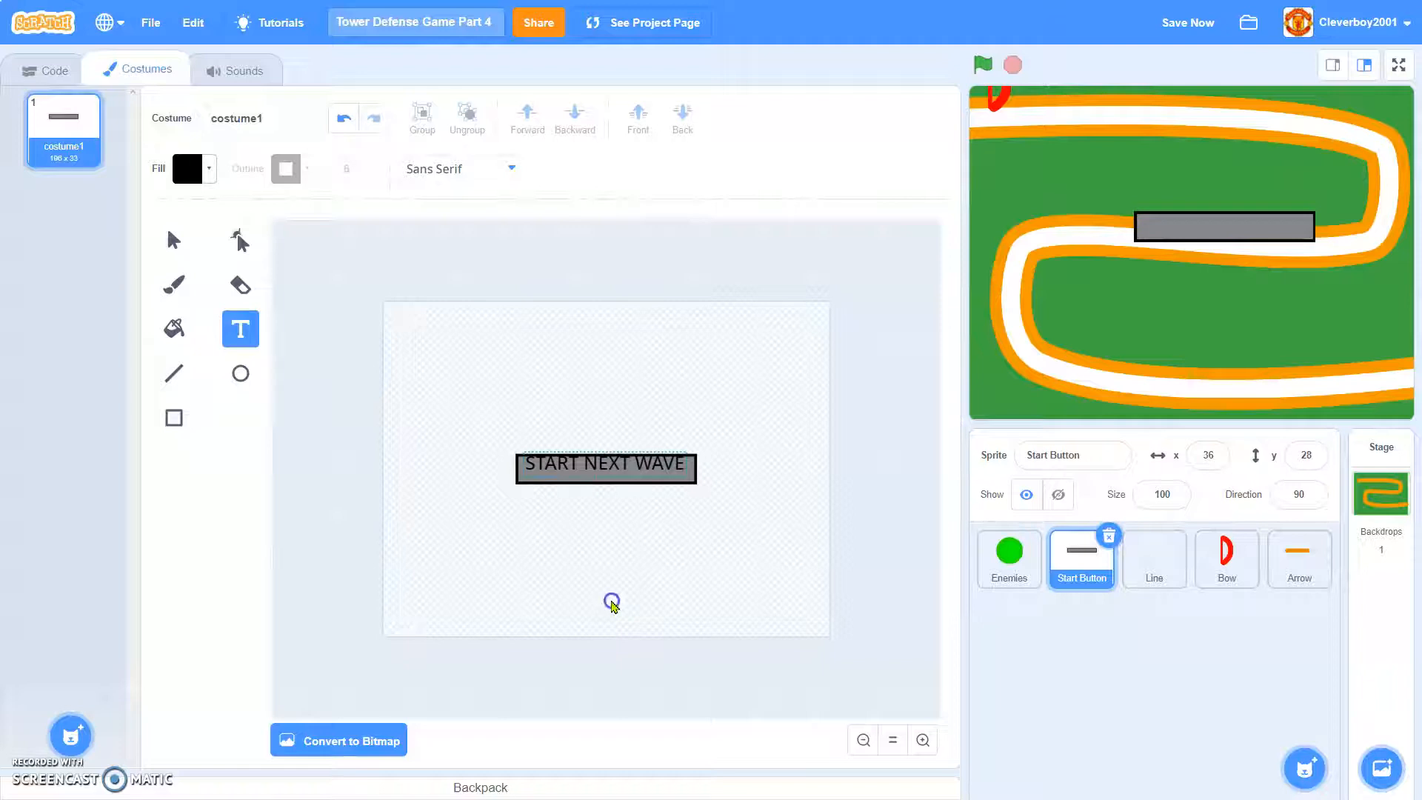
pyautogui.click(605, 468)
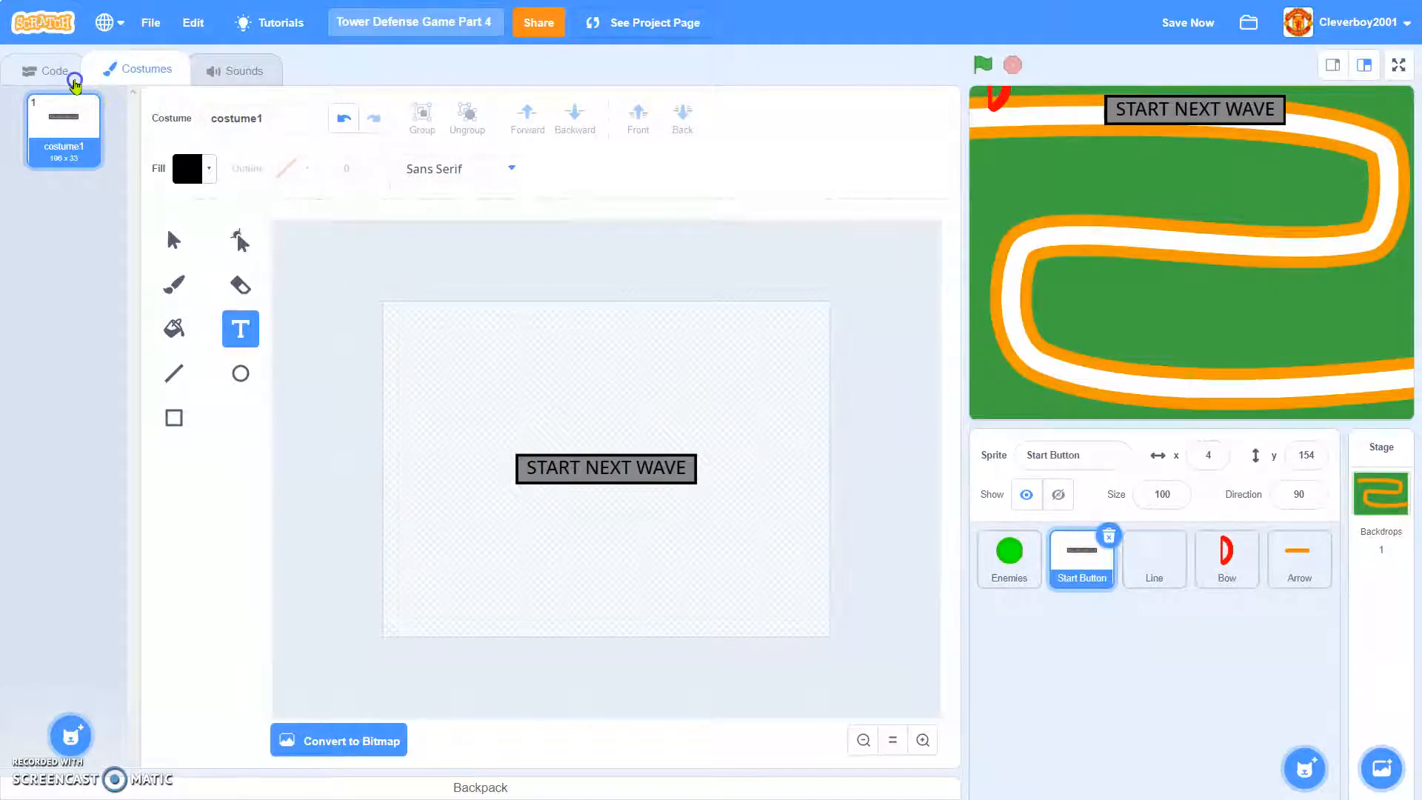
# - Add a green-flag script that shows the Start Button
pyautogui.click(44, 69)
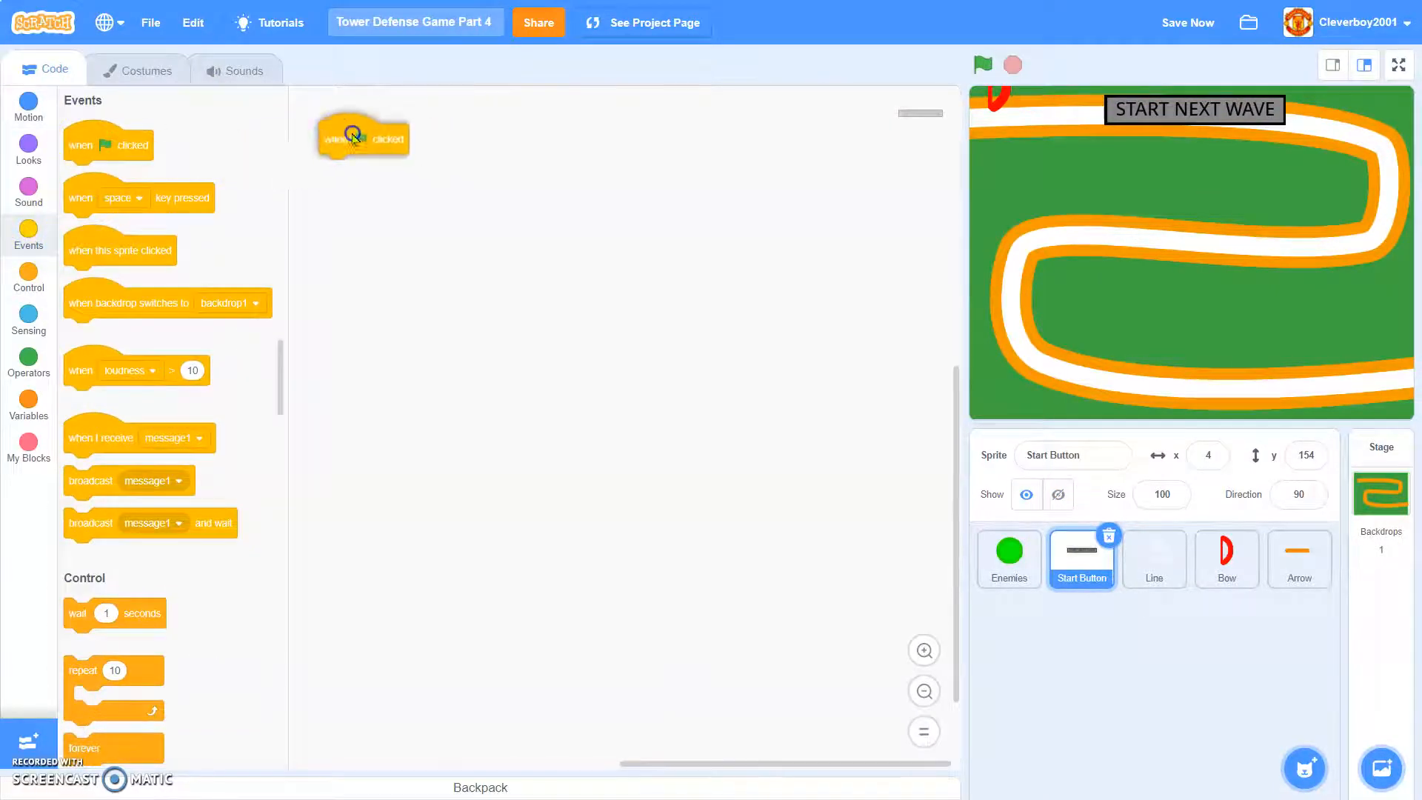
pyautogui.click(28, 148)
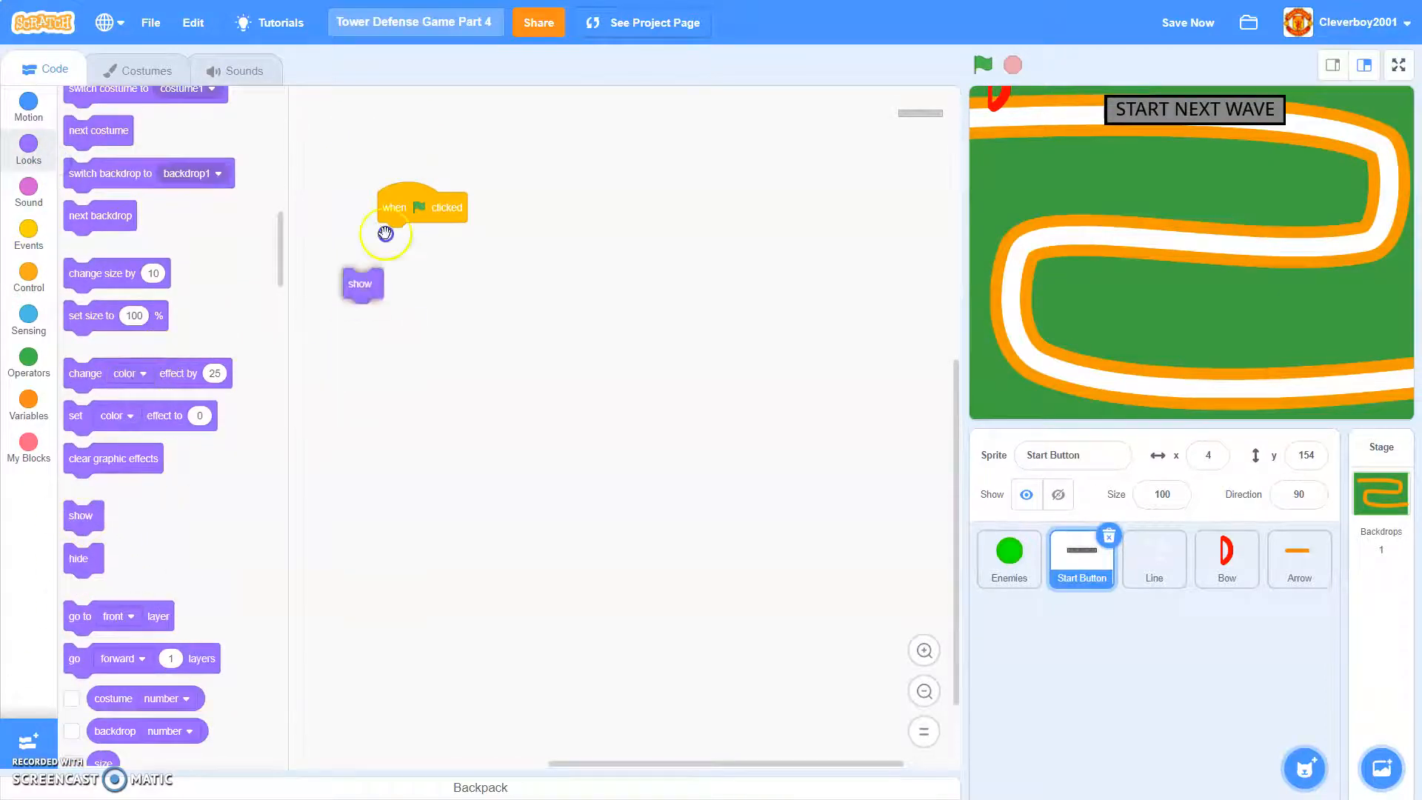
pyautogui.moveTo(360, 284); pyautogui.dragTo(395, 238)
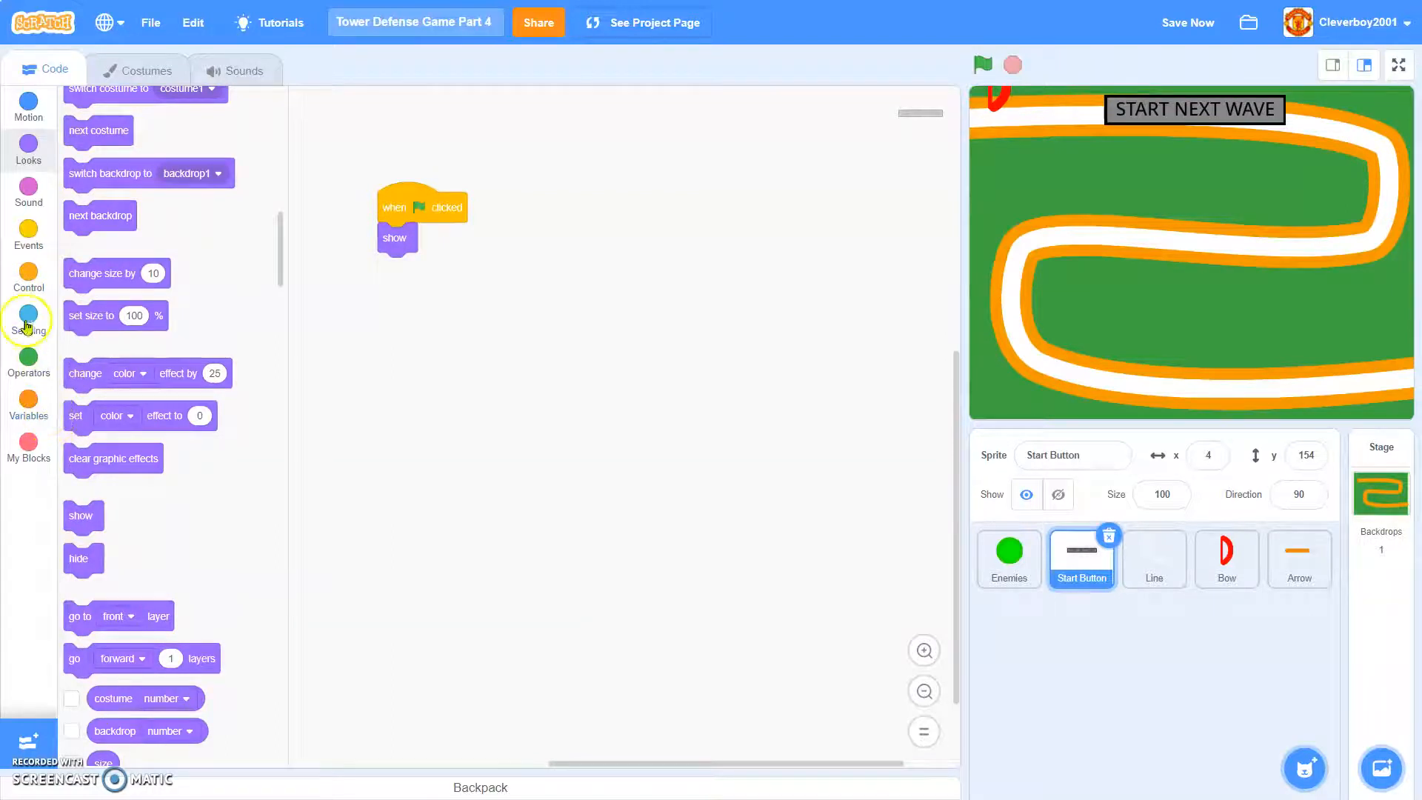
# - Add a forever if-else setting brightness -20 when touching mouse-pointer, else 0
pyautogui.click(28, 275)
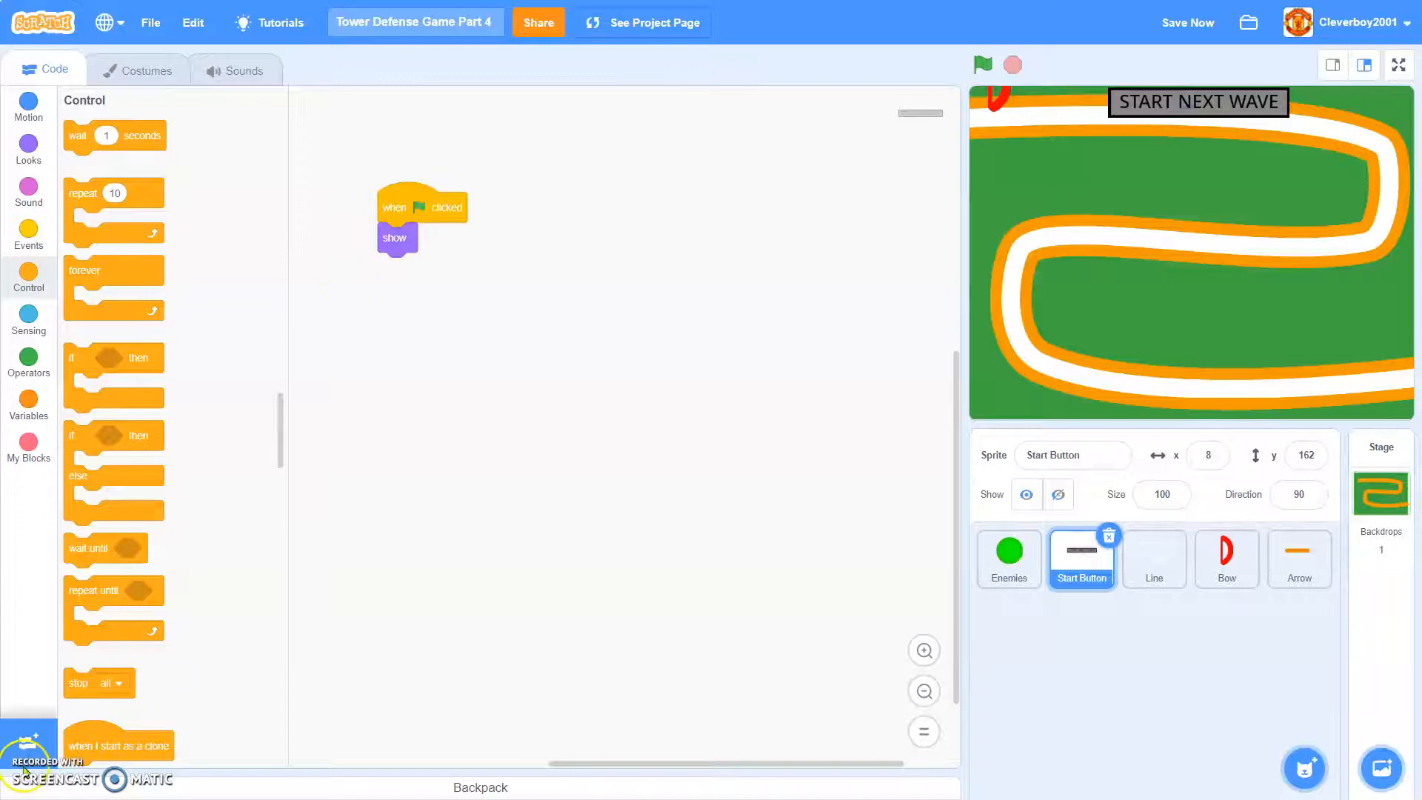
pyautogui.moveTo(113, 271); pyautogui.dragTo(417, 291)
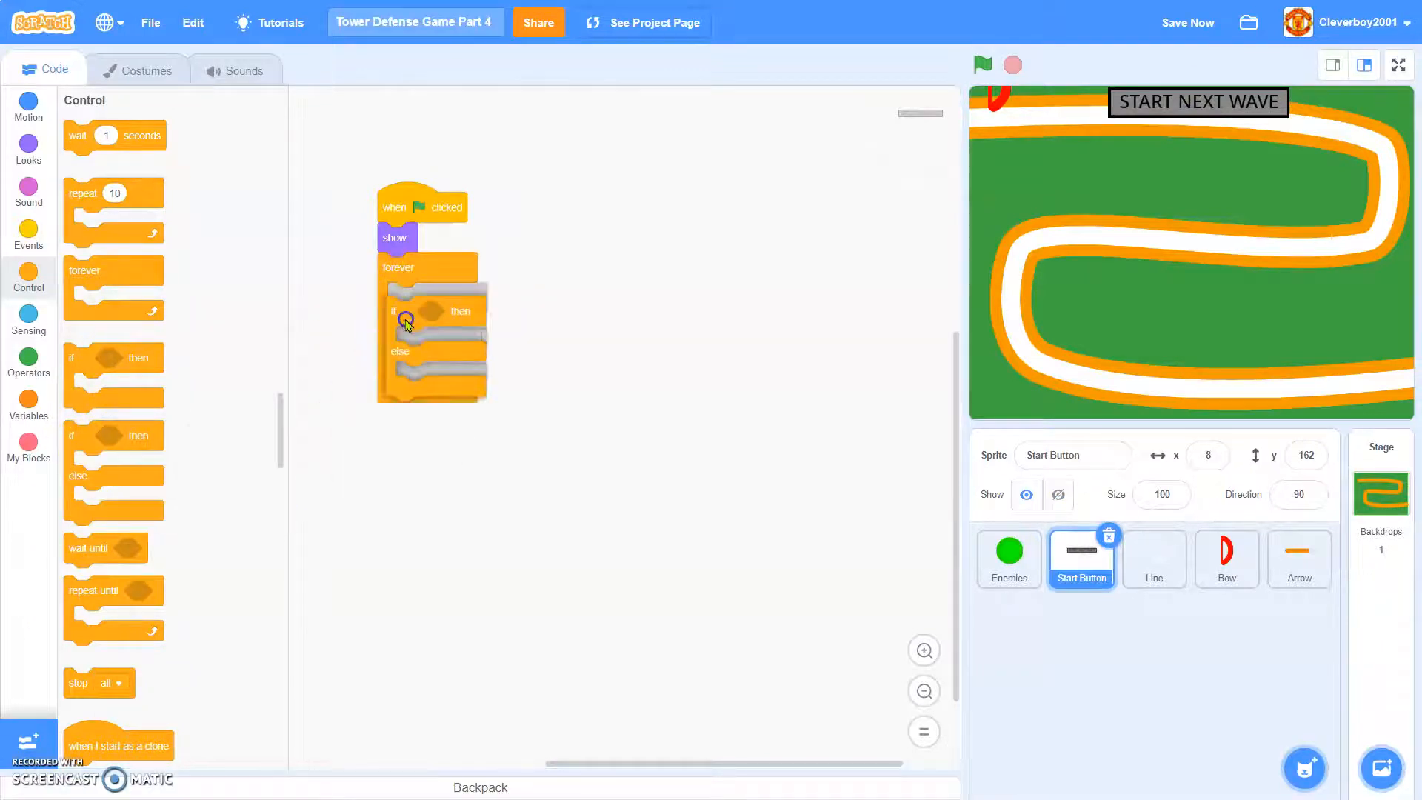
pyautogui.click(29, 318)
pyautogui.write('-20')
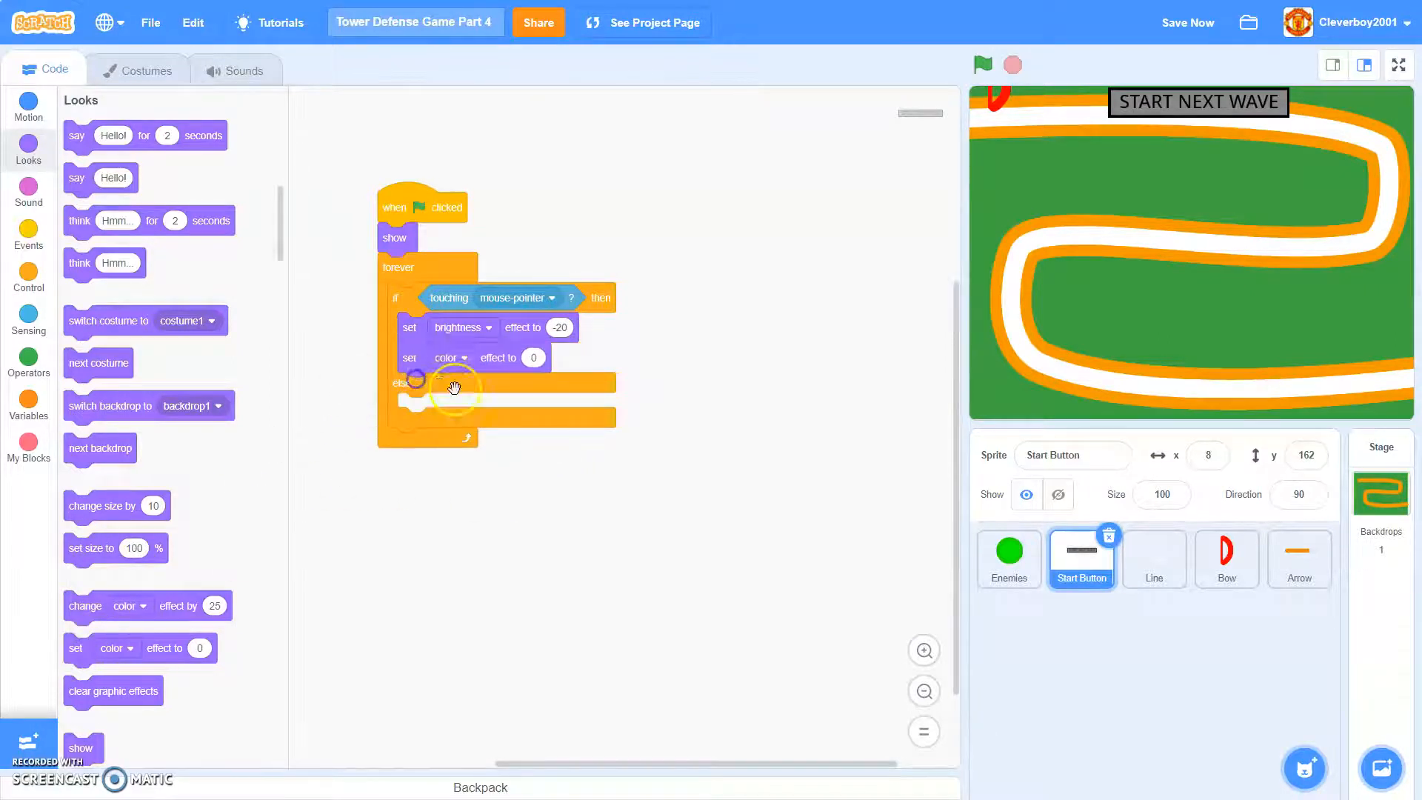
pyautogui.click(452, 377)
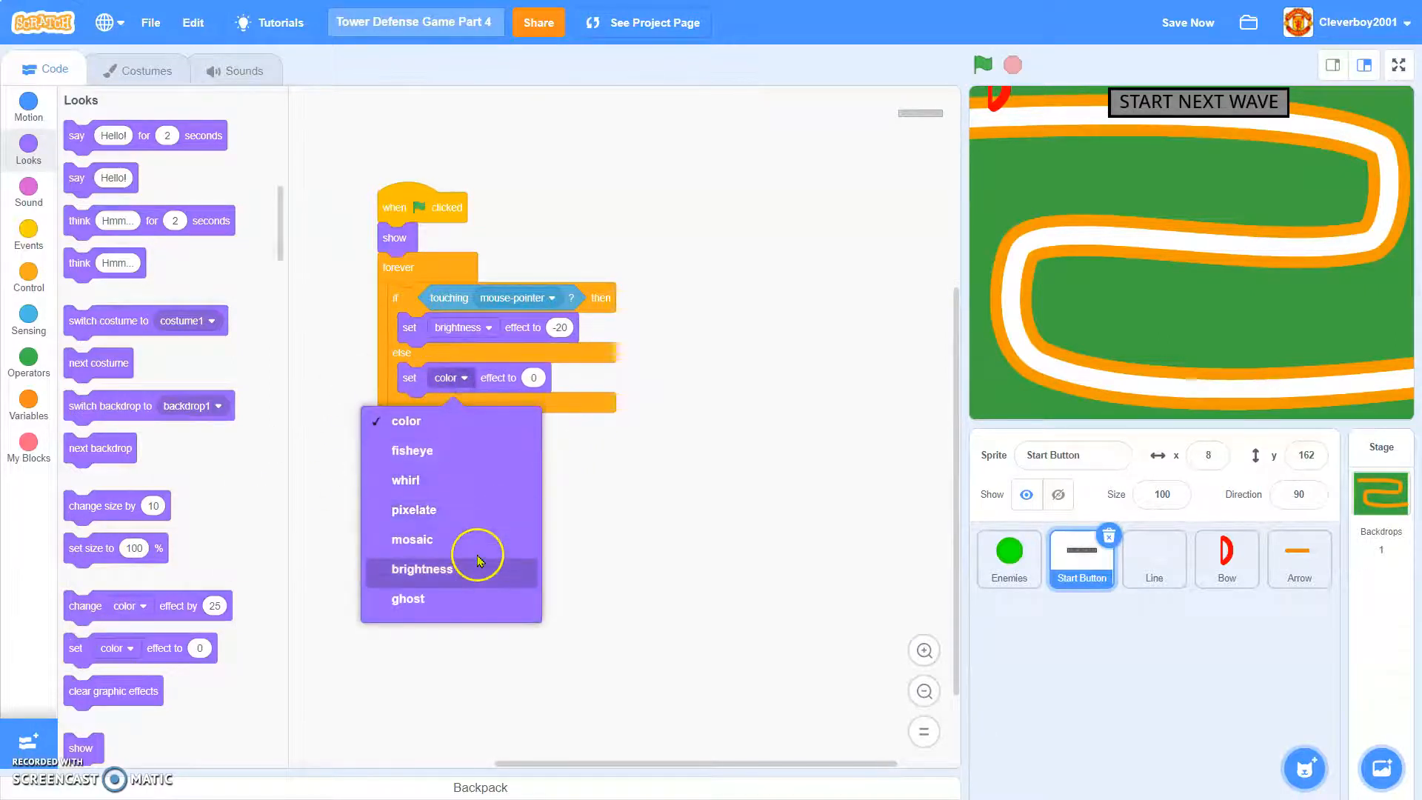
pyautogui.click(420, 569)
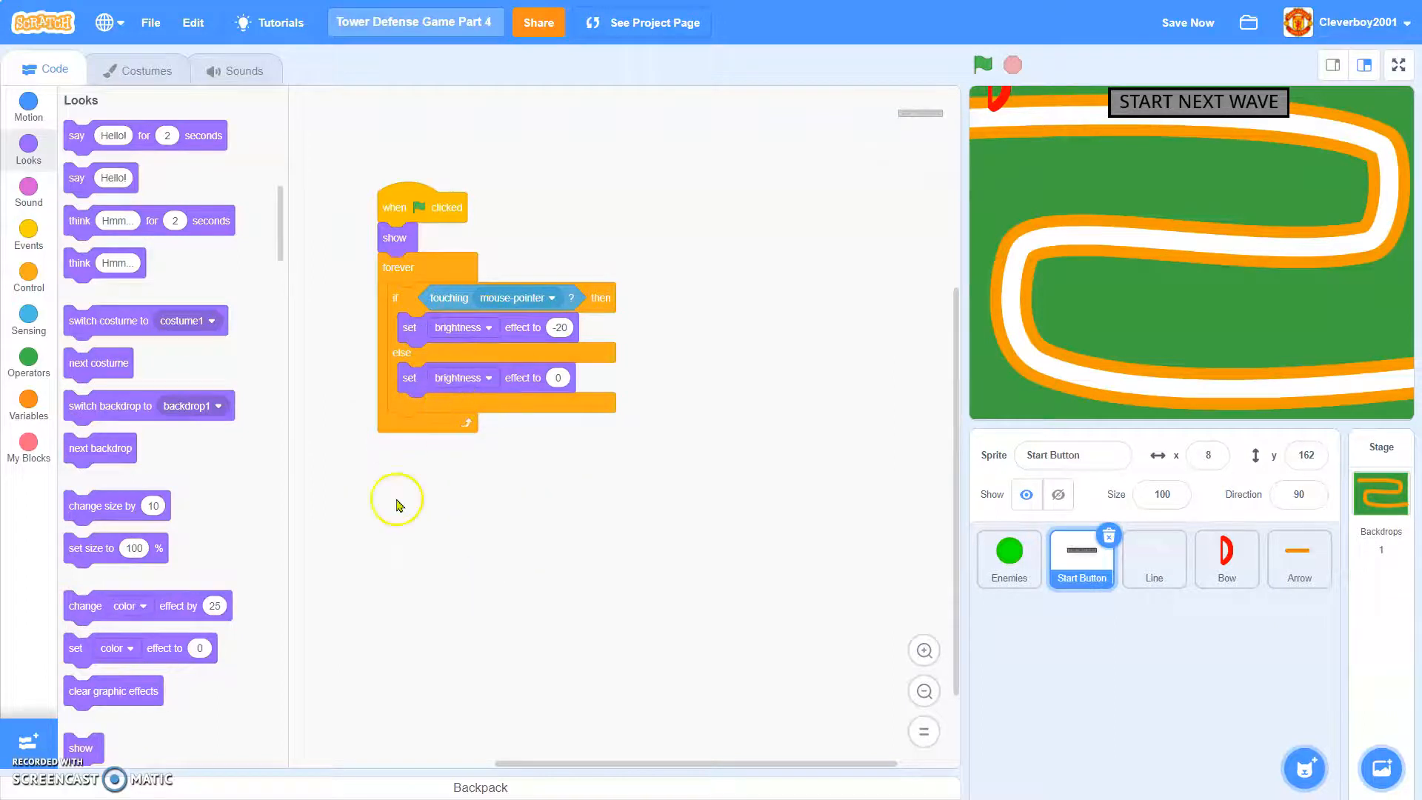
# - Clear graphic effects in the else branch; inside the if, wait until mouse is released
pyautogui.click(28, 275)
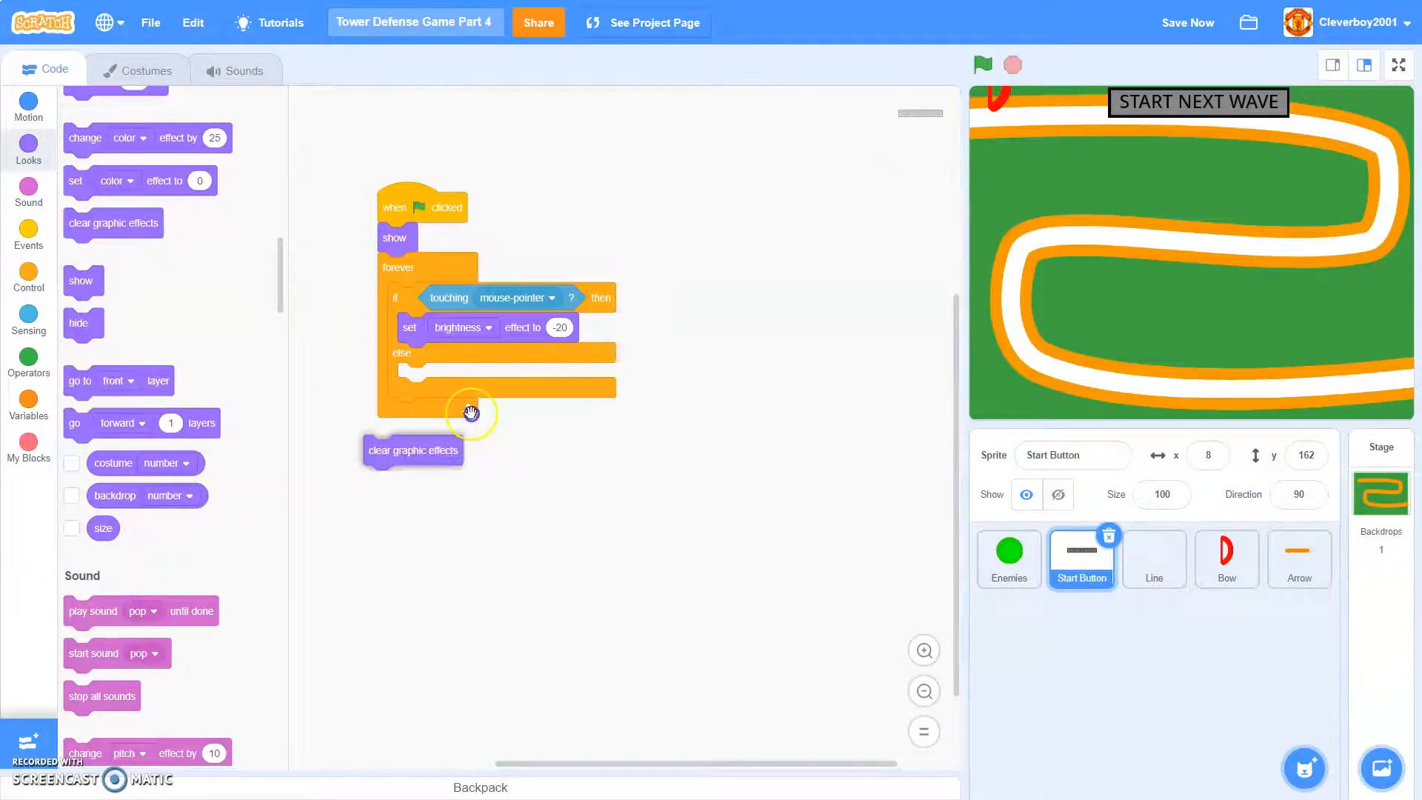
pyautogui.click(28, 281)
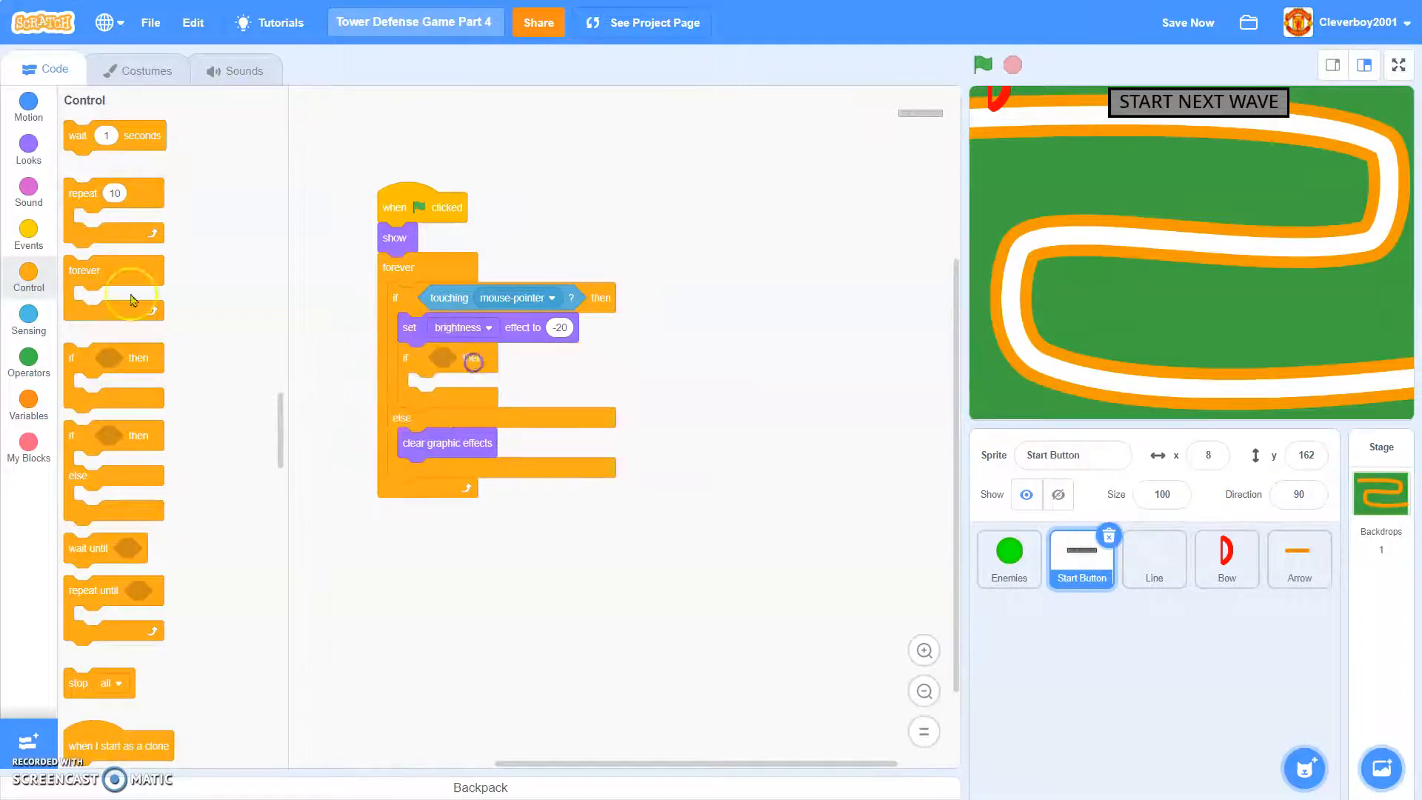
pyautogui.click(28, 320)
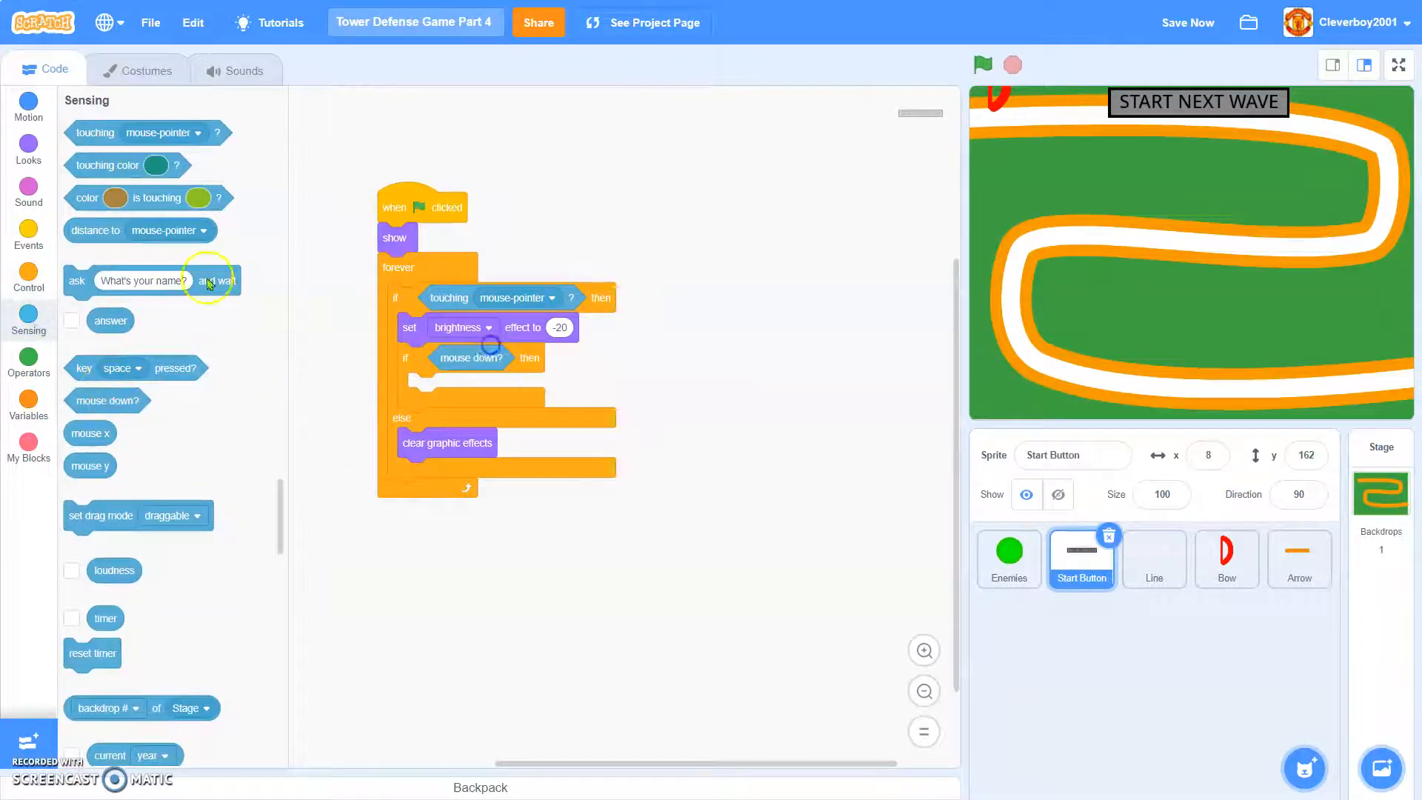
pyautogui.click(28, 275)
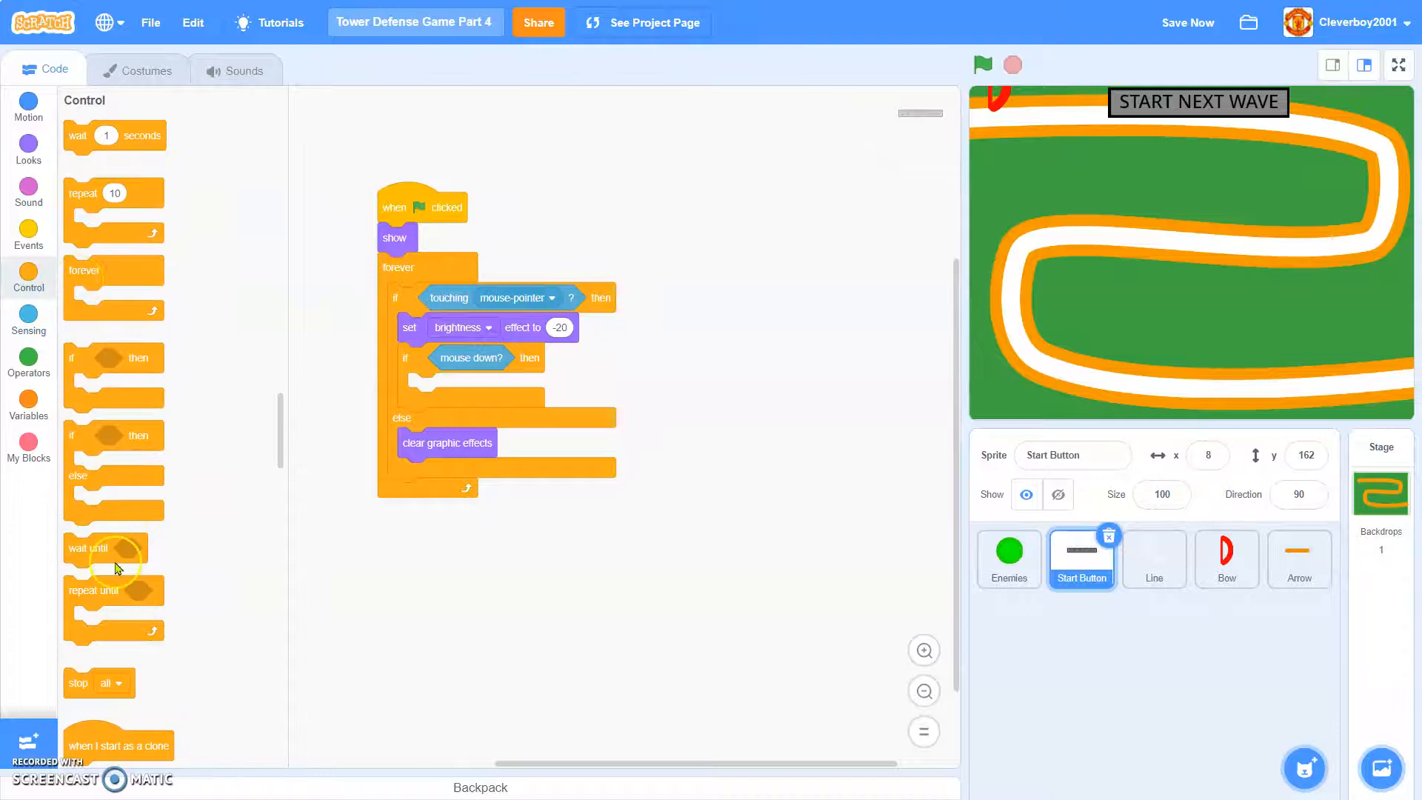
pyautogui.click(28, 405)
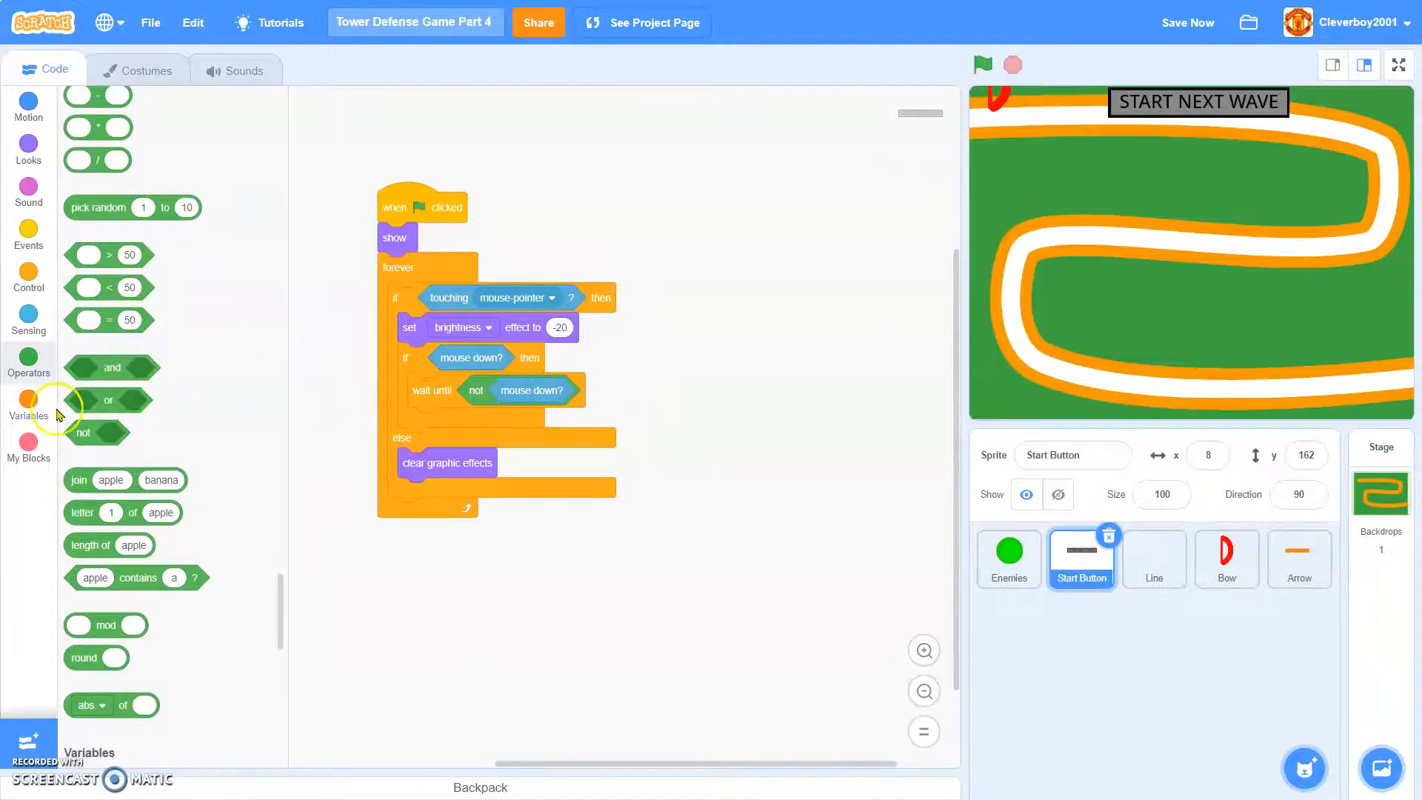
pyautogui.click(28, 231)
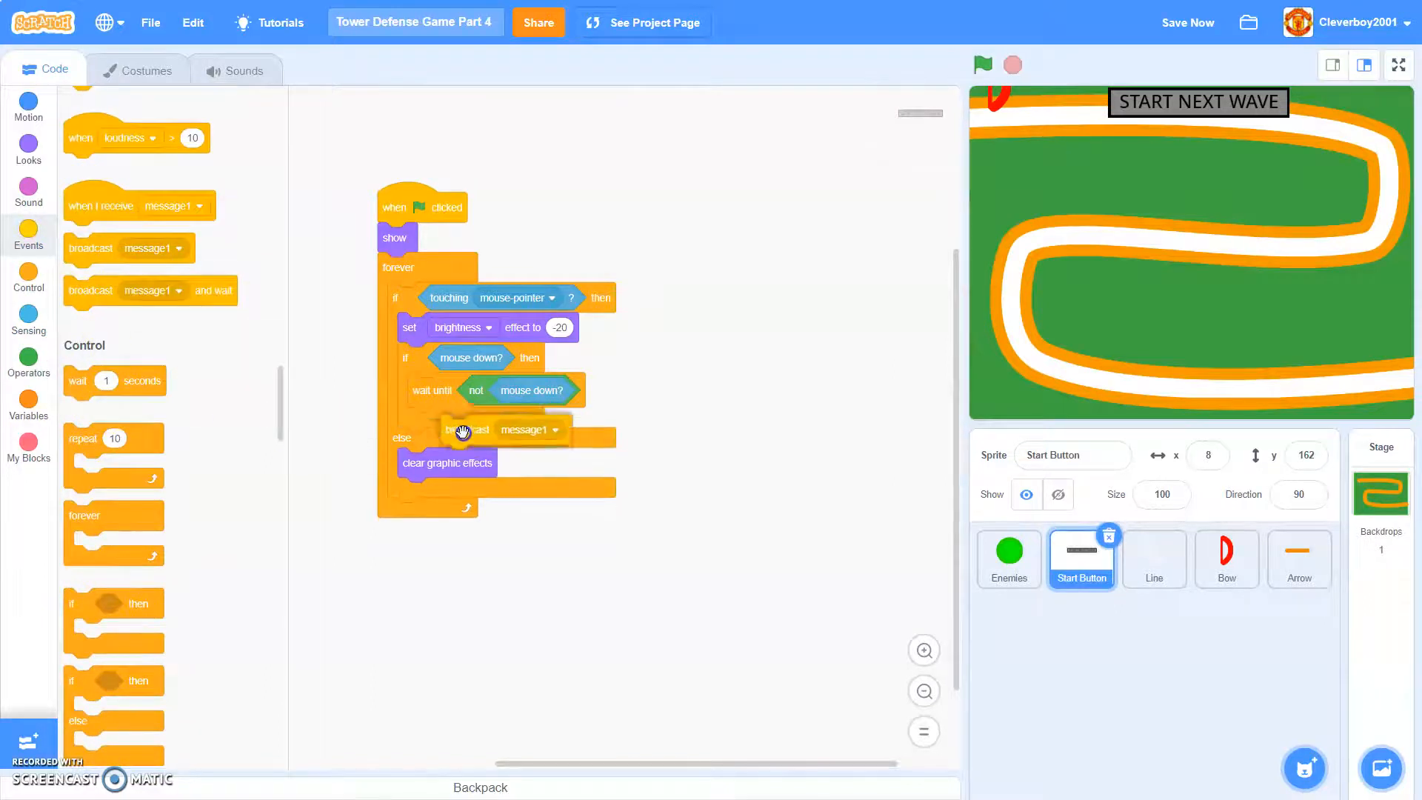
# - Add a broadcast of a newly created 'Next Wave' message after the release
pyautogui.click(529, 429)
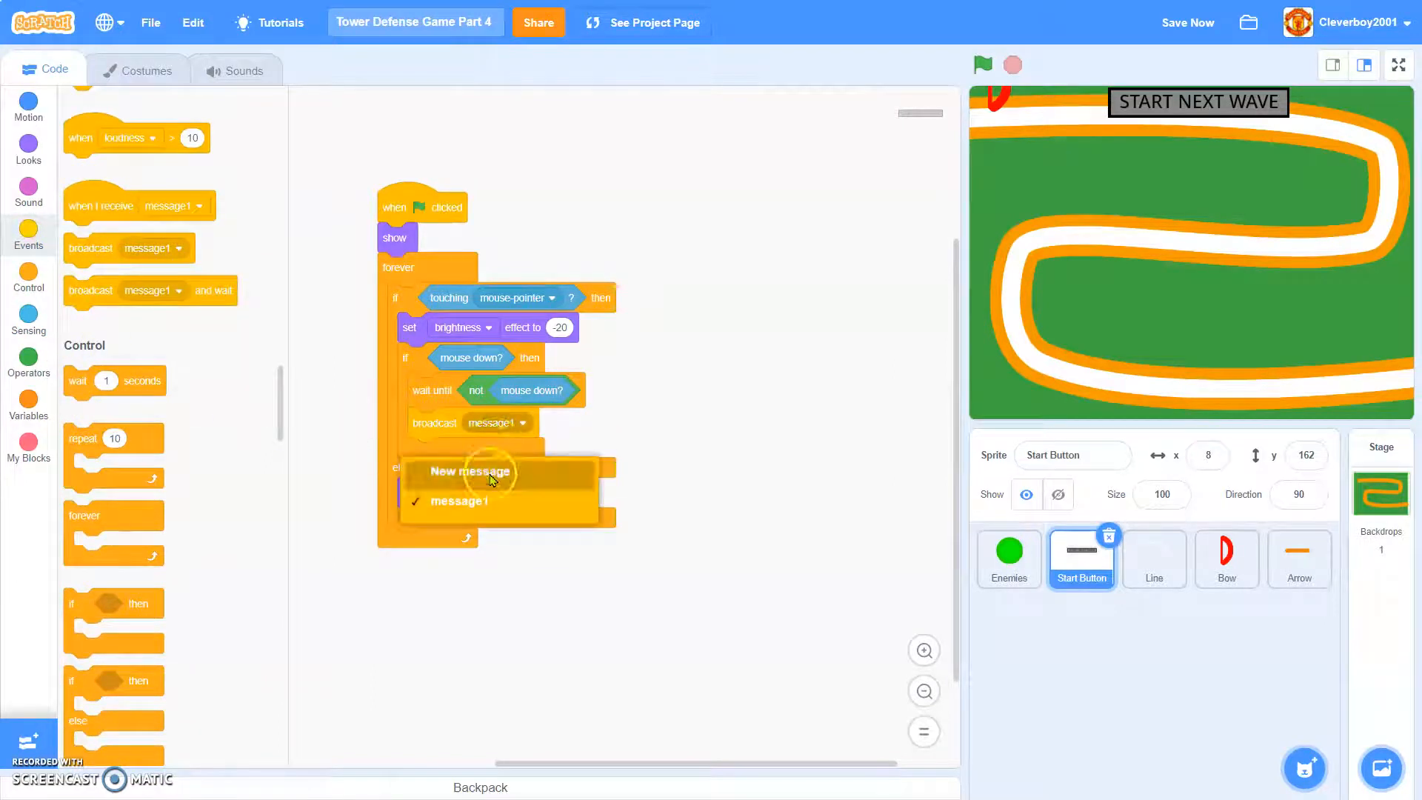
pyautogui.click(468, 471)
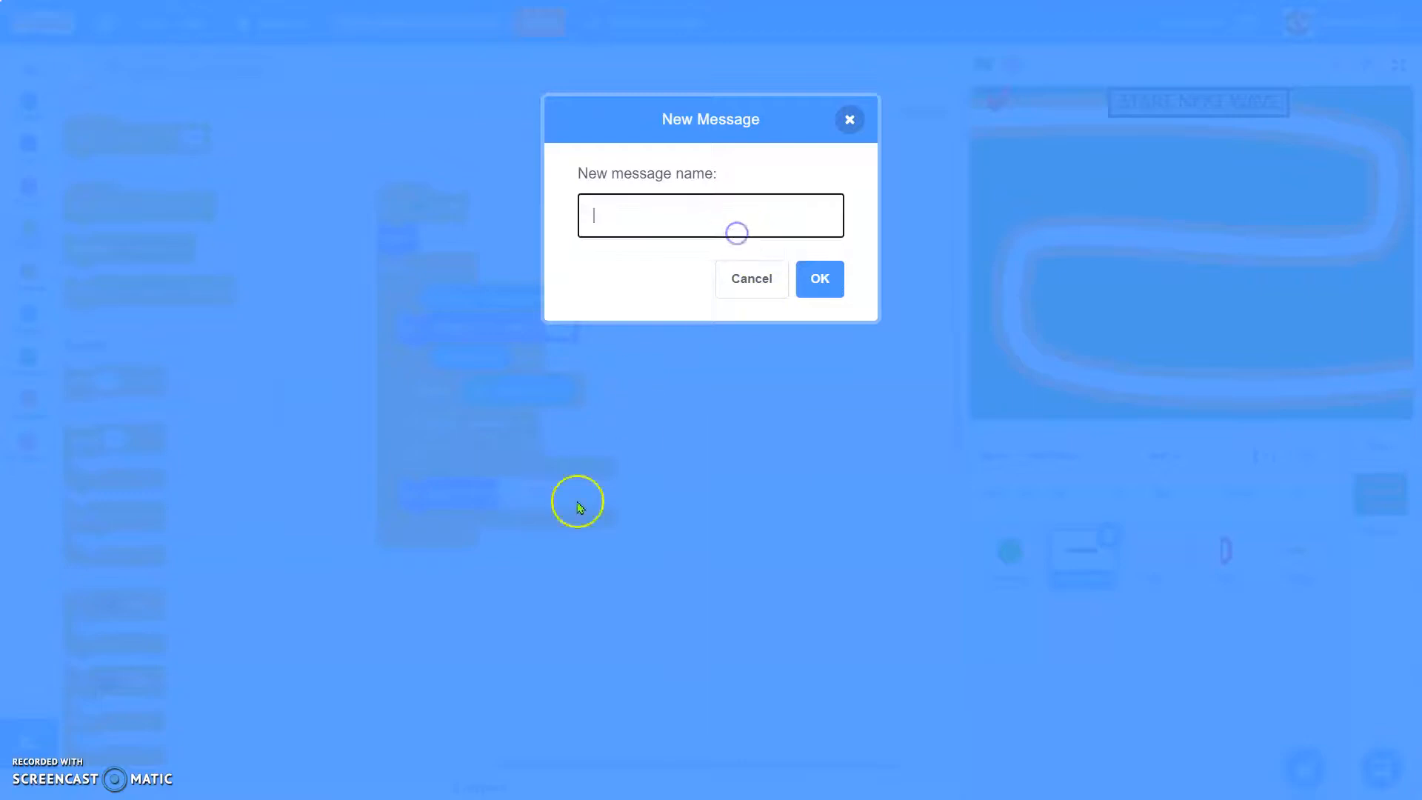
pyautogui.moveTo(521, 594)
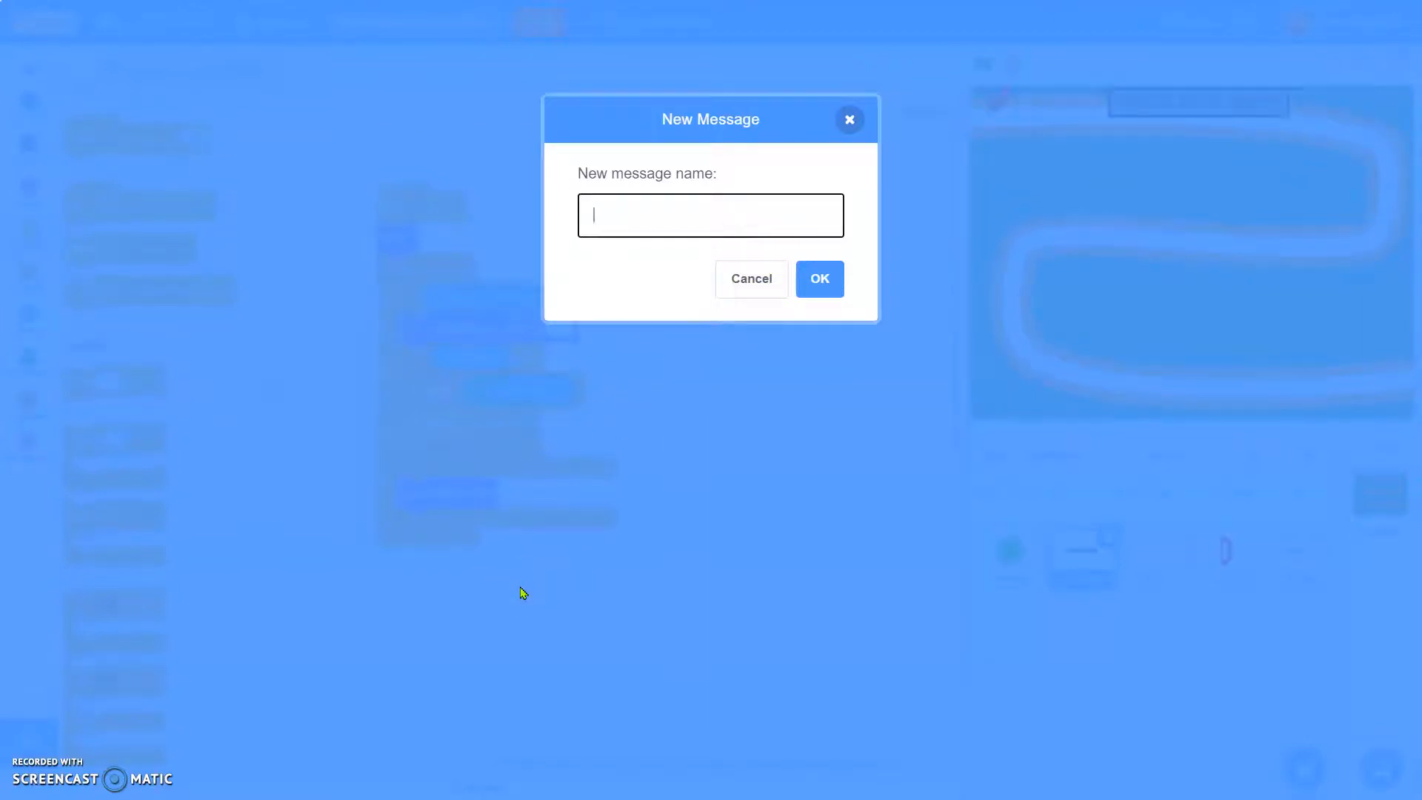
pyautogui.write('Next wa')
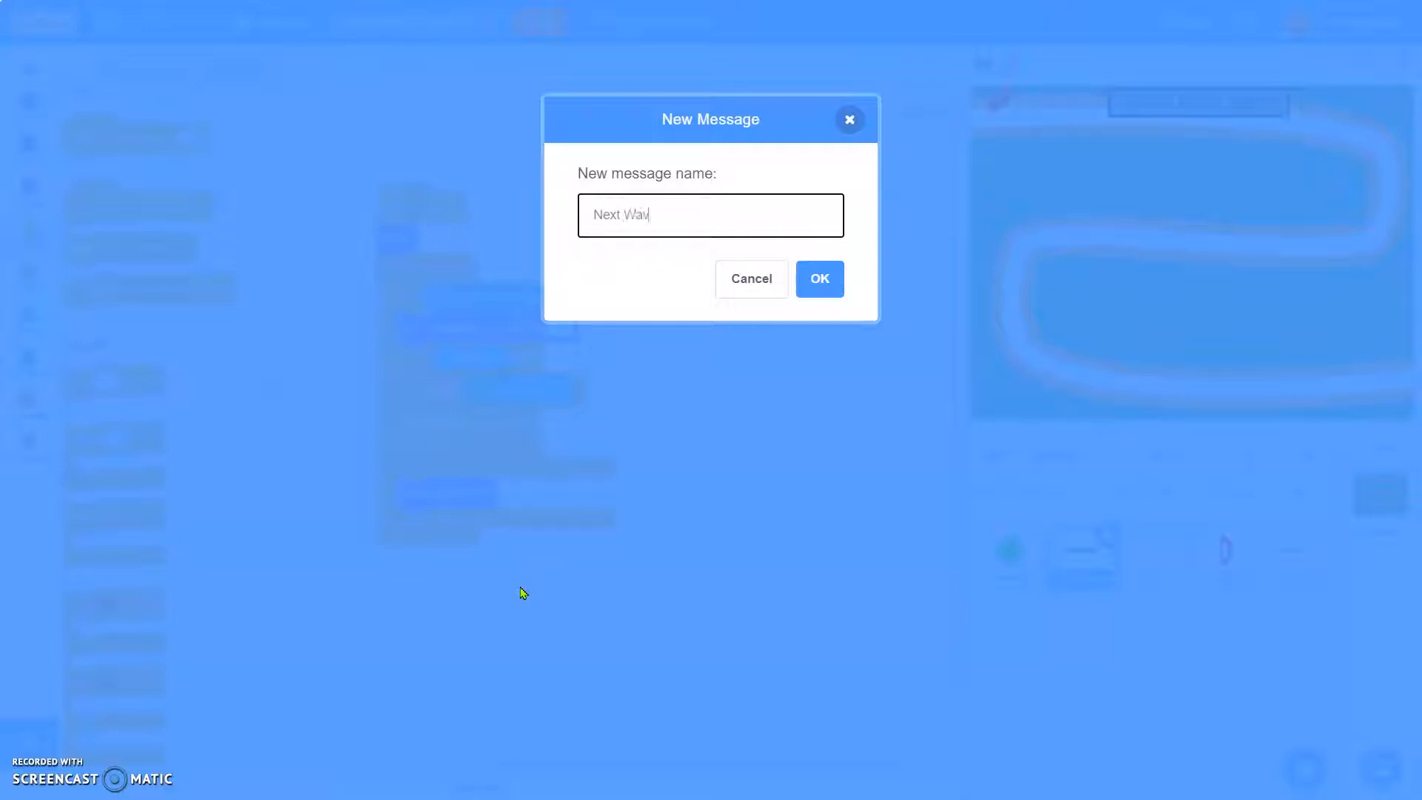
pyautogui.click(817, 279)
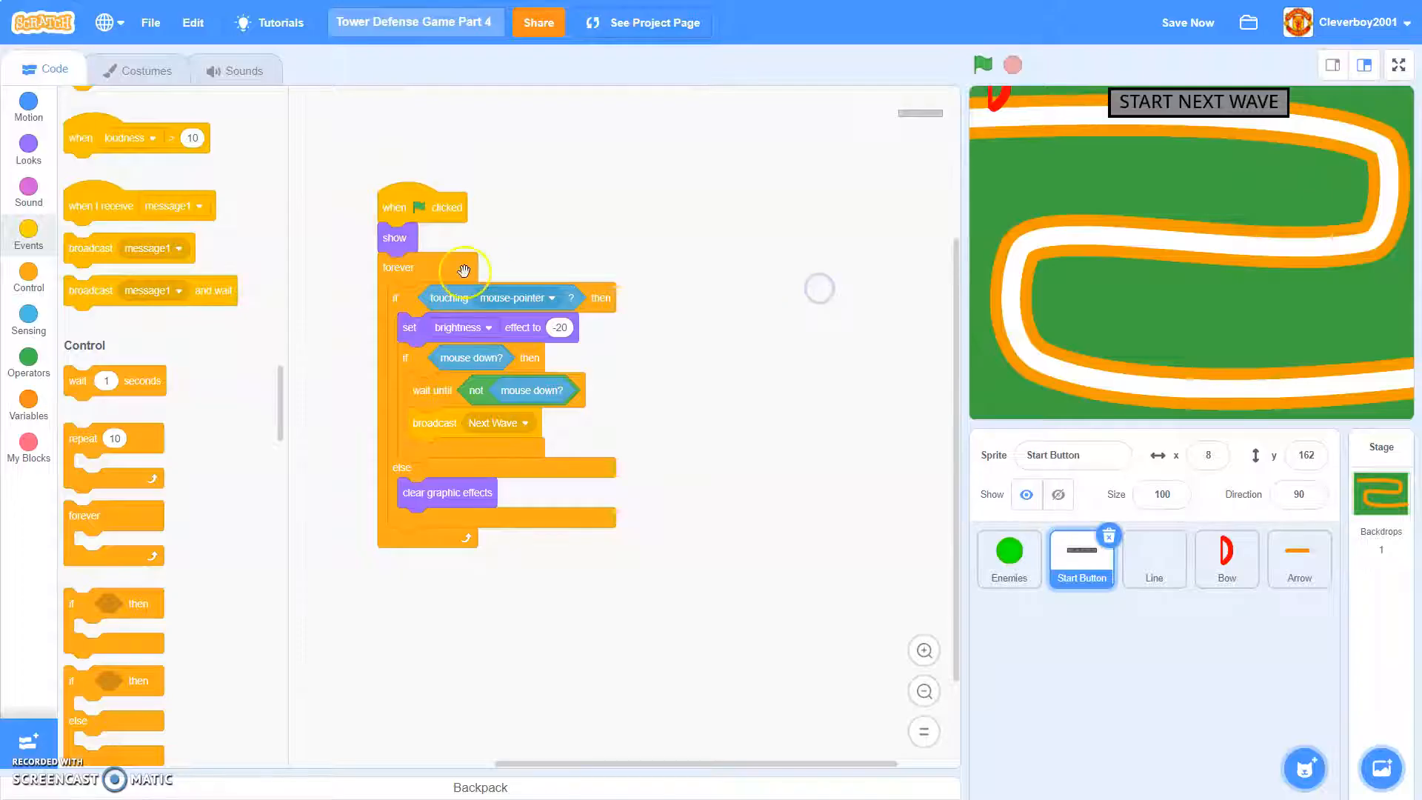
# - Create a new global variable named 'Wave'
pyautogui.click(28, 403)
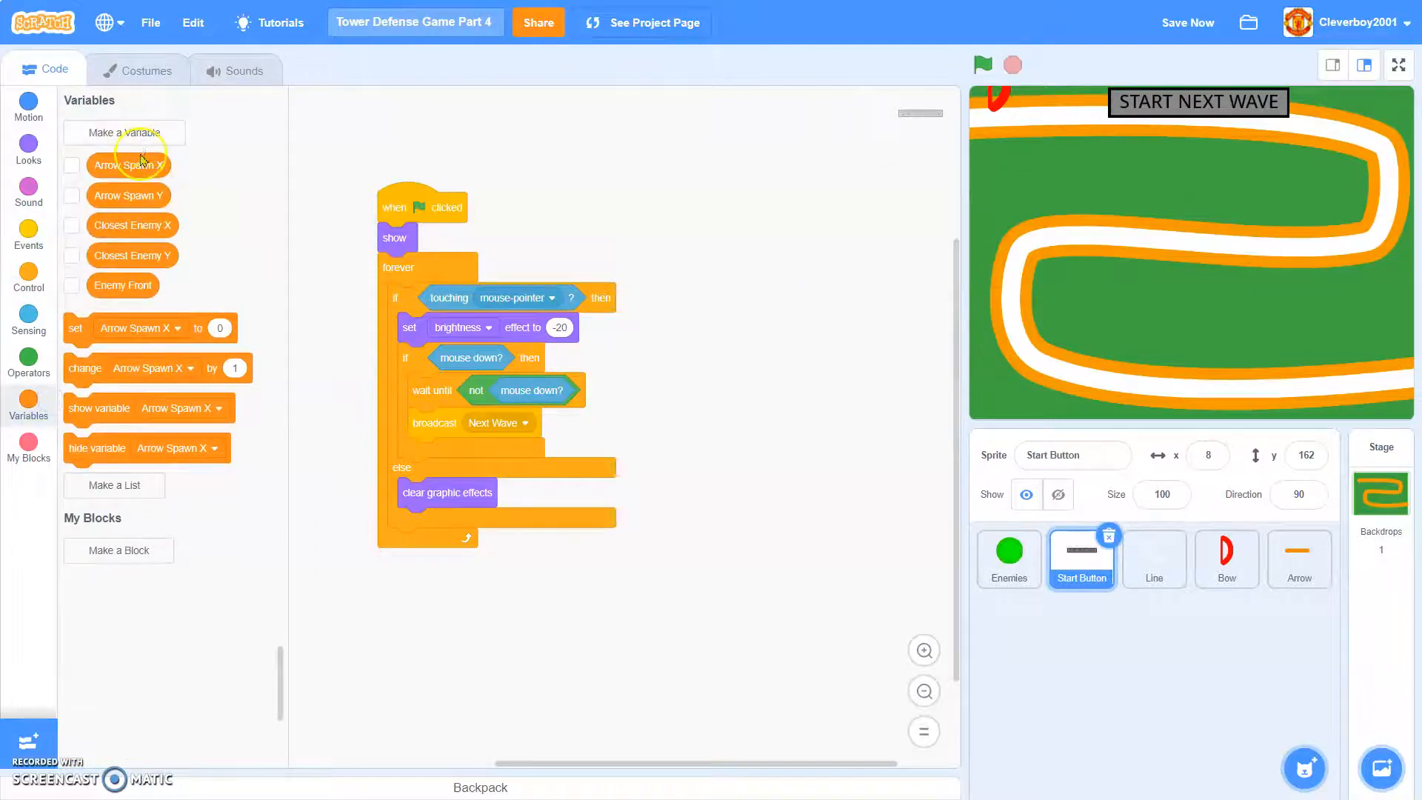
pyautogui.click(125, 132)
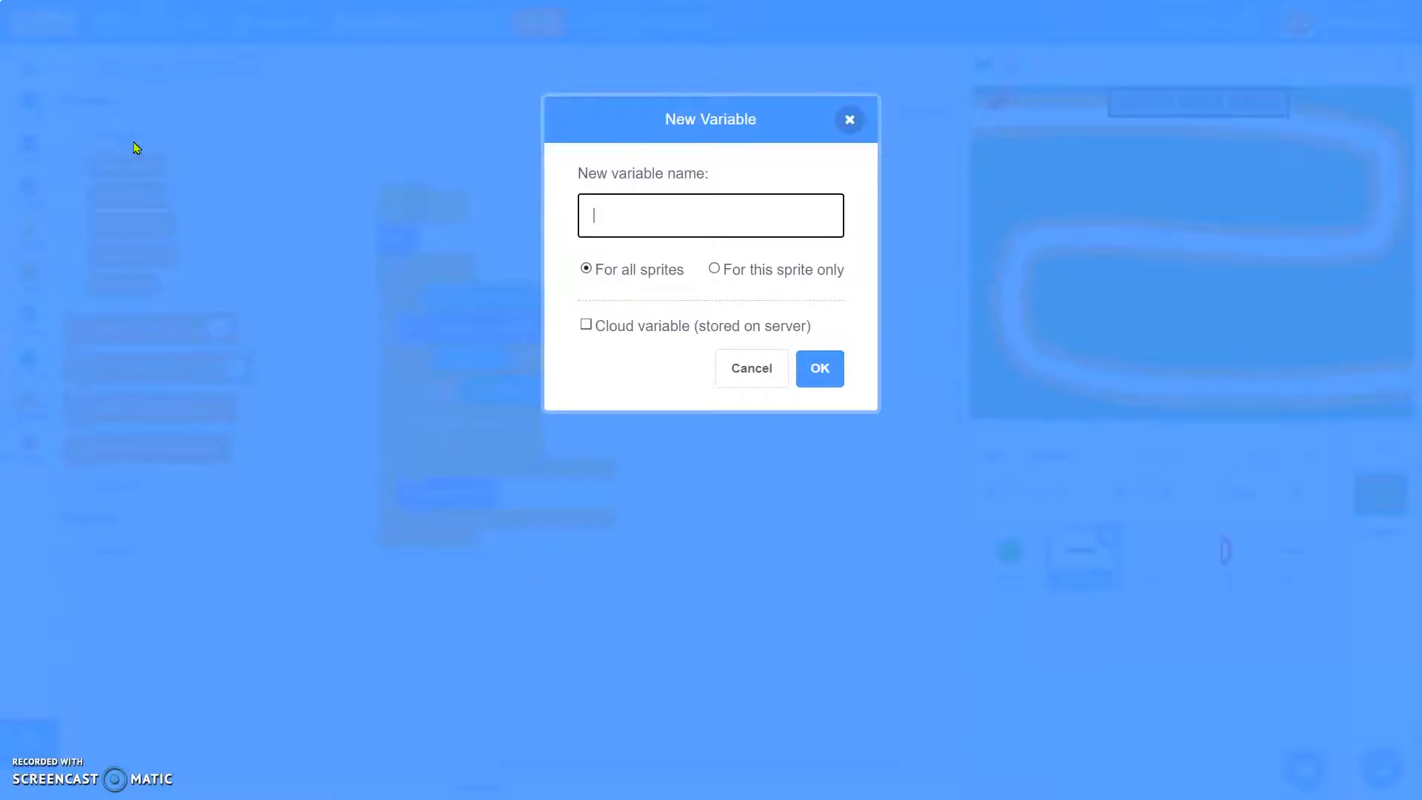
pyautogui.write('Wave')
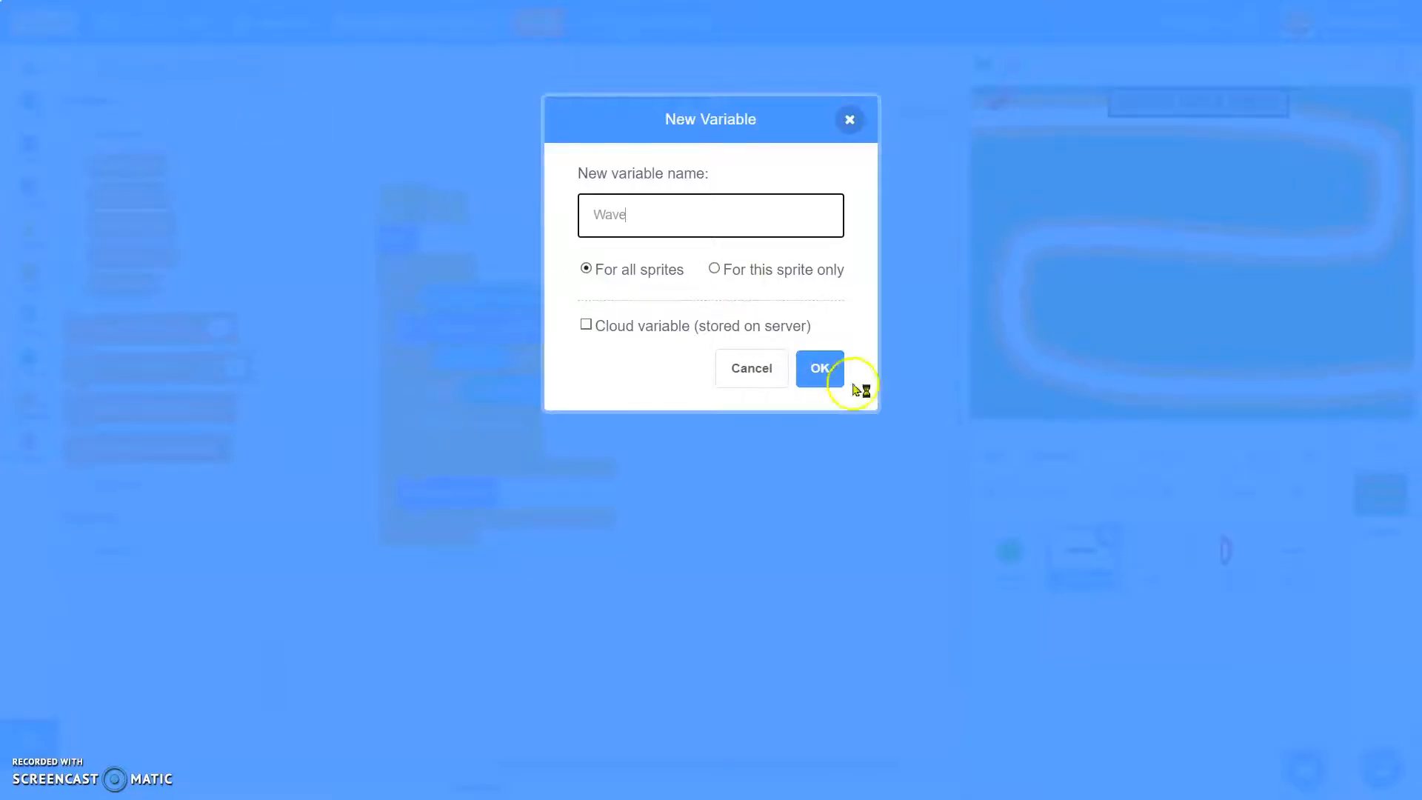
pyautogui.click(818, 368)
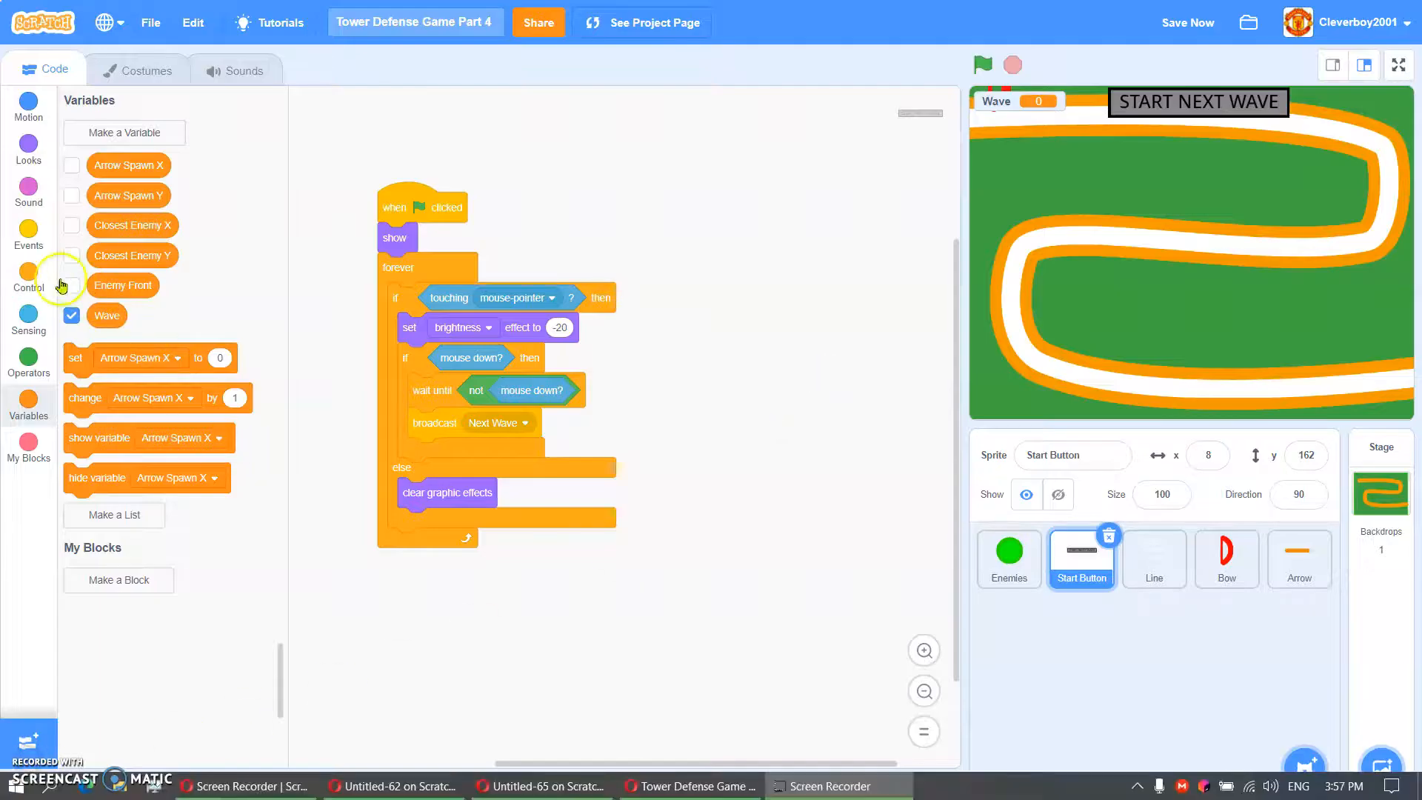
# - After the broadcast, change Wave by 1 and set Enemy Front to 0
pyautogui.click(28, 288)
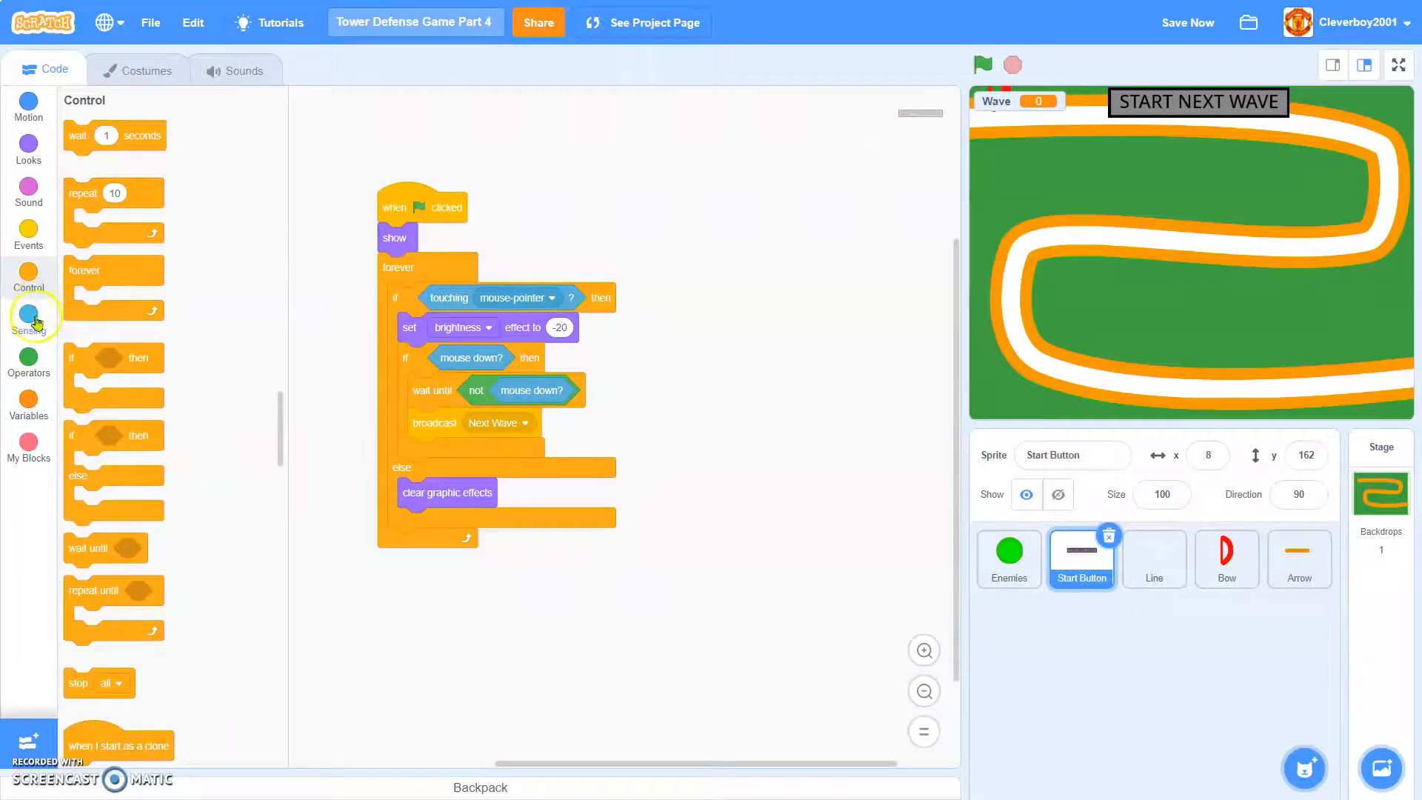
pyautogui.click(29, 402)
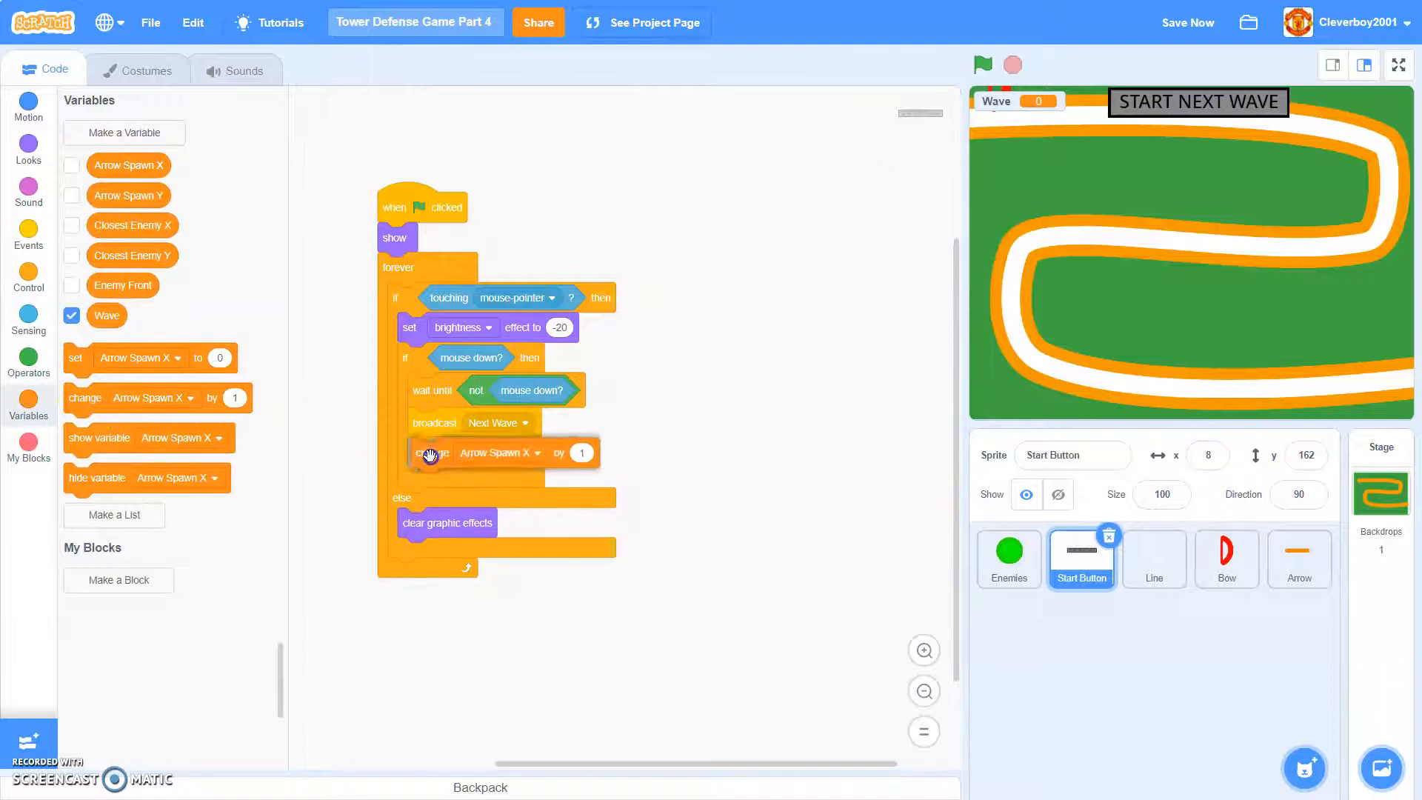
pyautogui.click(498, 453)
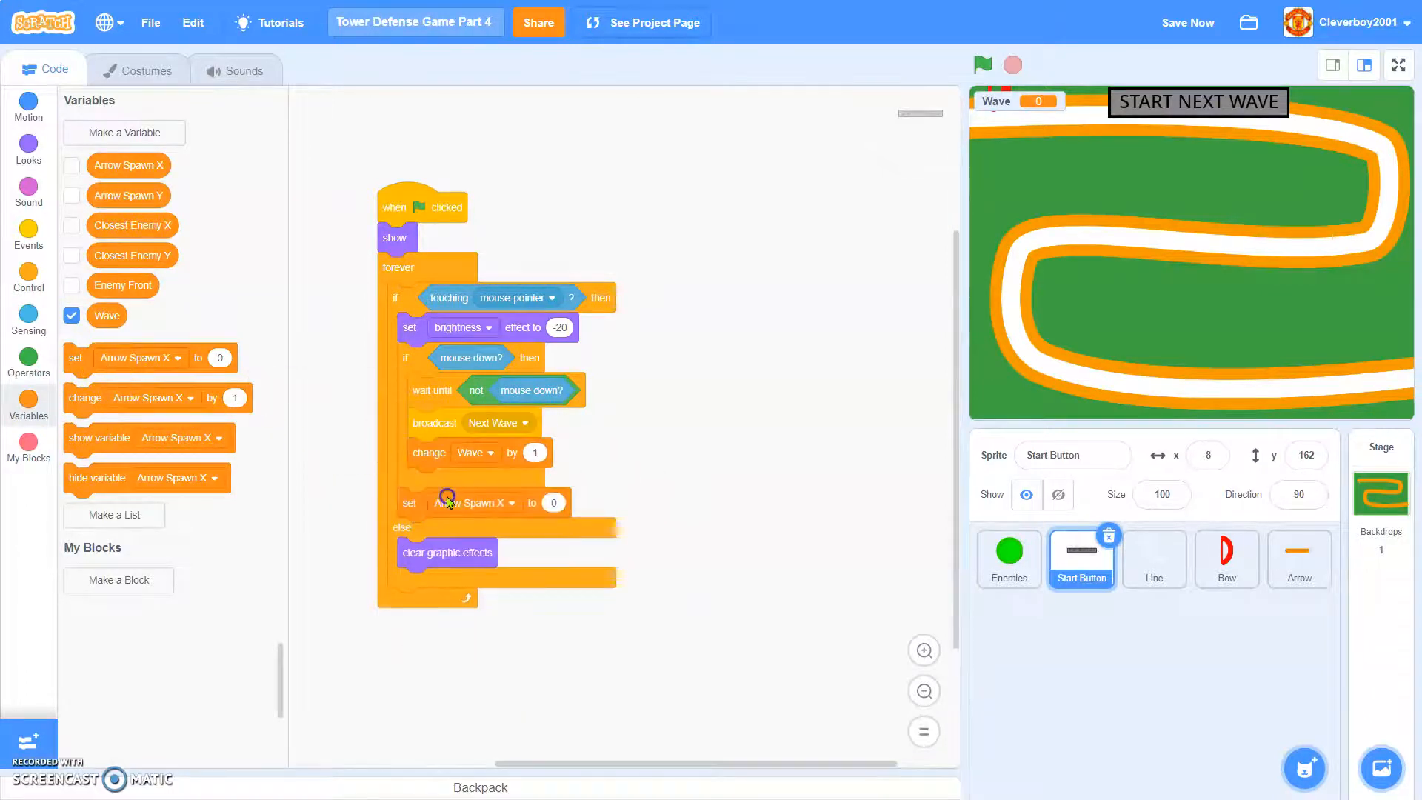
pyautogui.click(471, 502)
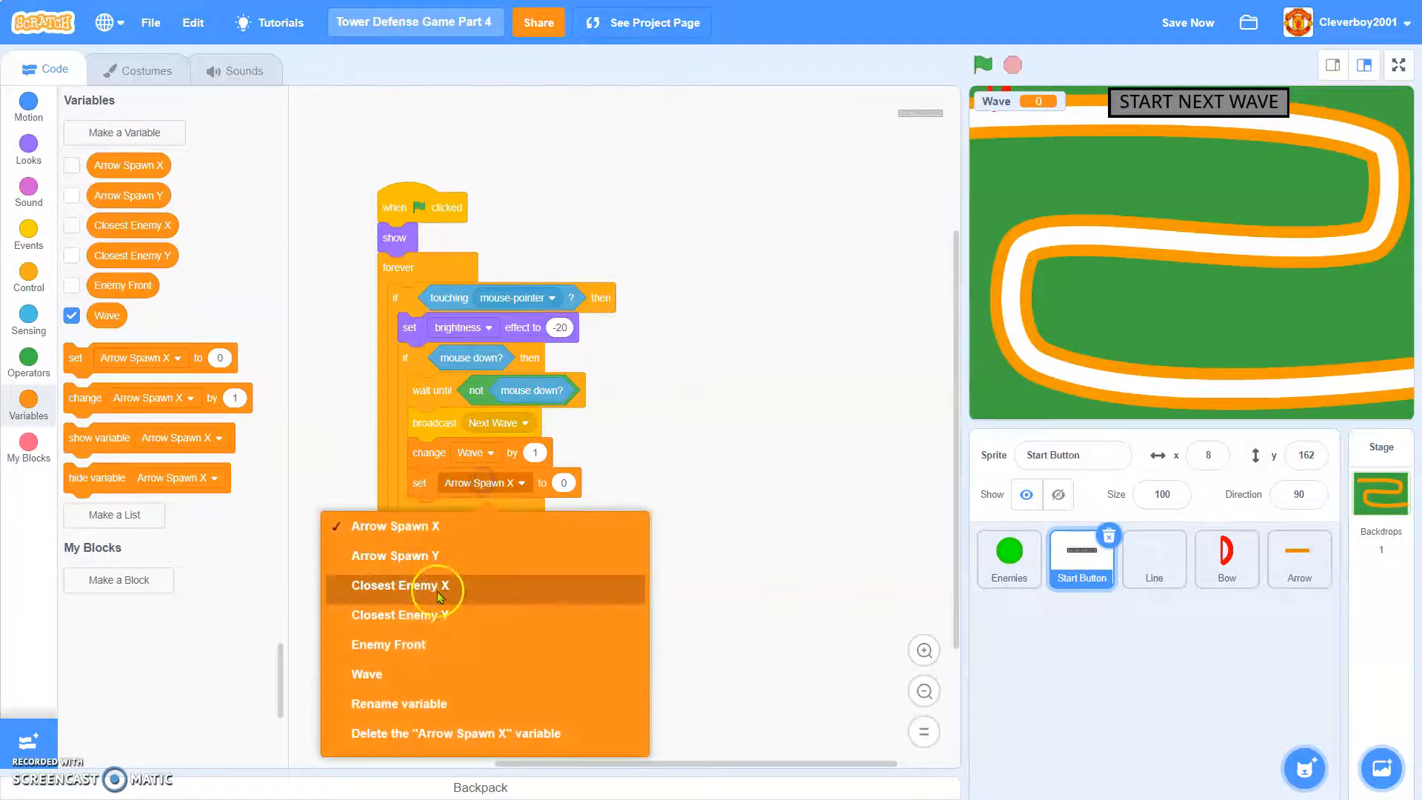
pyautogui.click(387, 644)
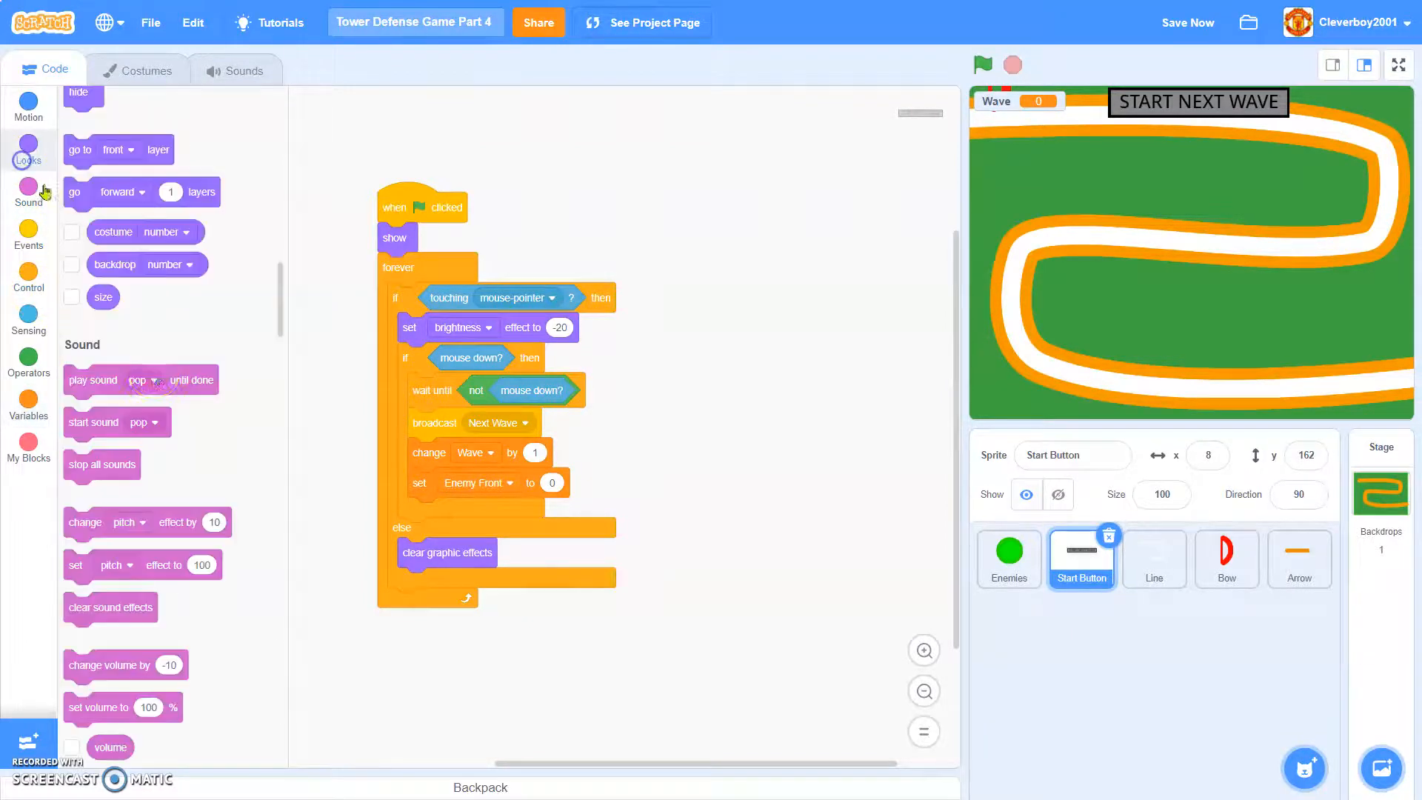
pyautogui.scroll(3)
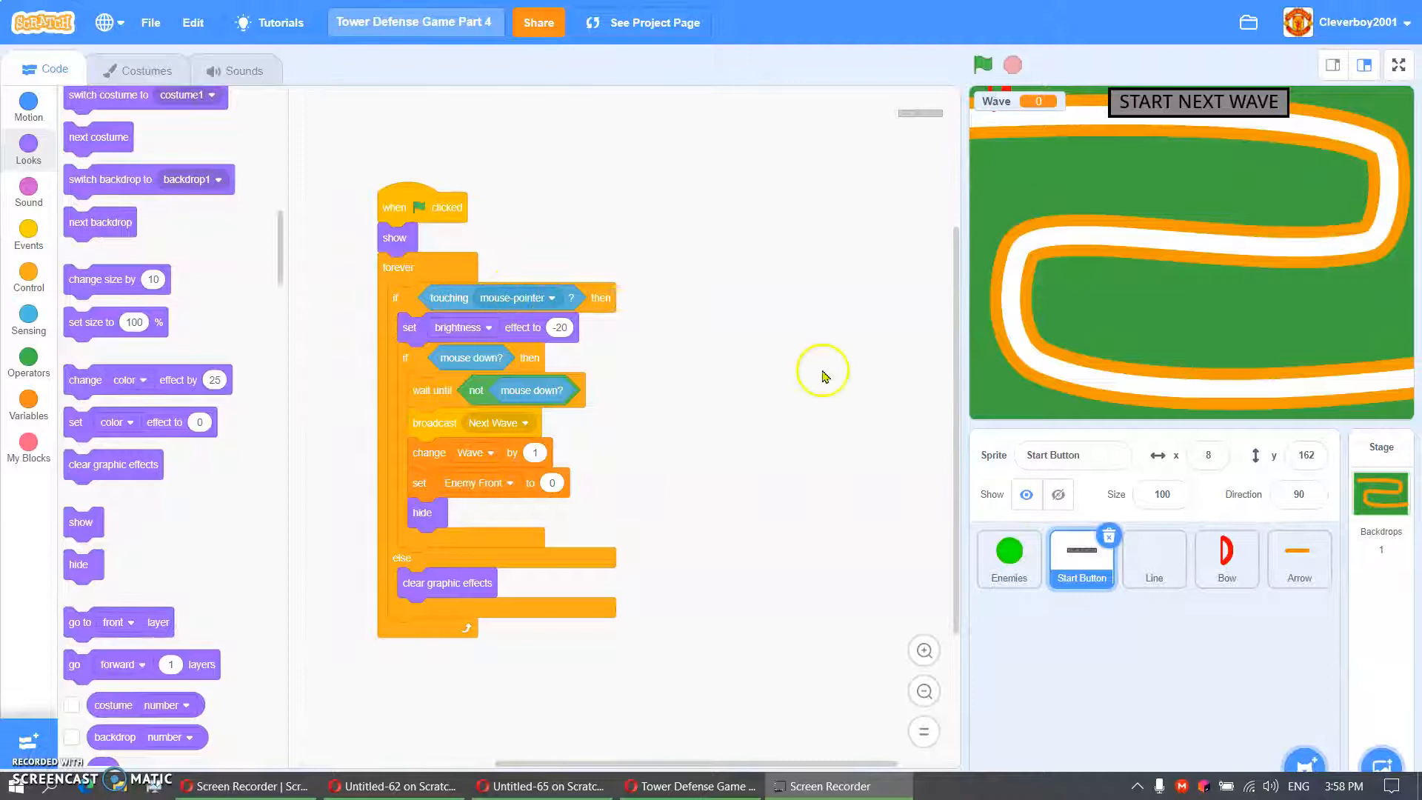
# - On Enemies, add 'when I receive Next Wave' with an if Wave = 1 check
pyautogui.click(1007, 558)
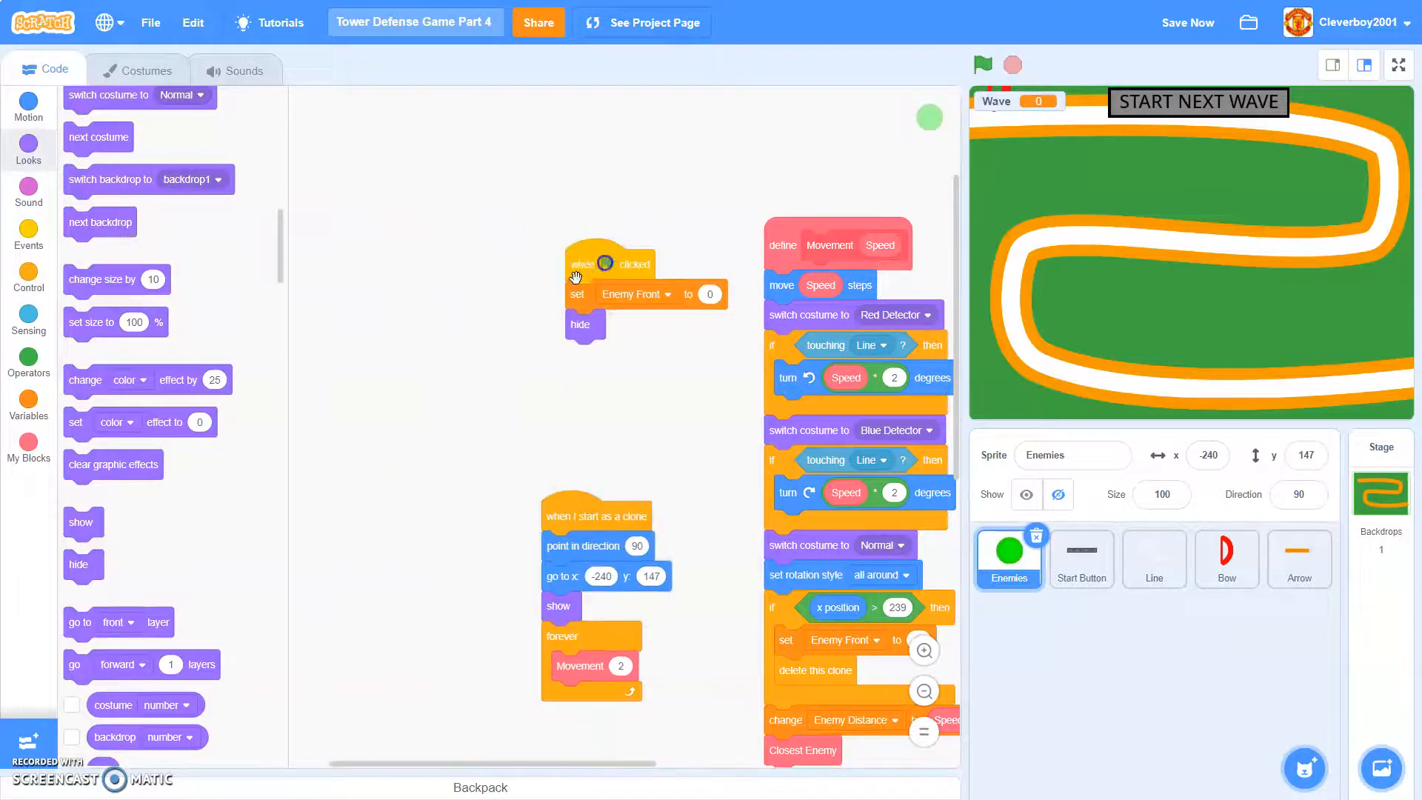
pyautogui.click(28, 230)
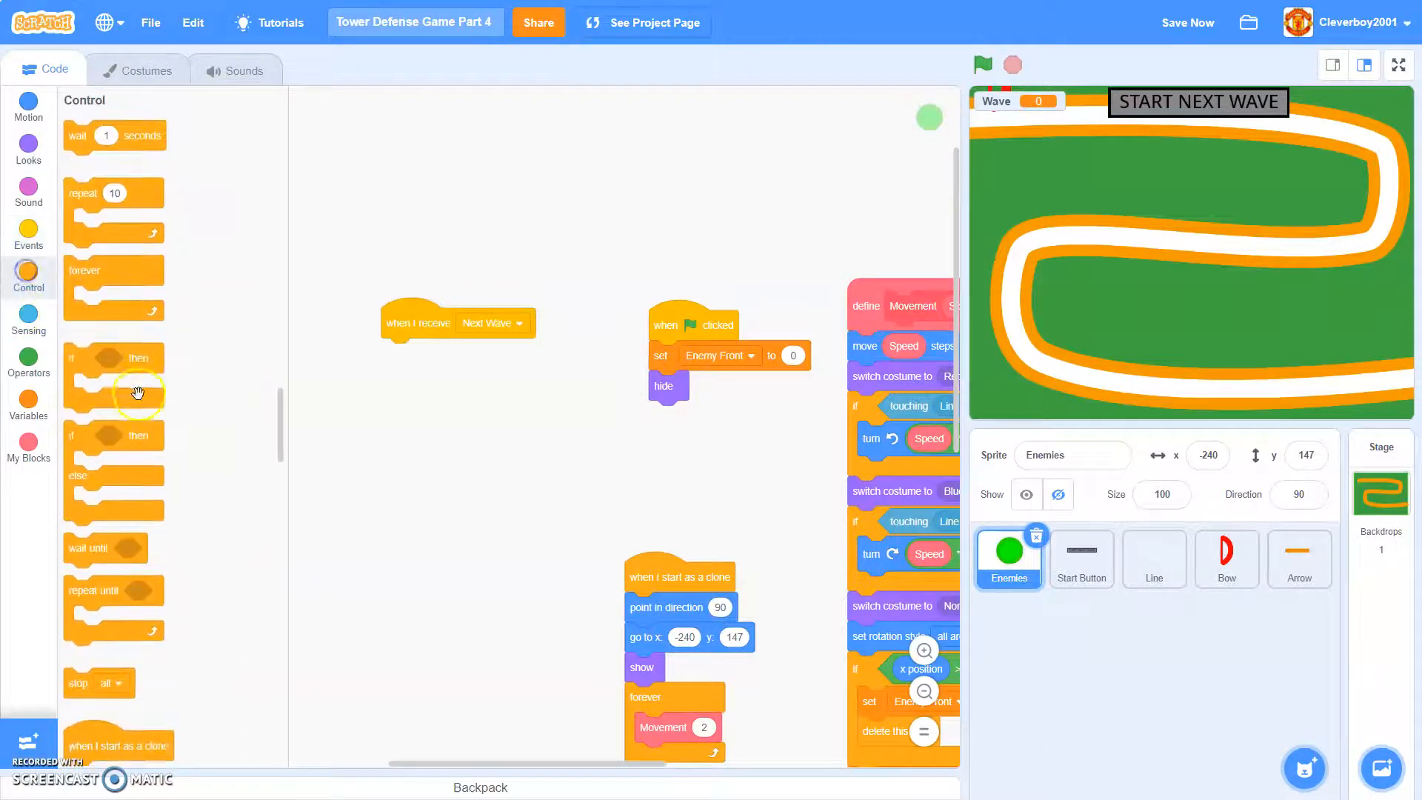
pyautogui.click(28, 359)
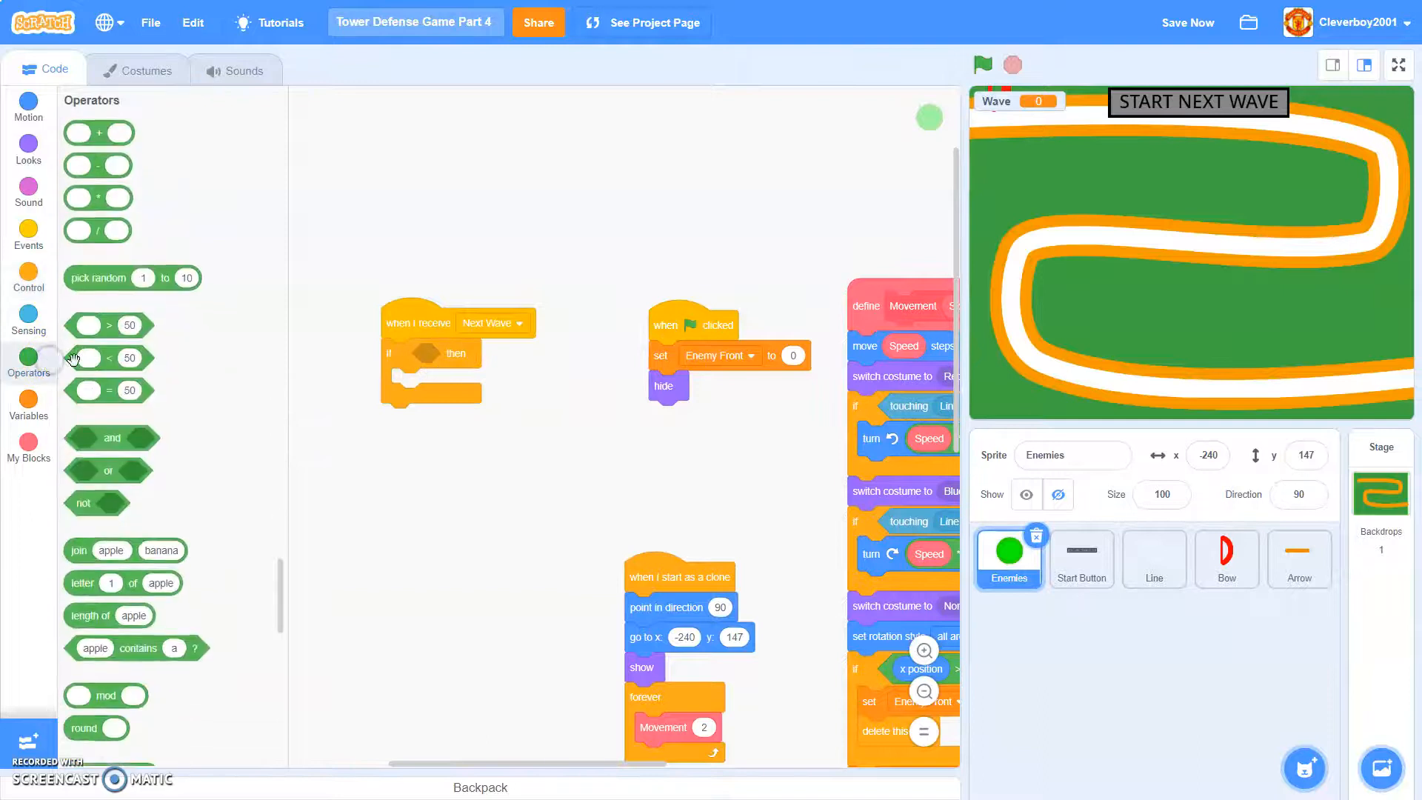
pyautogui.click(28, 405)
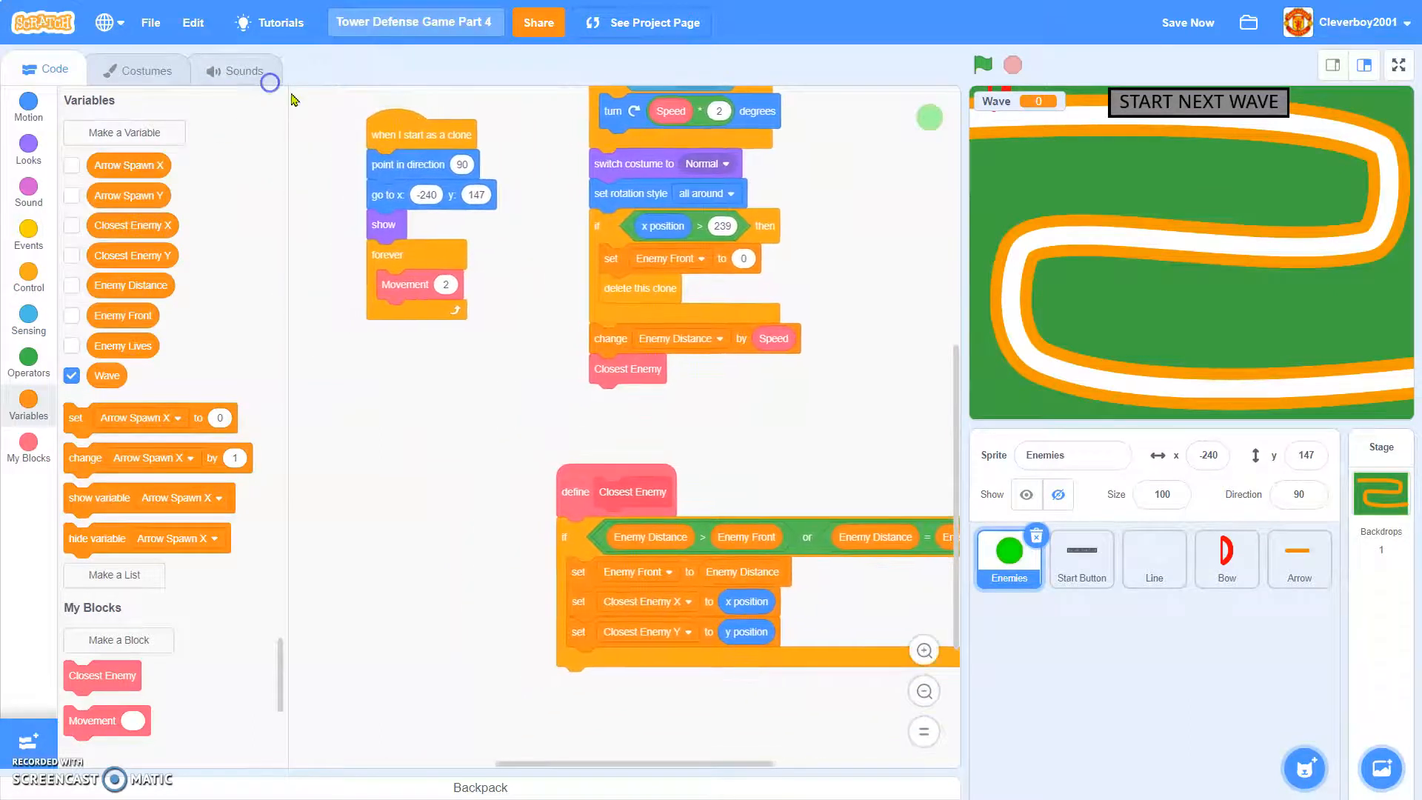
pyautogui.moveTo(312, 134)
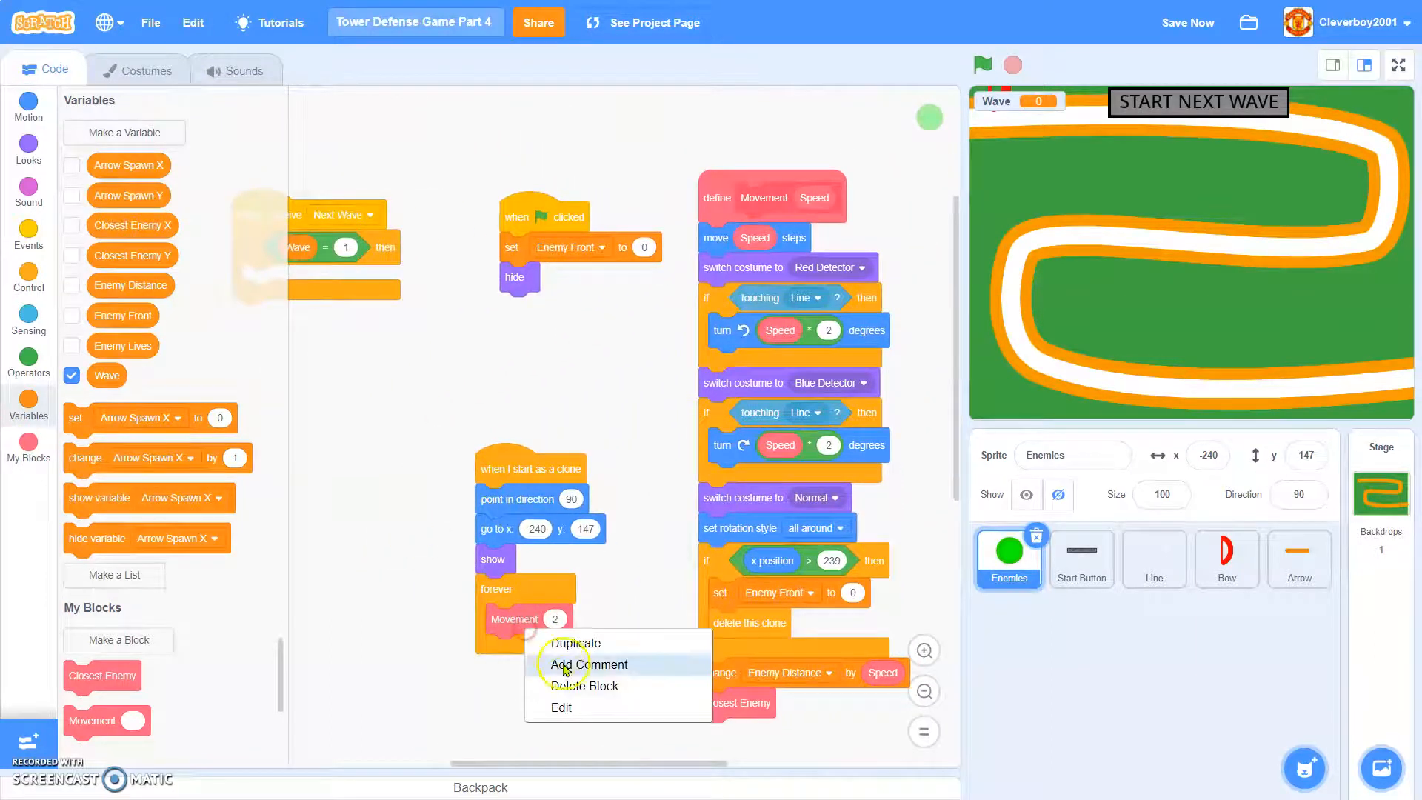
# - Make a 'Create Enemy' custom block set to run without screen refresh
pyautogui.click(560, 707)
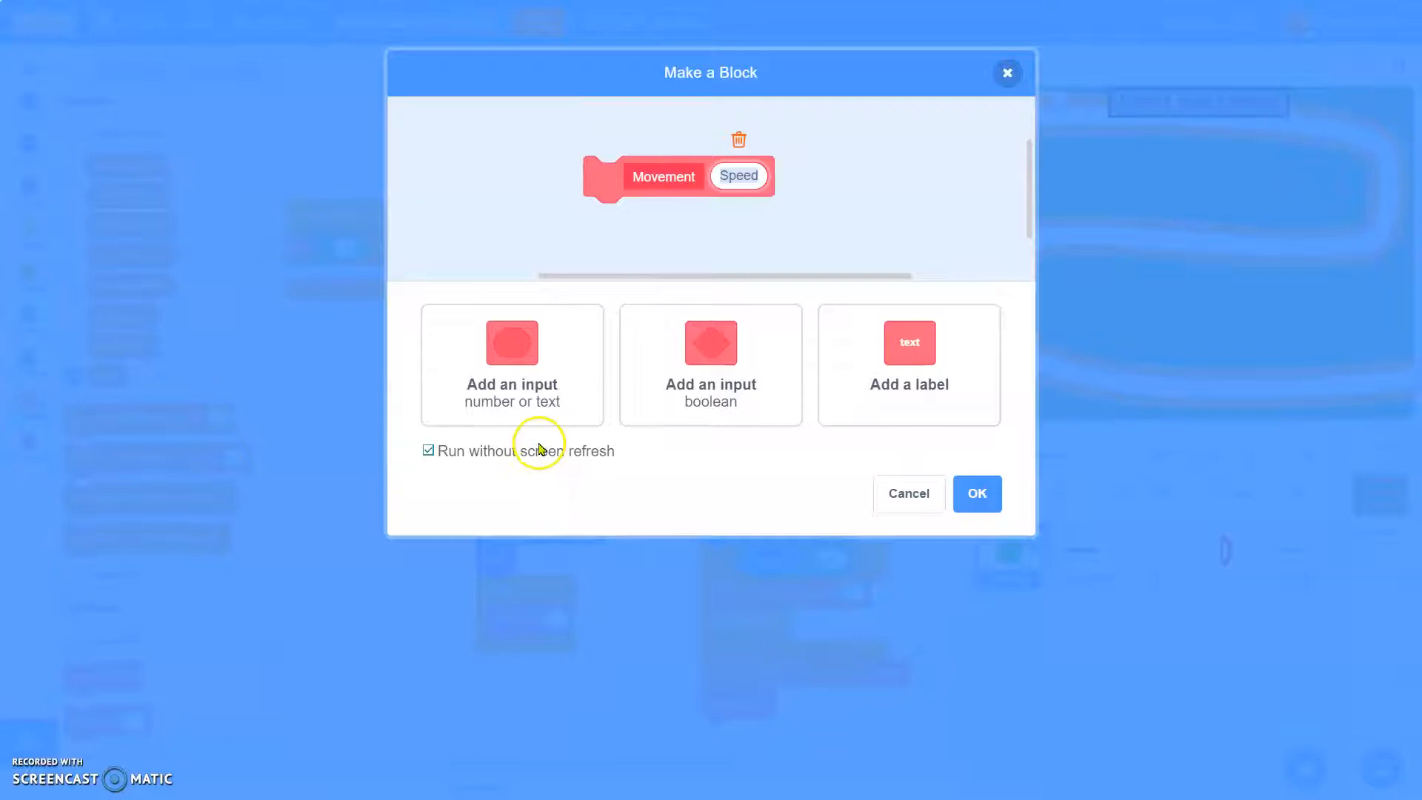
pyautogui.click(977, 494)
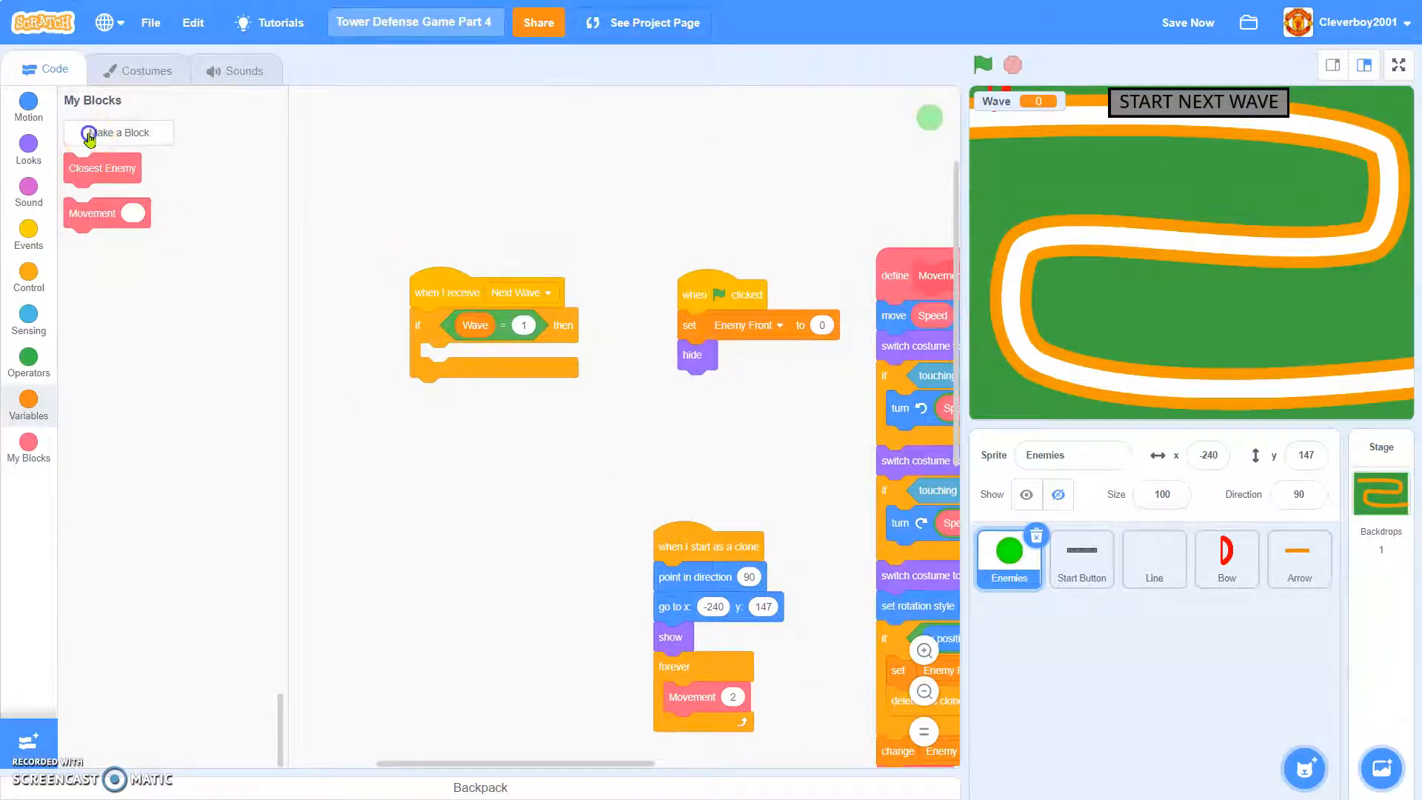
pyautogui.click(117, 132)
pyautogui.write('Create Enemy')
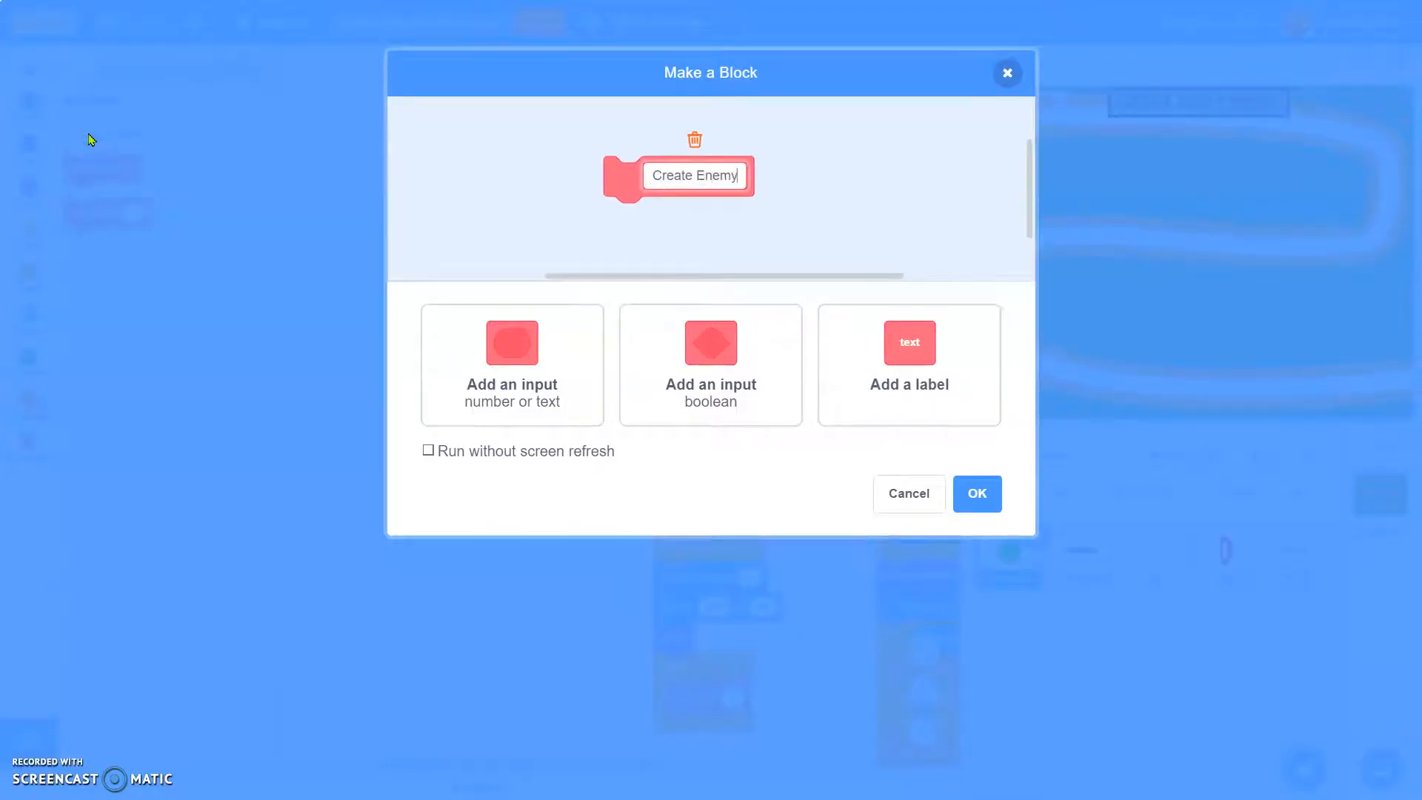
pyautogui.click(428, 451)
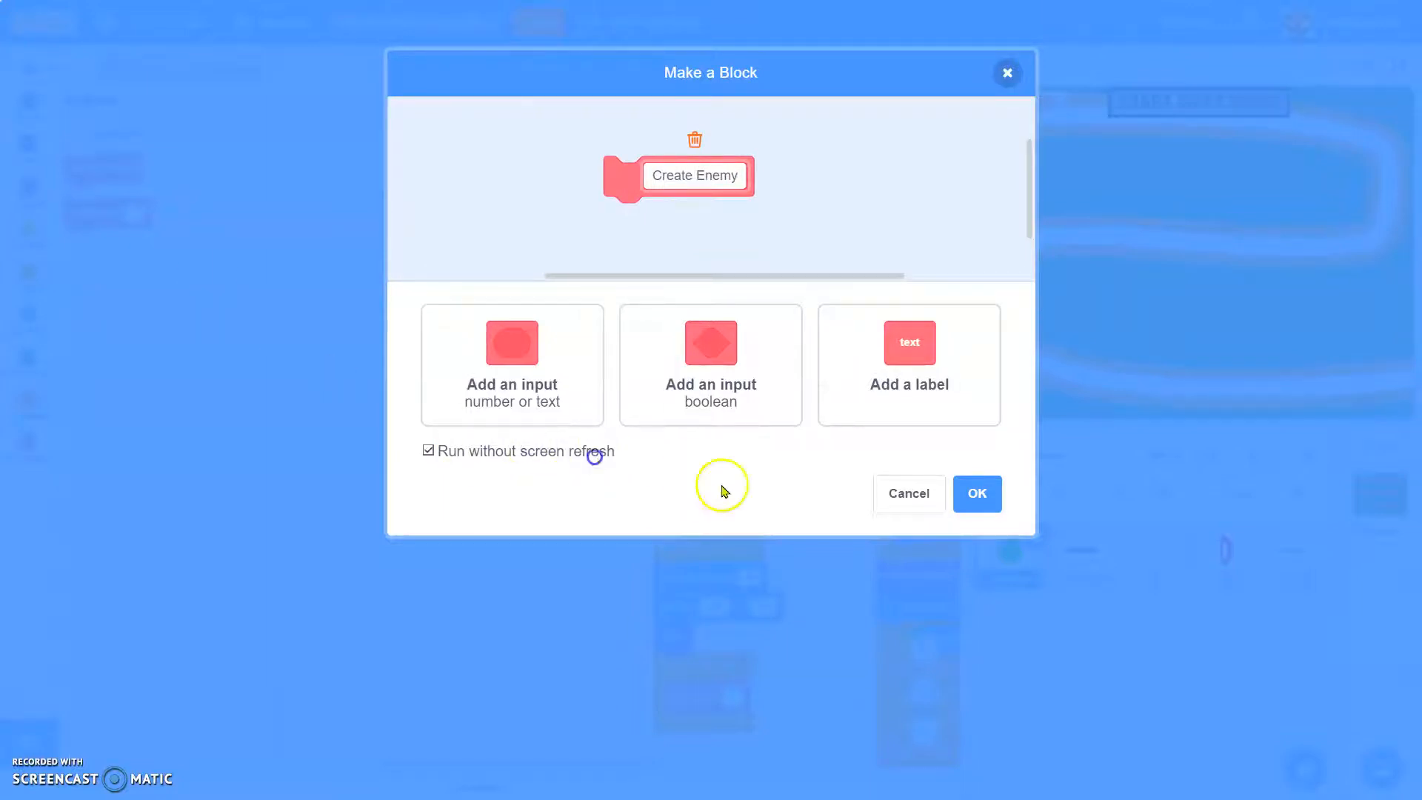
pyautogui.click(976, 493)
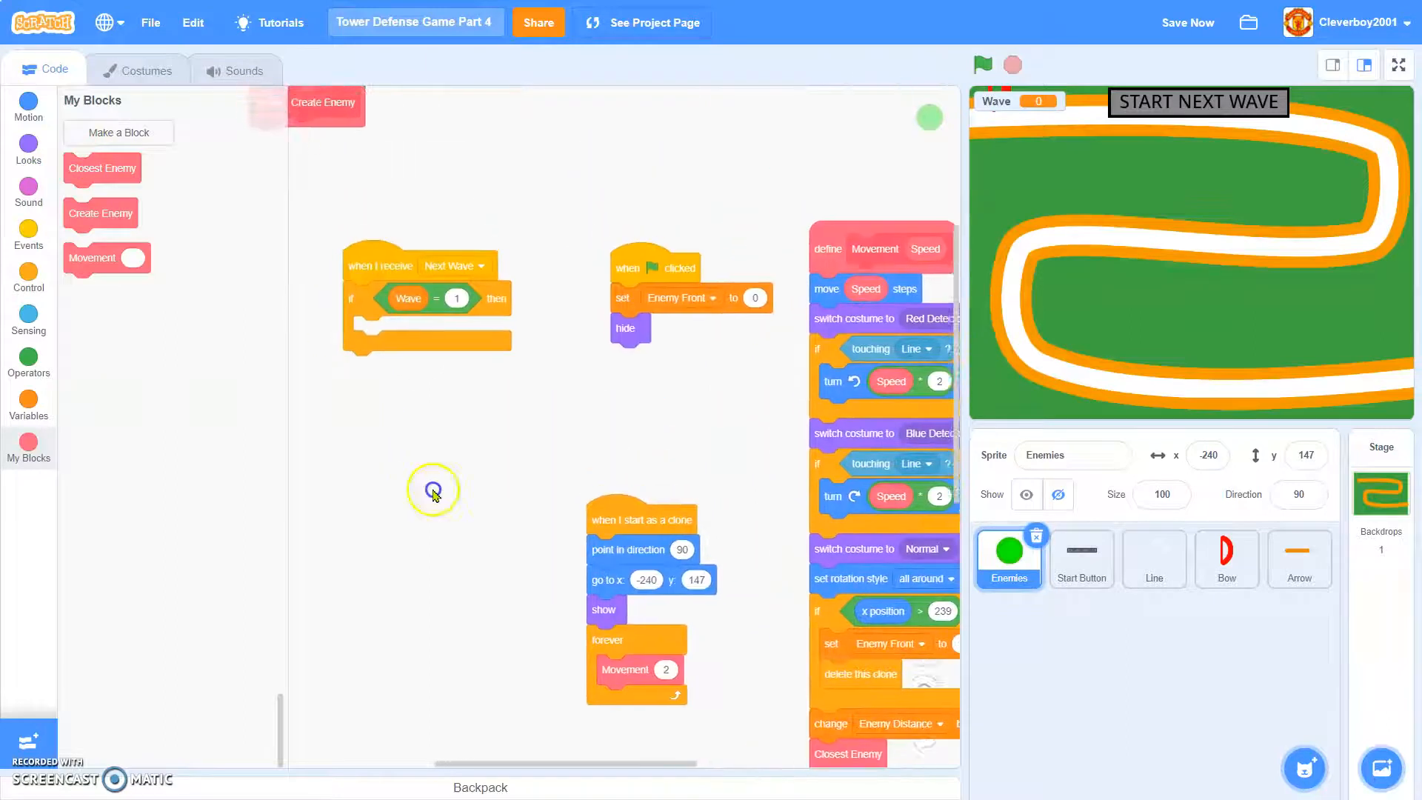
pyautogui.click(28, 402)
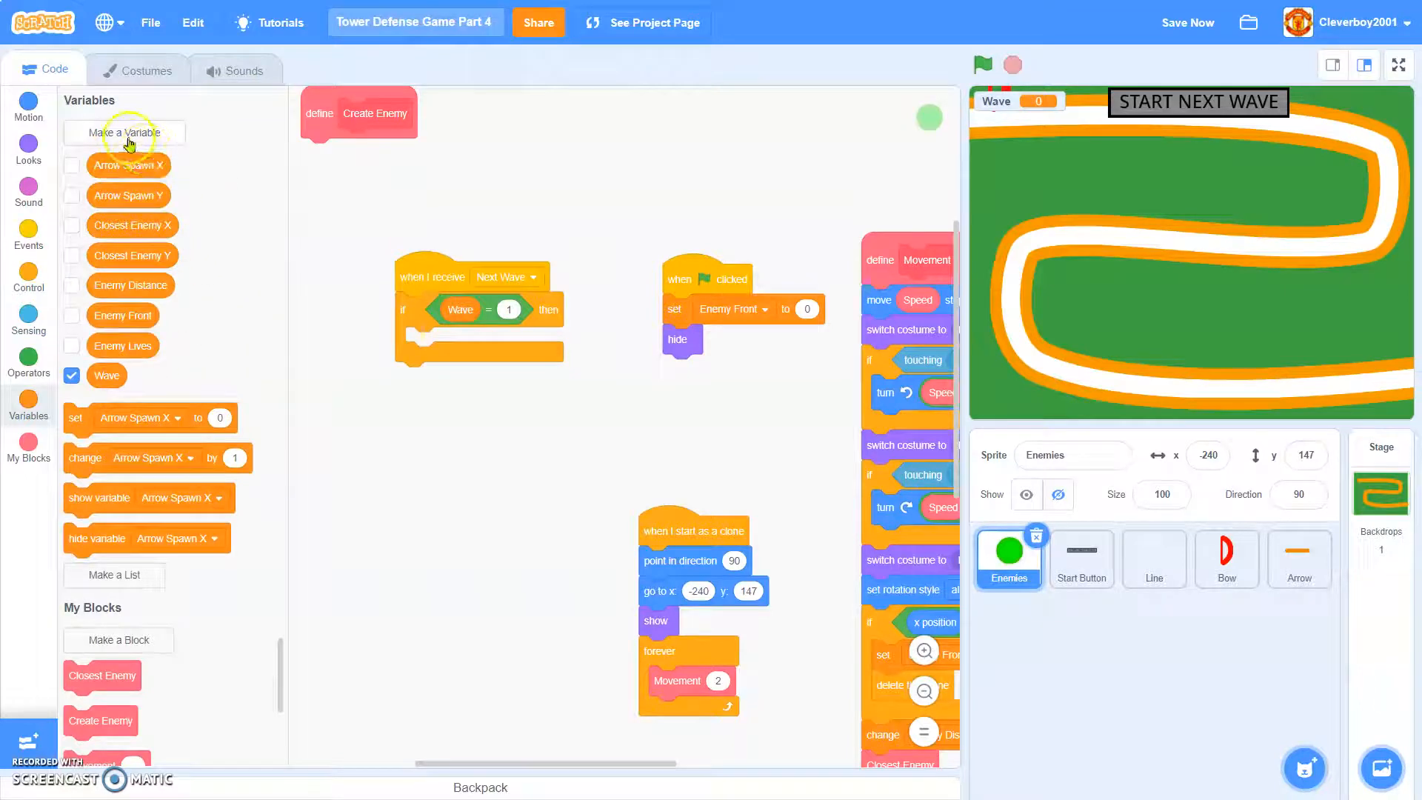
# - Create a new variable named 'Enemies Alive' for all sprites
pyautogui.click(125, 133)
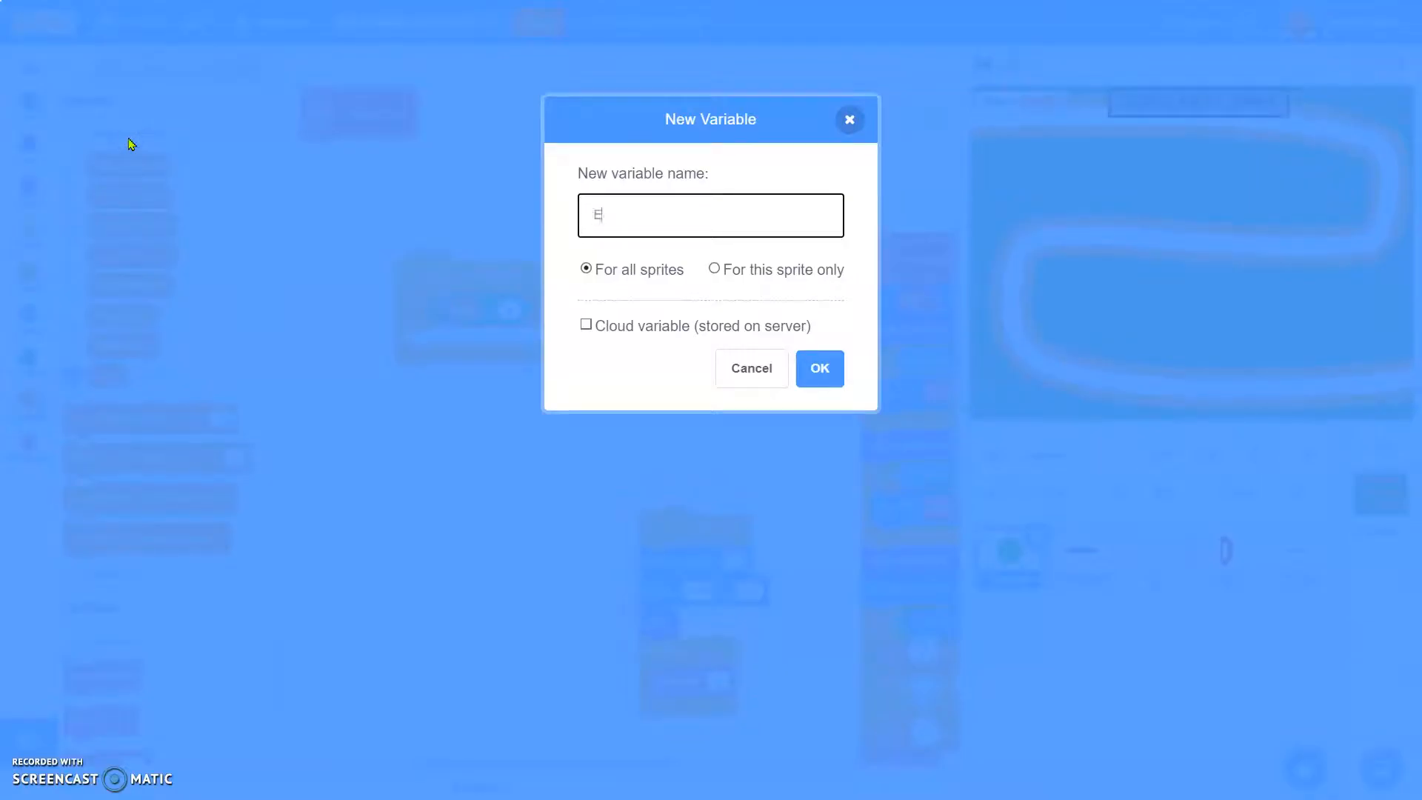
pyautogui.write('nemies')
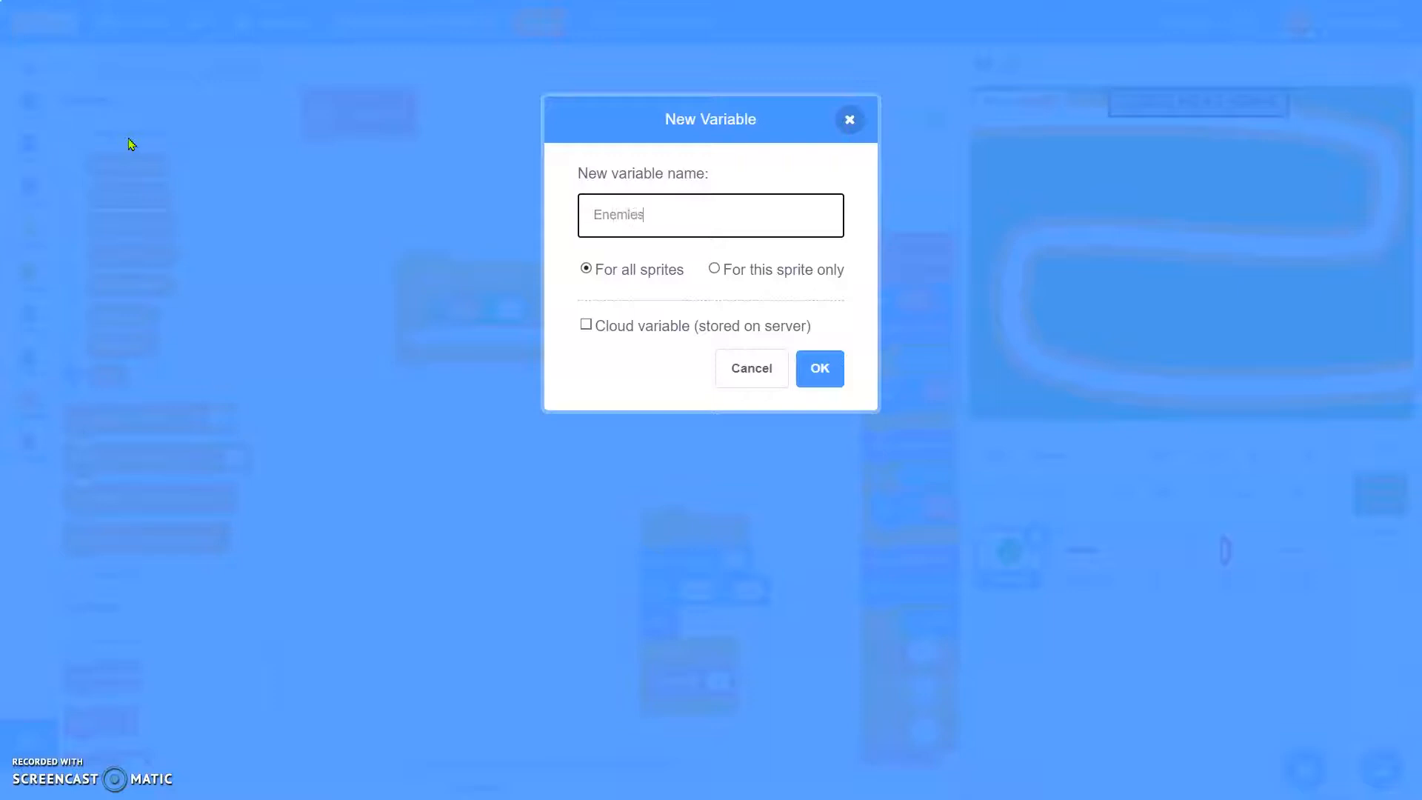
pyautogui.write('Alive')
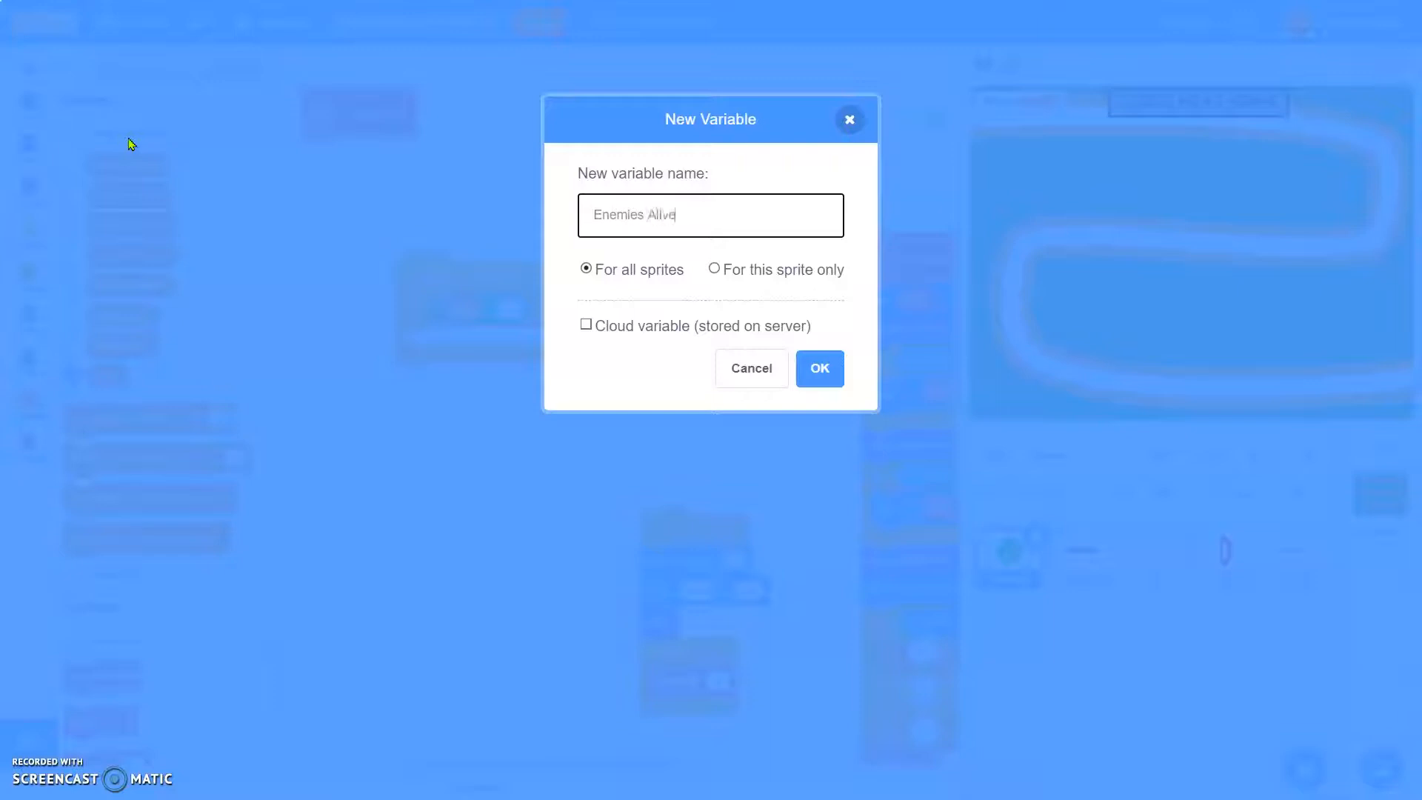
pyautogui.moveTo(784, 270)
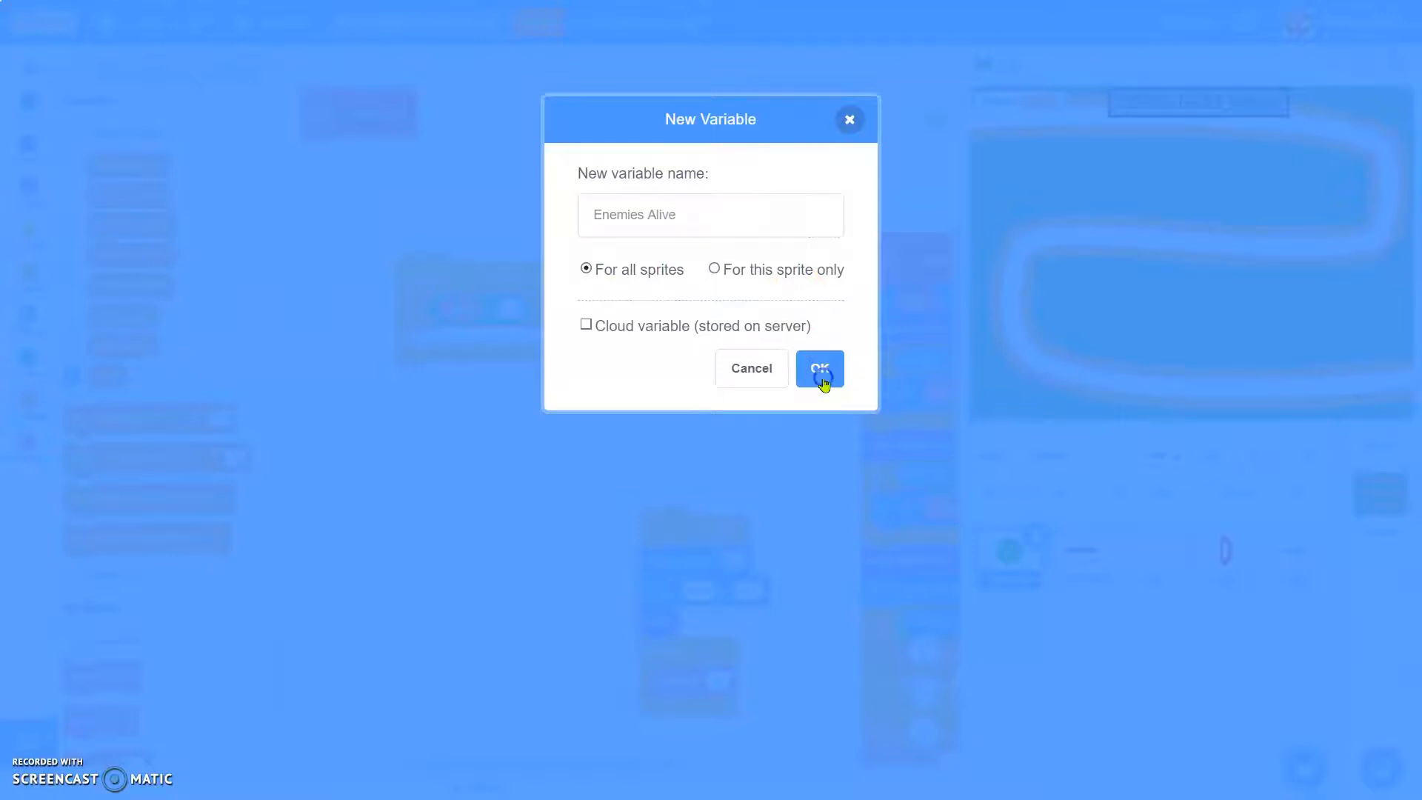
pyautogui.click(817, 368)
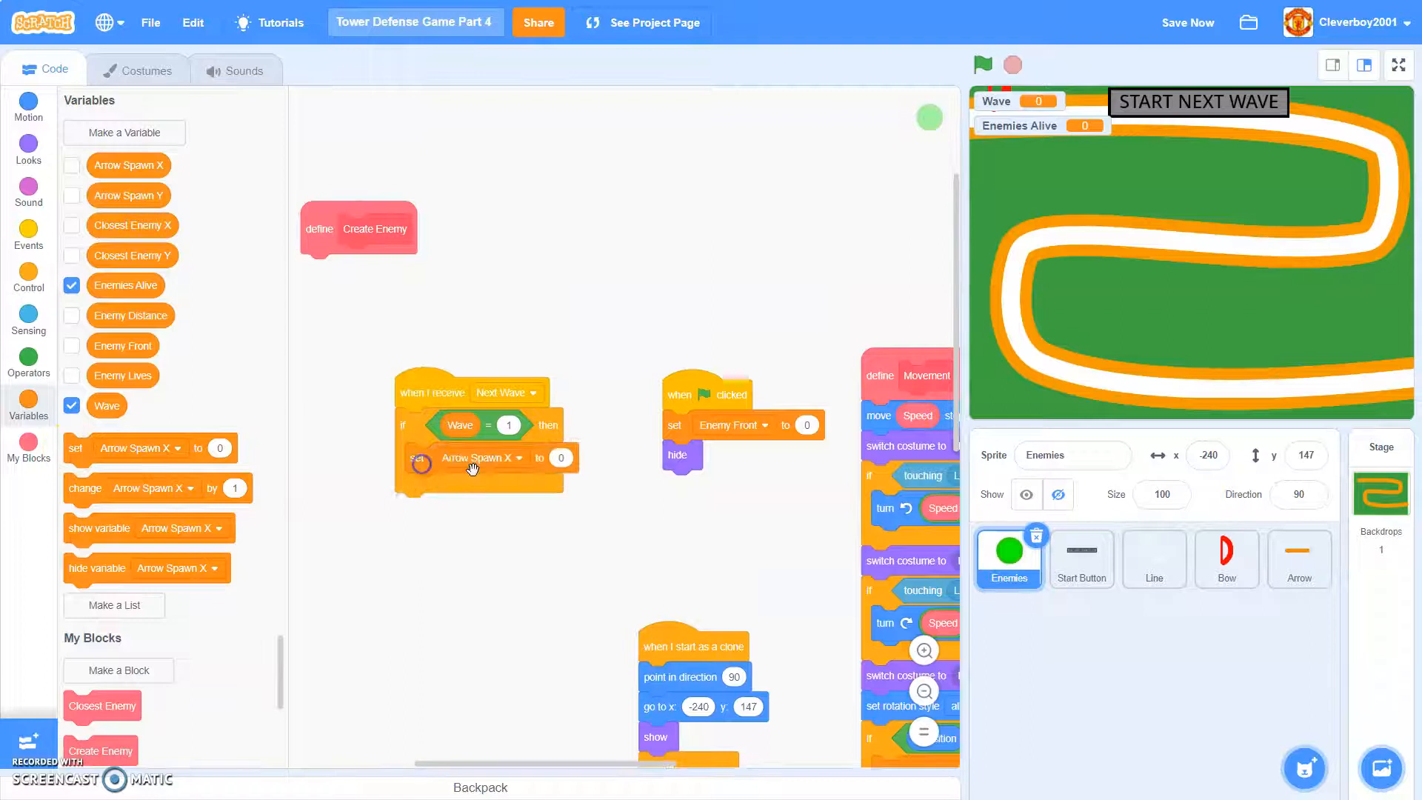
# - Make the Wave 1 branch set Enemies Alive to 5
pyautogui.click(481, 457)
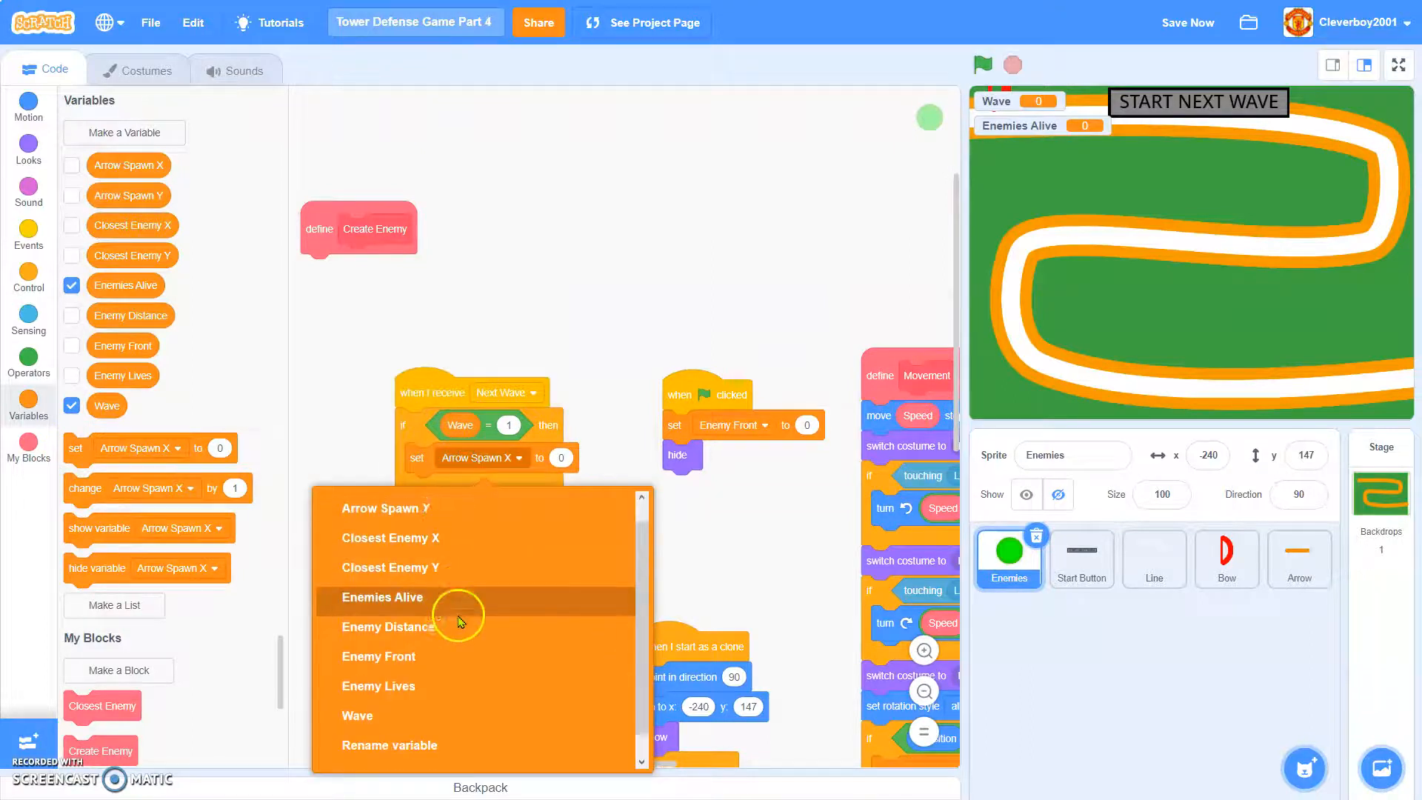
pyautogui.click(382, 597)
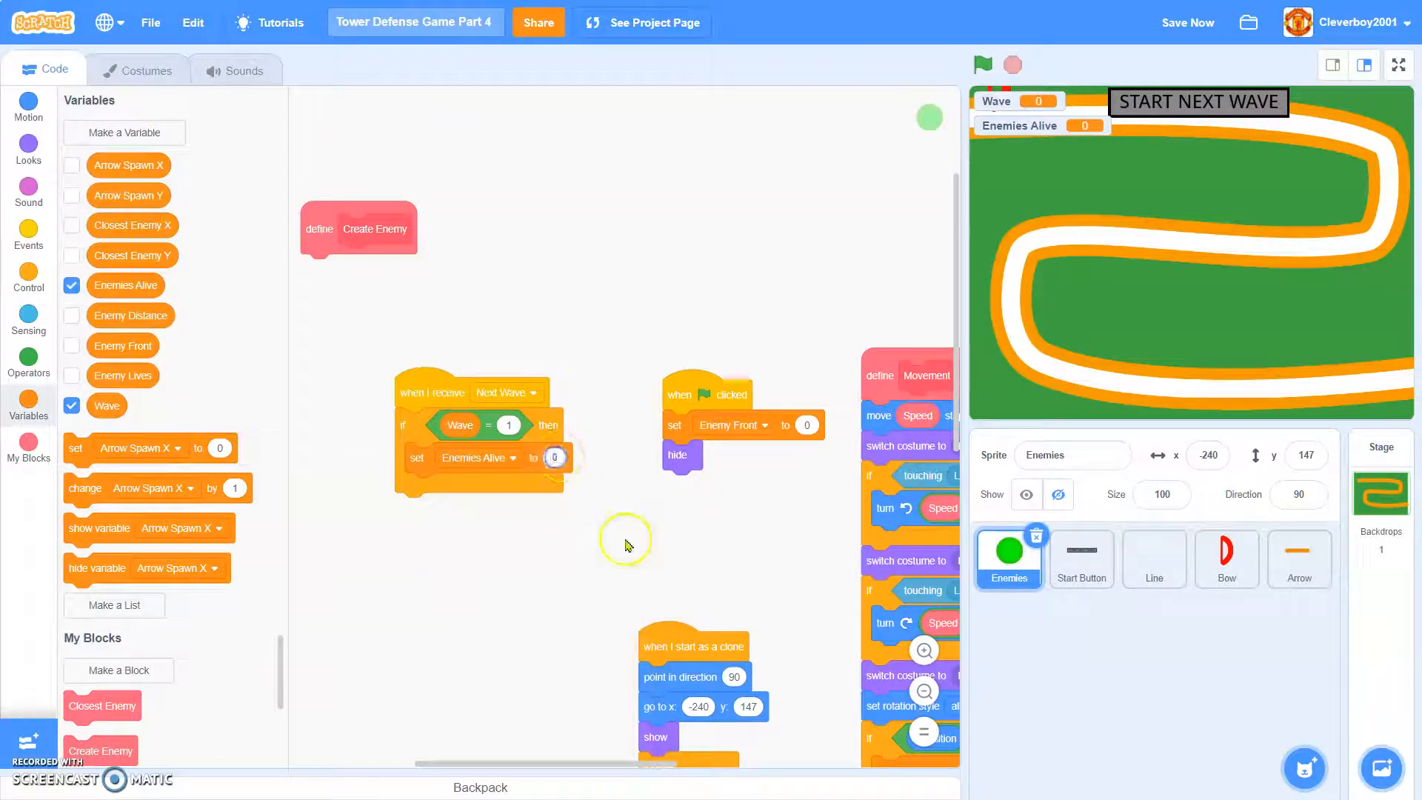
pyautogui.click(28, 280)
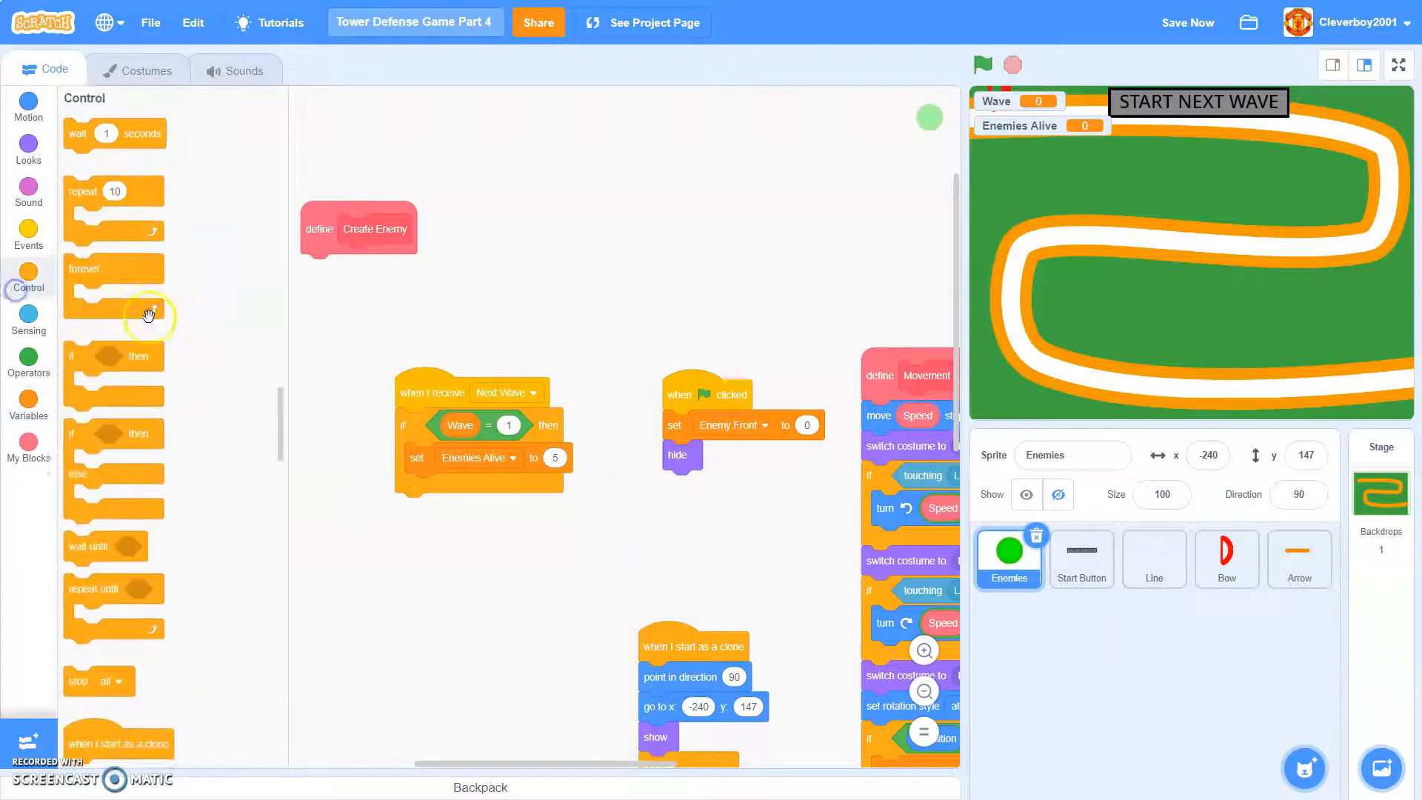
# - Repeat Create Enemy and a 1-second wait 5 times, then add a wait-until block
pyautogui.moveTo(113, 209); pyautogui.dragTo(354, 444)
pyautogui.write('5')
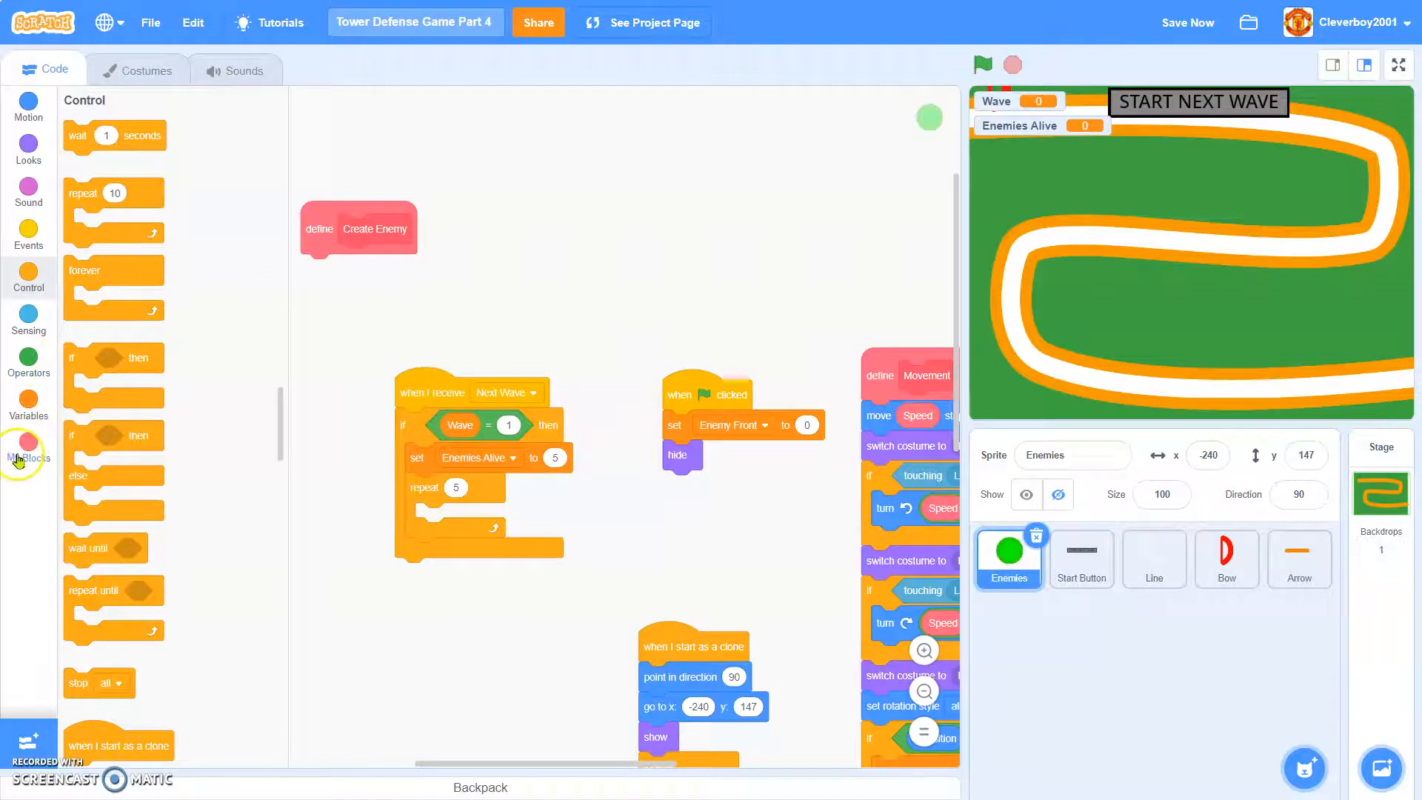
pyautogui.moveTo(45, 458)
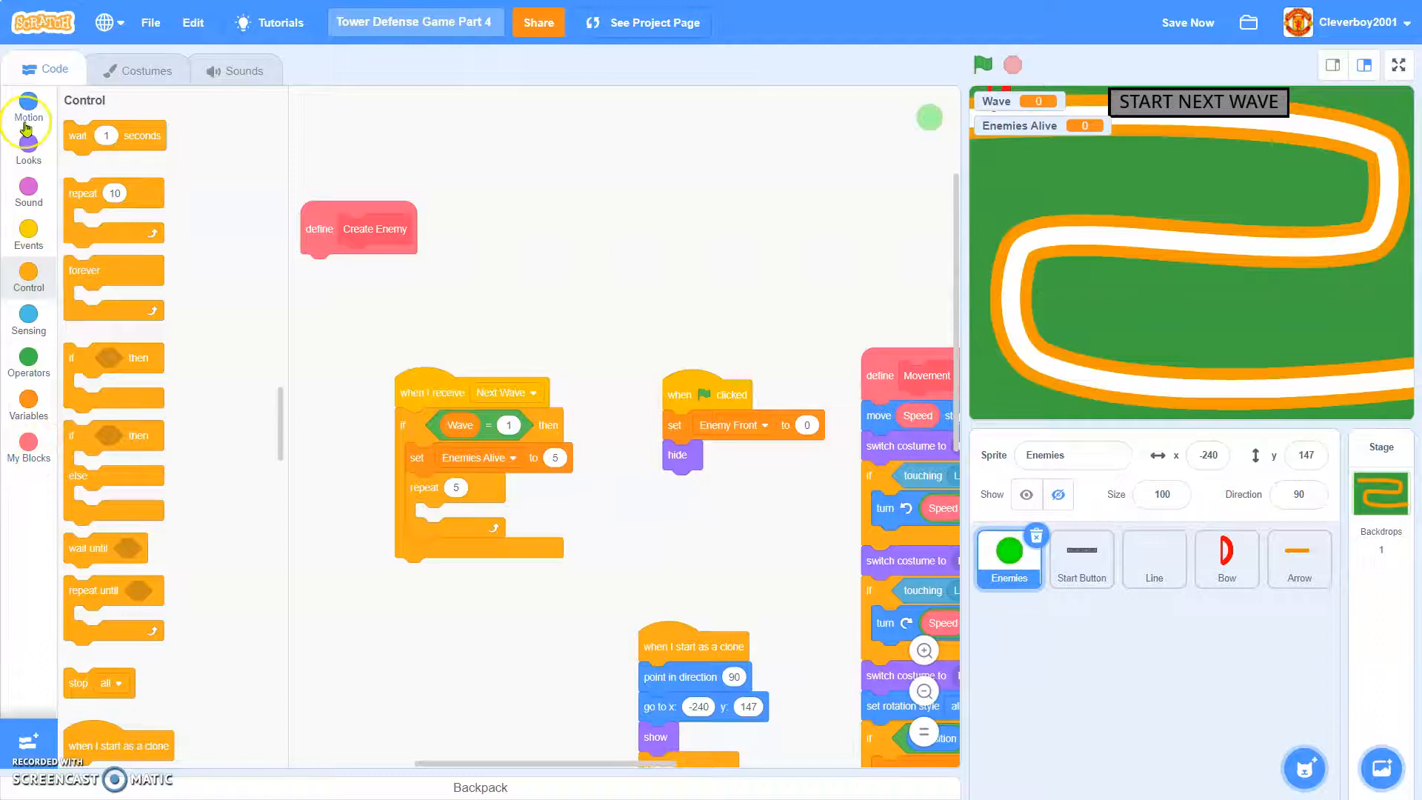
pyautogui.click(28, 449)
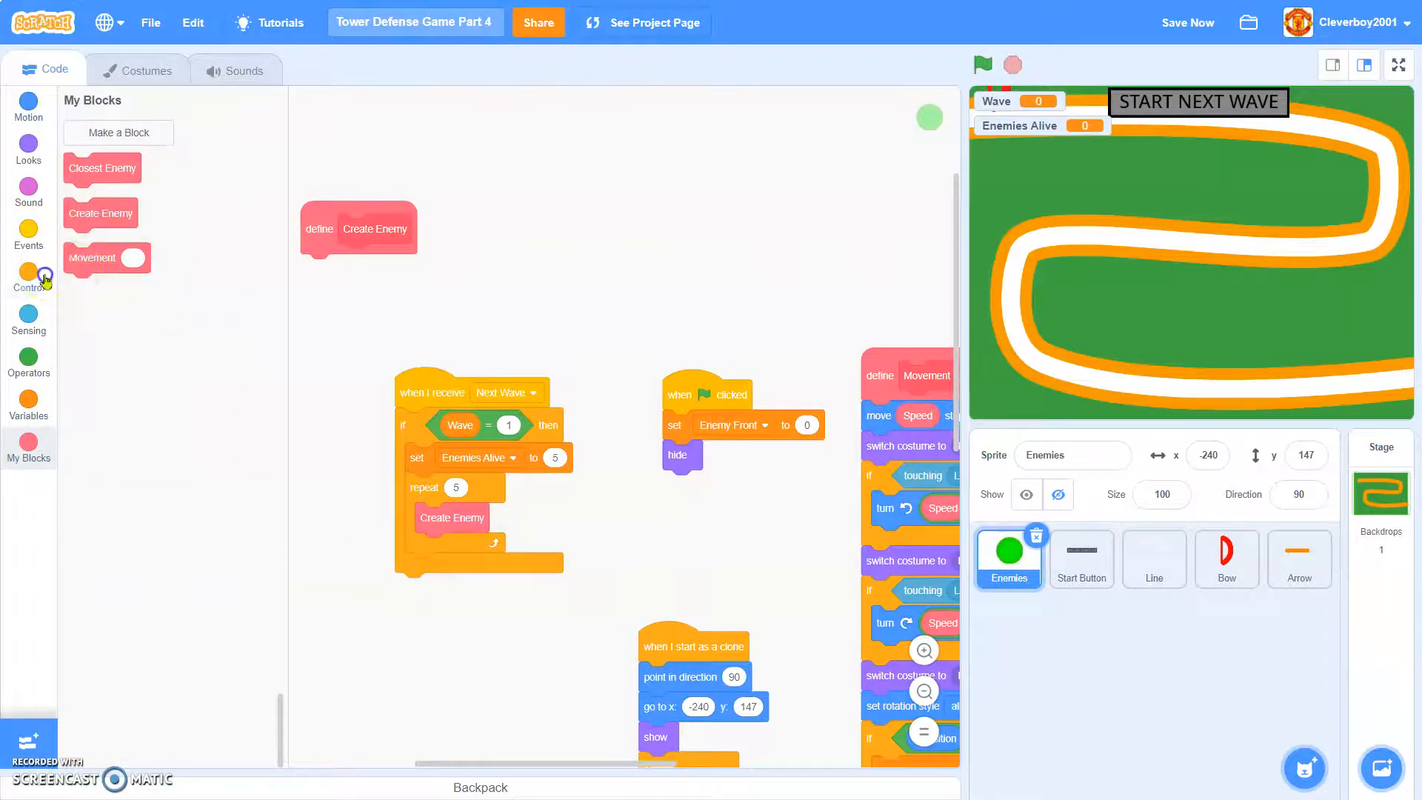
pyautogui.click(28, 275)
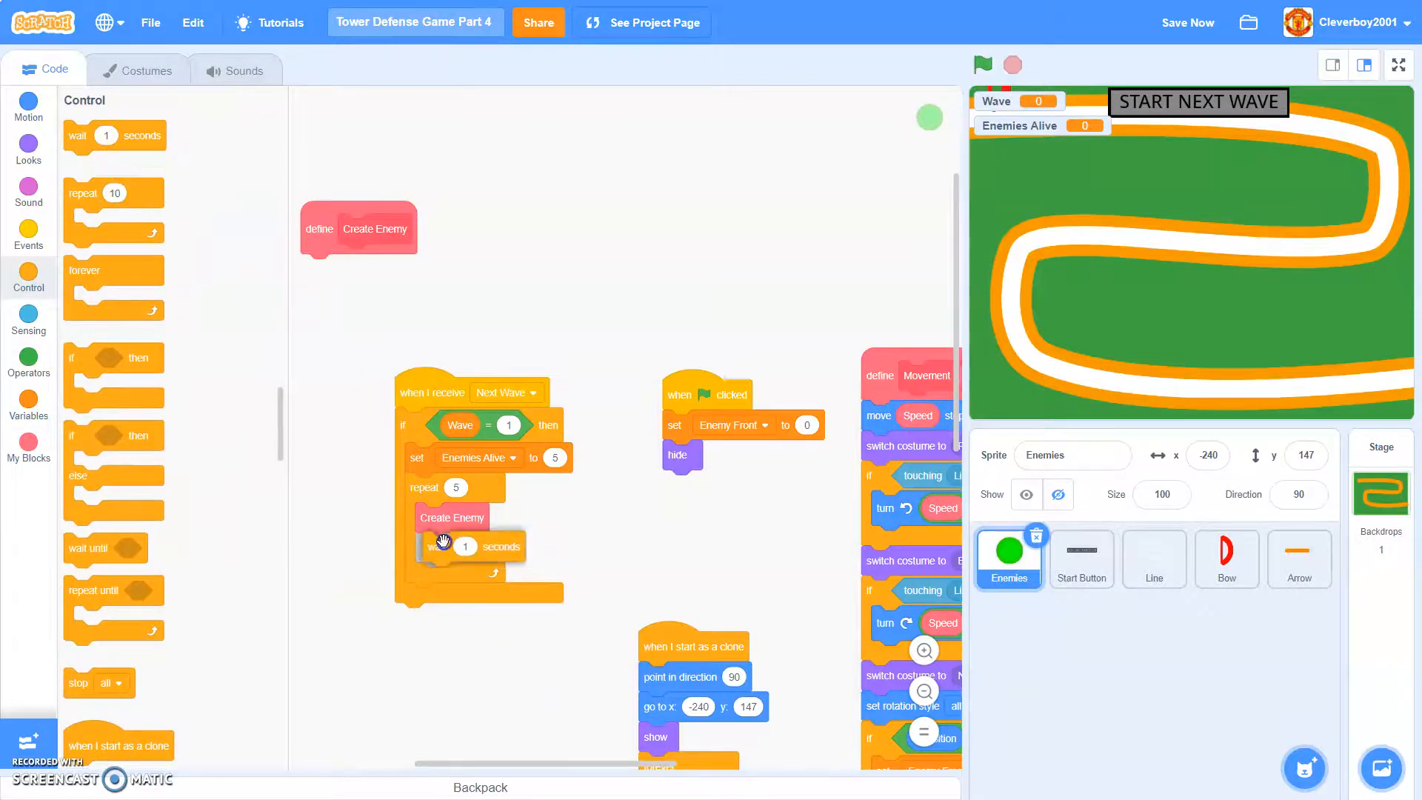
pyautogui.moveTo(437, 685)
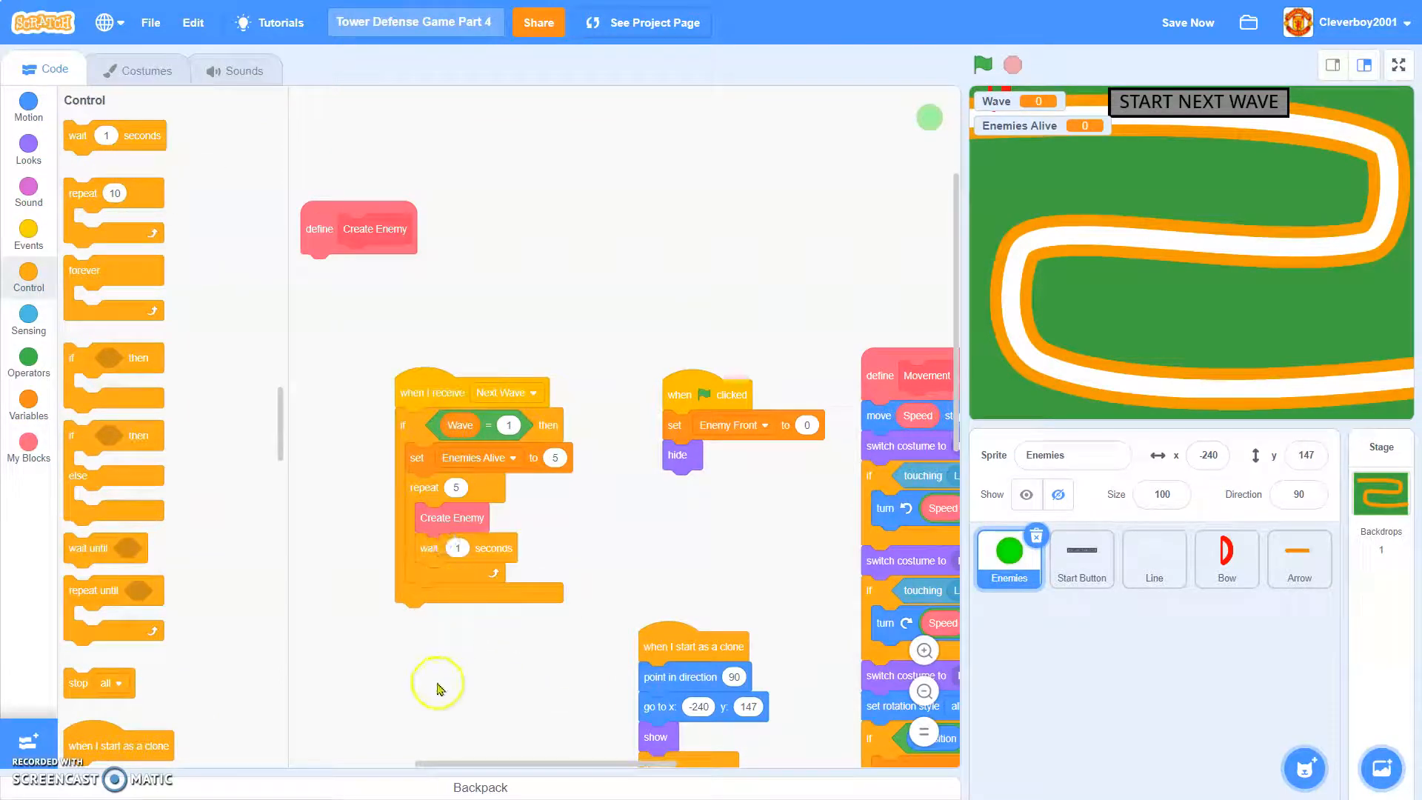
pyautogui.scroll(-3)
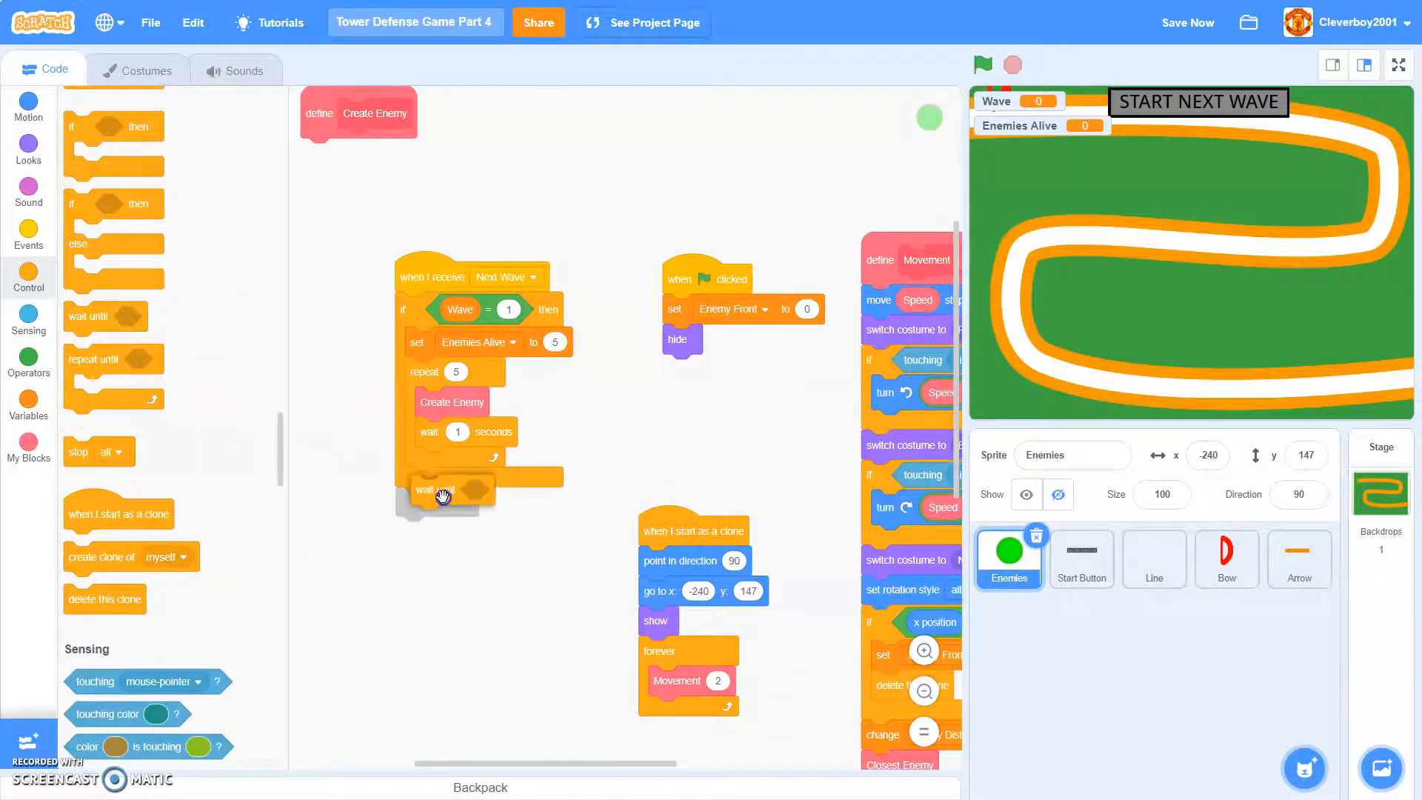
pyautogui.click(28, 365)
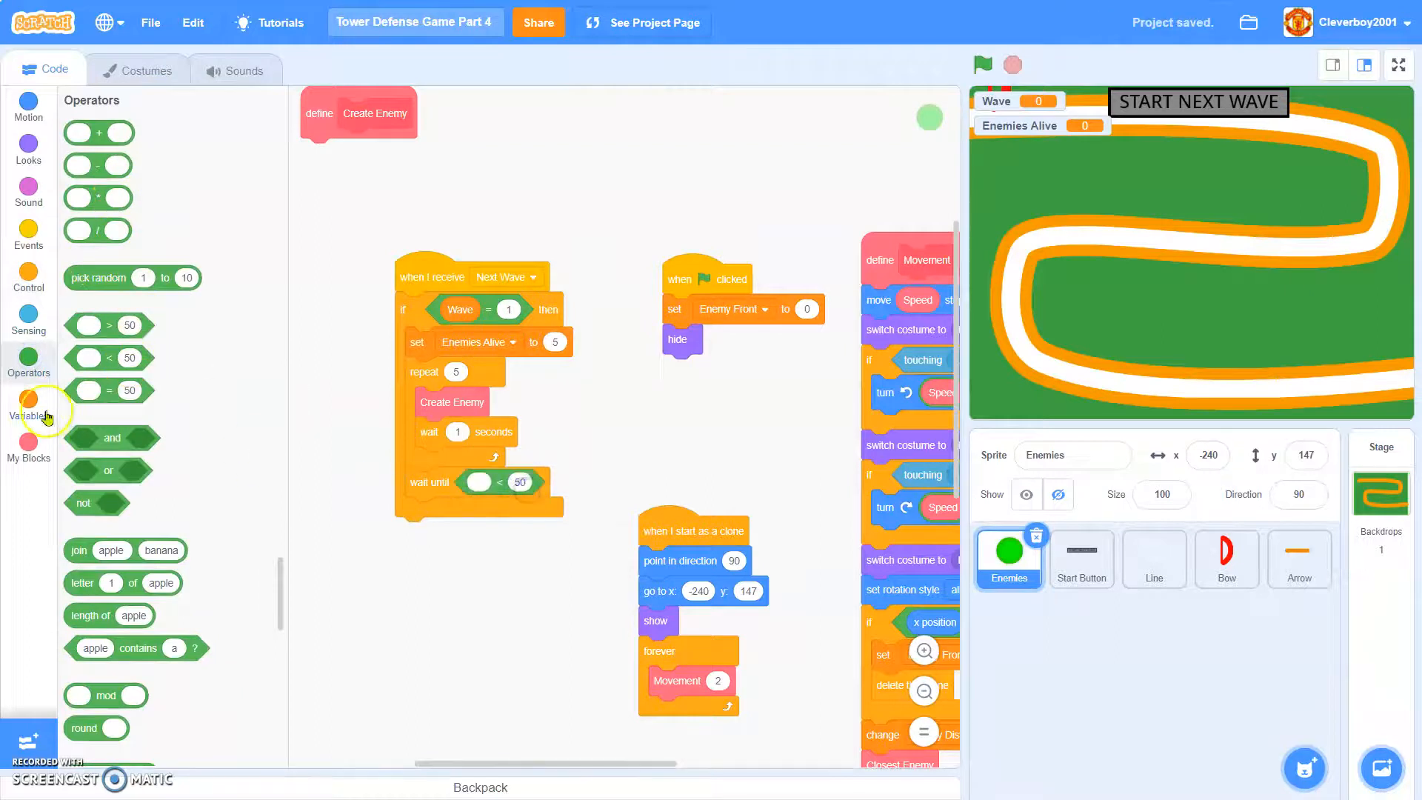
# - Wait until Enemies Alive is below 1, then broadcast a new 'Wave Complete' message
pyautogui.click(28, 403)
pyautogui.write('1')
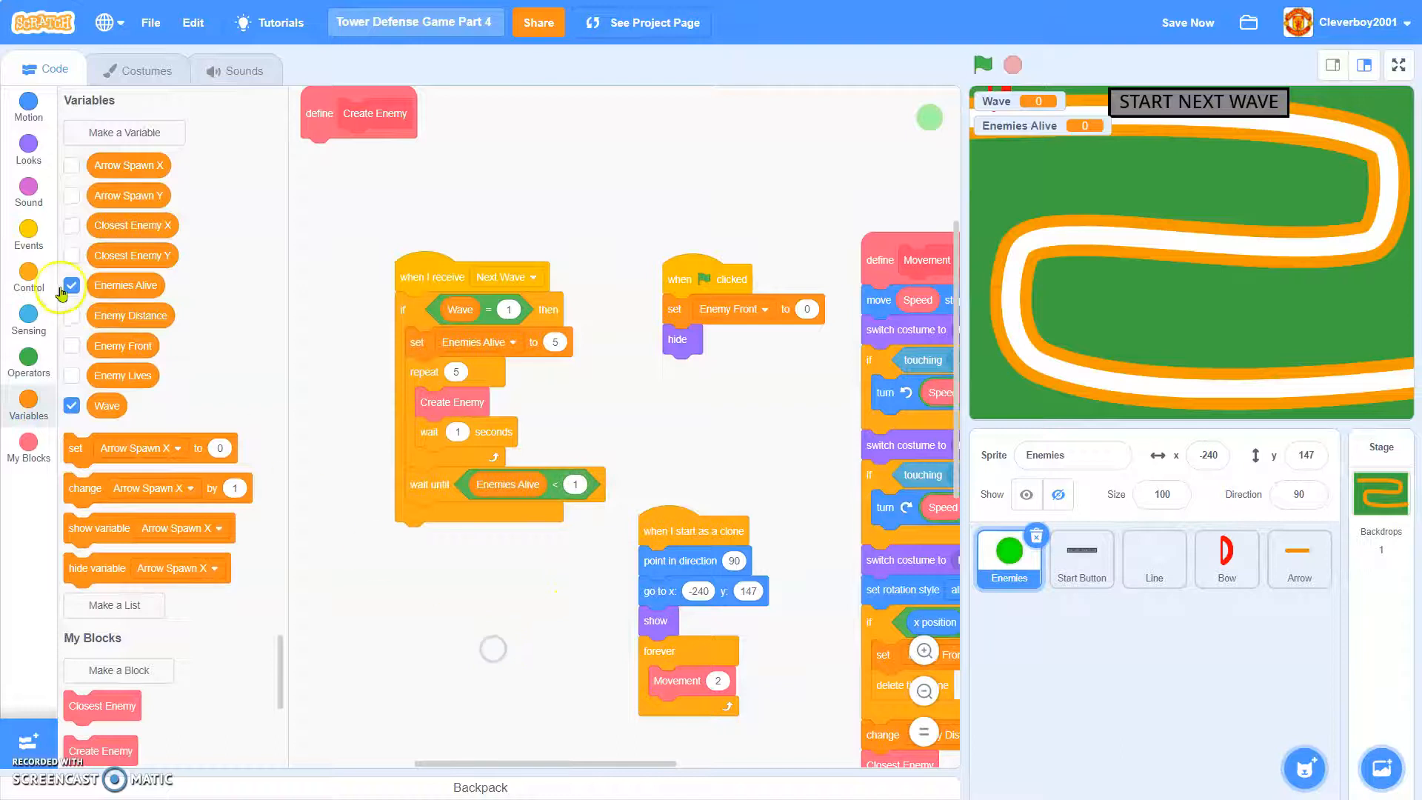
pyautogui.click(29, 230)
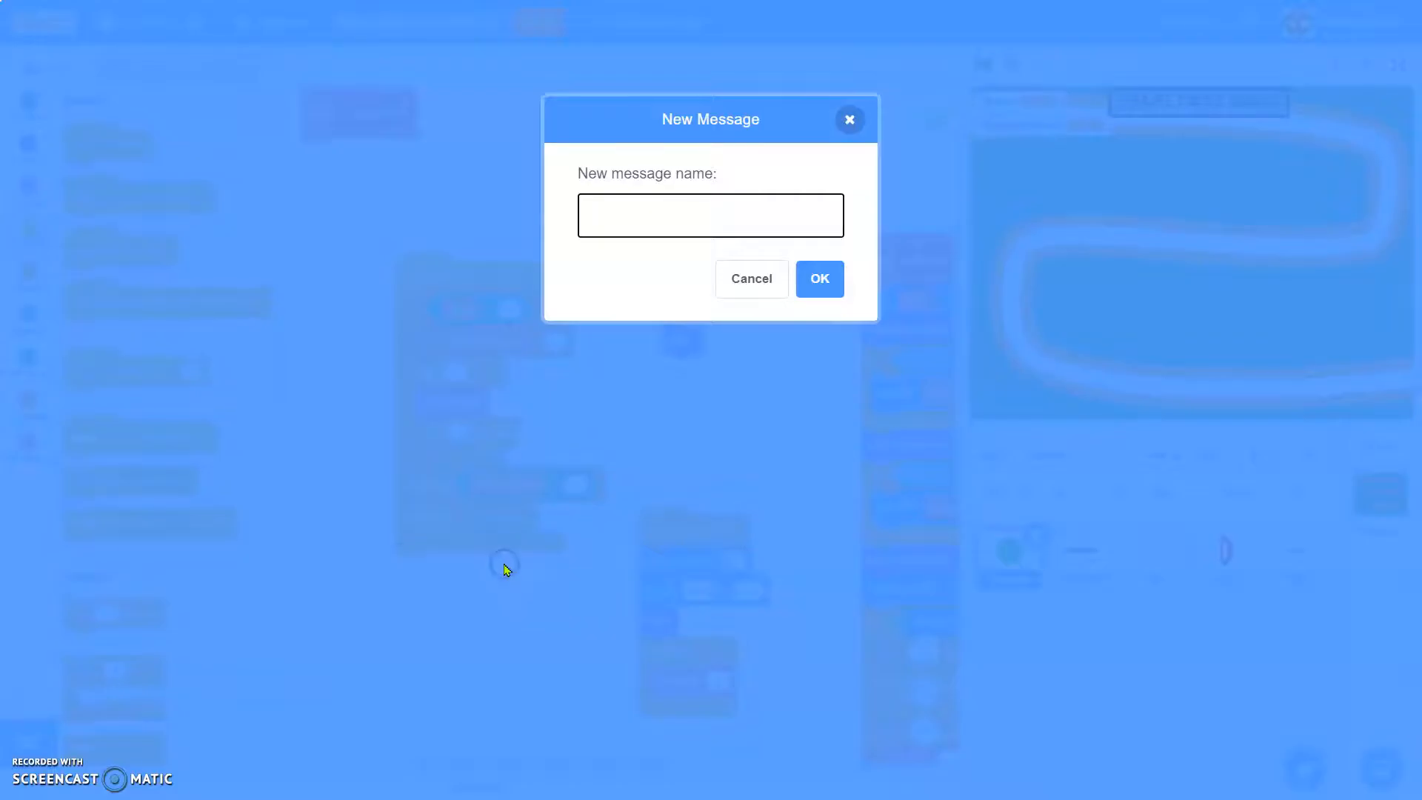
pyautogui.write('Wave O')
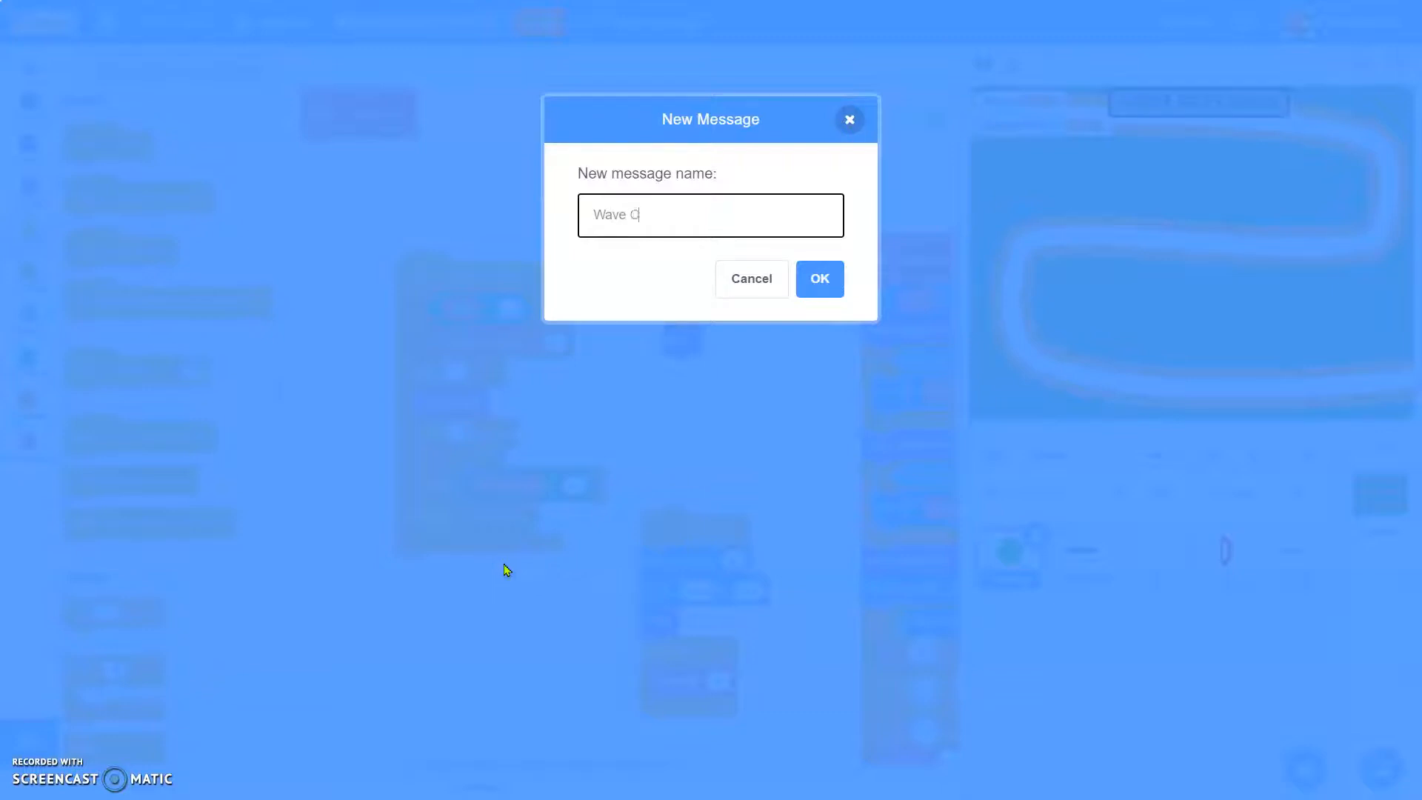
pyautogui.write('omplete')
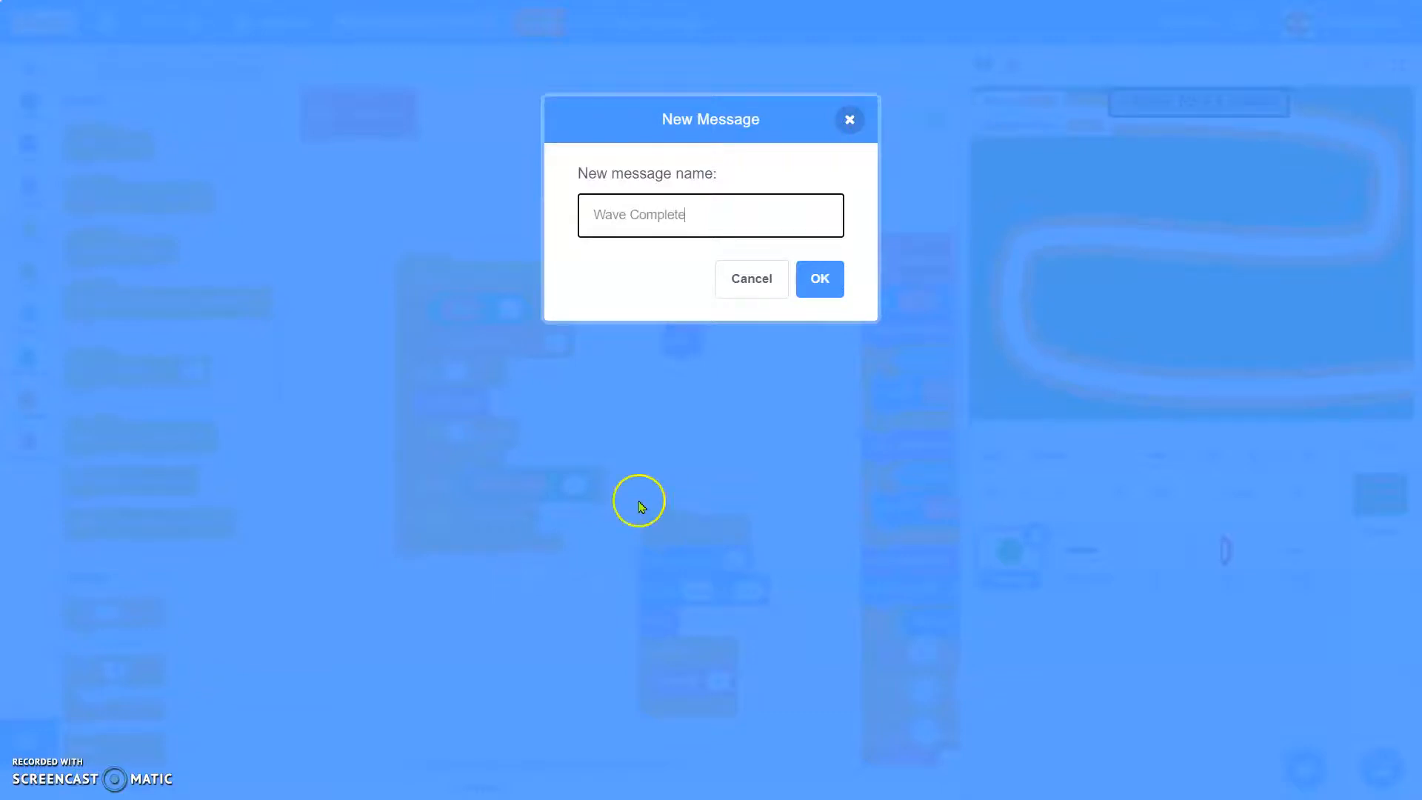
pyautogui.click(817, 279)
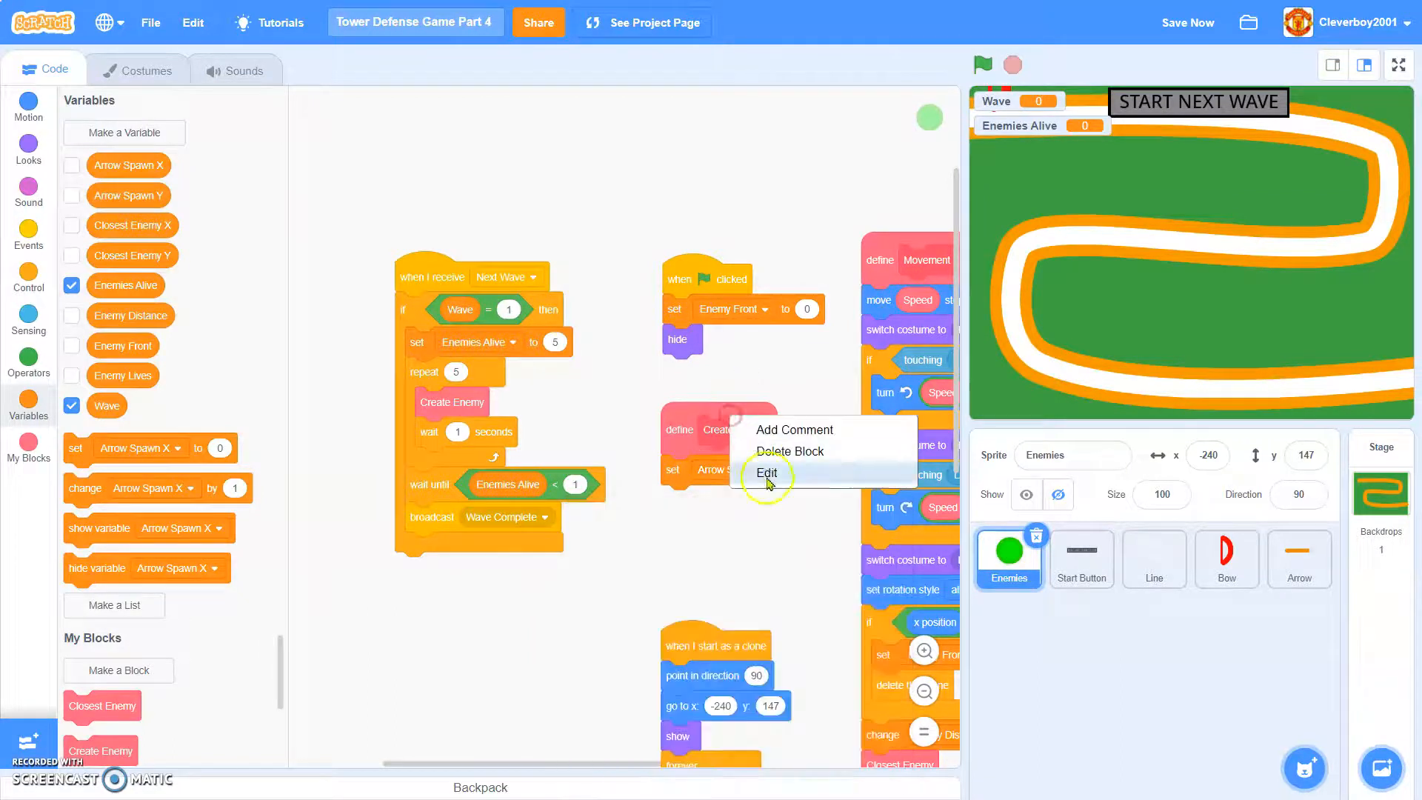
# - Add a Type input to the Create Enemy custom block
pyautogui.click(766, 473)
pyautogui.write('Type')
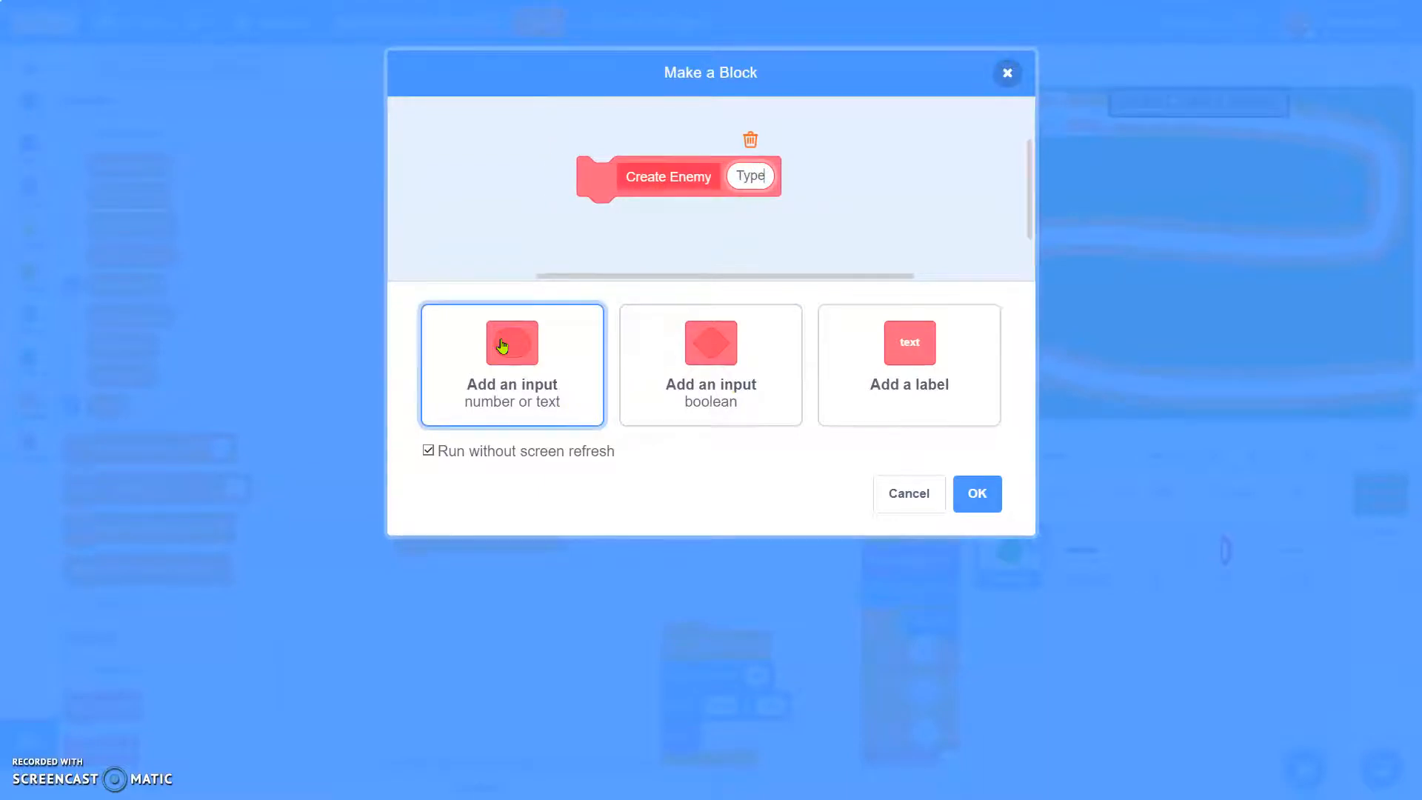
pyautogui.click(977, 493)
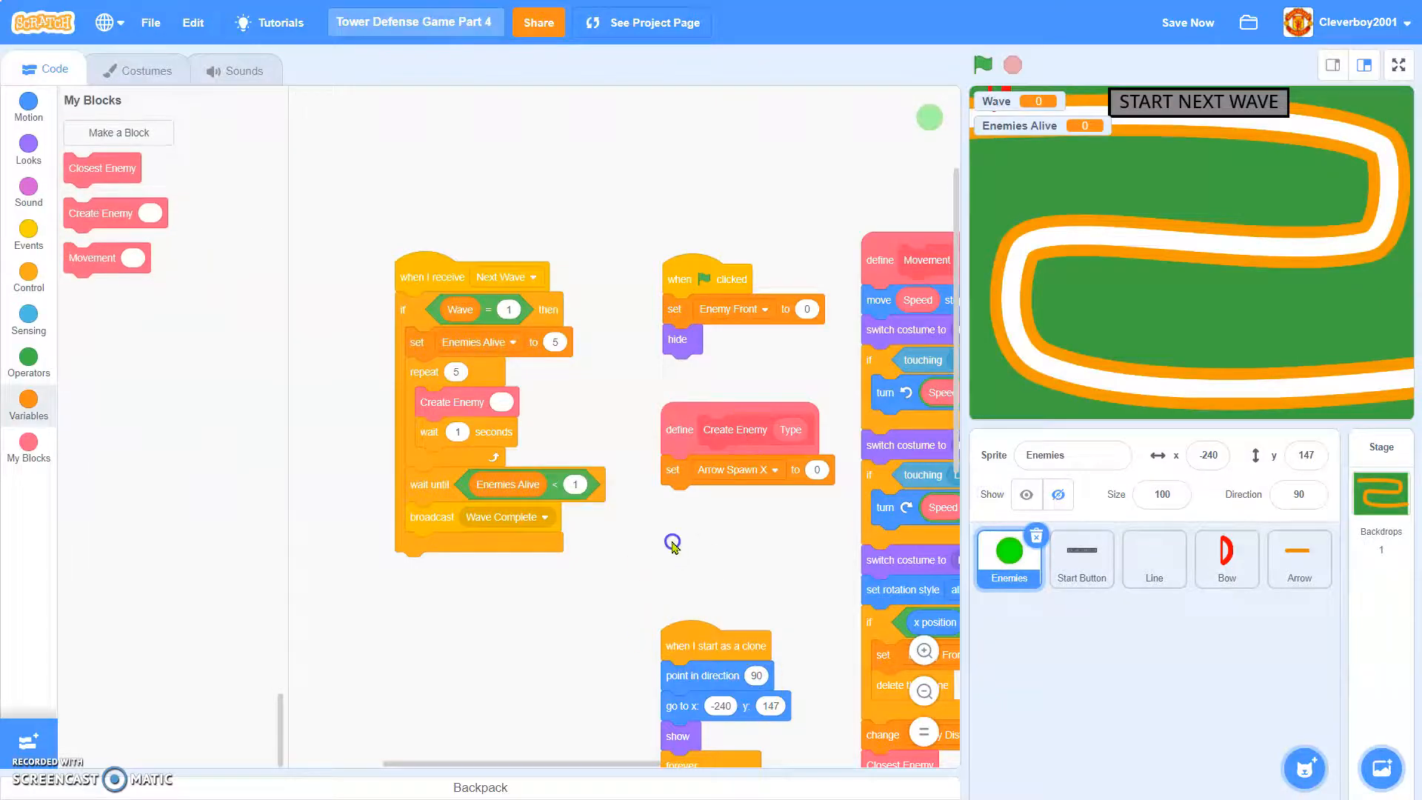
pyautogui.click(735, 469)
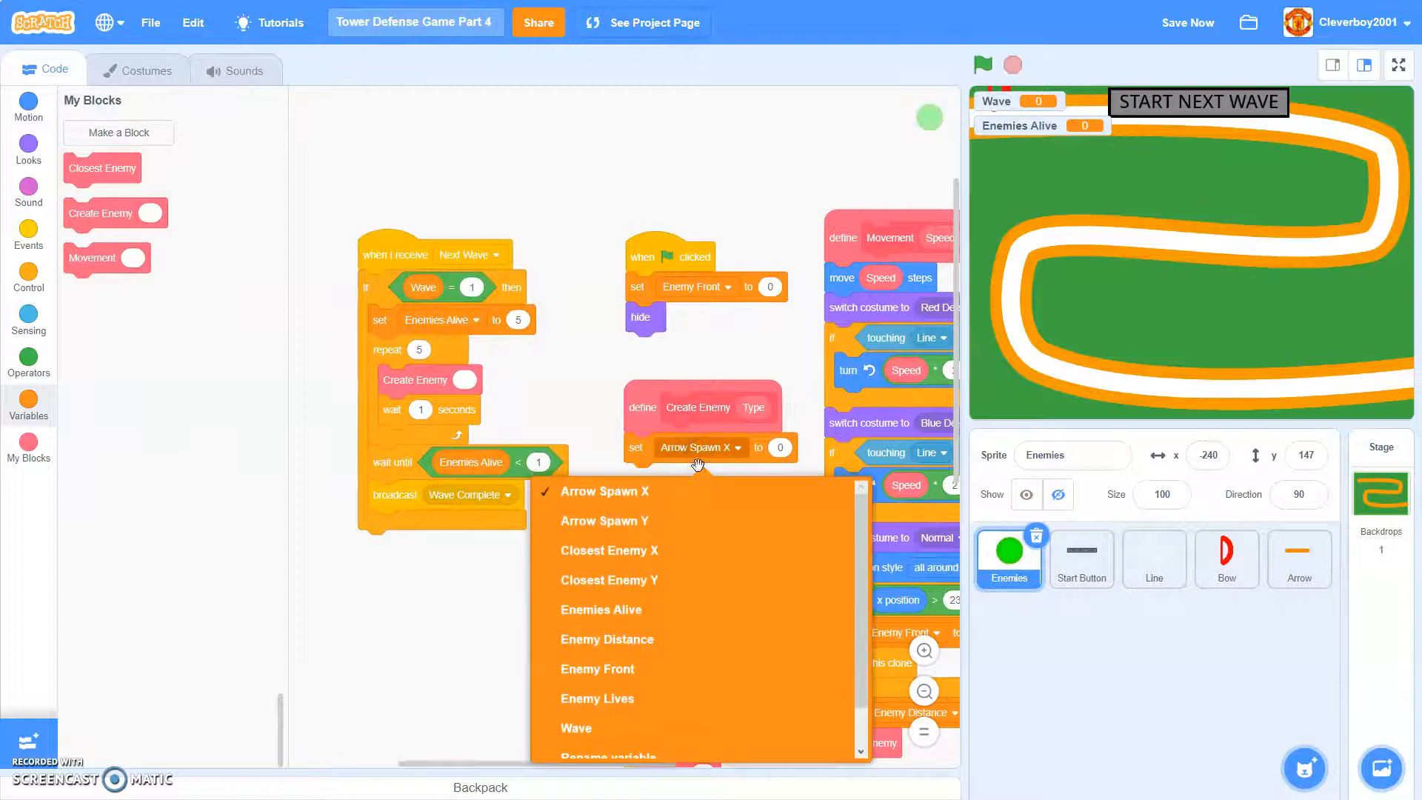
pyautogui.moveTo(436, 711)
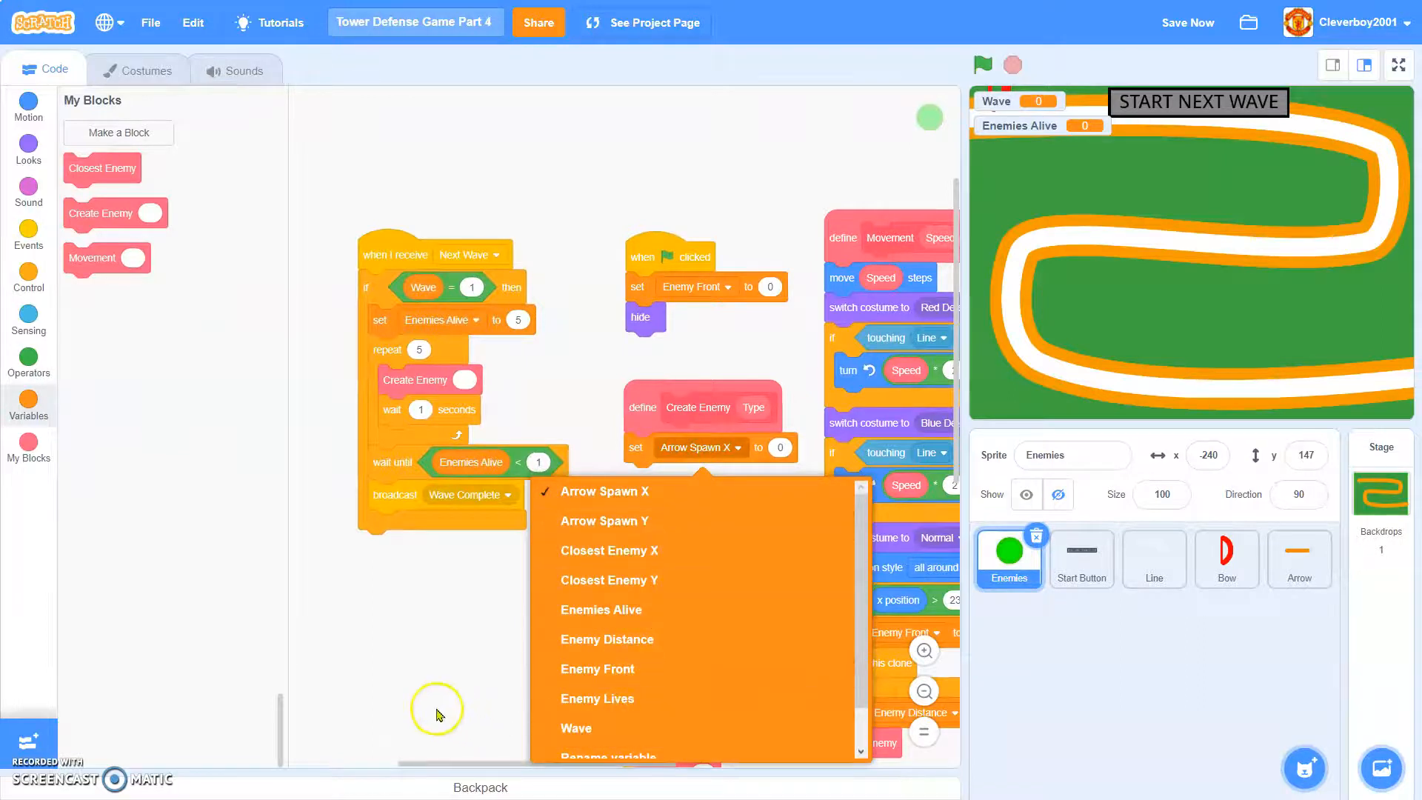
pyautogui.click(438, 708)
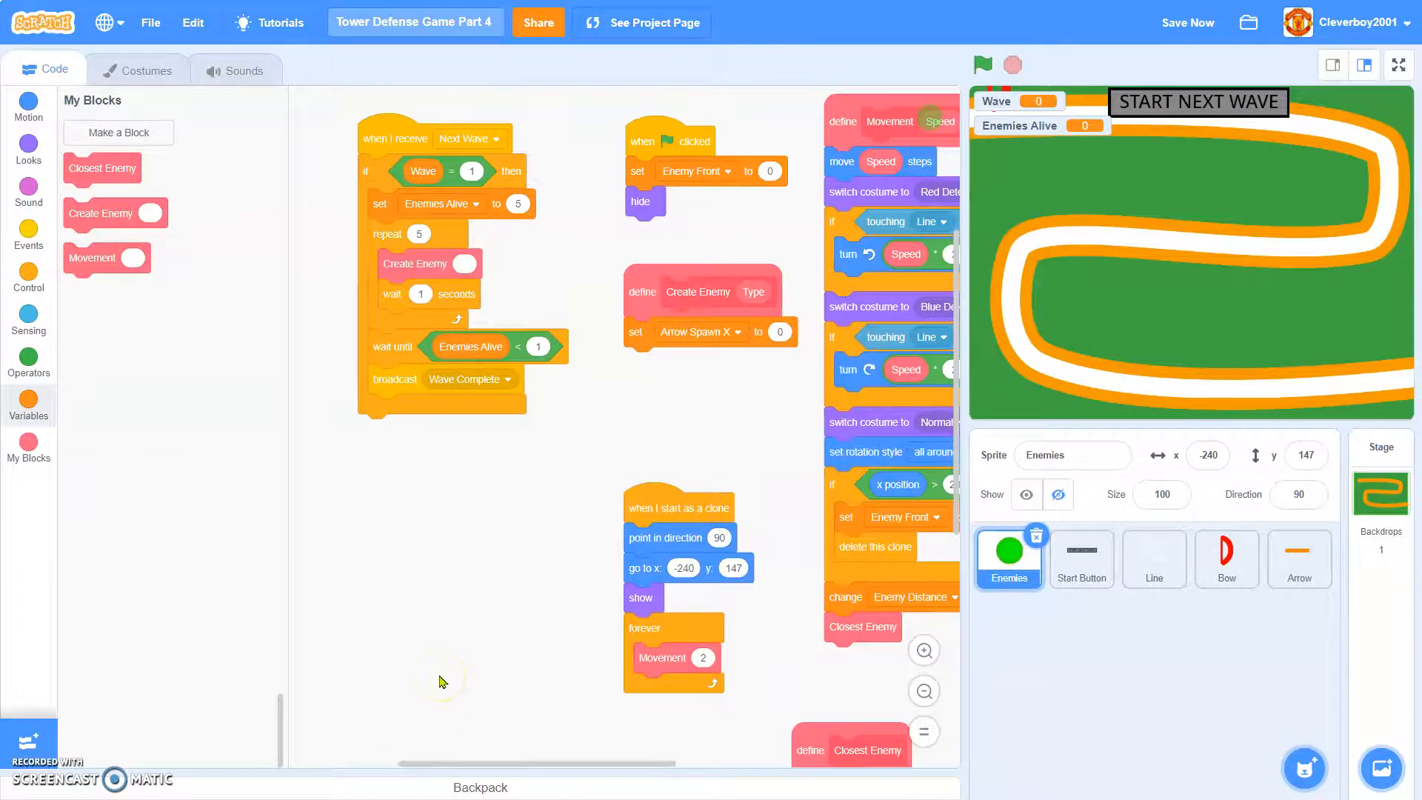
# - Create a sprite-only Enemy Type variable and set it to the Type input before cloning
pyautogui.click(28, 406)
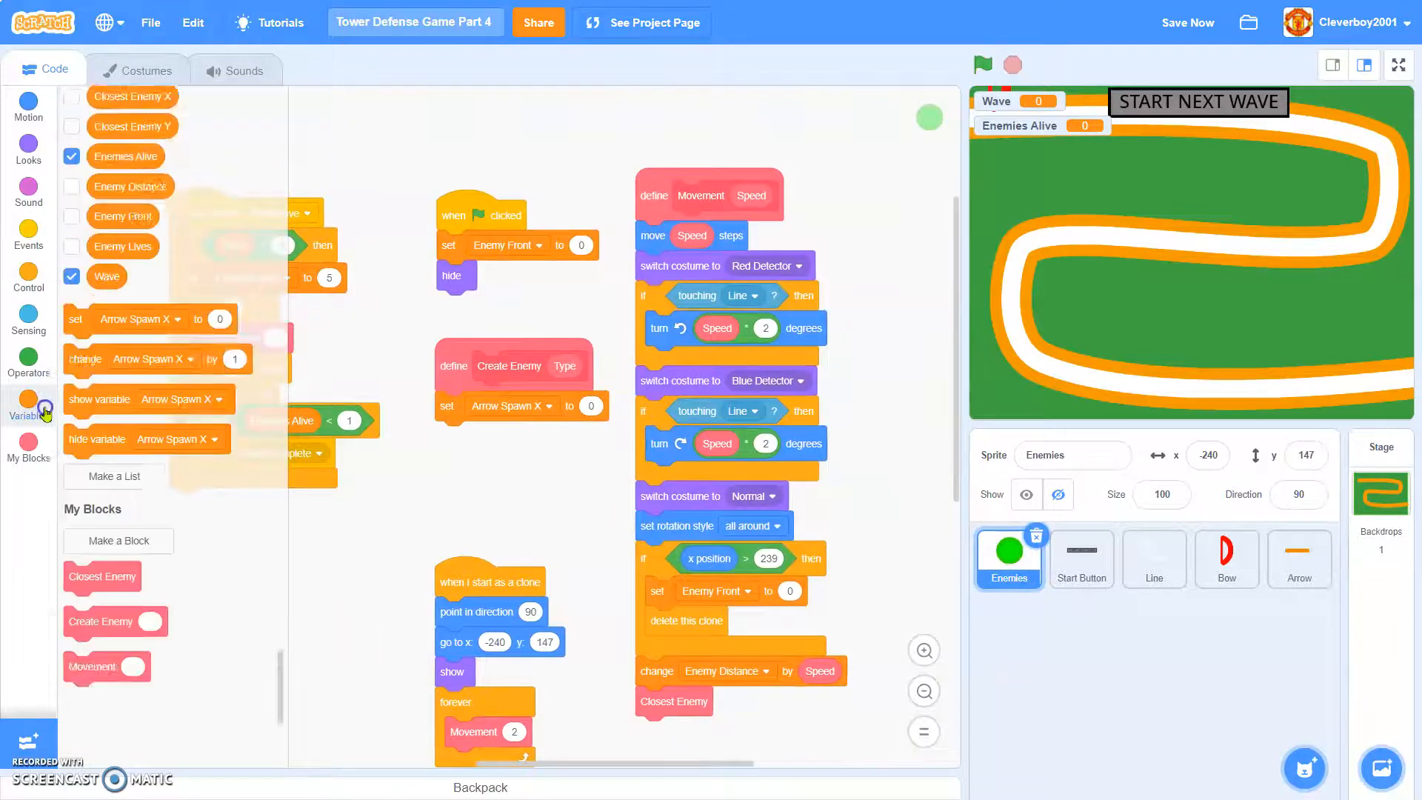
pyautogui.click(112, 476)
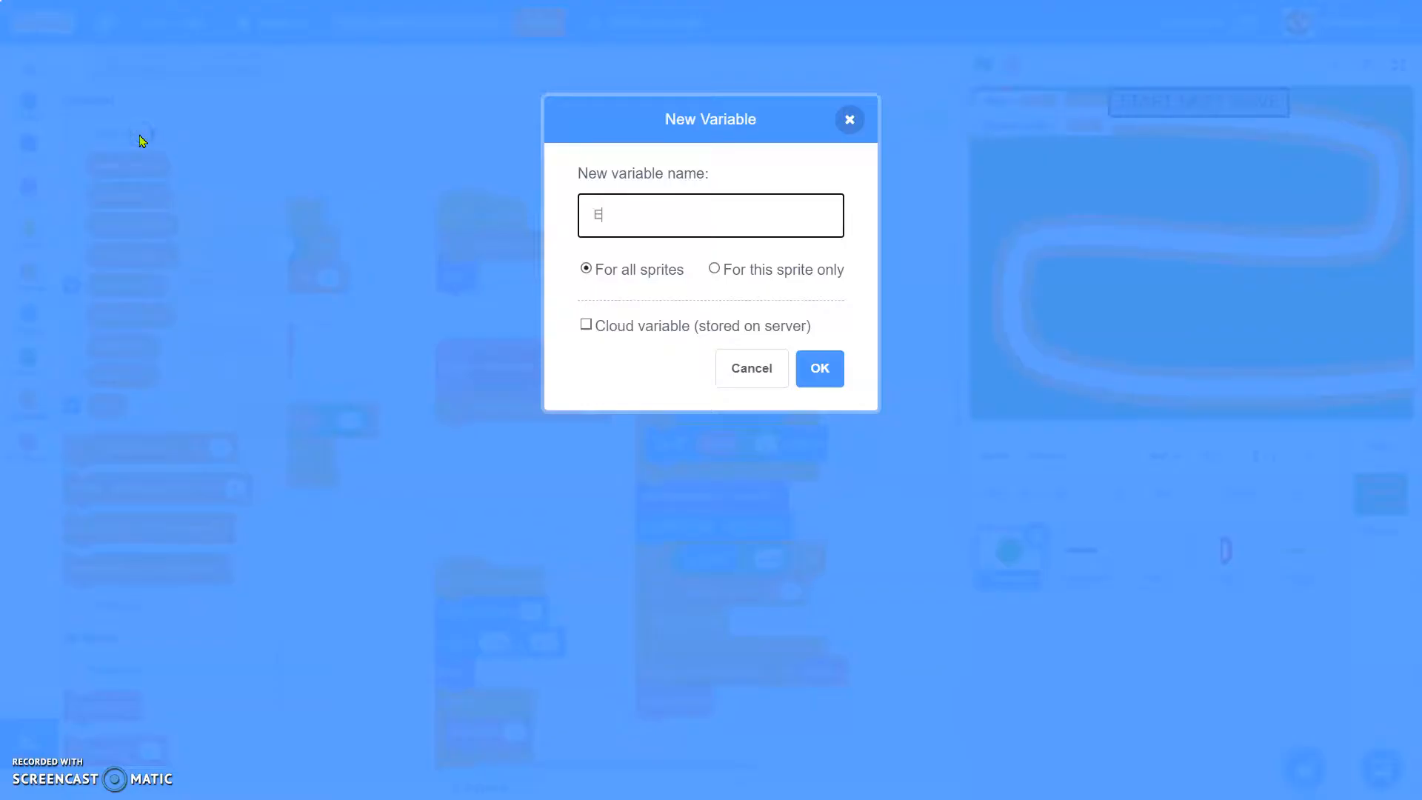
pyautogui.write('nemy Type')
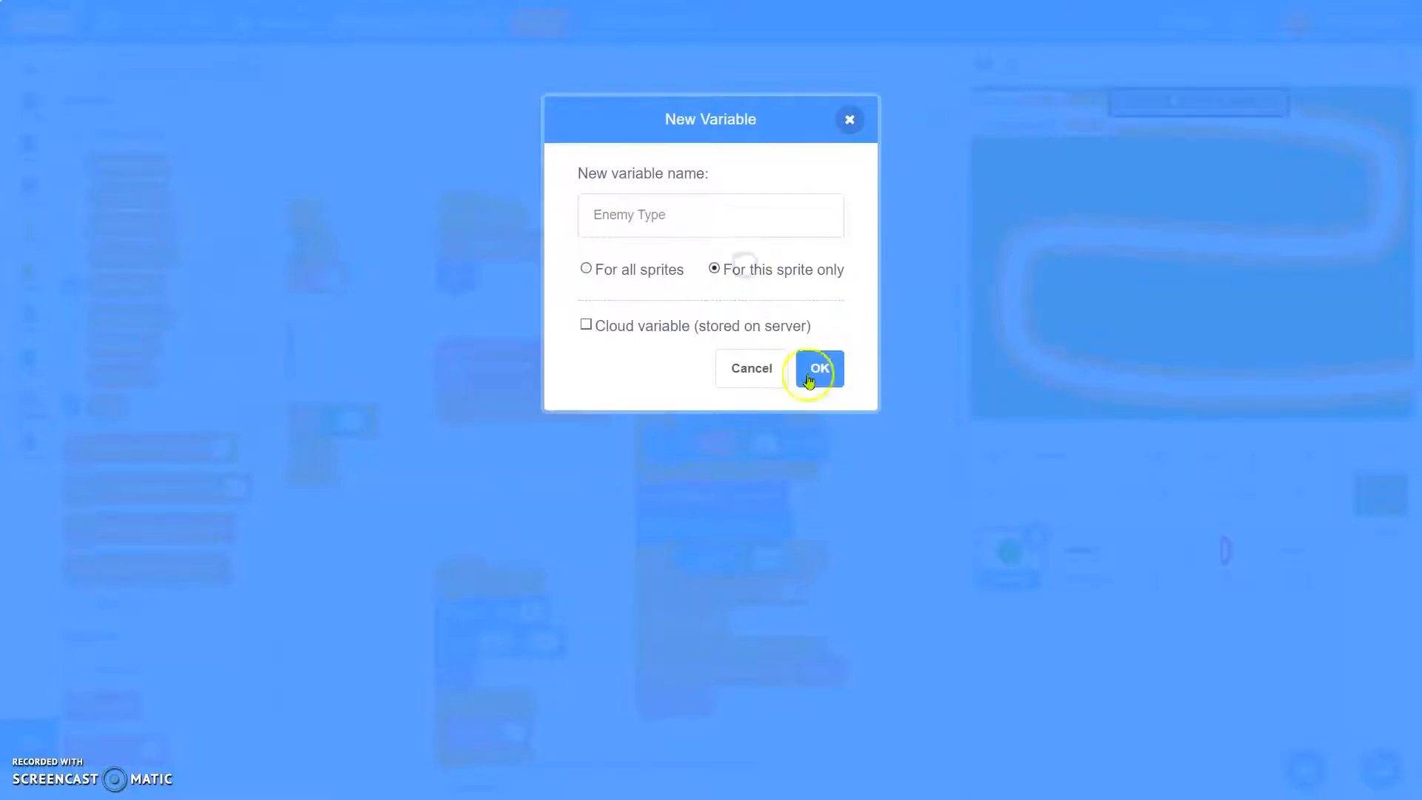
pyautogui.click(817, 369)
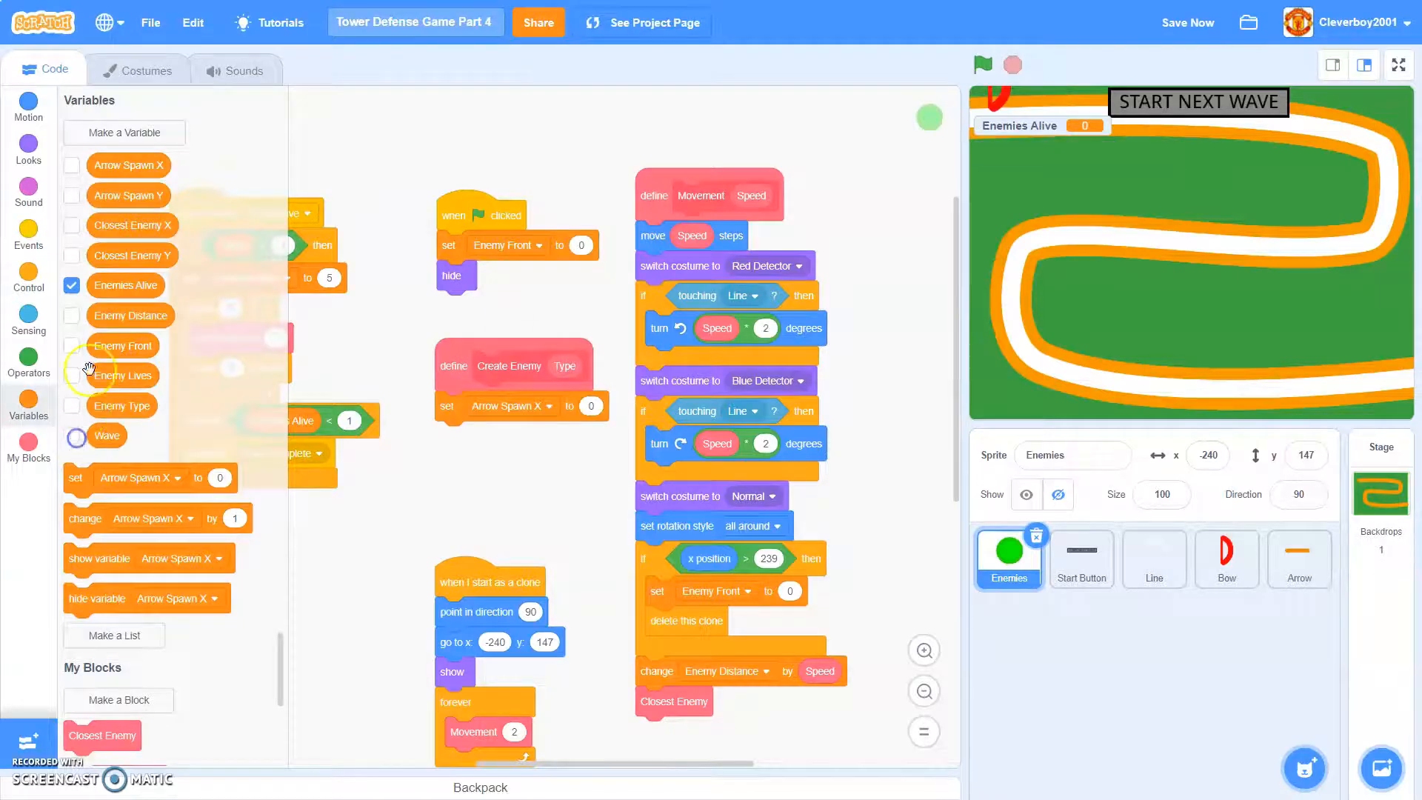
pyautogui.moveTo(503, 417)
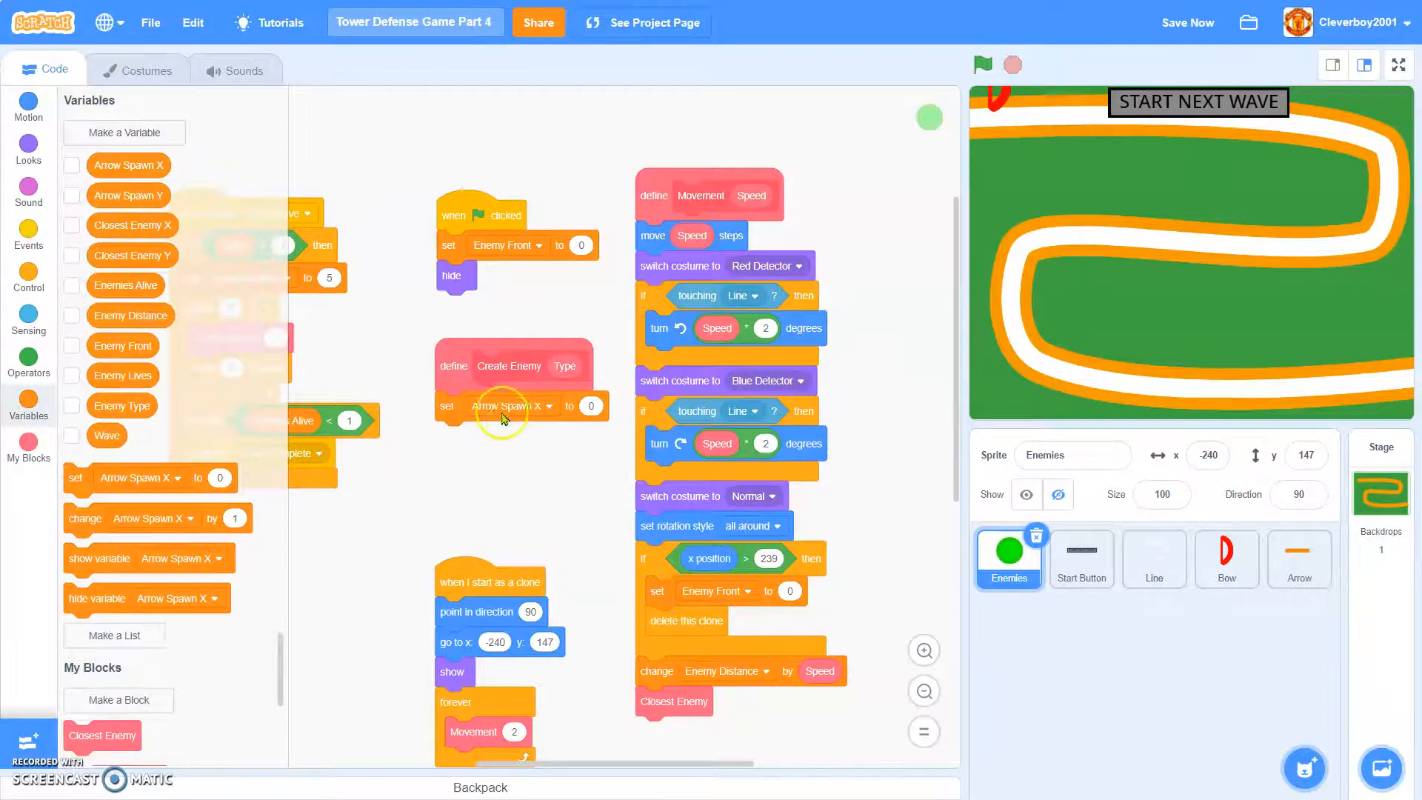
pyautogui.click(510, 406)
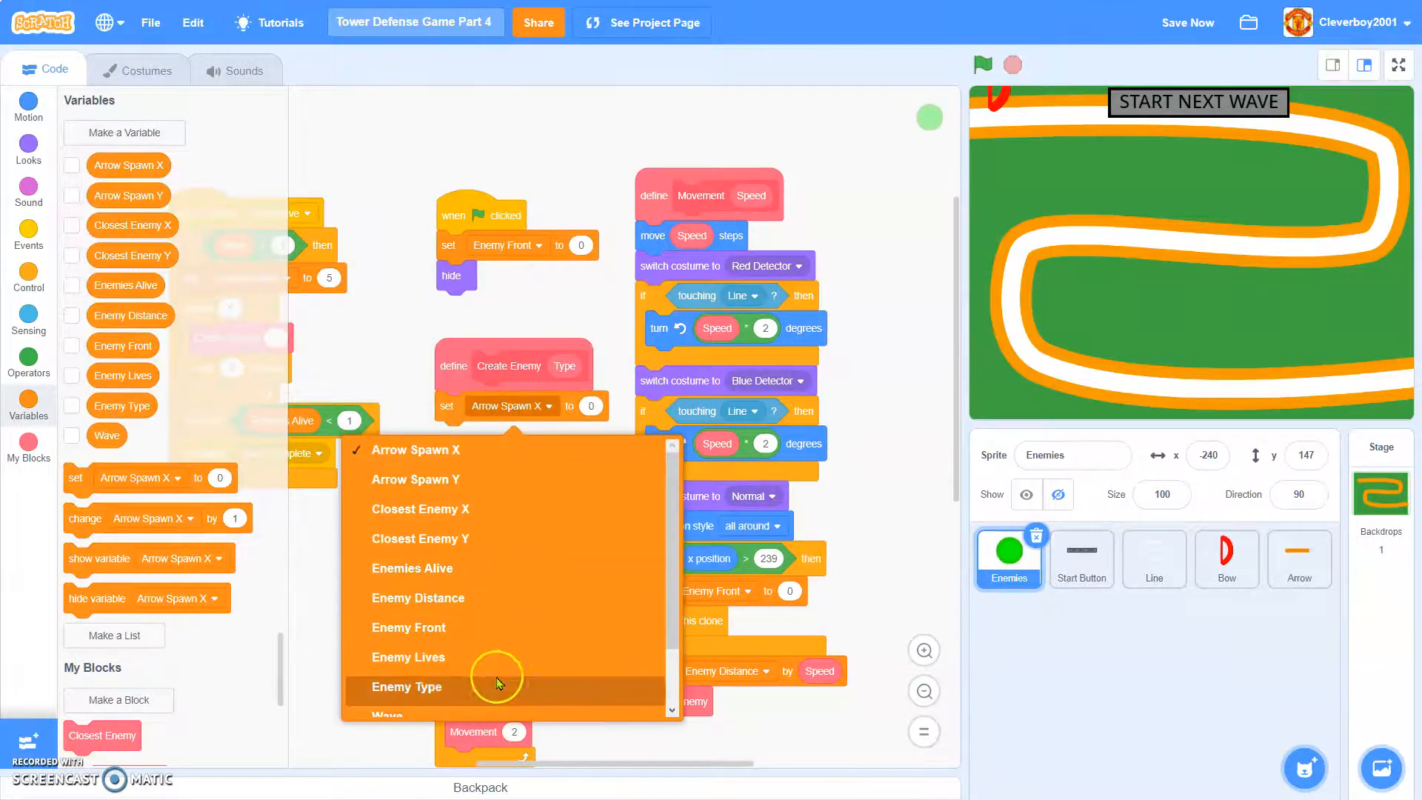
pyautogui.click(405, 687)
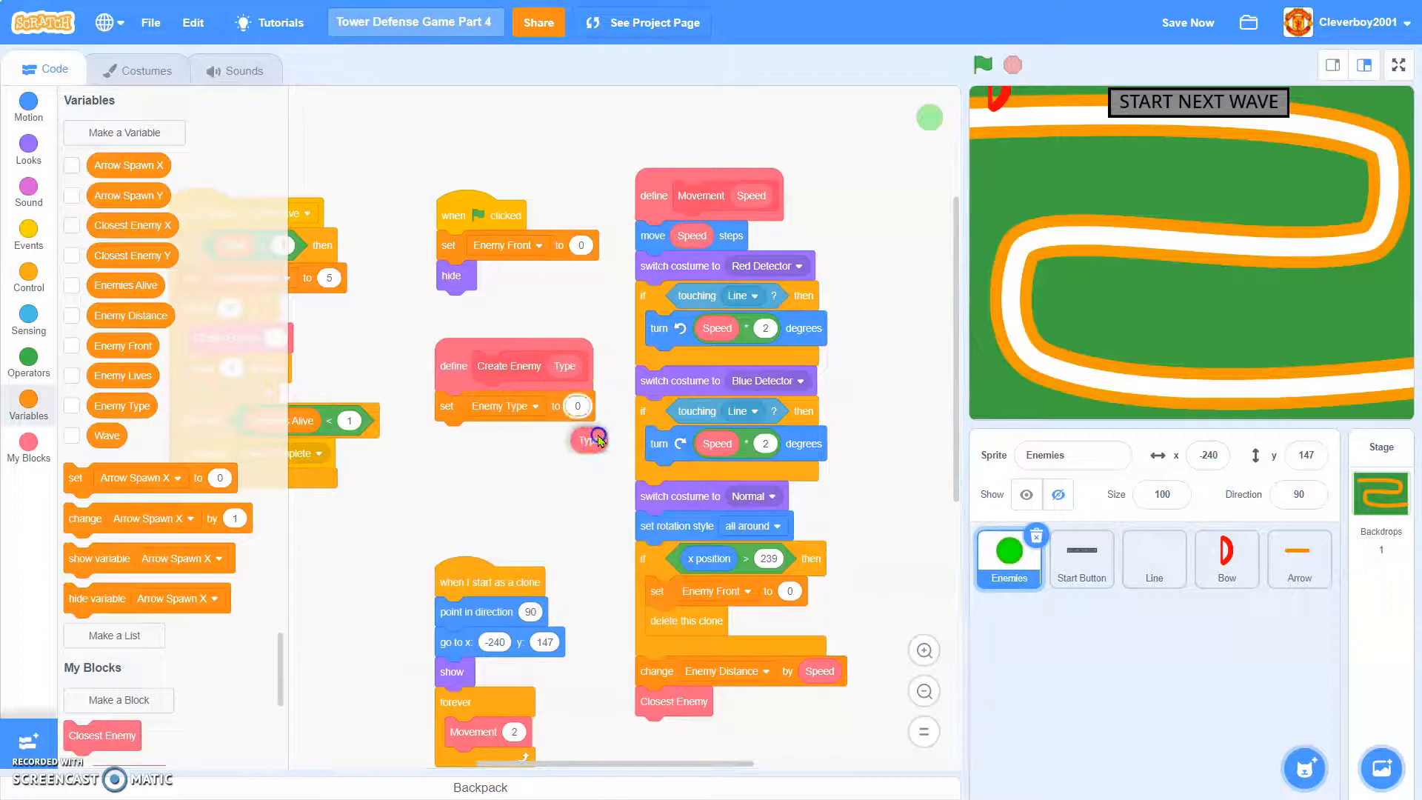
pyautogui.click(28, 230)
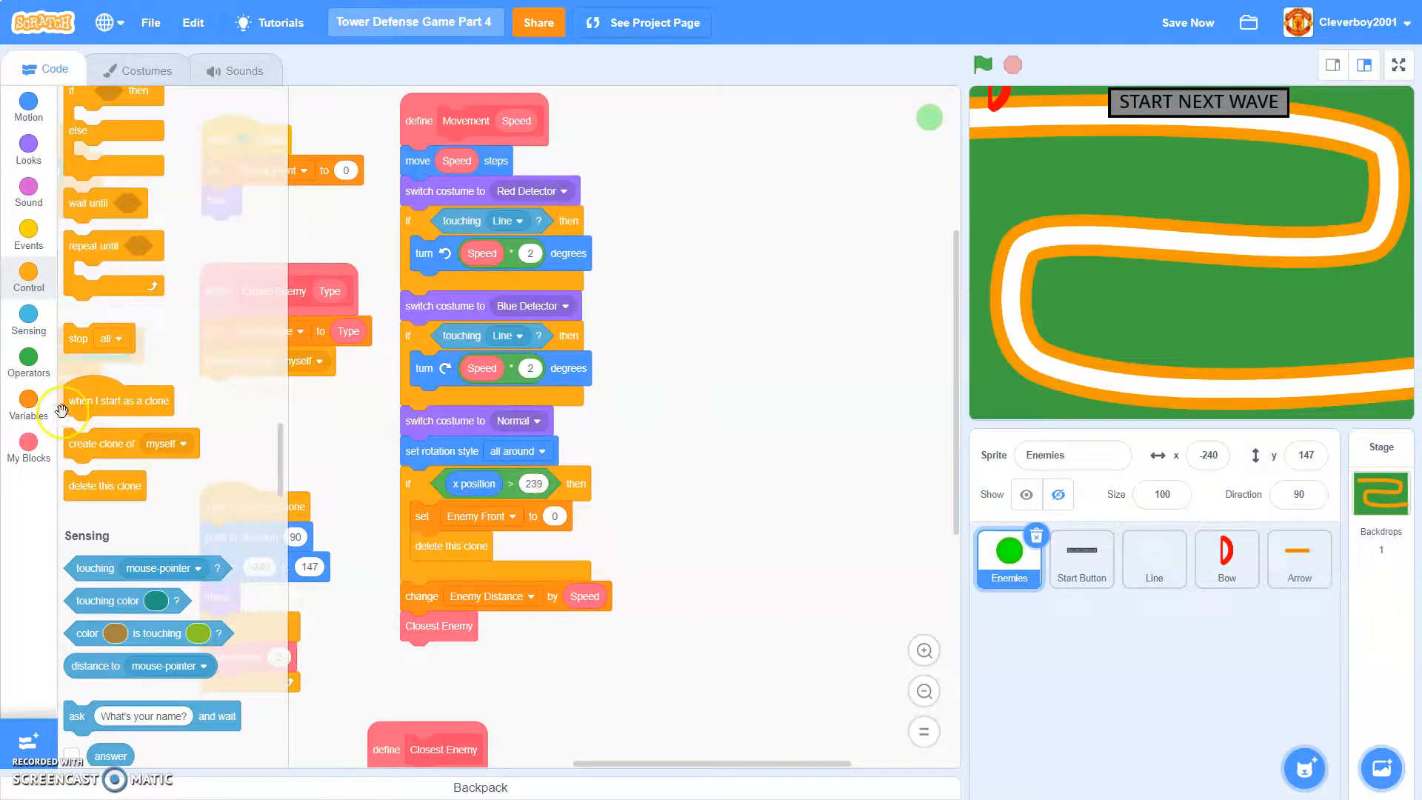
pyautogui.click(28, 448)
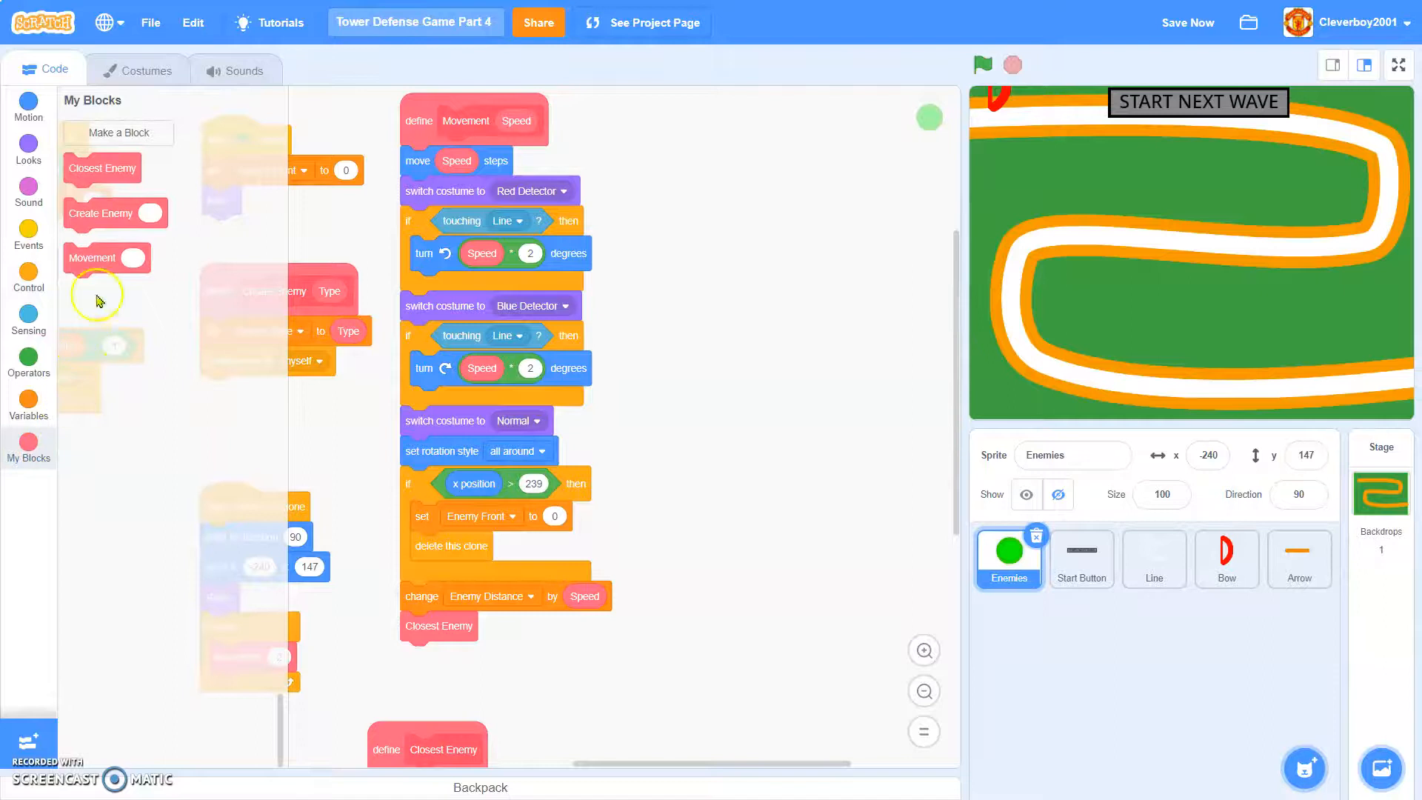
pyautogui.click(28, 399)
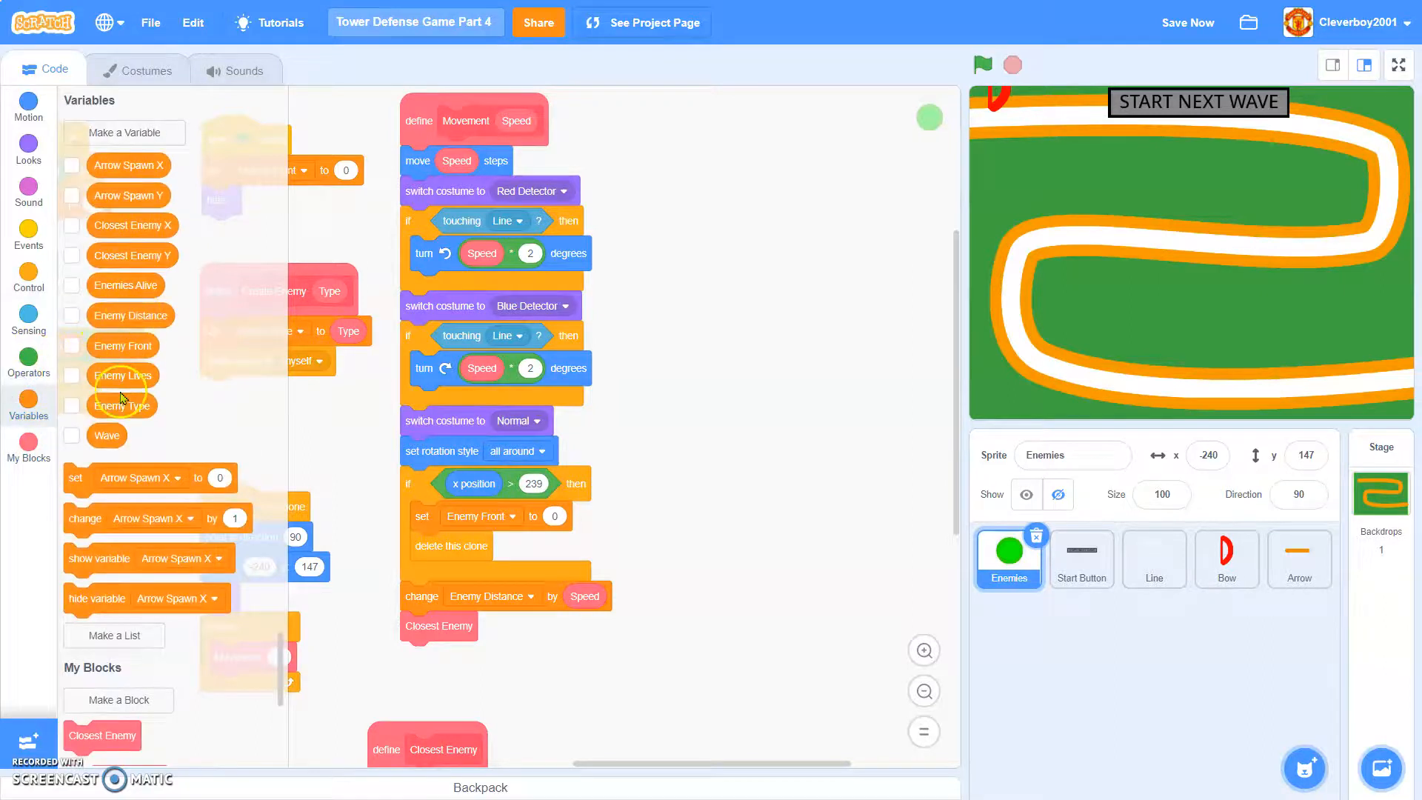
pyautogui.moveTo(145, 249)
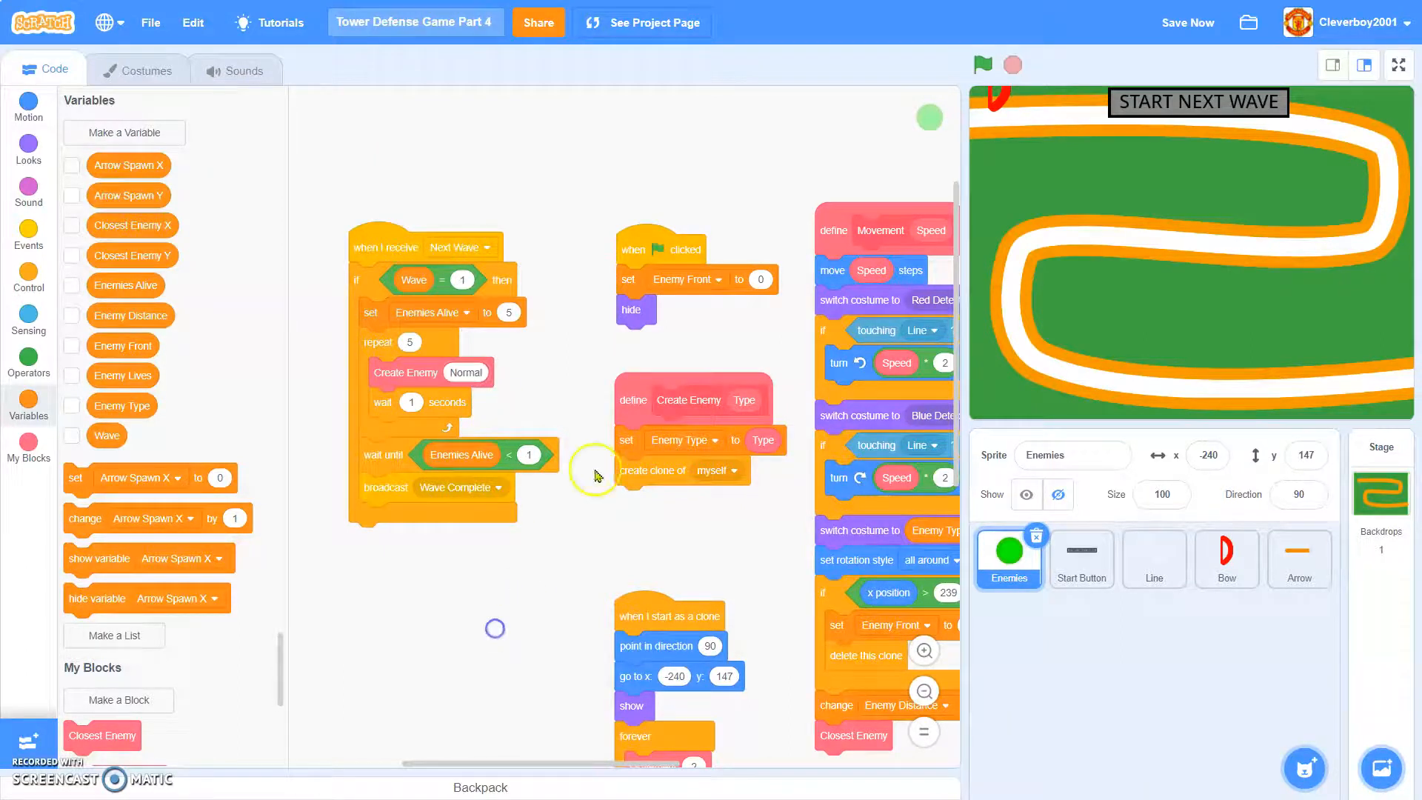
pyautogui.moveTo(1073, 43)
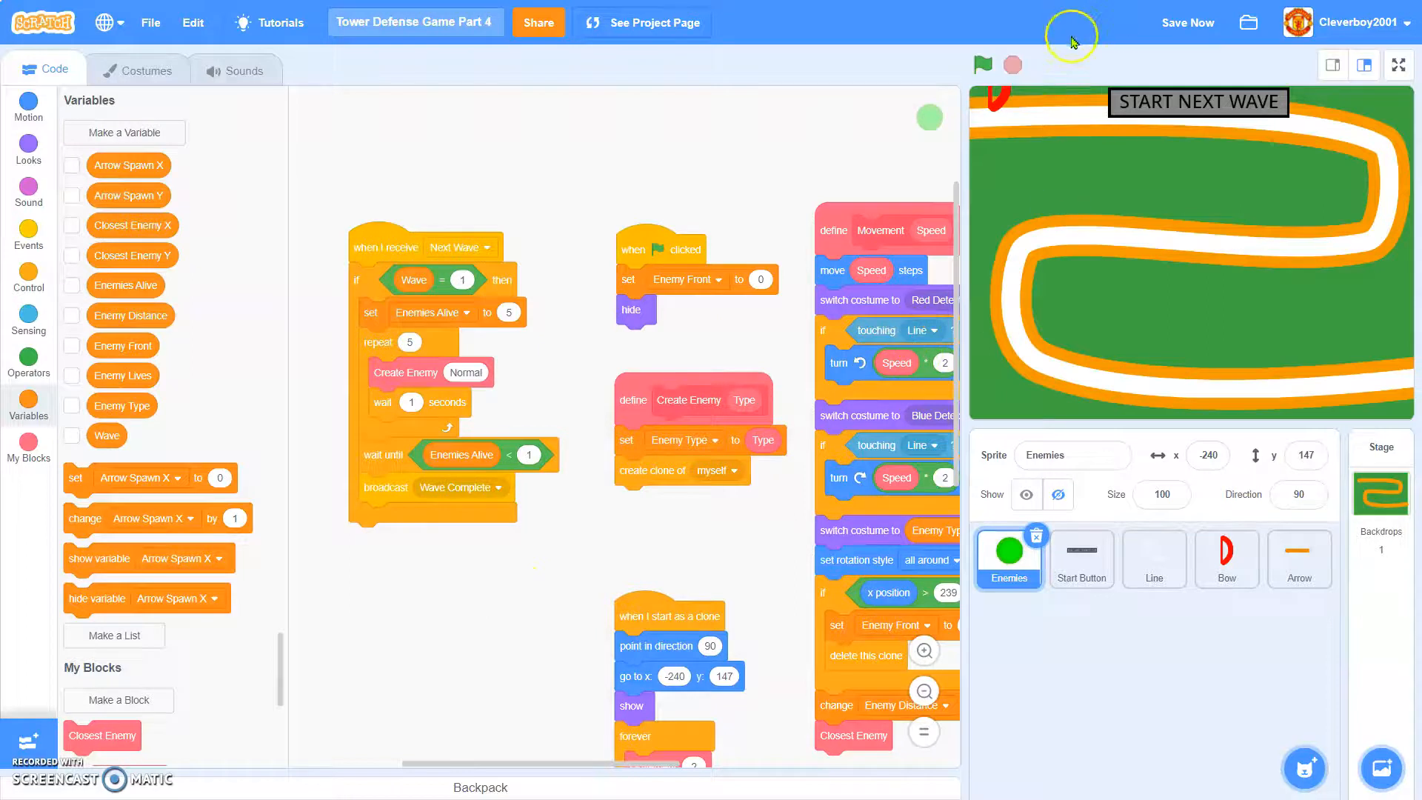
pyautogui.click(981, 65)
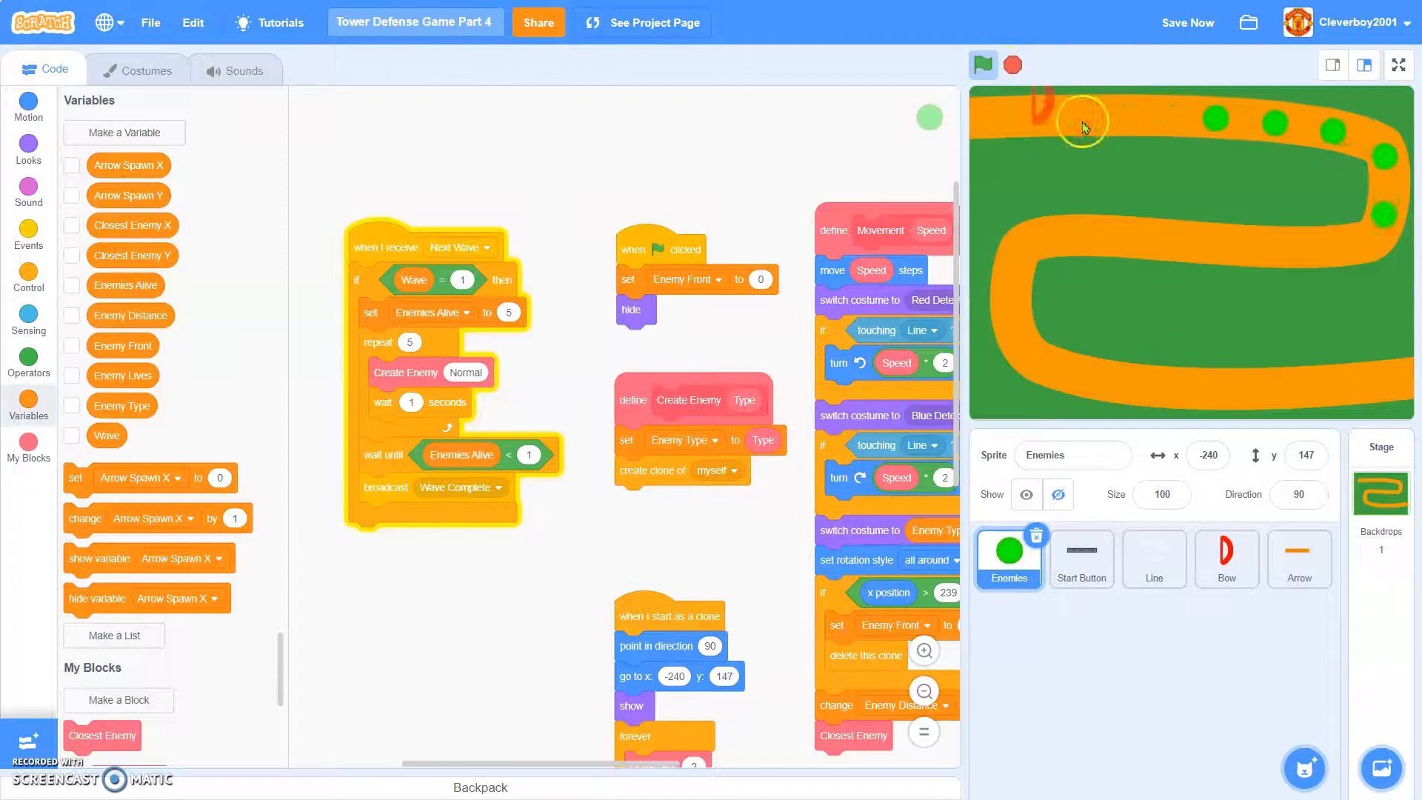
pyautogui.click(982, 64)
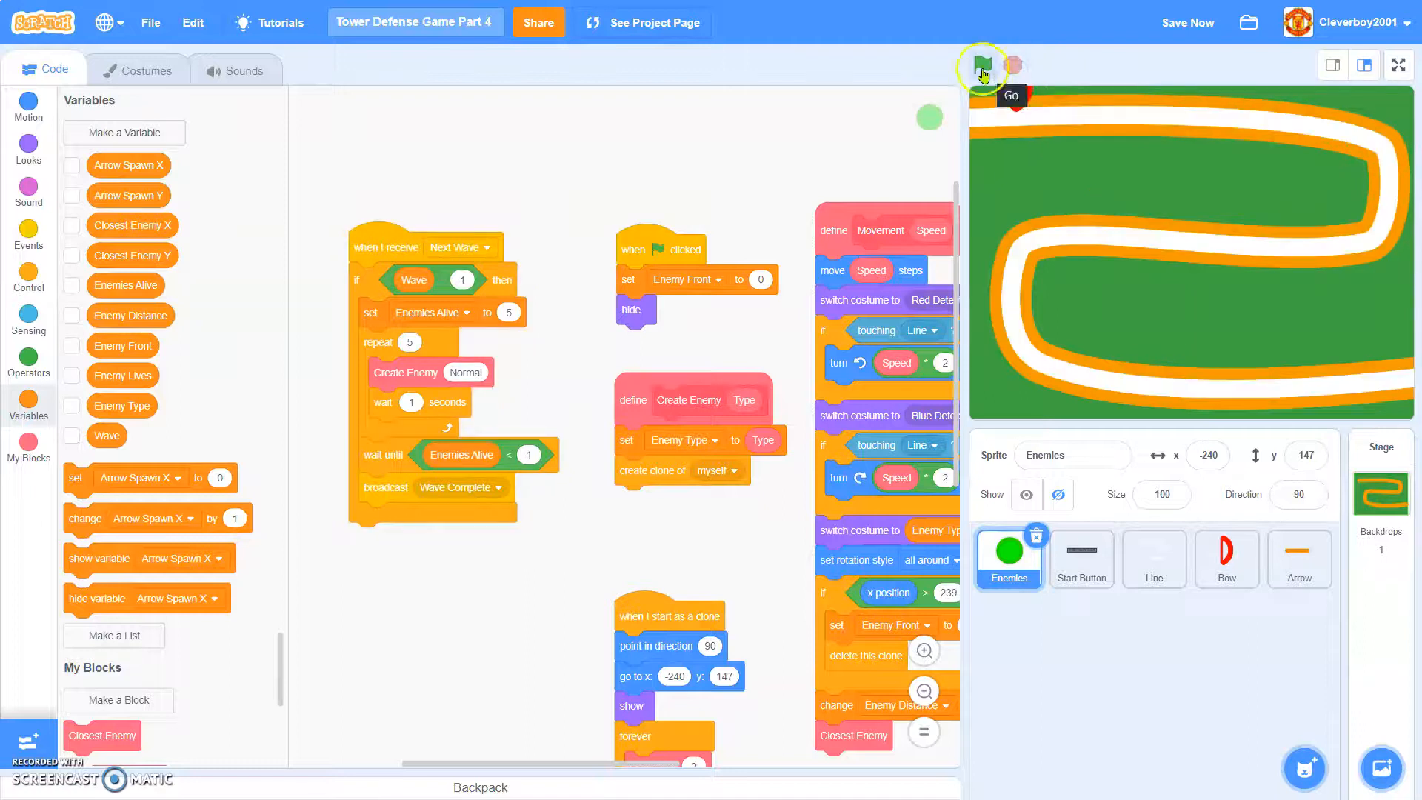
pyautogui.click(983, 65)
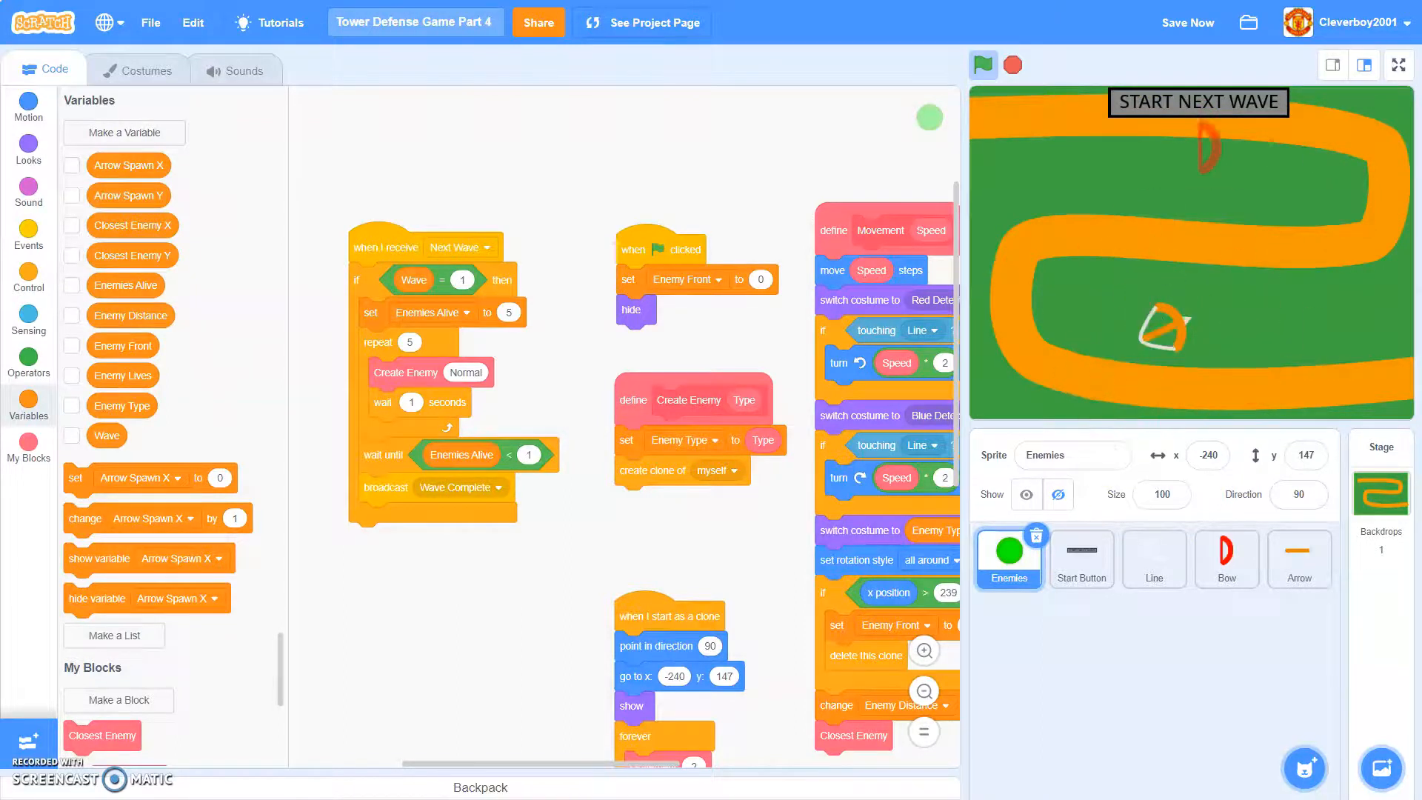
pyautogui.moveTo(1013, 65)
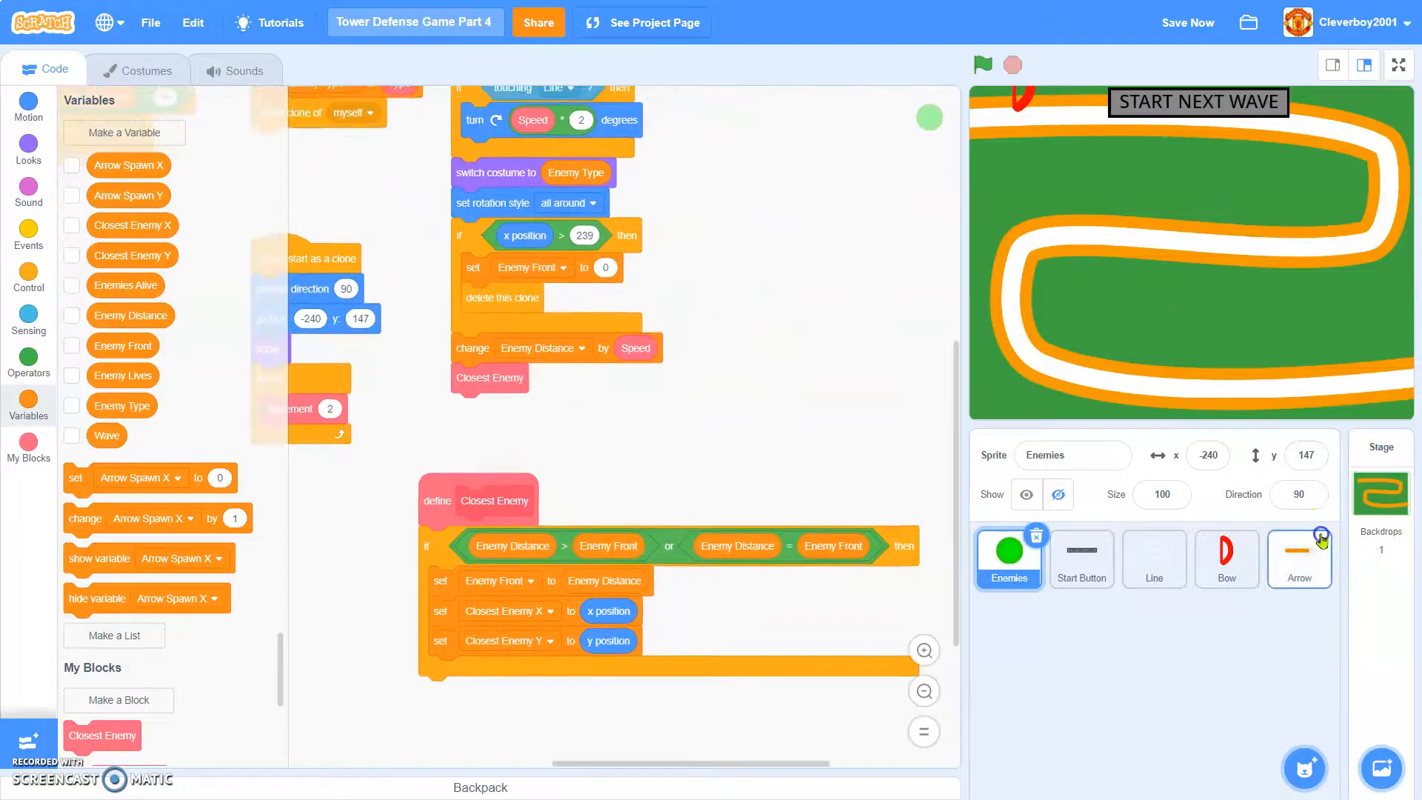
# - In the Arrow sprite, make clones delete themselves in a forever loop when Enemies Alive < 1
pyautogui.click(1297, 558)
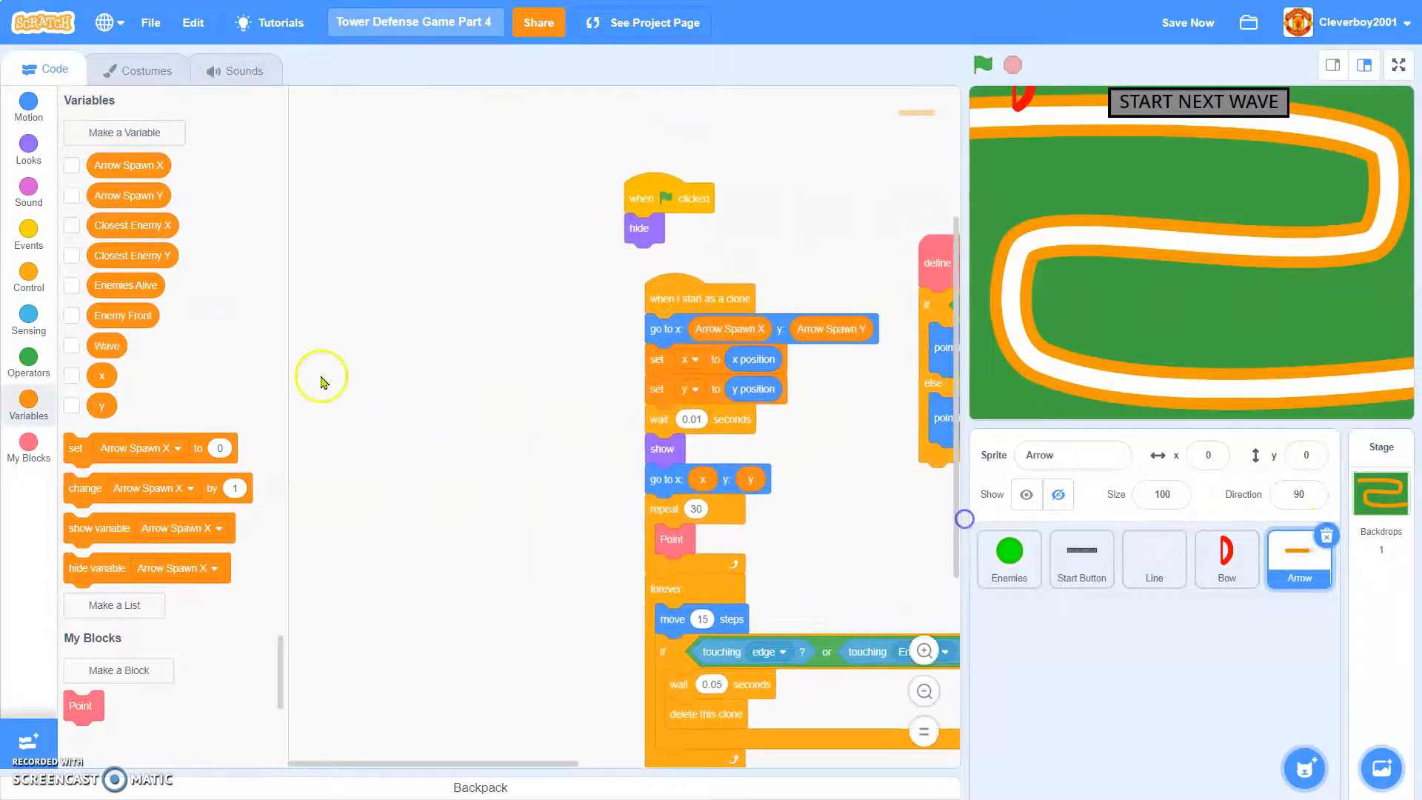
pyautogui.click(28, 272)
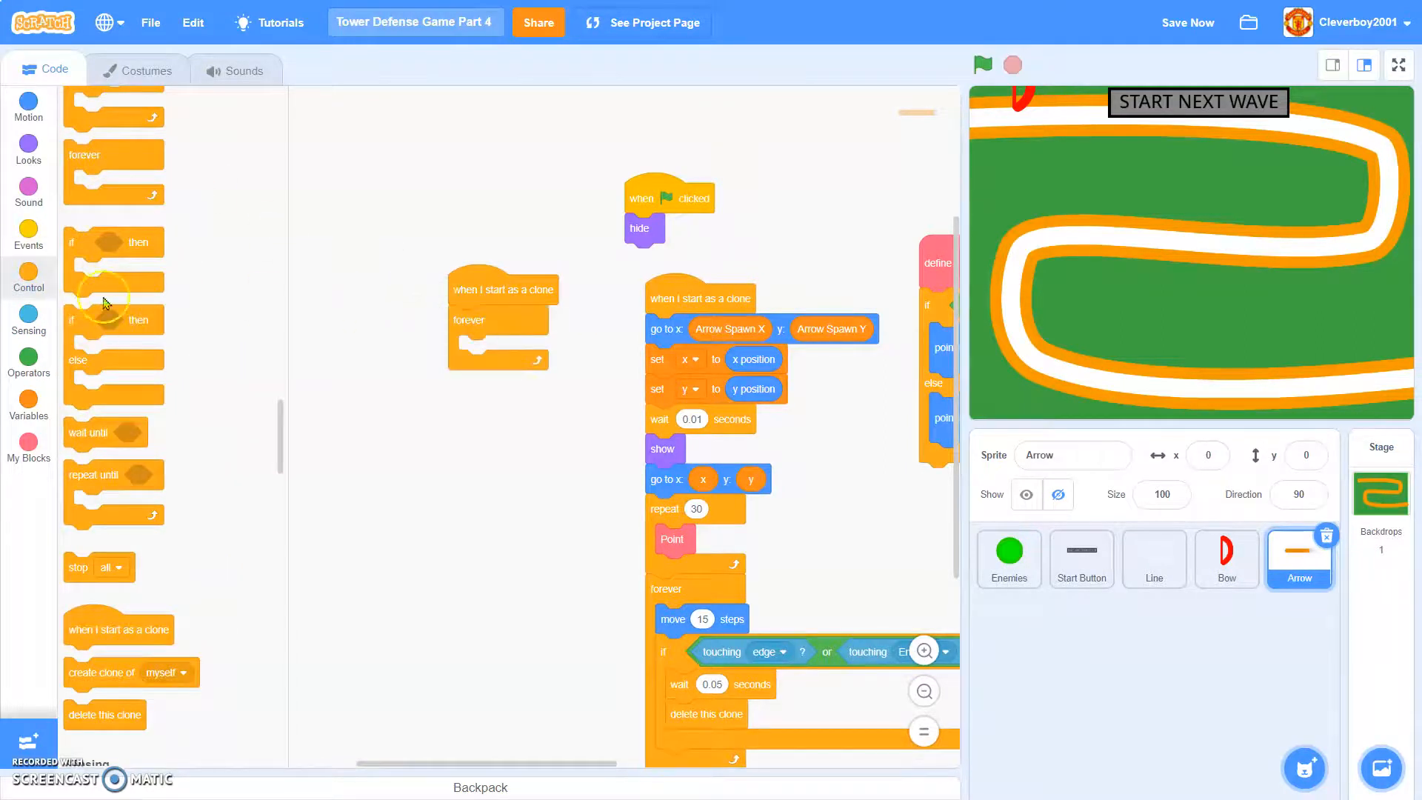
pyautogui.click(28, 362)
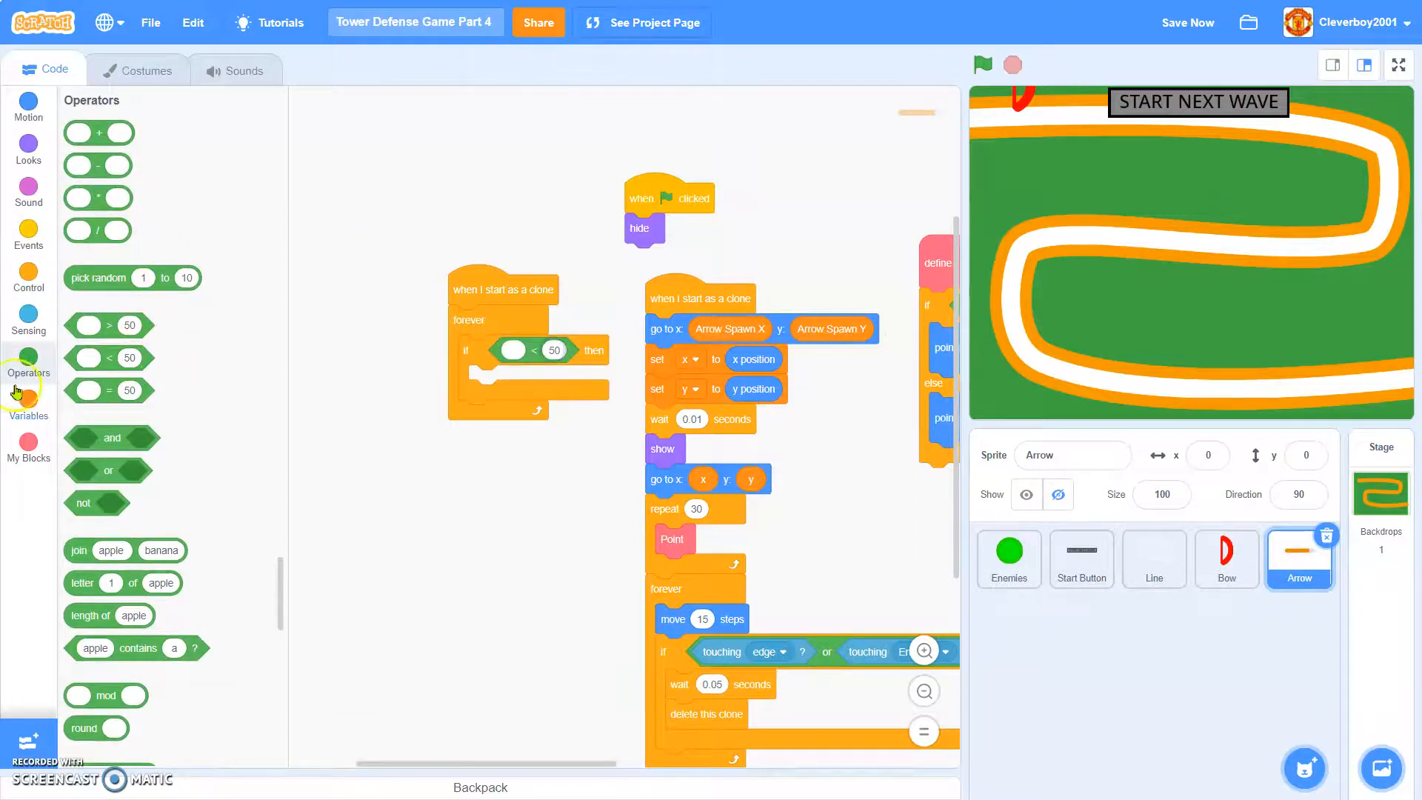
pyautogui.click(29, 405)
pyautogui.write('1')
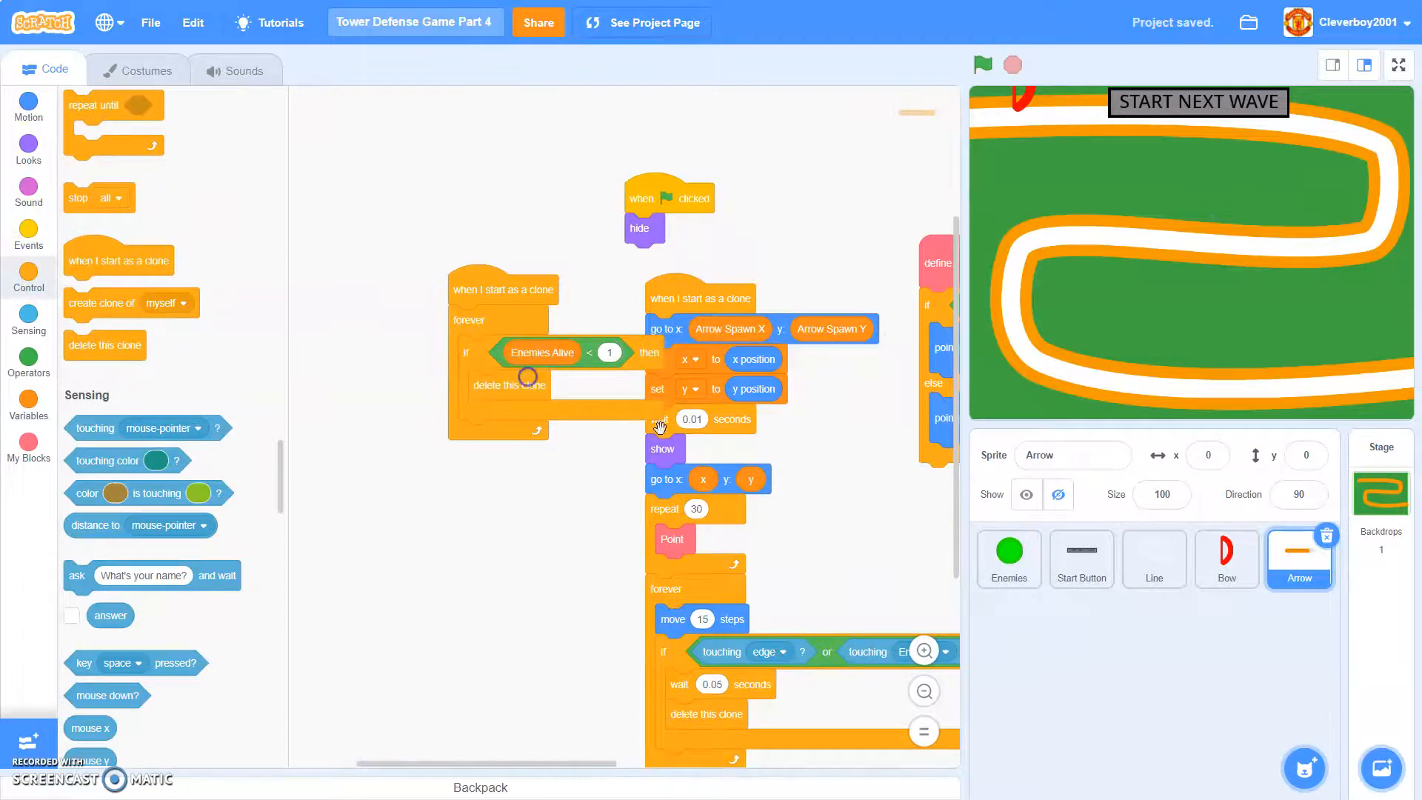
pyautogui.click(1008, 557)
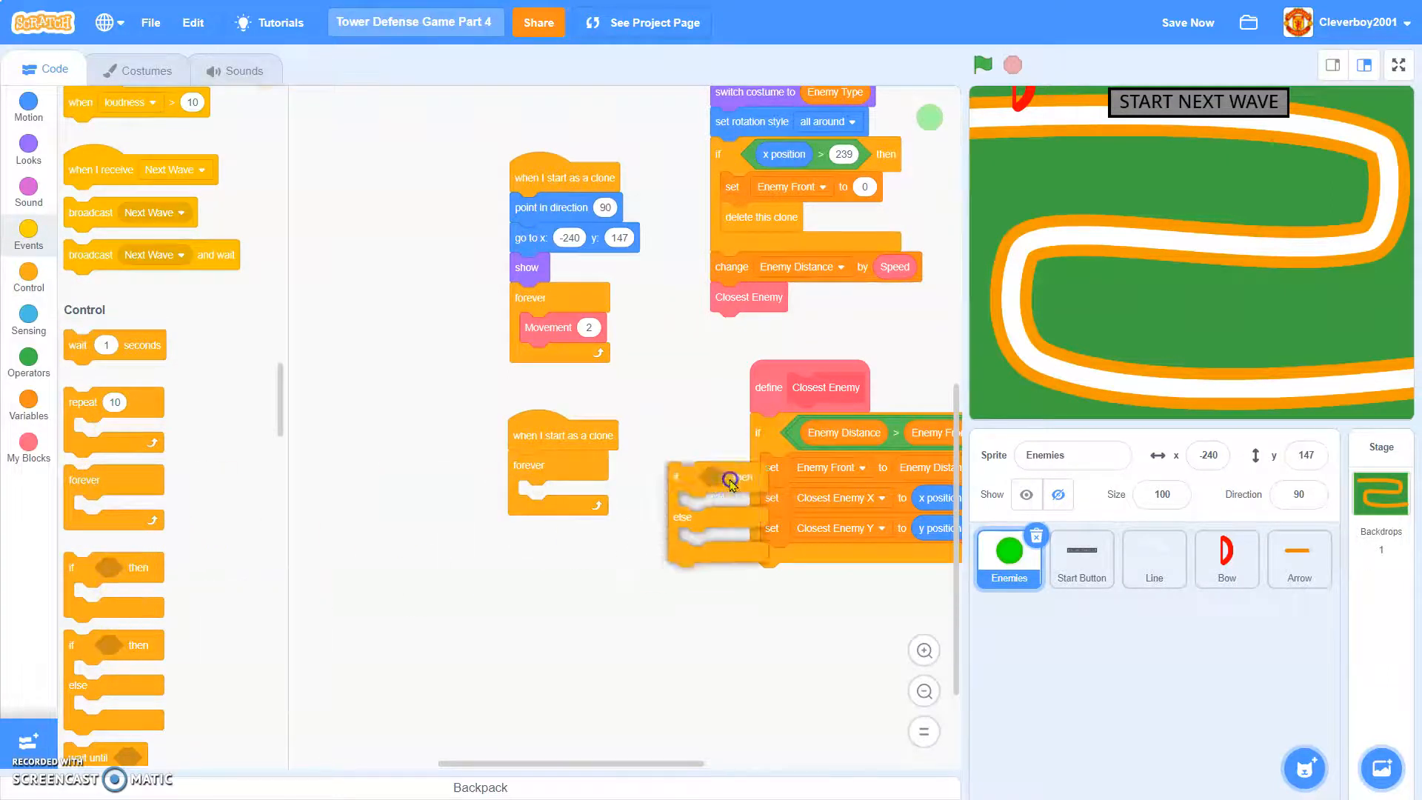
# - Put an if-else checking 'touching Arrow' inside the Enemies clone's forever loop
pyautogui.click(28, 320)
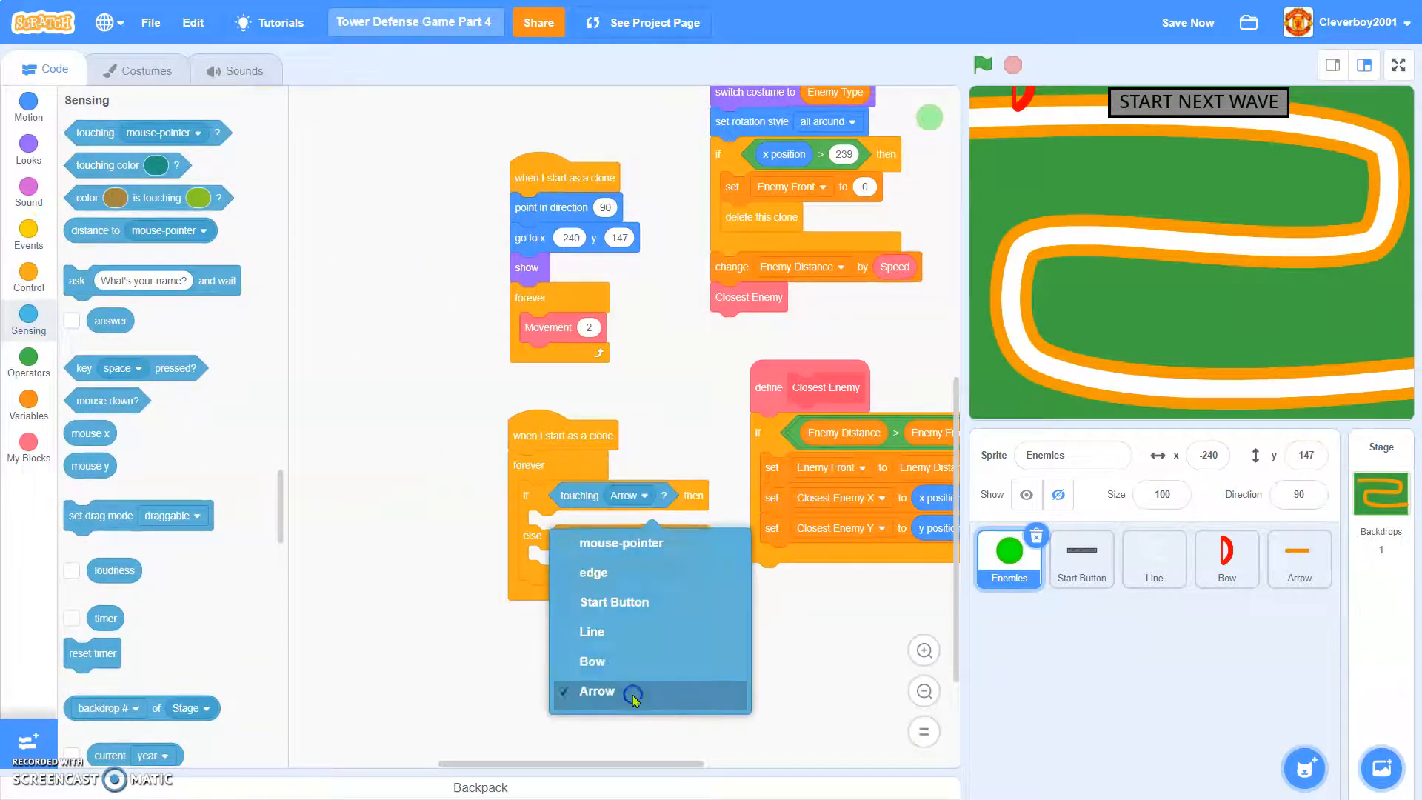
pyautogui.click(597, 690)
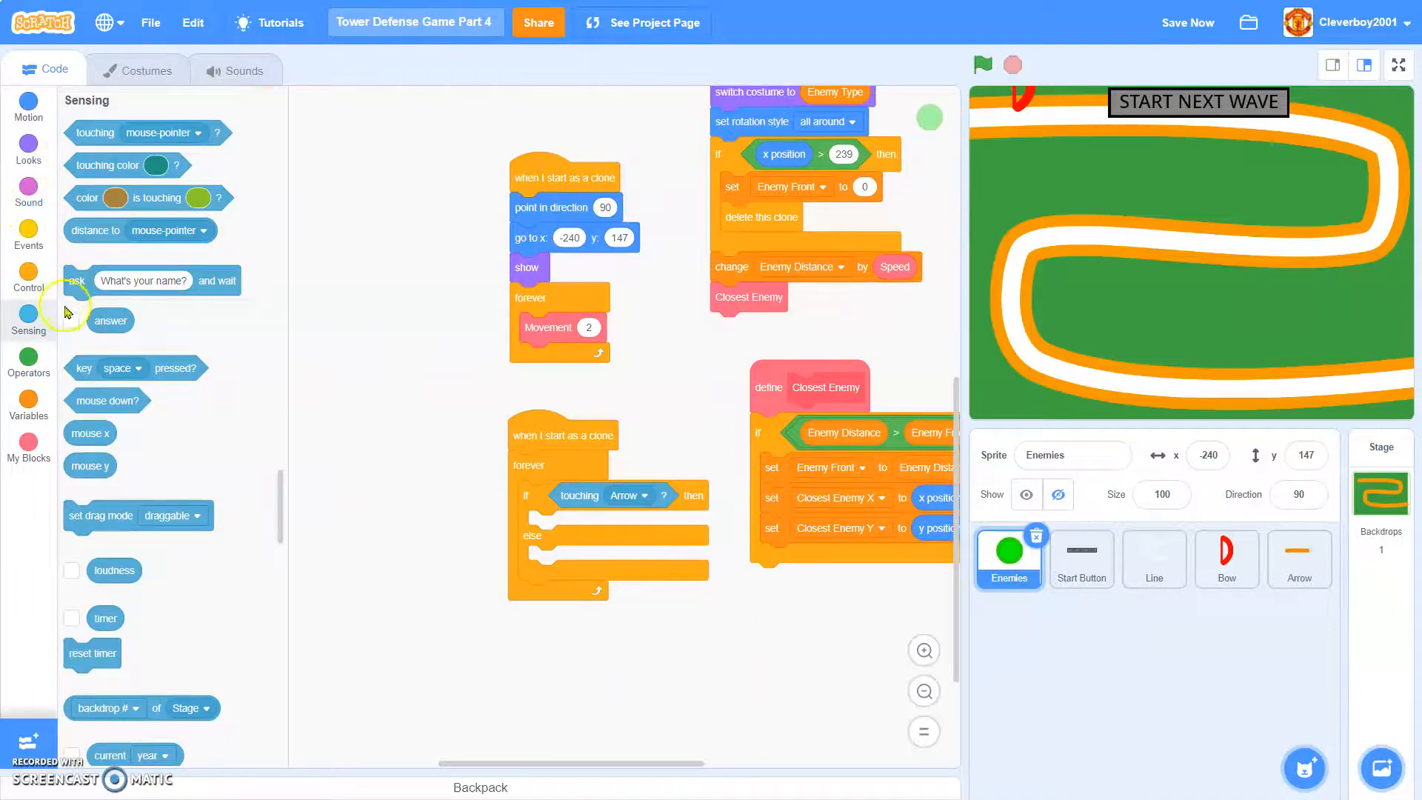
pyautogui.click(28, 107)
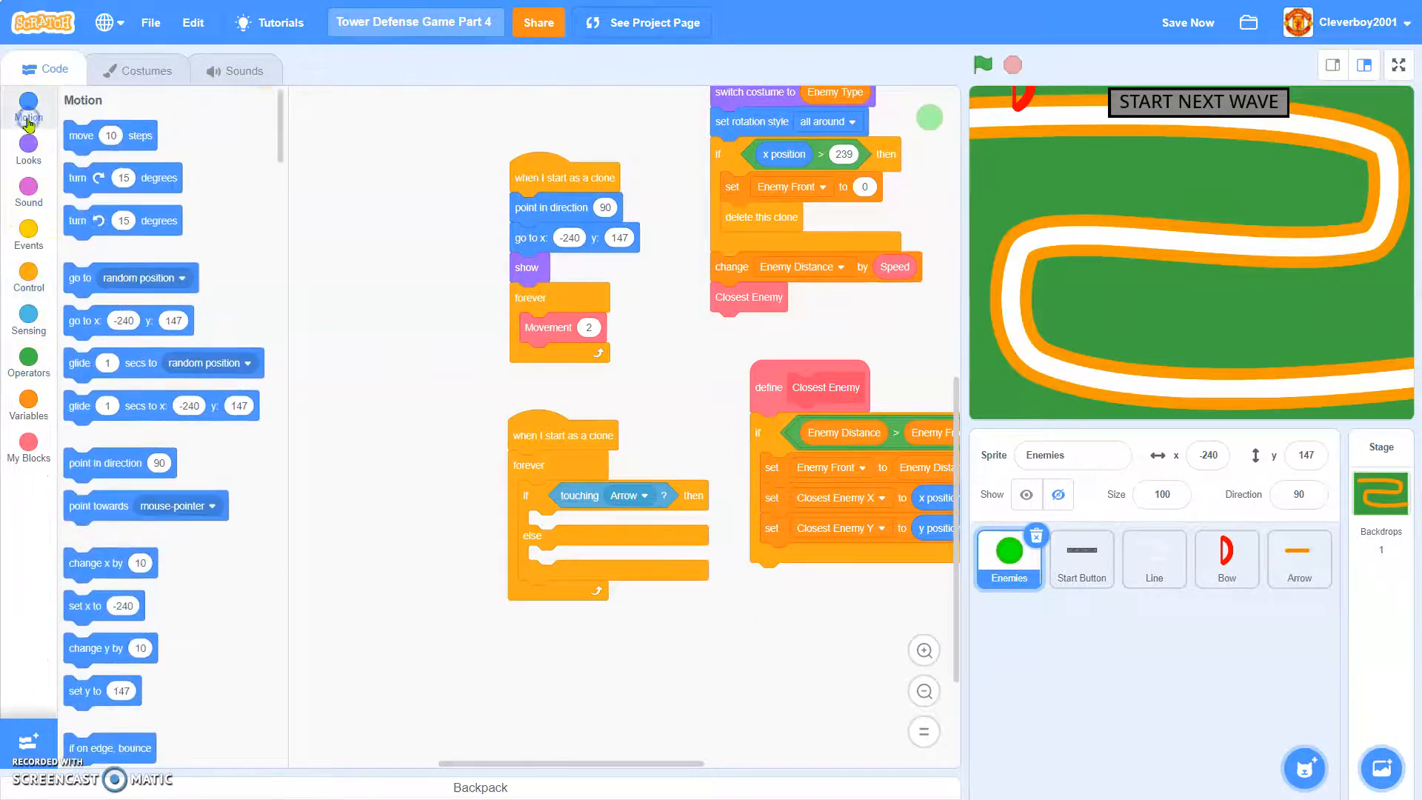
pyautogui.click(28, 404)
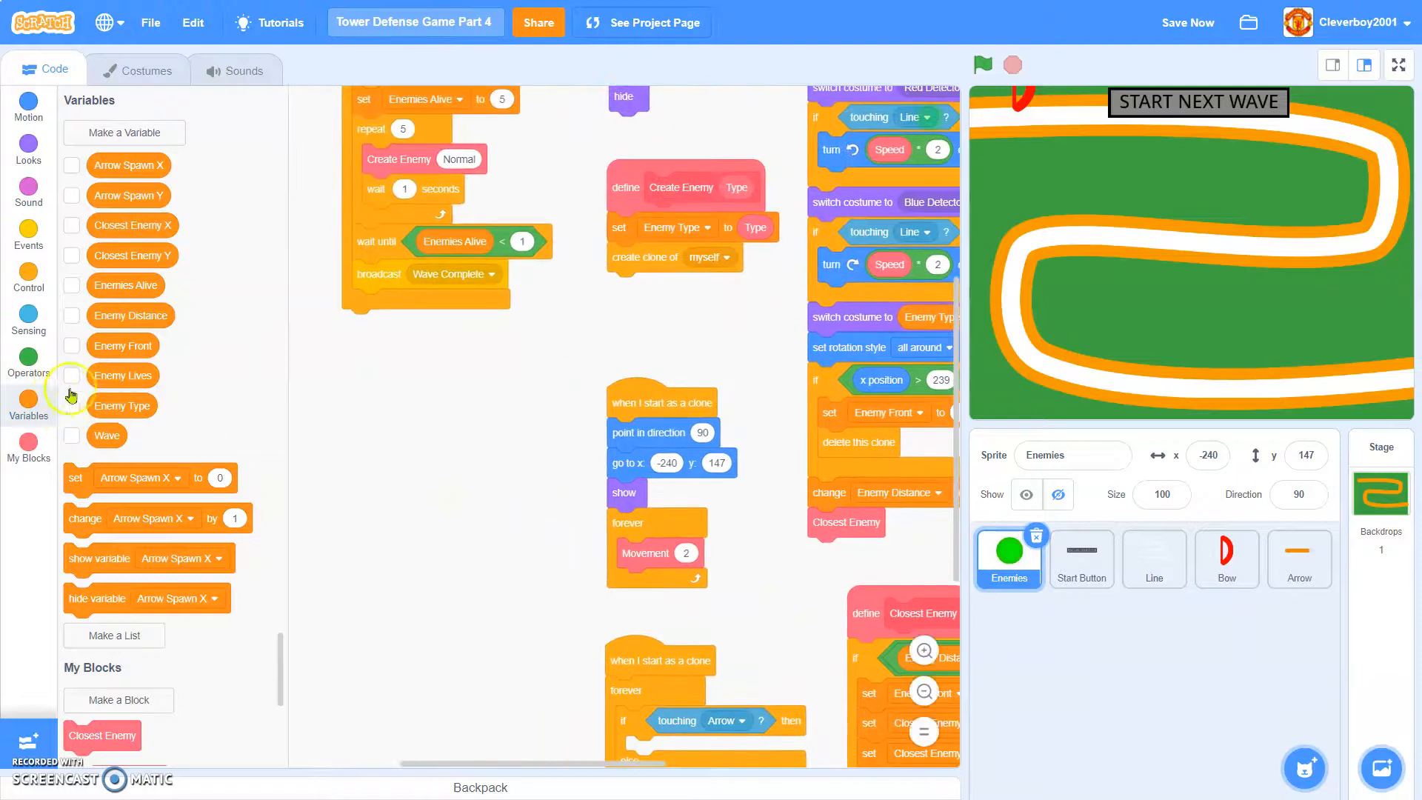
# - Wrap the clone script in if Enemy Type = Normal, first setting Enemy Lives to 3
pyautogui.click(72, 375)
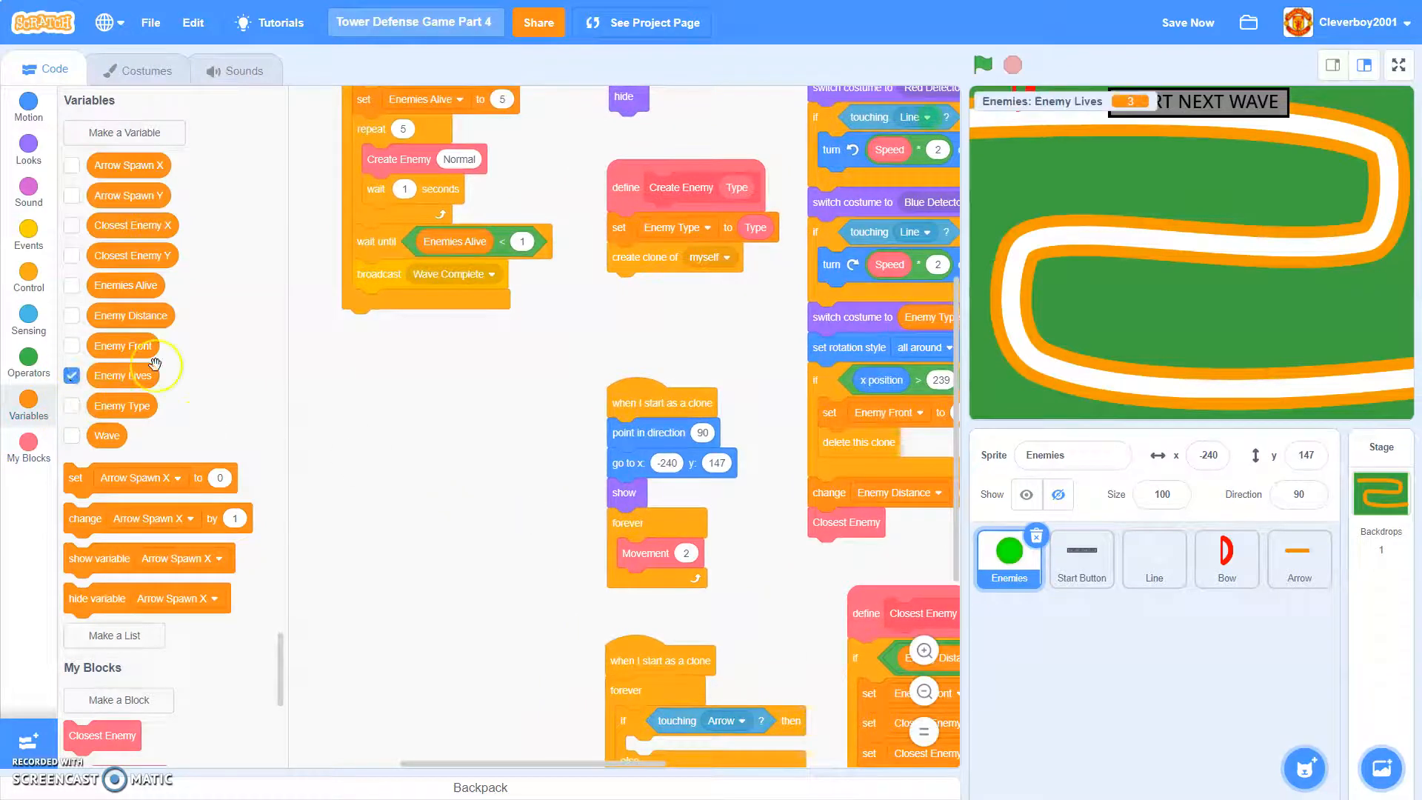
pyautogui.moveTo(118, 407)
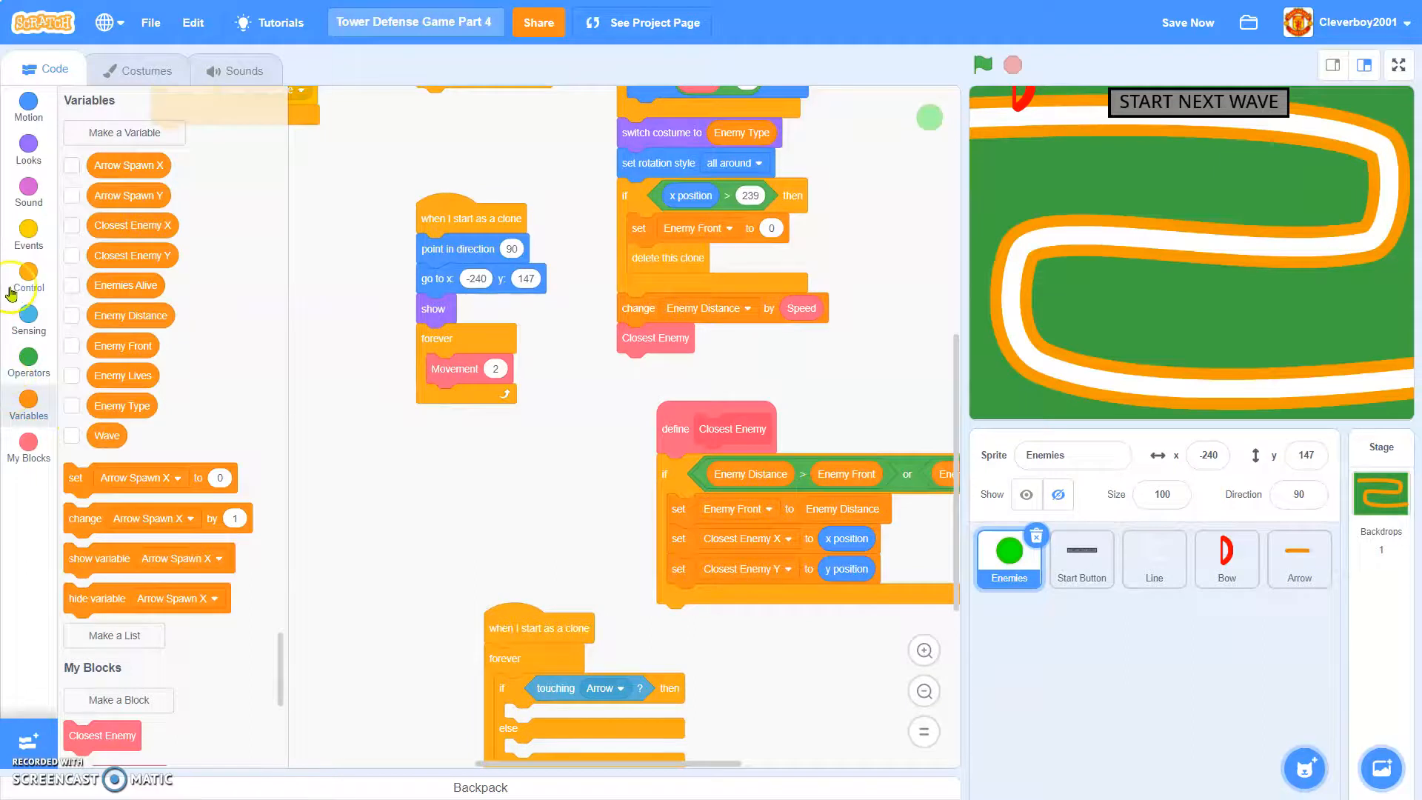
pyautogui.click(28, 277)
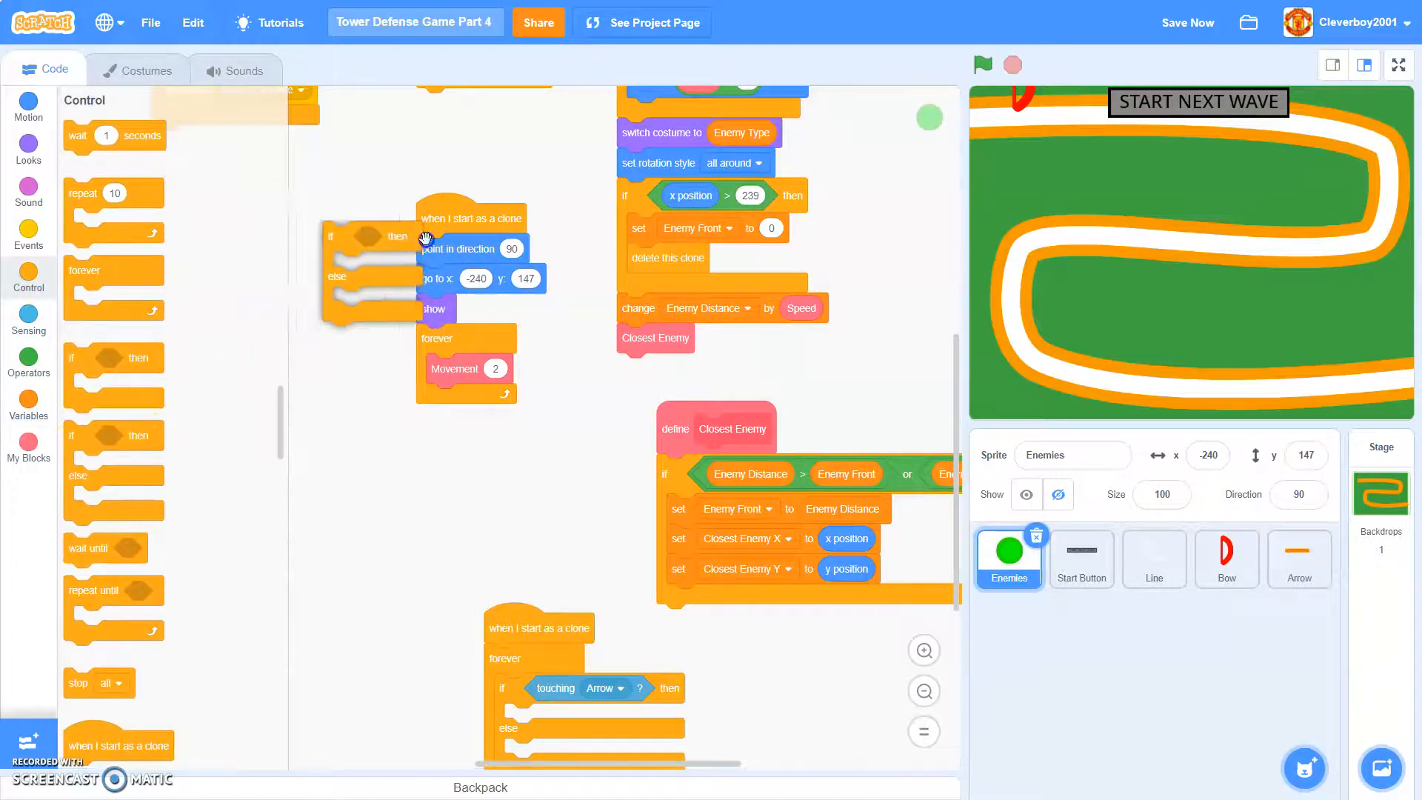
pyautogui.click(28, 367)
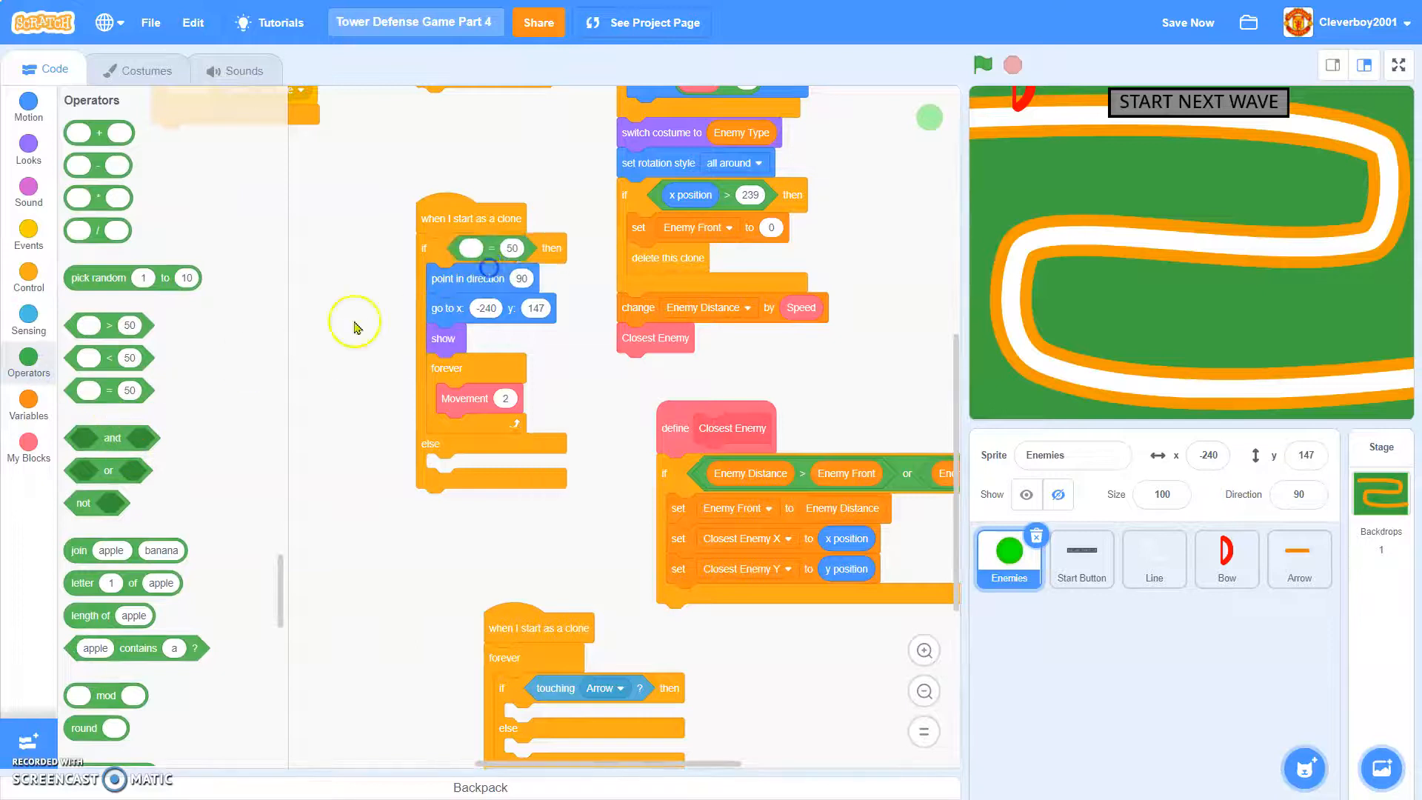
pyautogui.click(28, 404)
pyautogui.write('Normal')
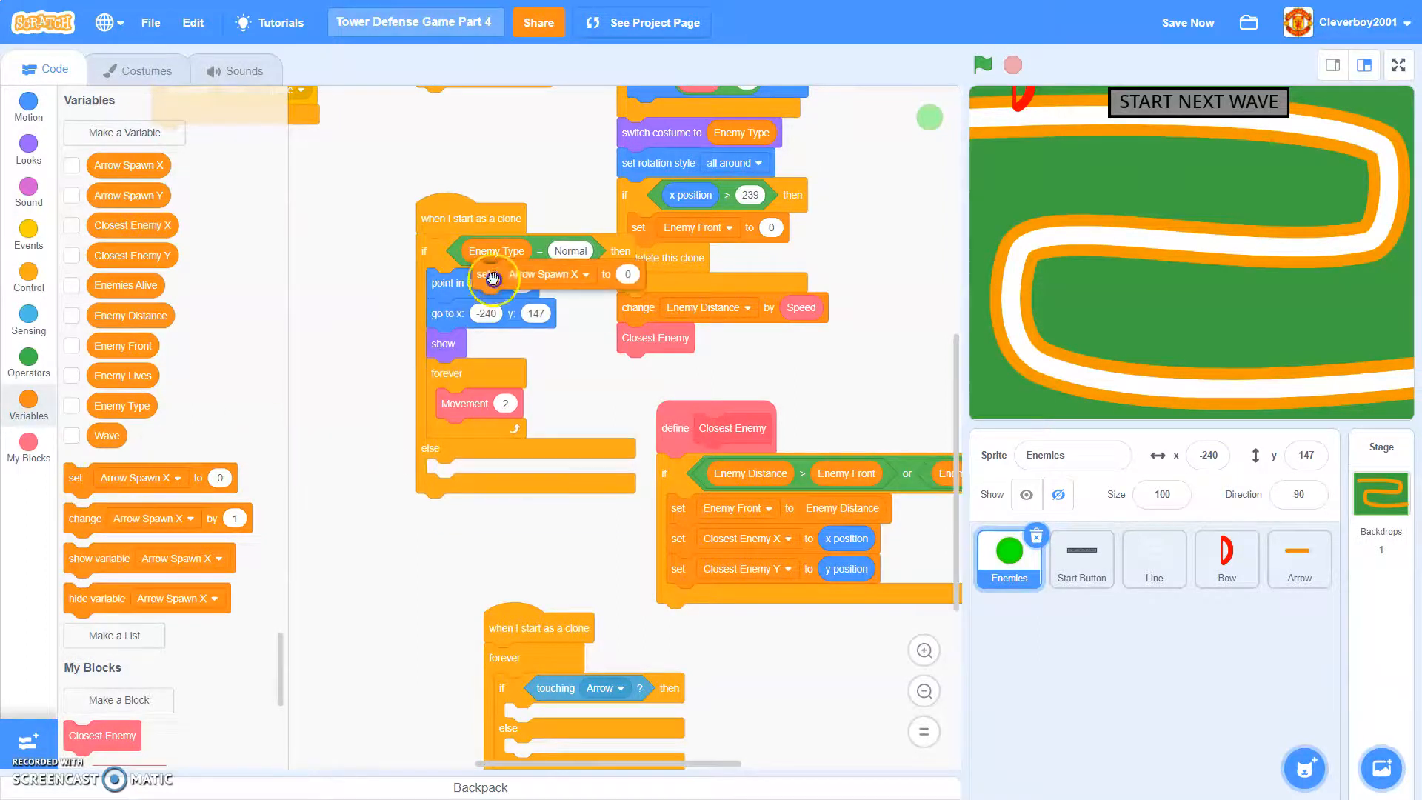
pyautogui.click(550, 274)
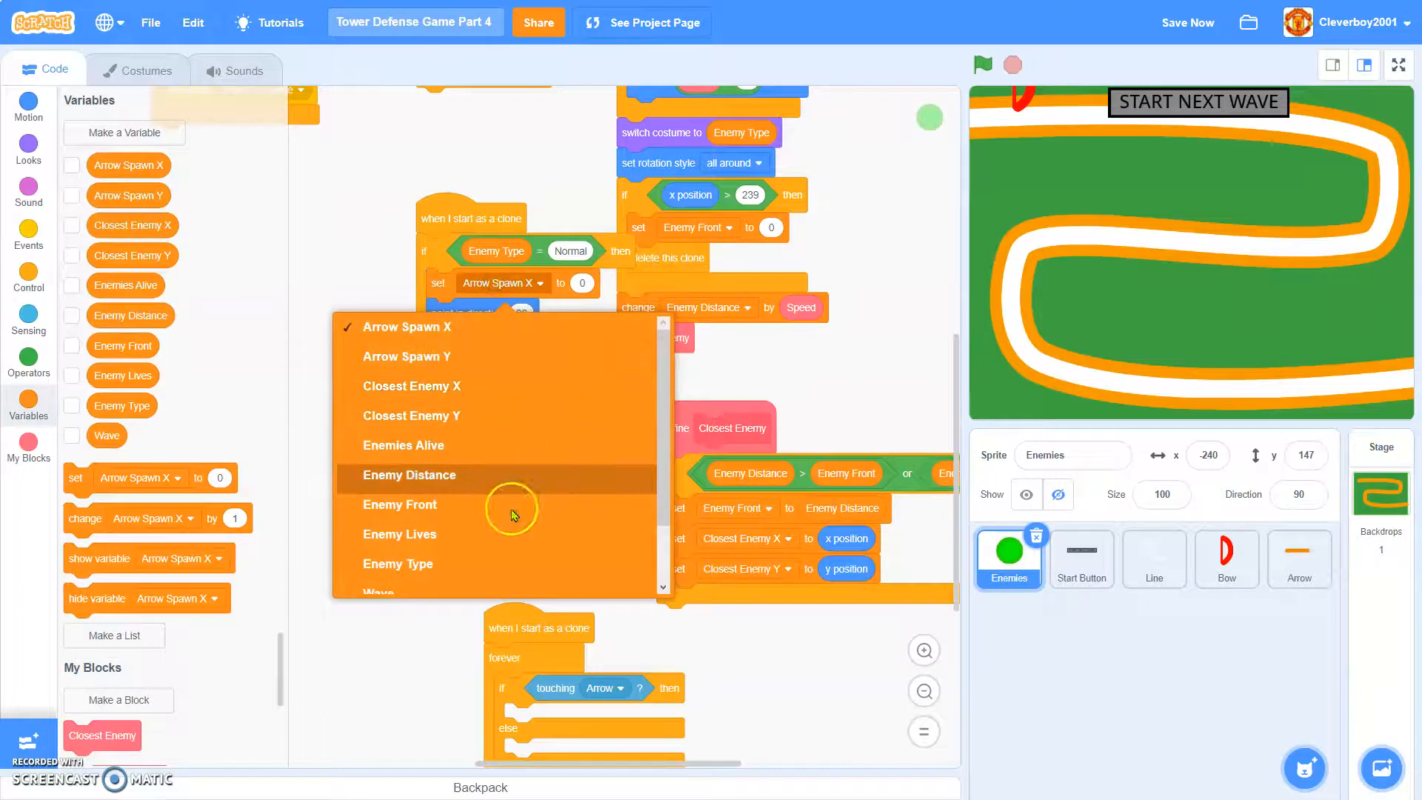
pyautogui.click(400, 534)
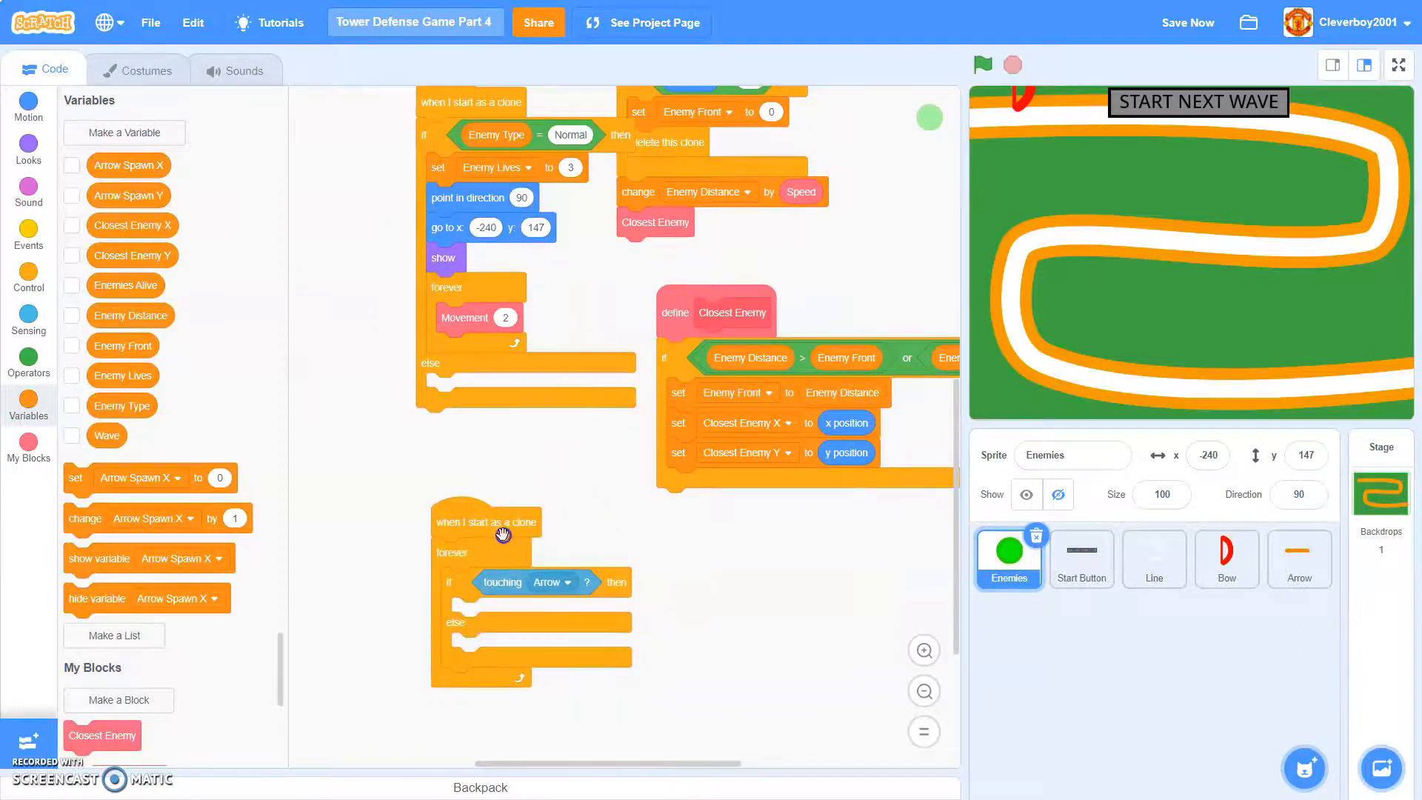
# - On touching Arrow, repeat brightness +25 four times, clear effects, and change Enemy Lives by -1
pyautogui.scroll(-3)
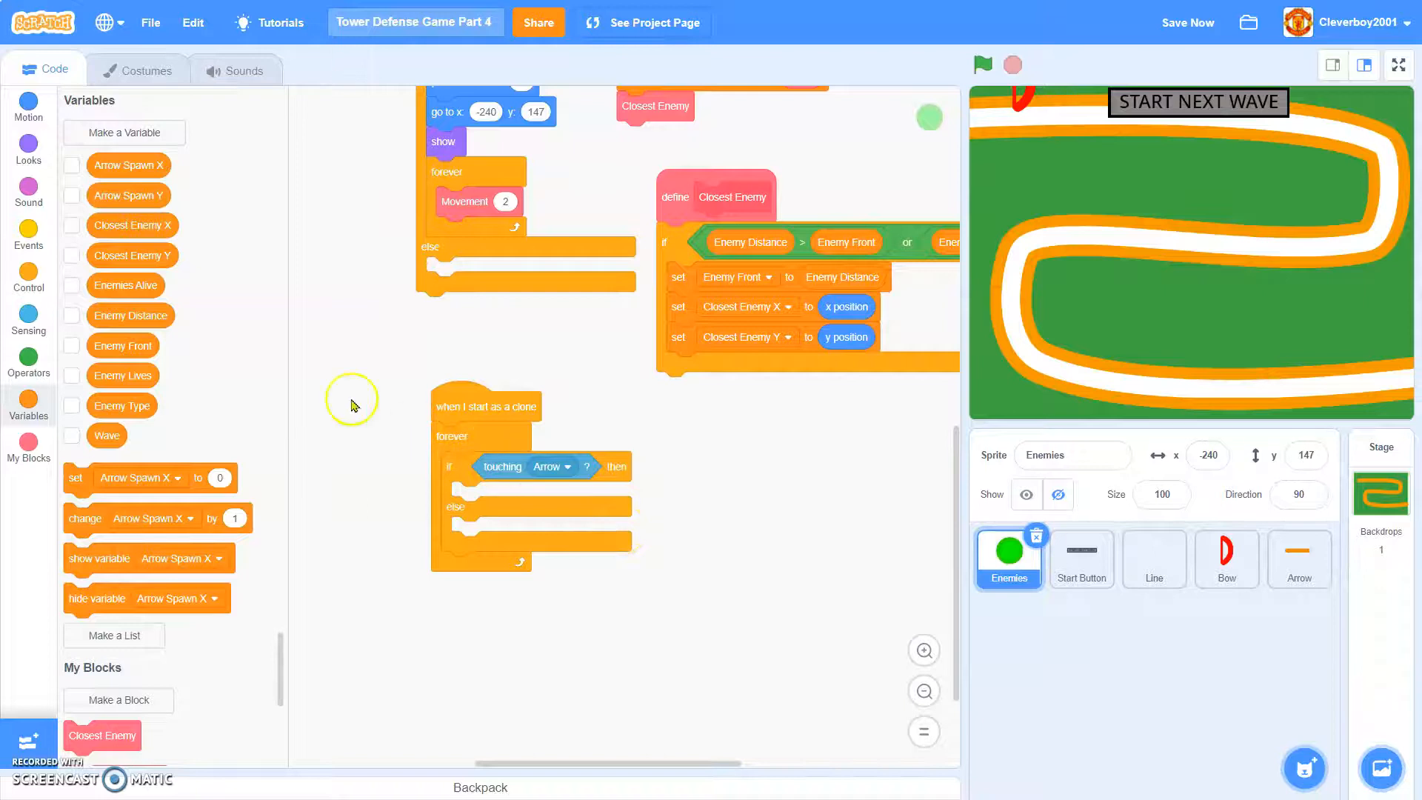
pyautogui.click(29, 271)
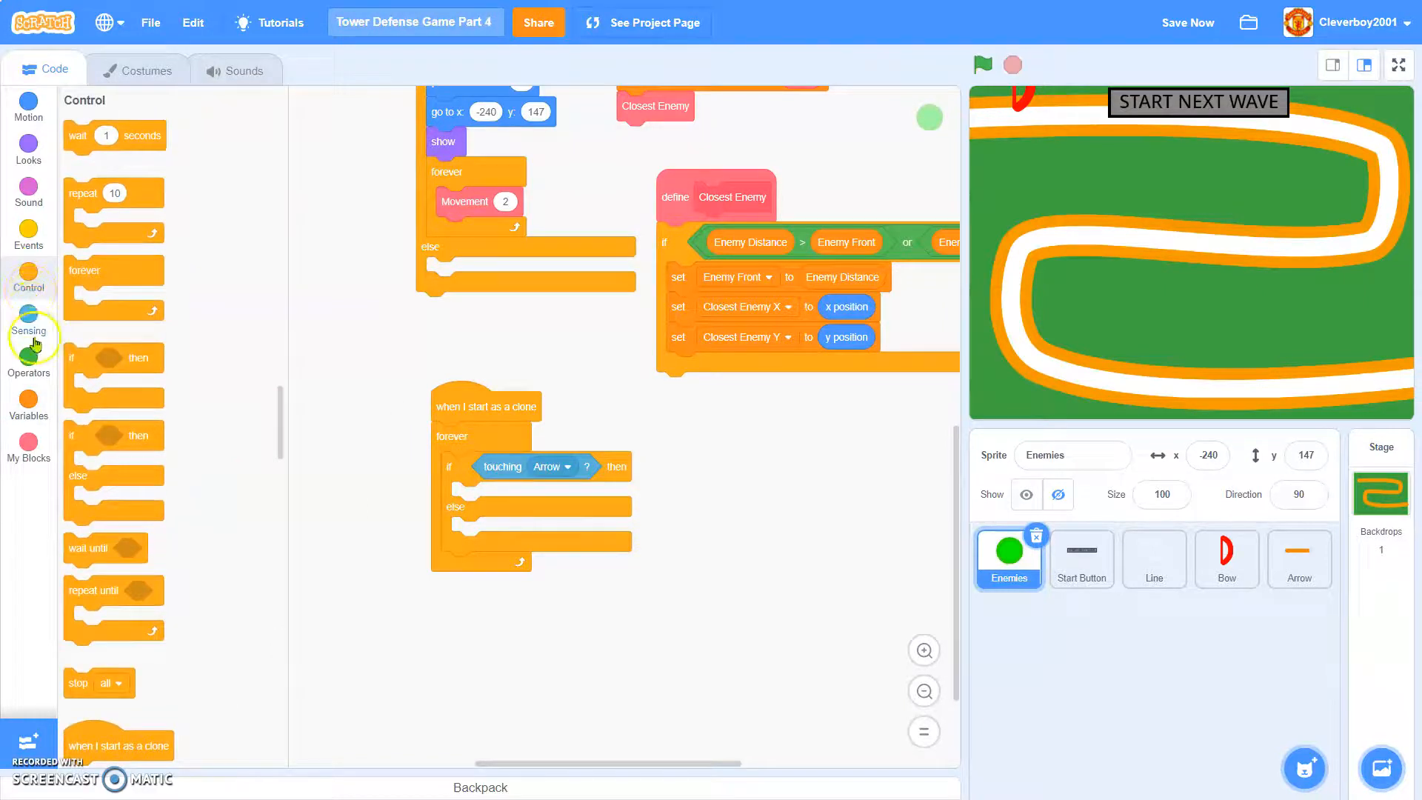
pyautogui.click(29, 360)
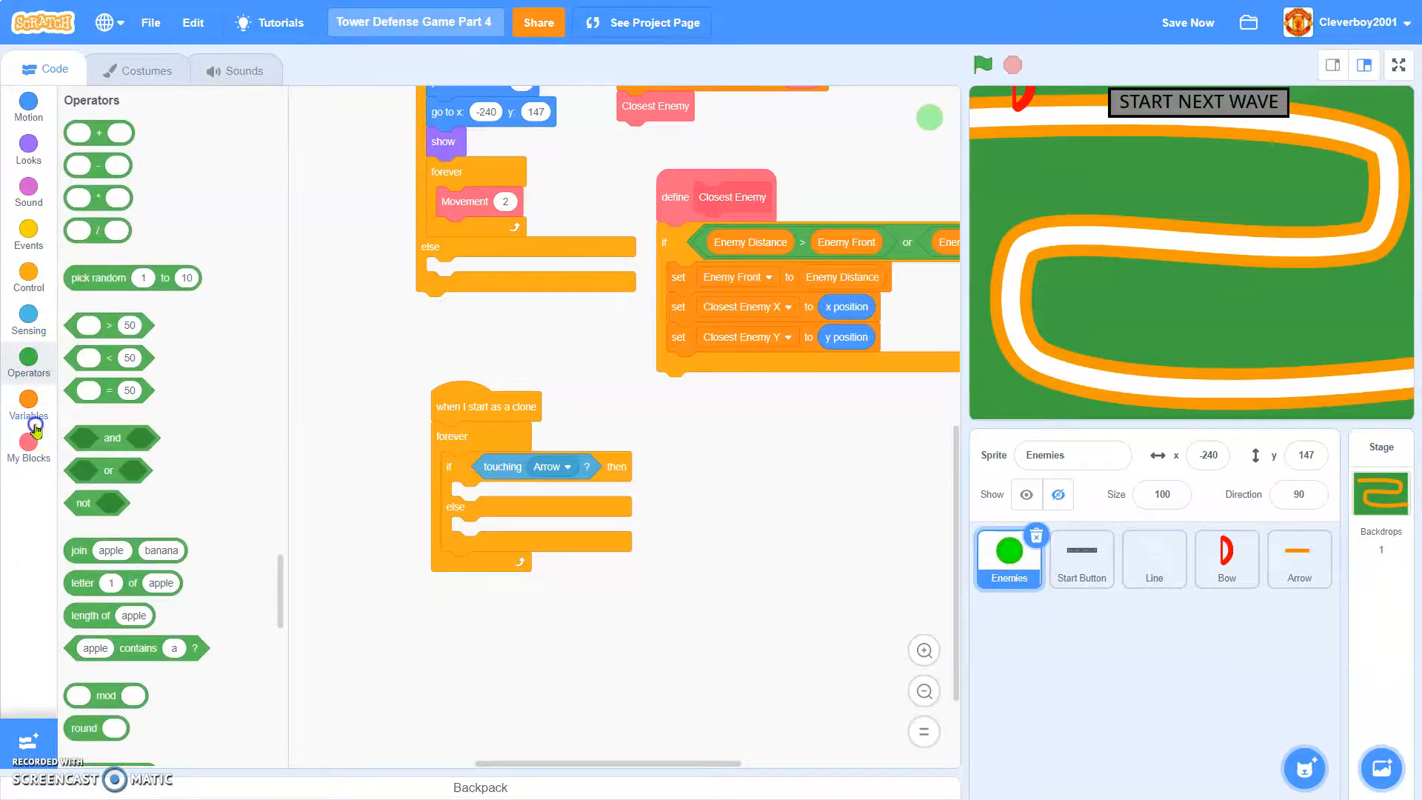
pyautogui.click(28, 399)
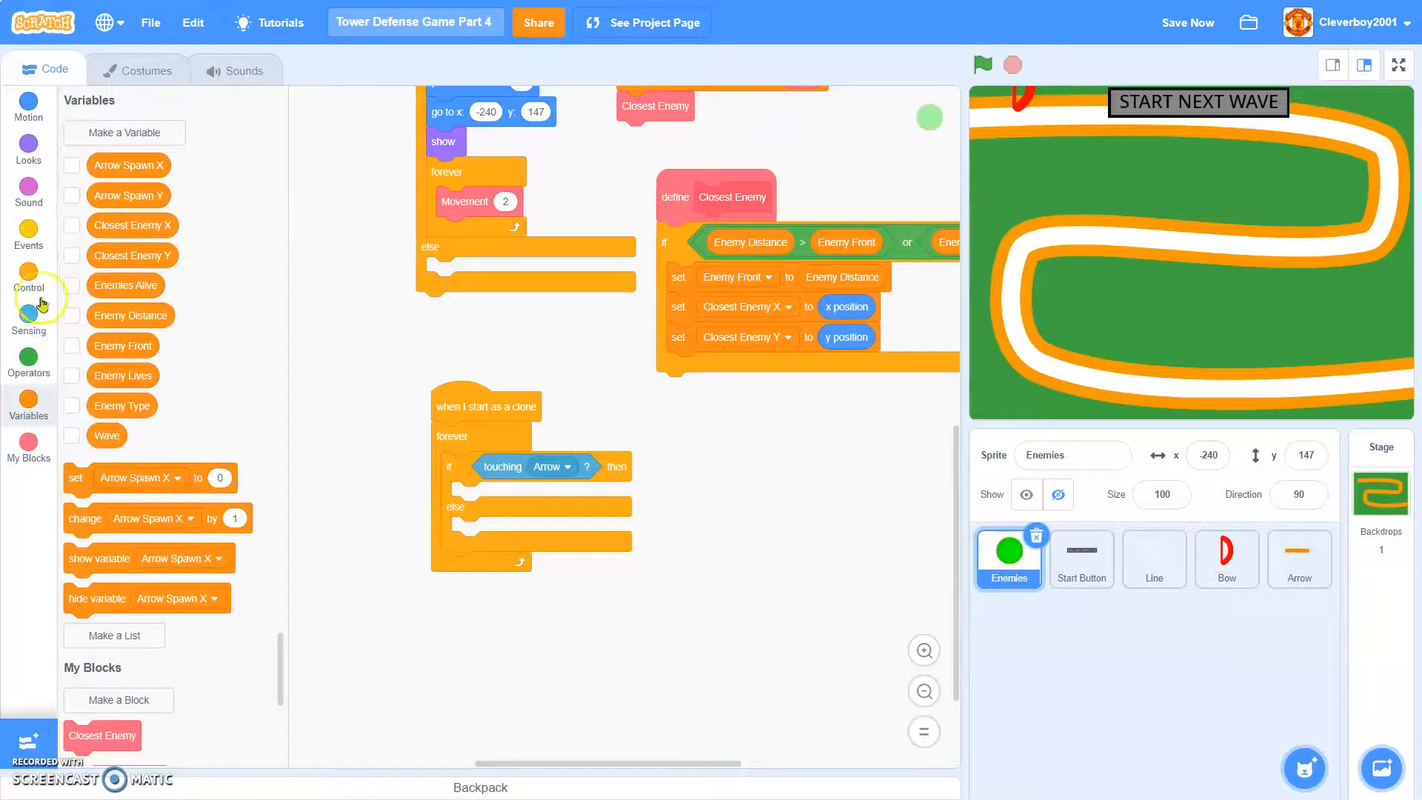
pyautogui.click(28, 281)
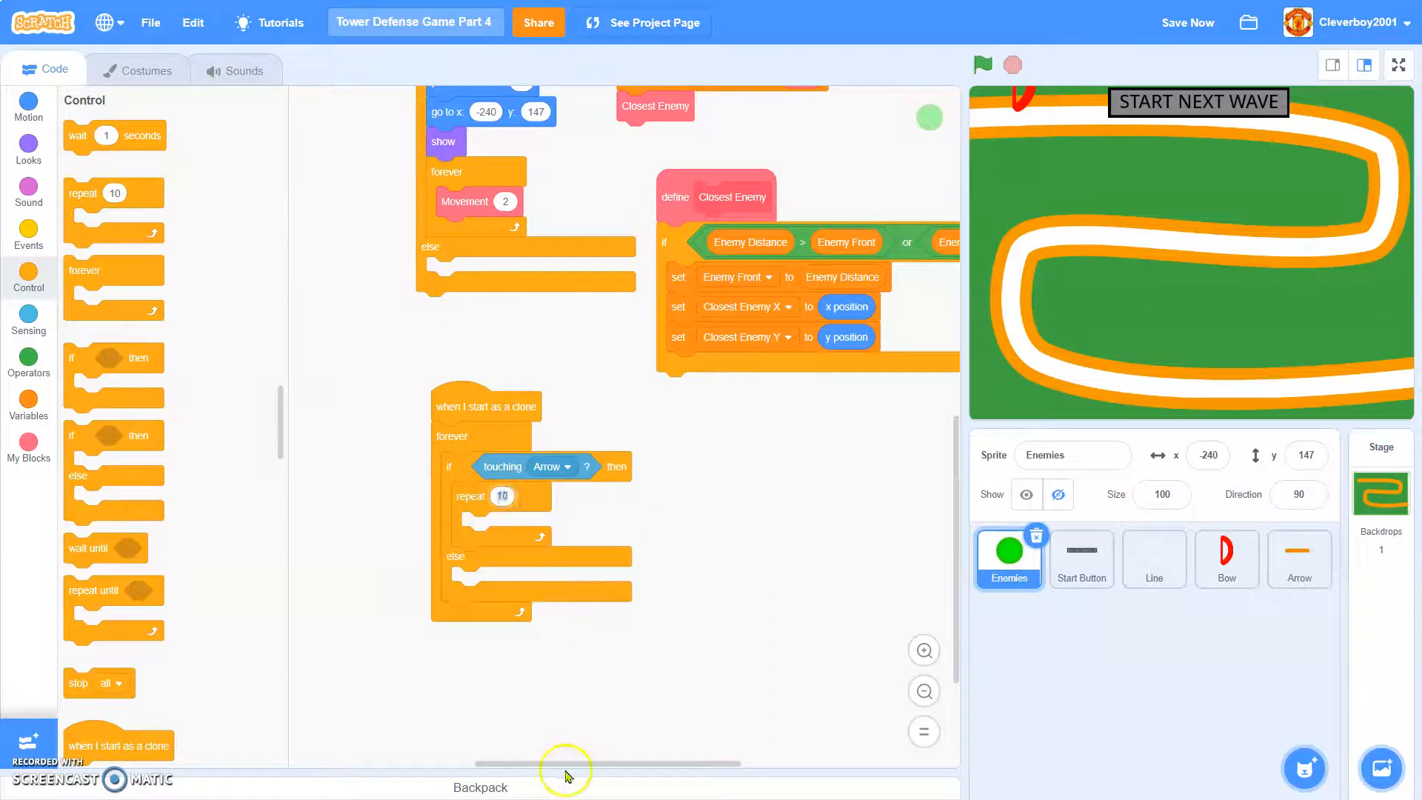
pyautogui.click(28, 149)
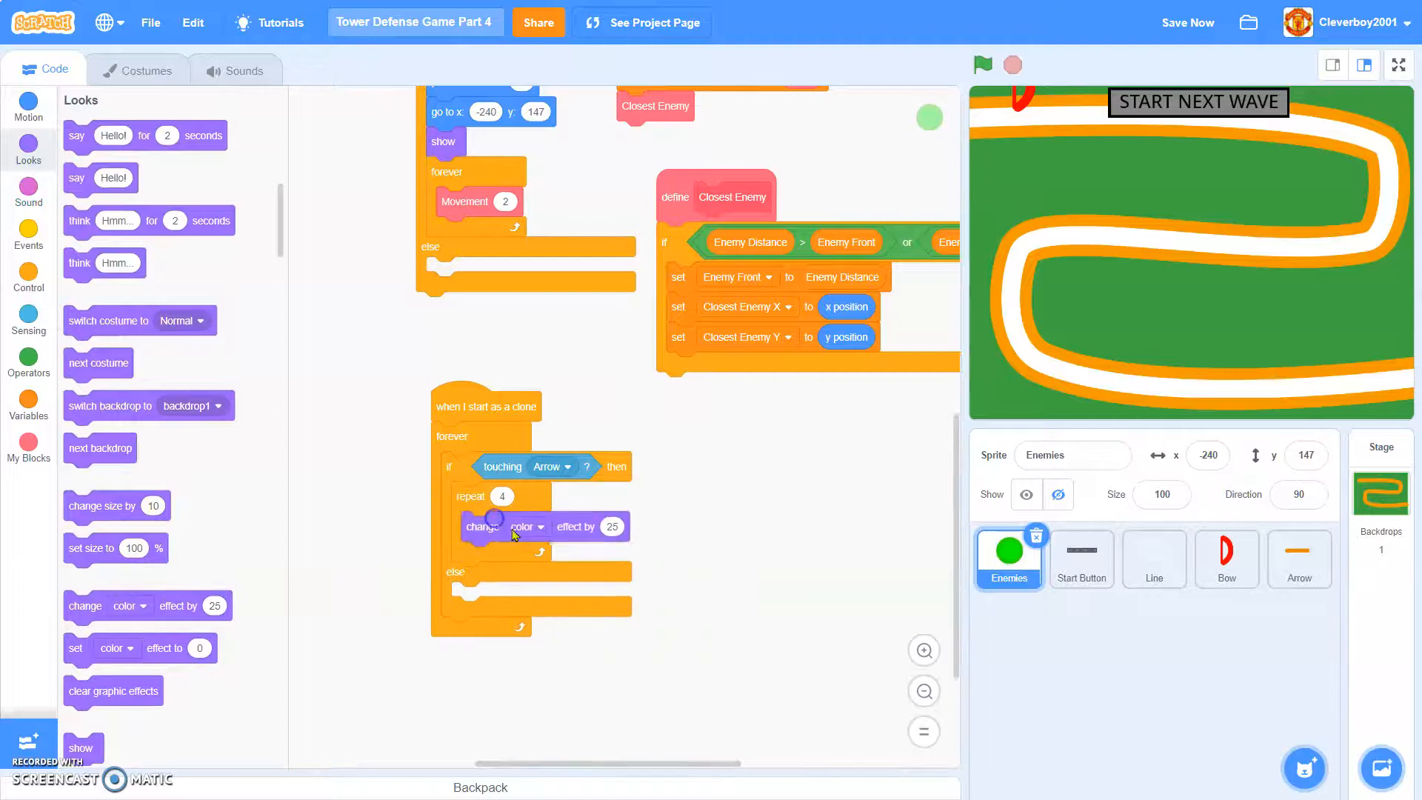
pyautogui.click(530, 526)
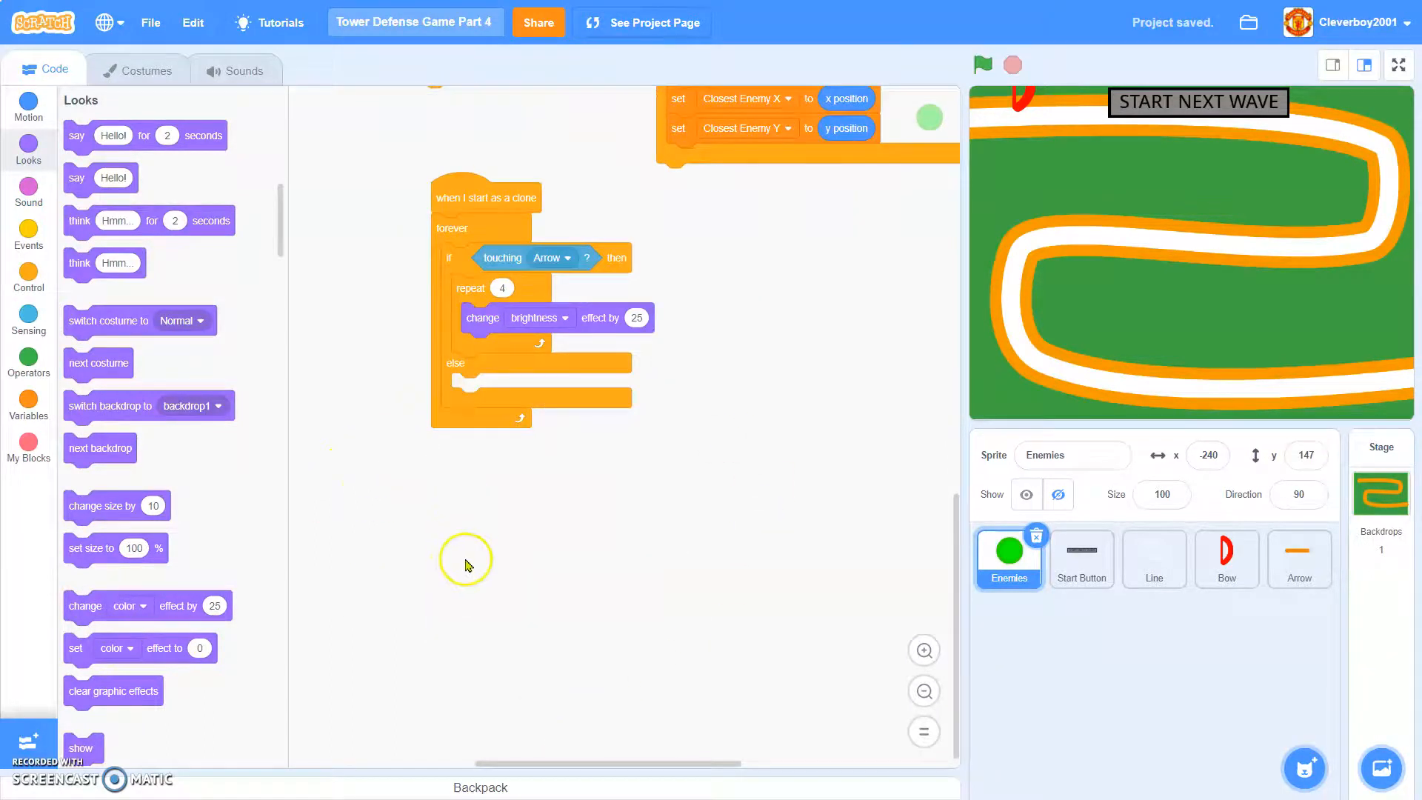
pyautogui.click(29, 234)
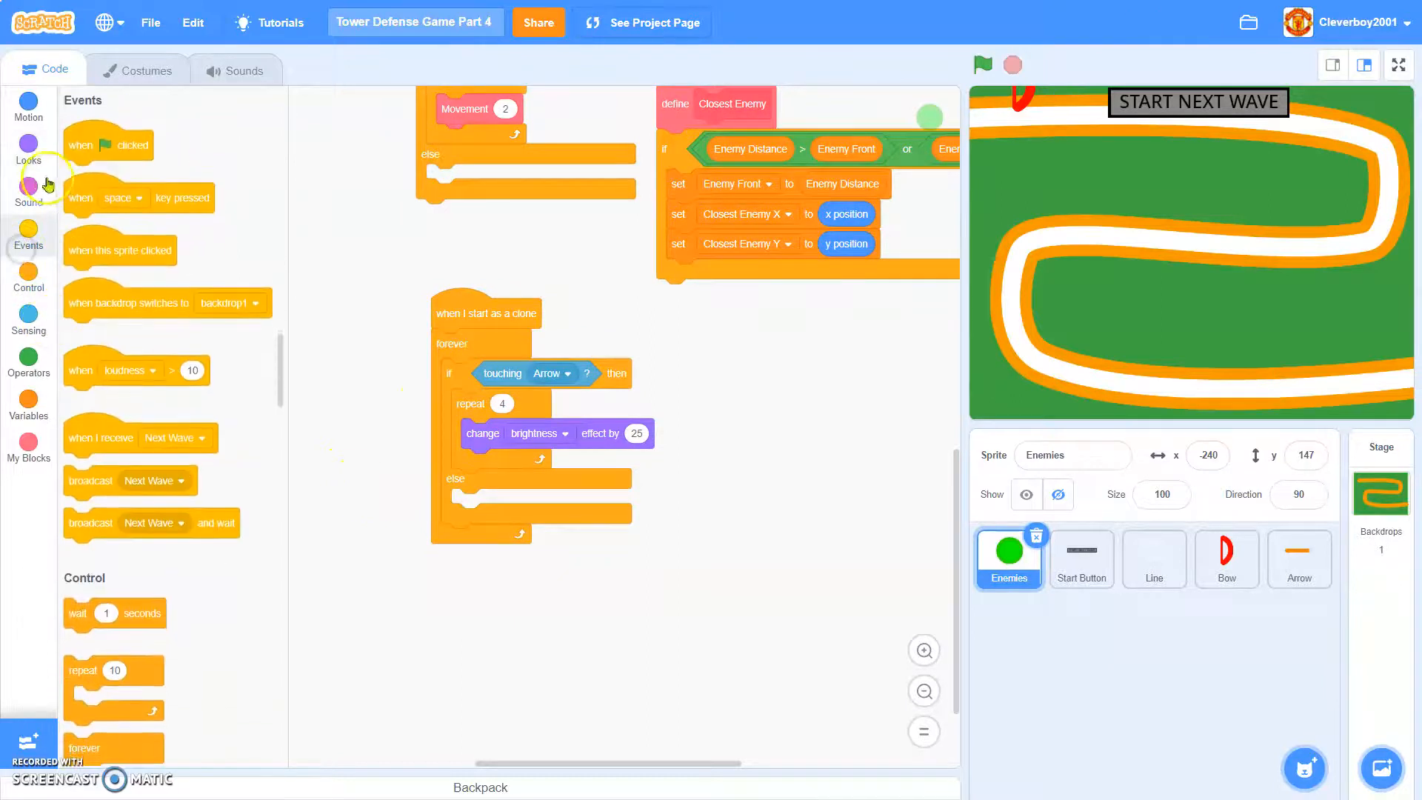
pyautogui.click(28, 146)
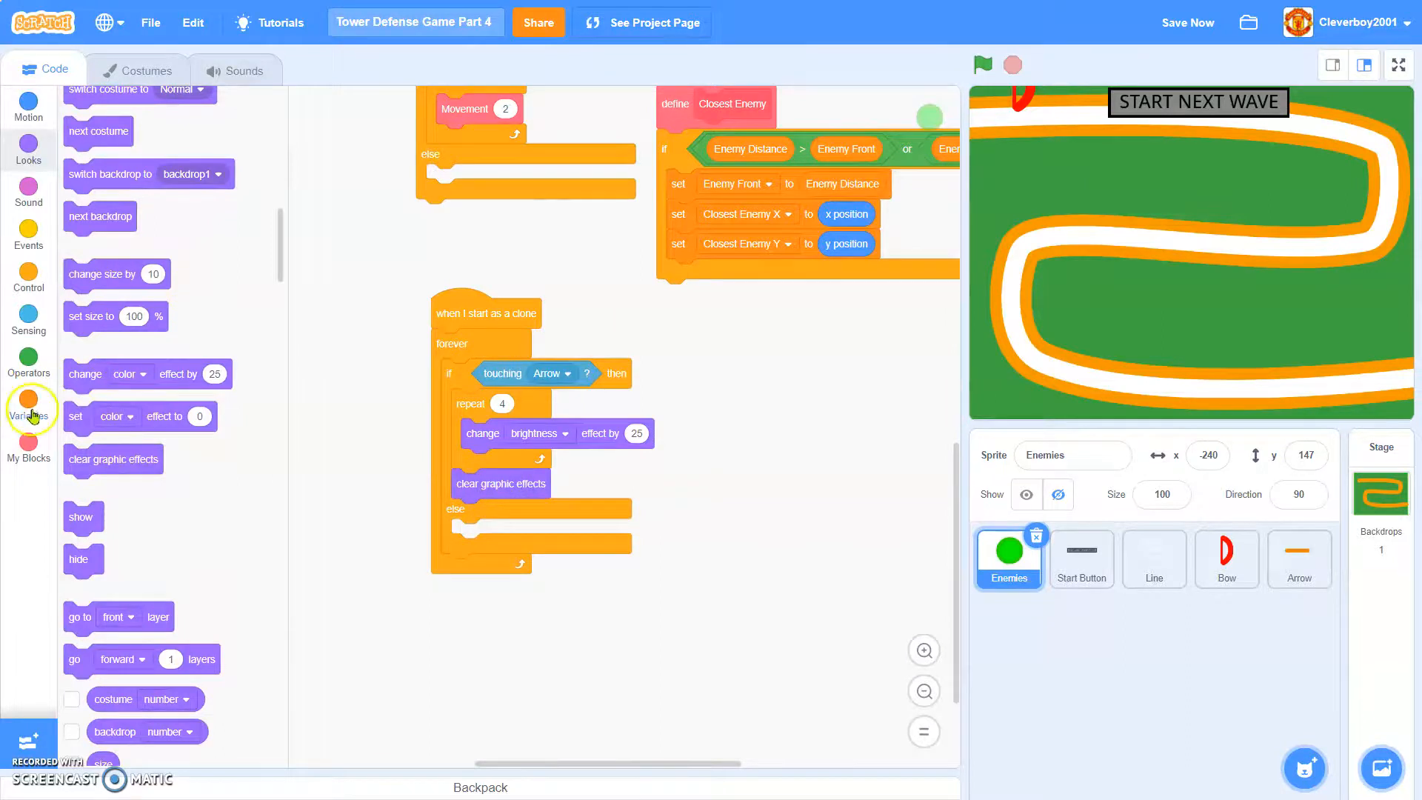
pyautogui.click(28, 405)
pyautogui.write('-1')
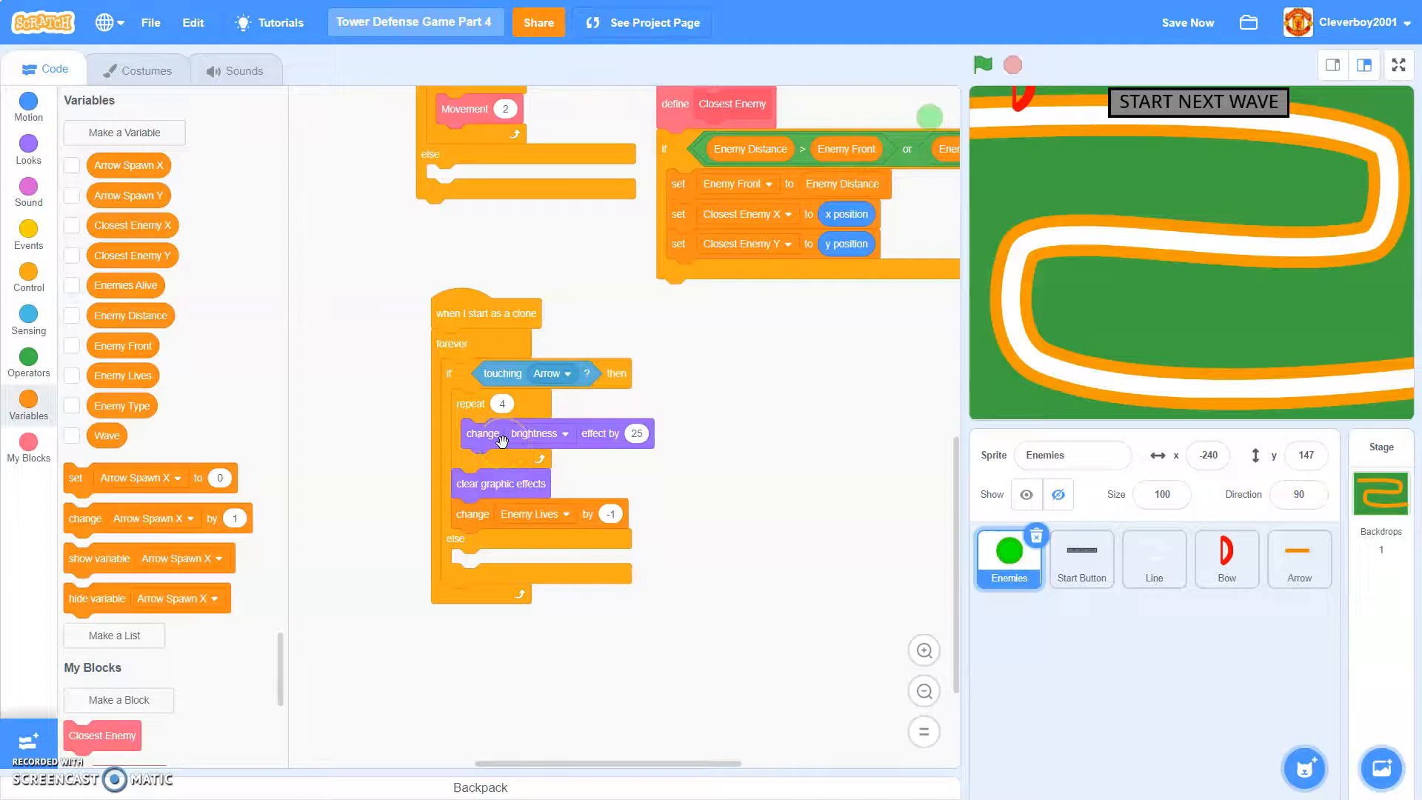
pyautogui.moveTo(539, 372)
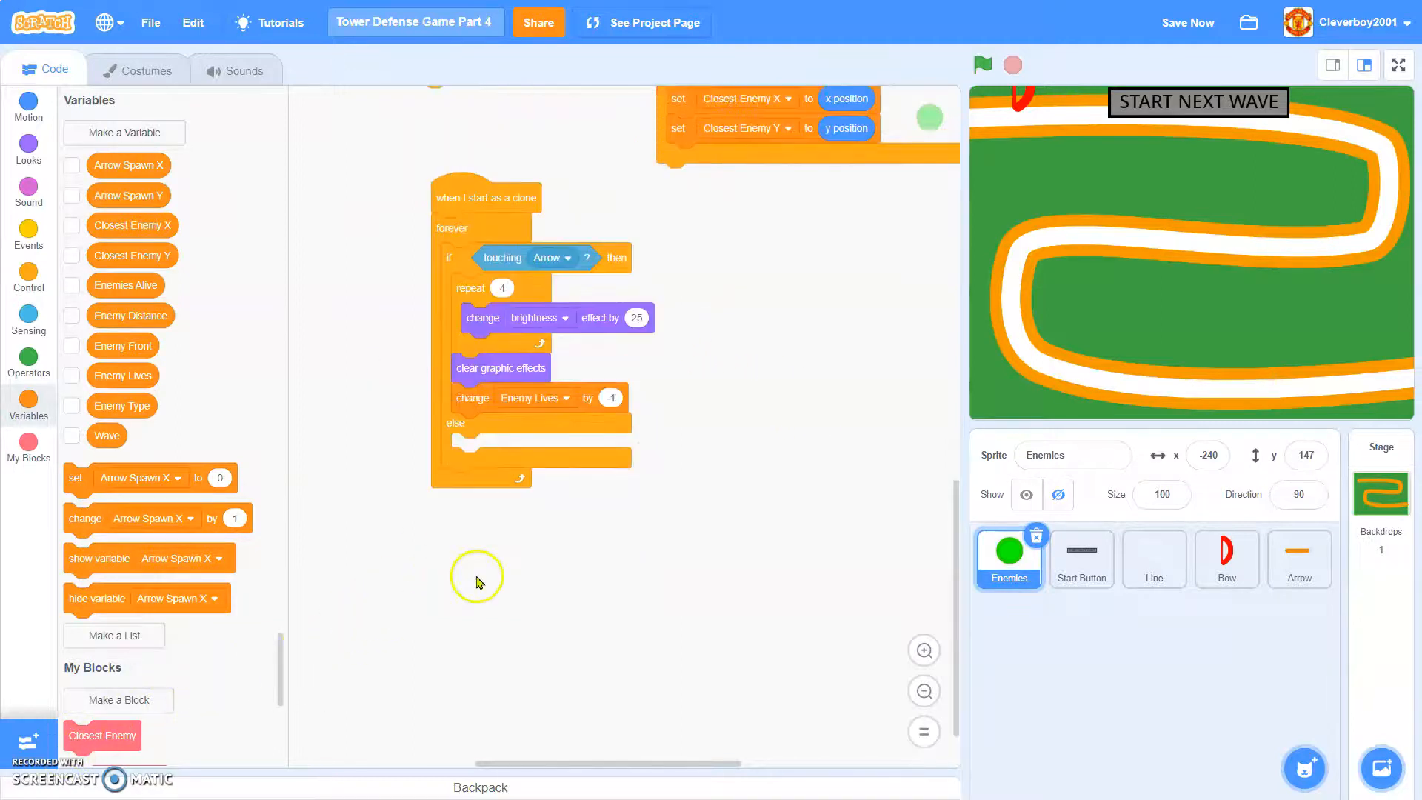
# - Add an 'Enemy Lives < 1' check that changes Enemies Alive and deletes the clone
pyautogui.click(28, 278)
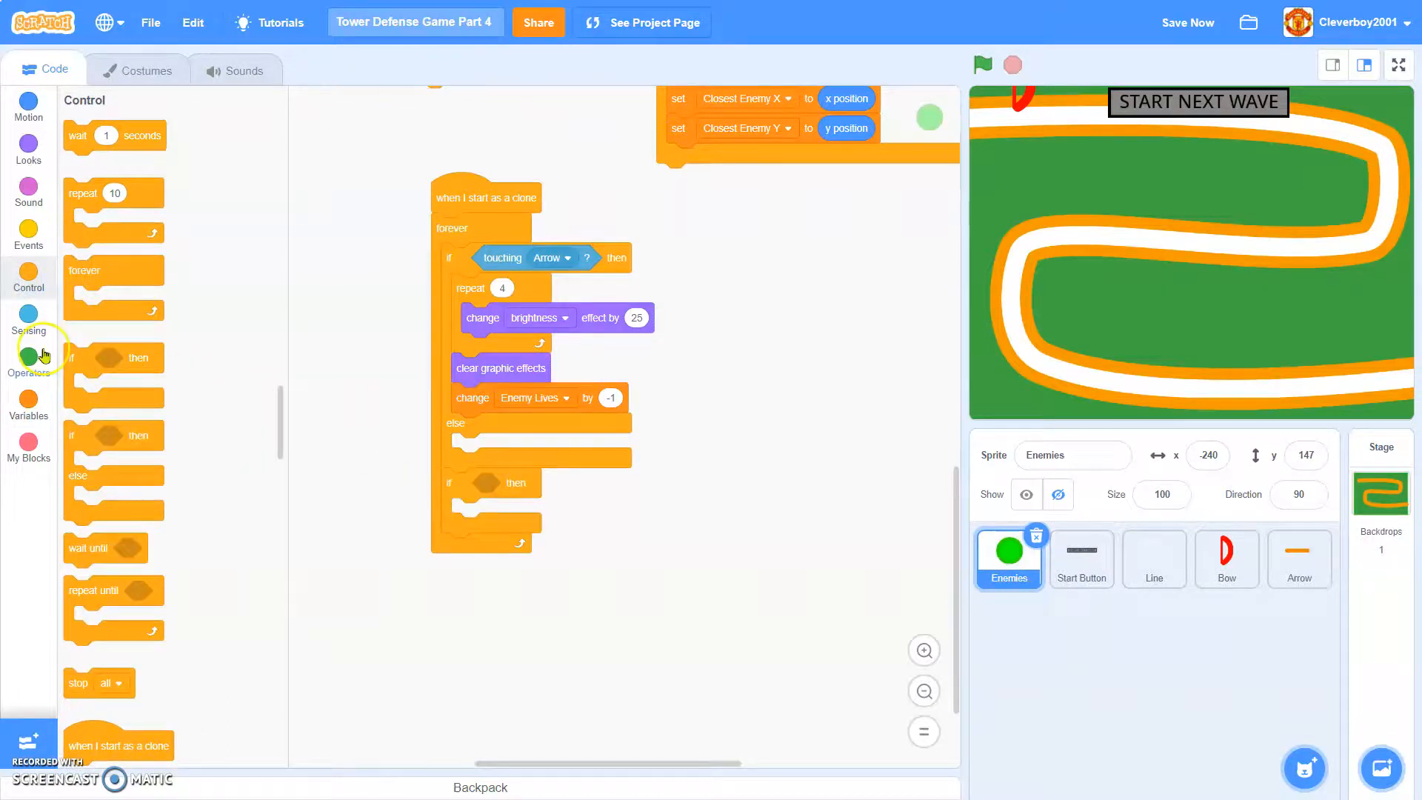
pyautogui.click(28, 357)
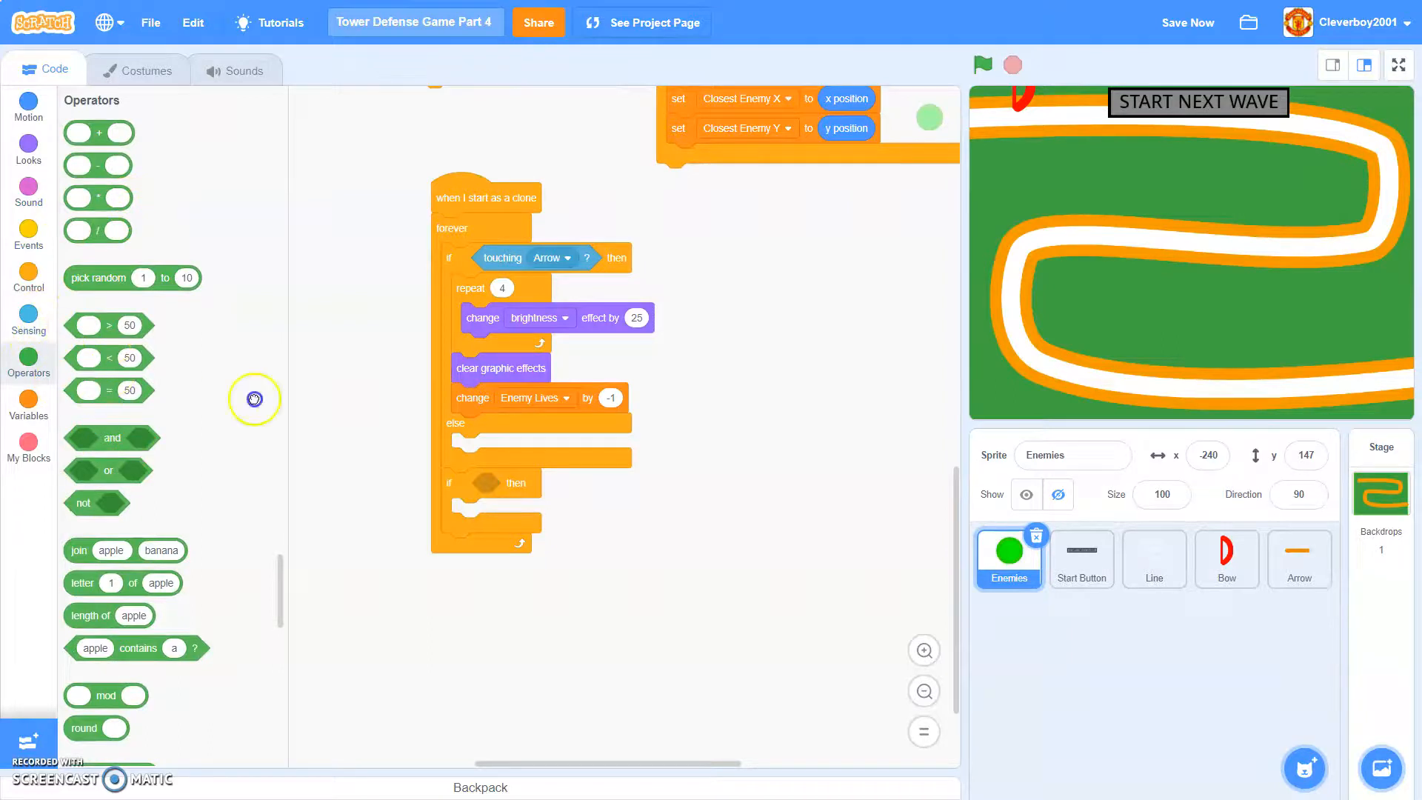
pyautogui.click(28, 404)
pyautogui.write('1')
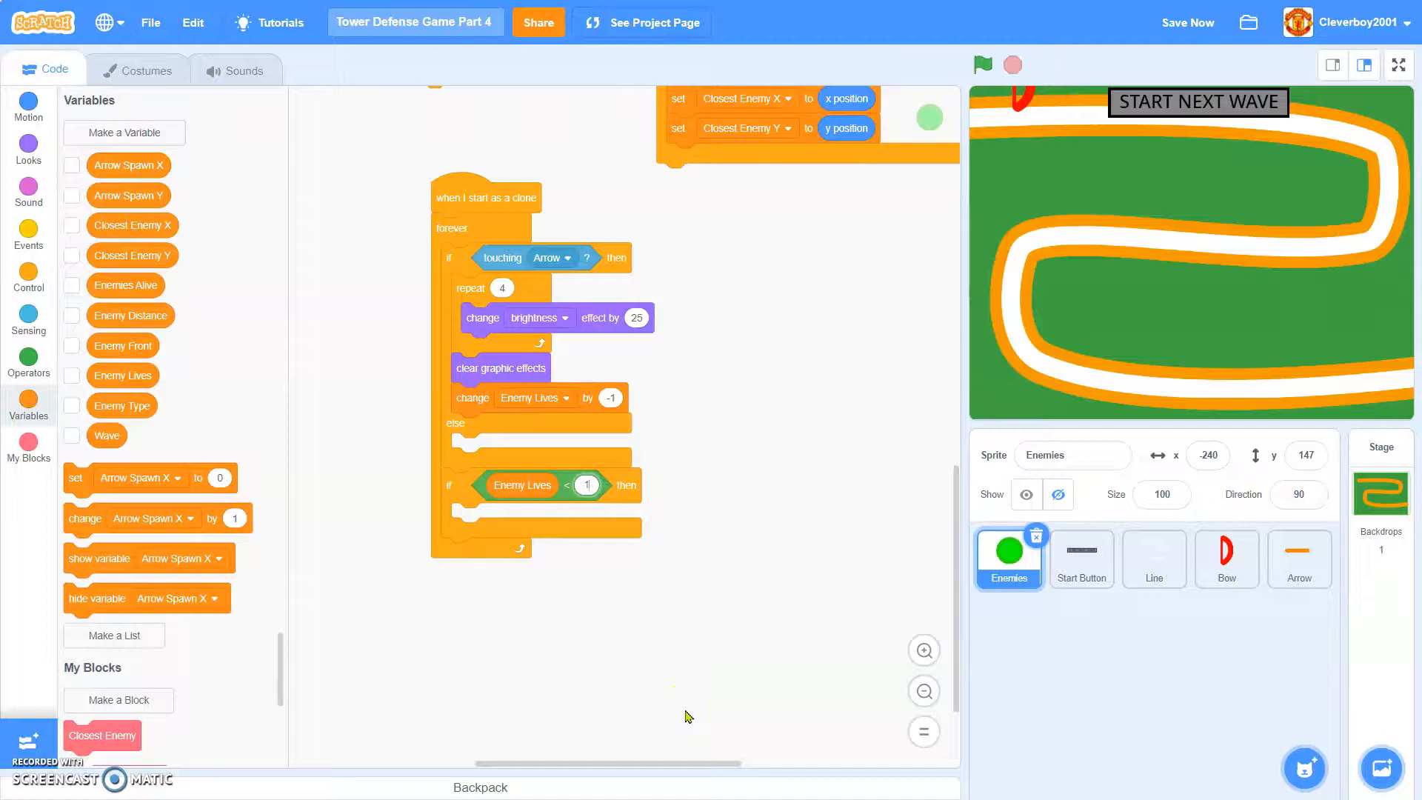
pyautogui.click(28, 275)
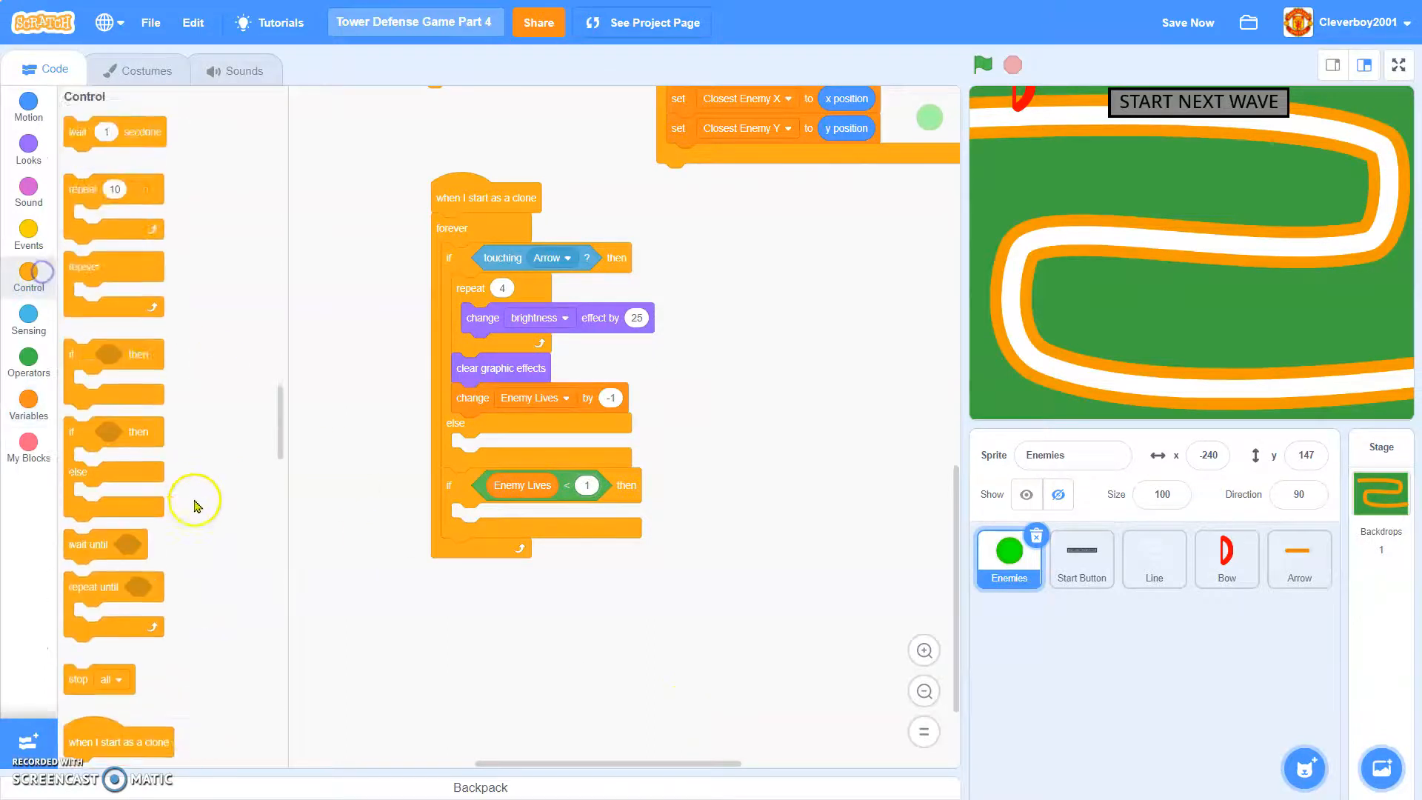
pyautogui.scroll(-3)
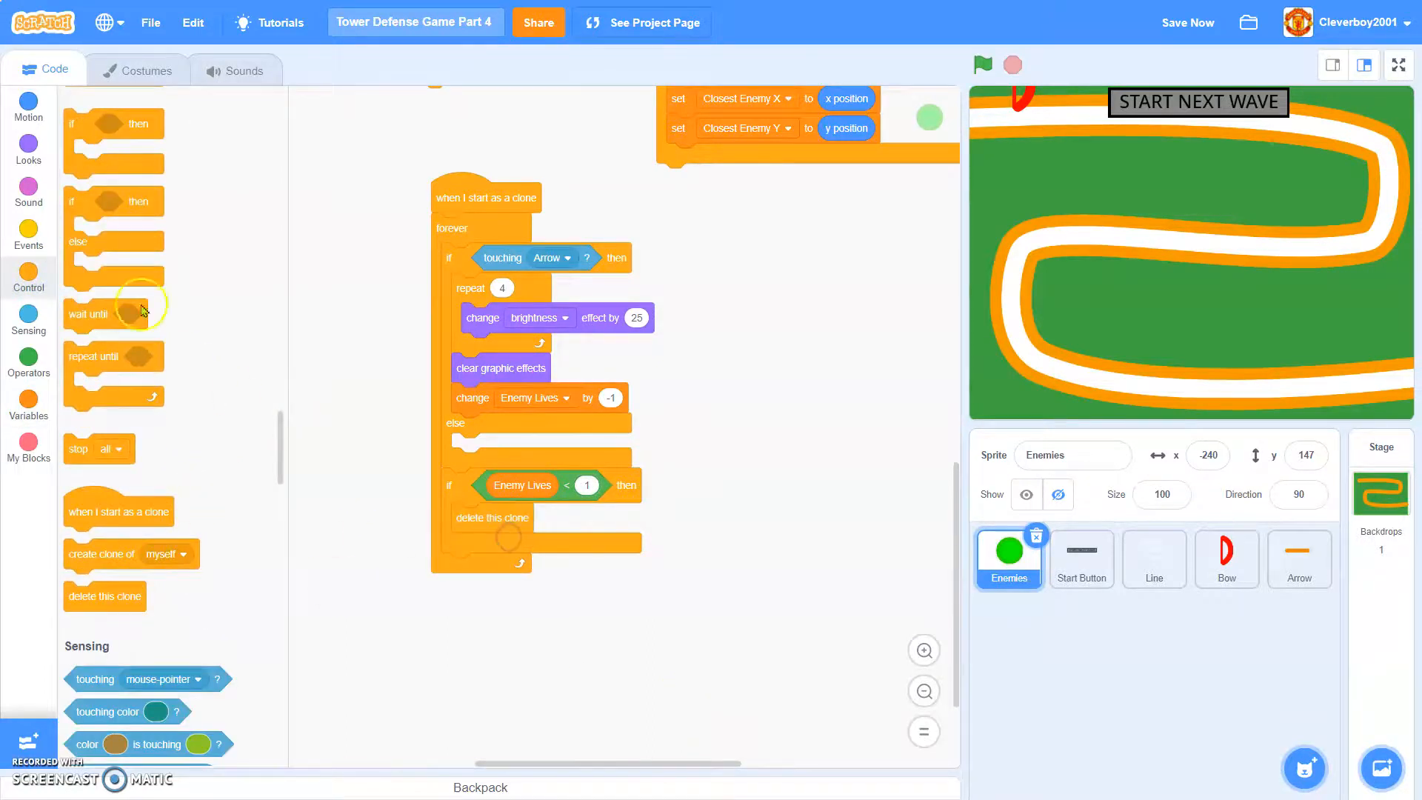
pyautogui.click(28, 404)
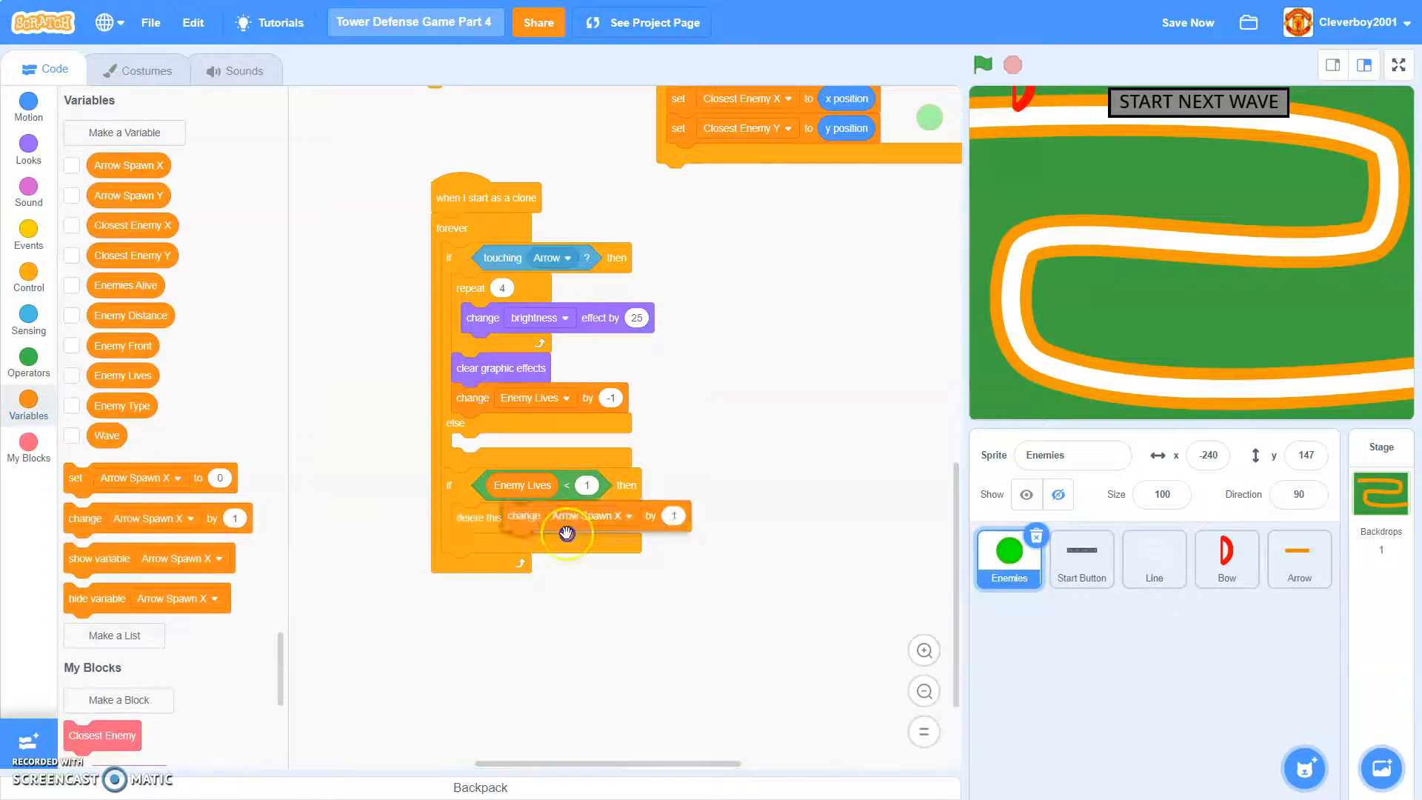
pyautogui.click(587, 517)
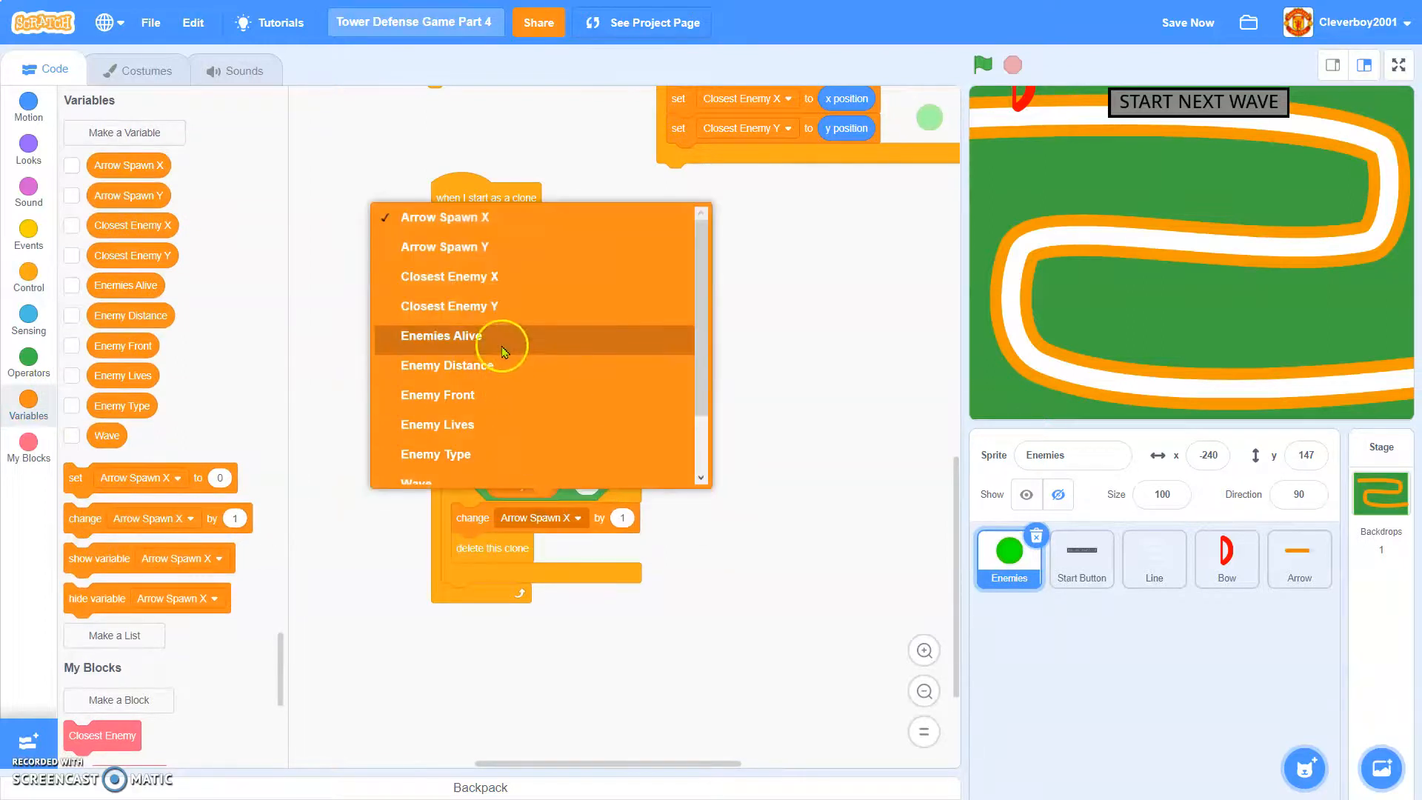
pyautogui.click(439, 336)
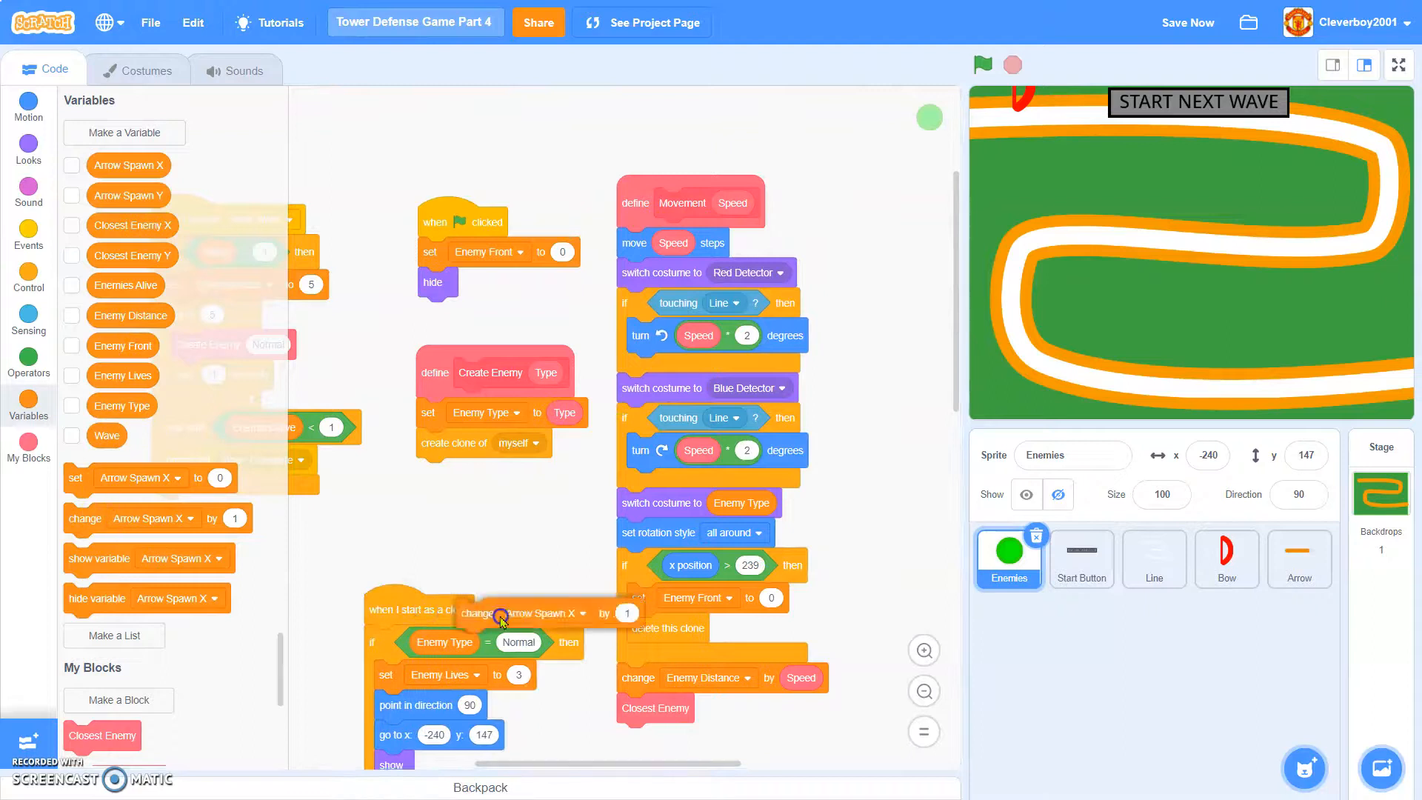
# - Add 'change Enemies Alive by -1' to the x position > 239 branch and test-run the game
pyautogui.click(560, 613)
pyautogui.write('-1')
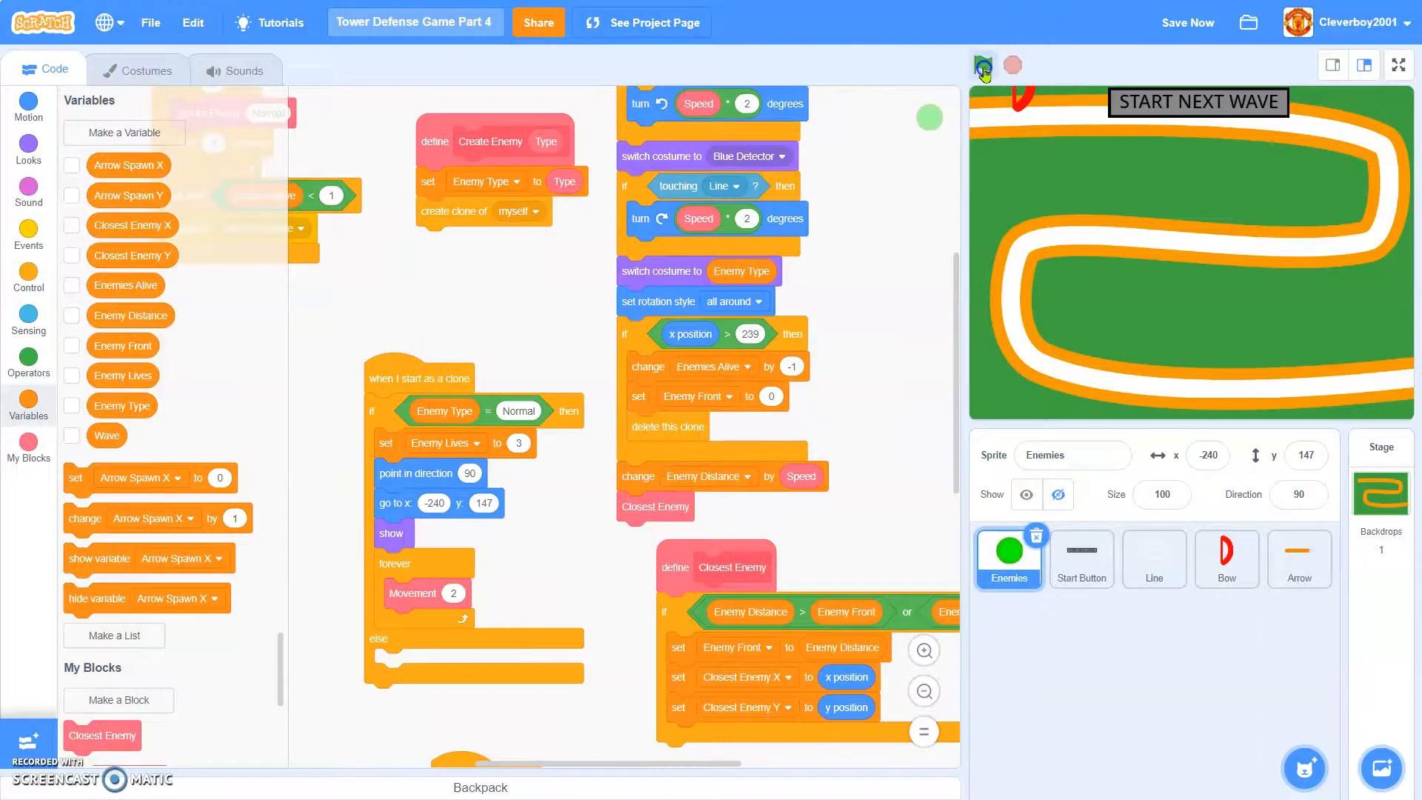
pyautogui.click(982, 64)
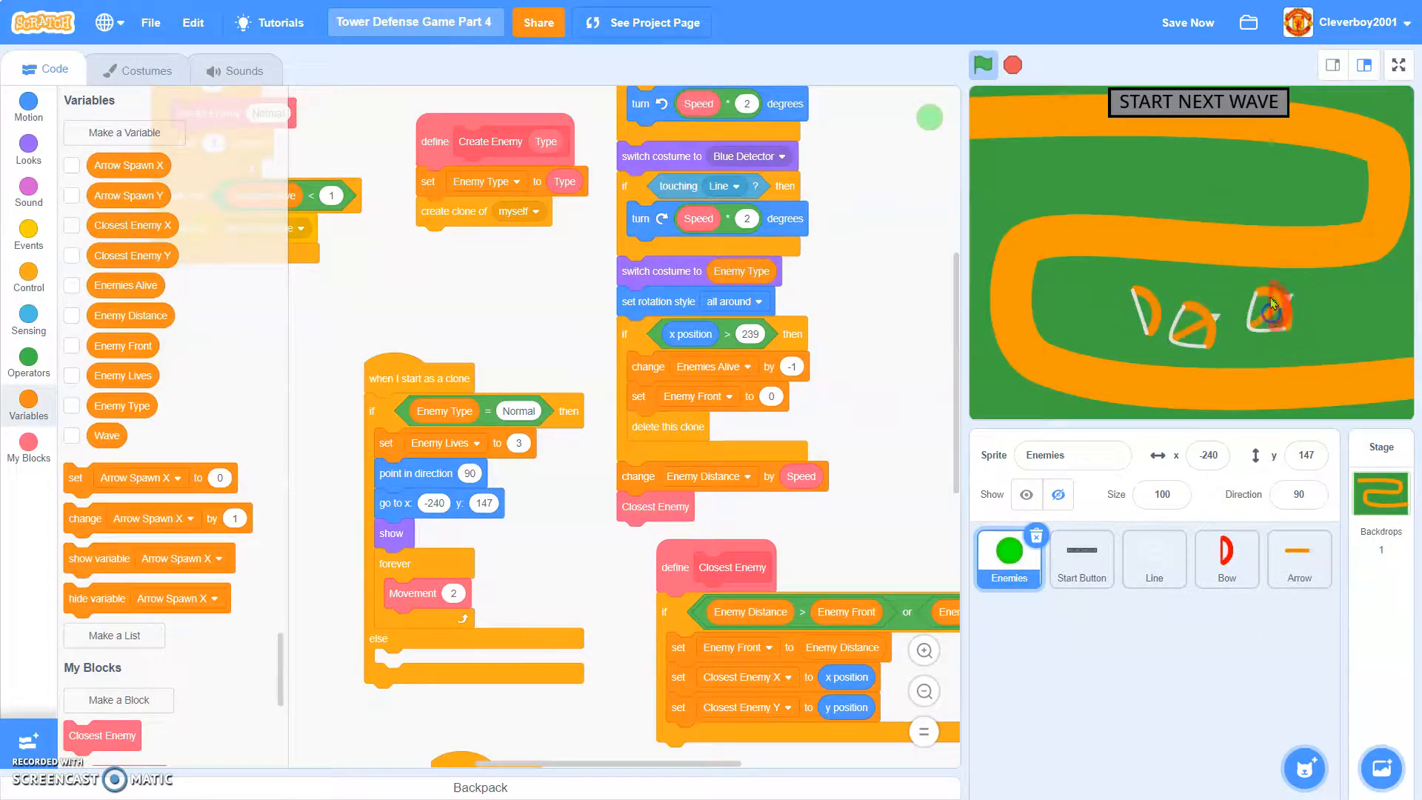
pyautogui.click(1012, 65)
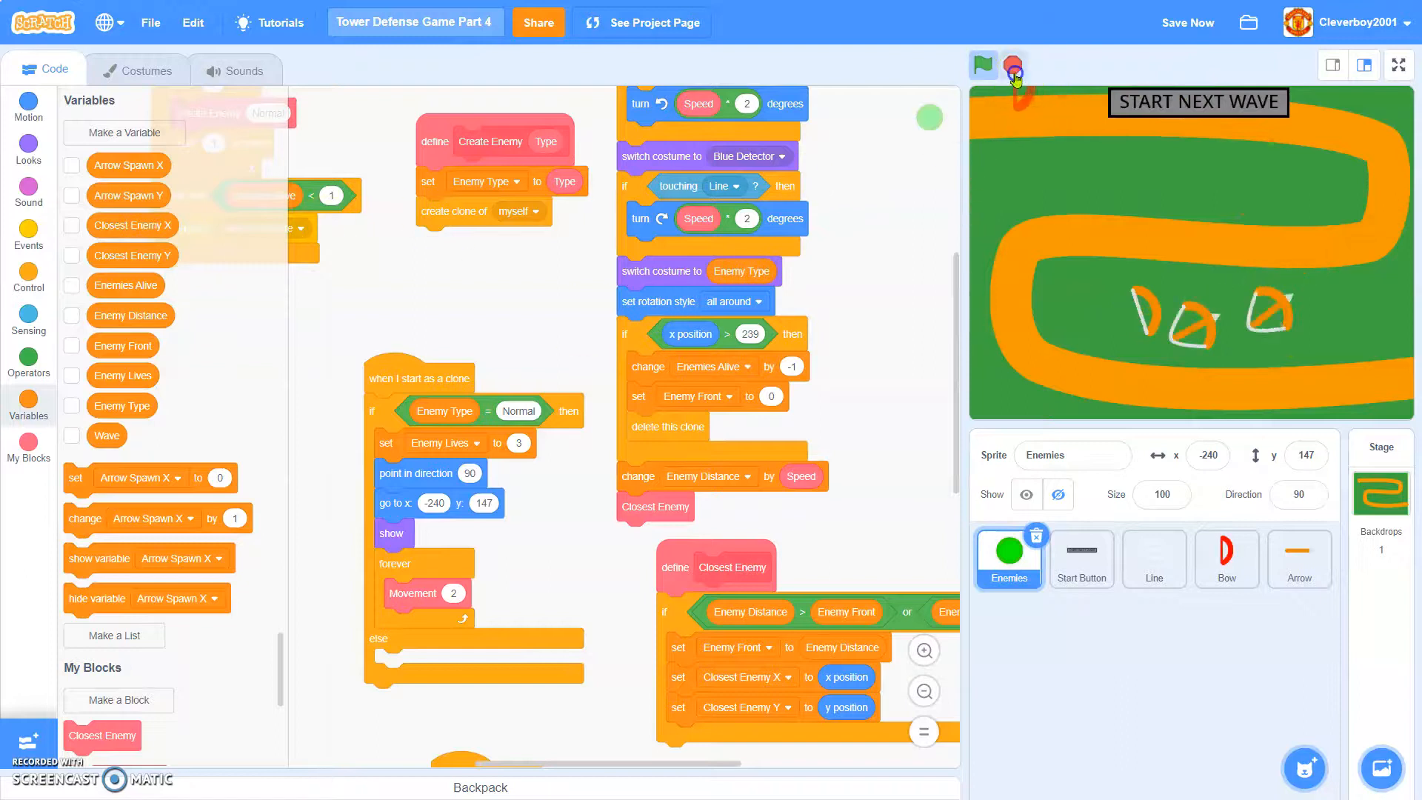
pyautogui.click(982, 65)
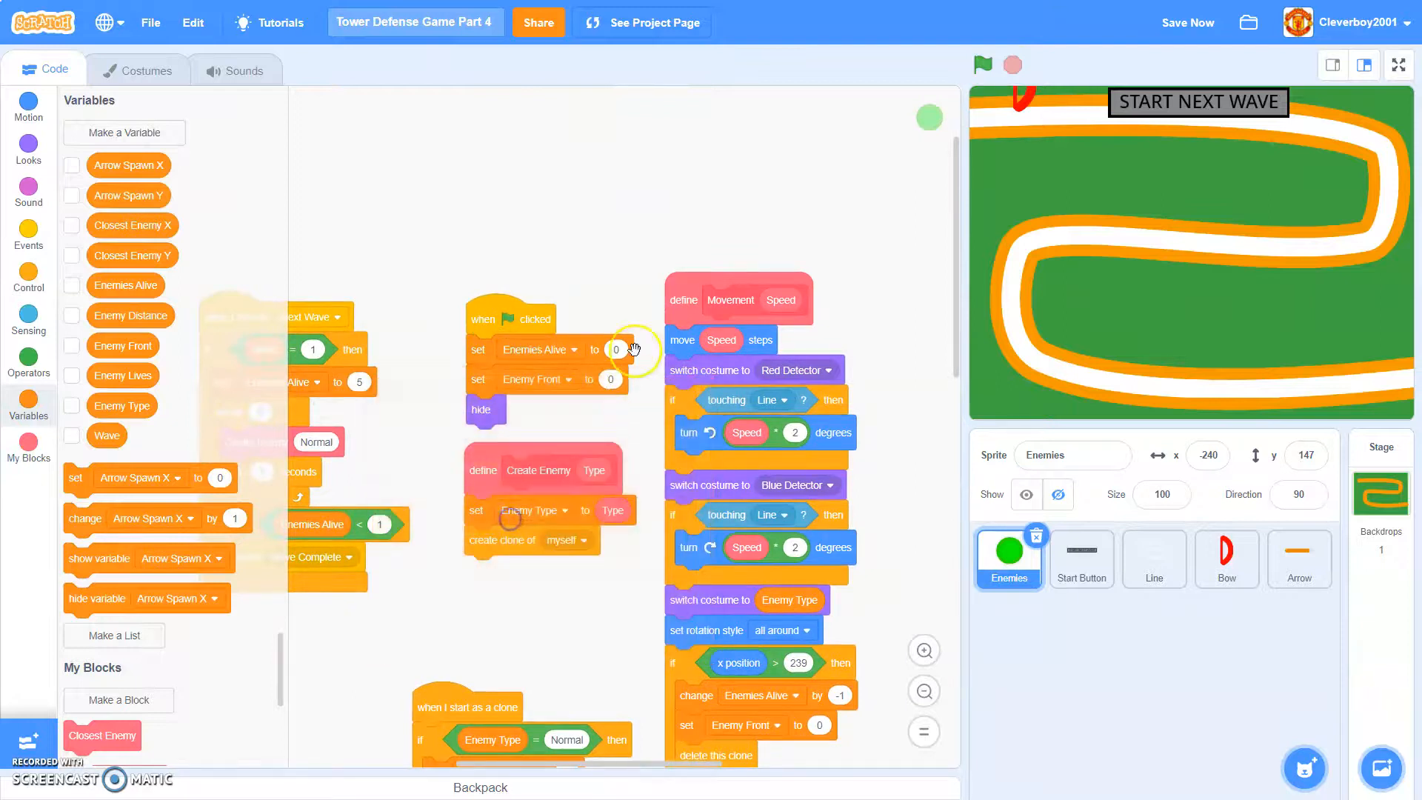
pyautogui.click(1398, 64)
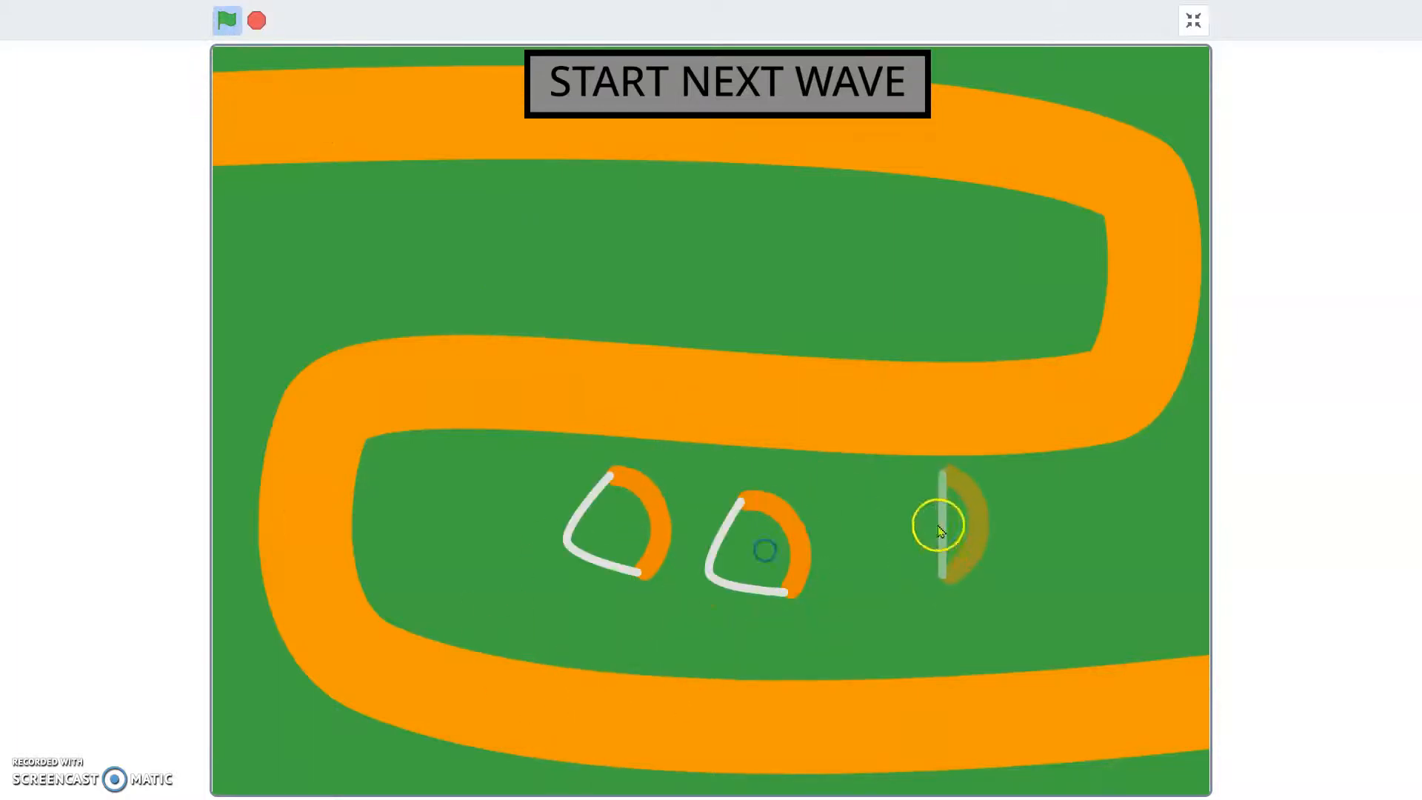
# - Place two bows beside the path during the full-screen test run, then scroll the palette
pyautogui.click(724, 81)
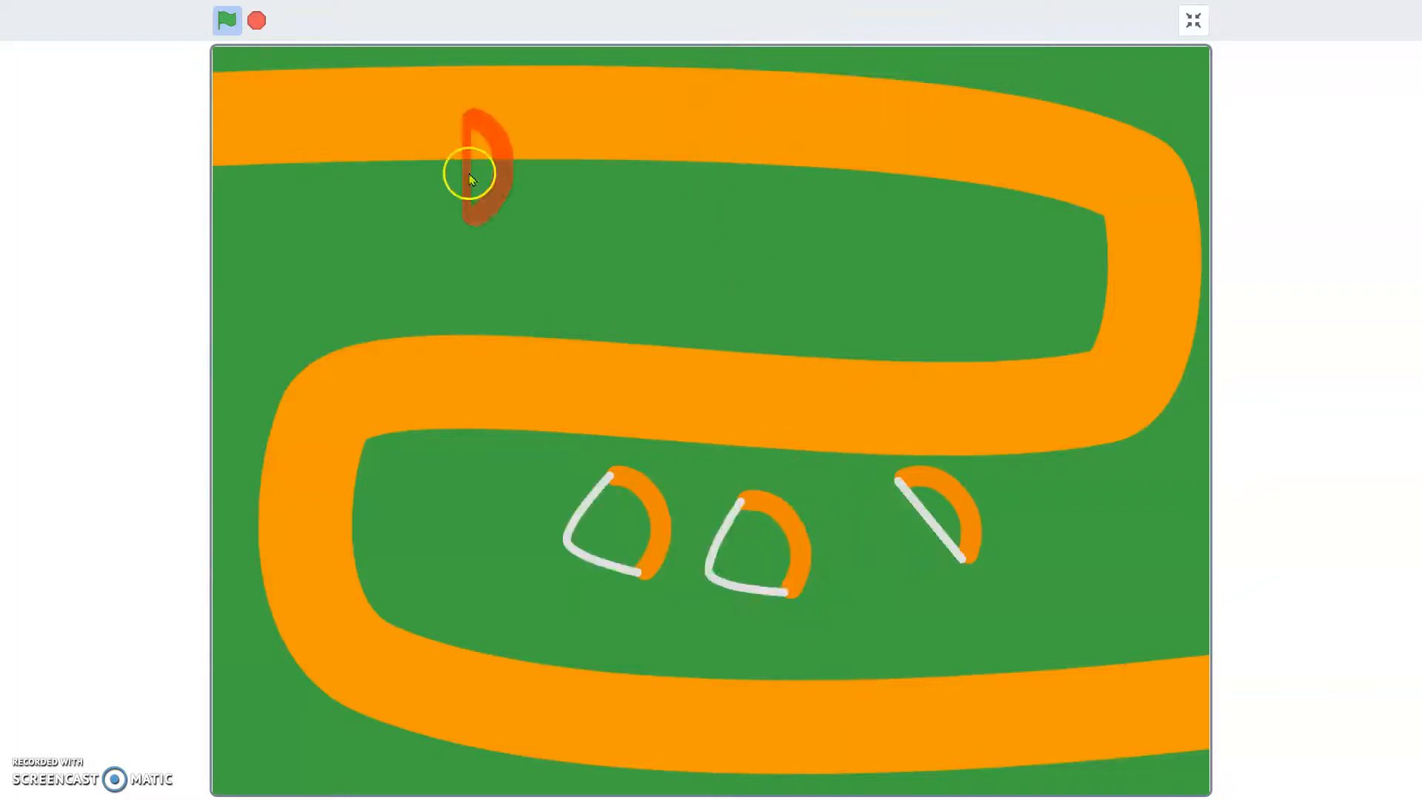
pyautogui.click(1192, 20)
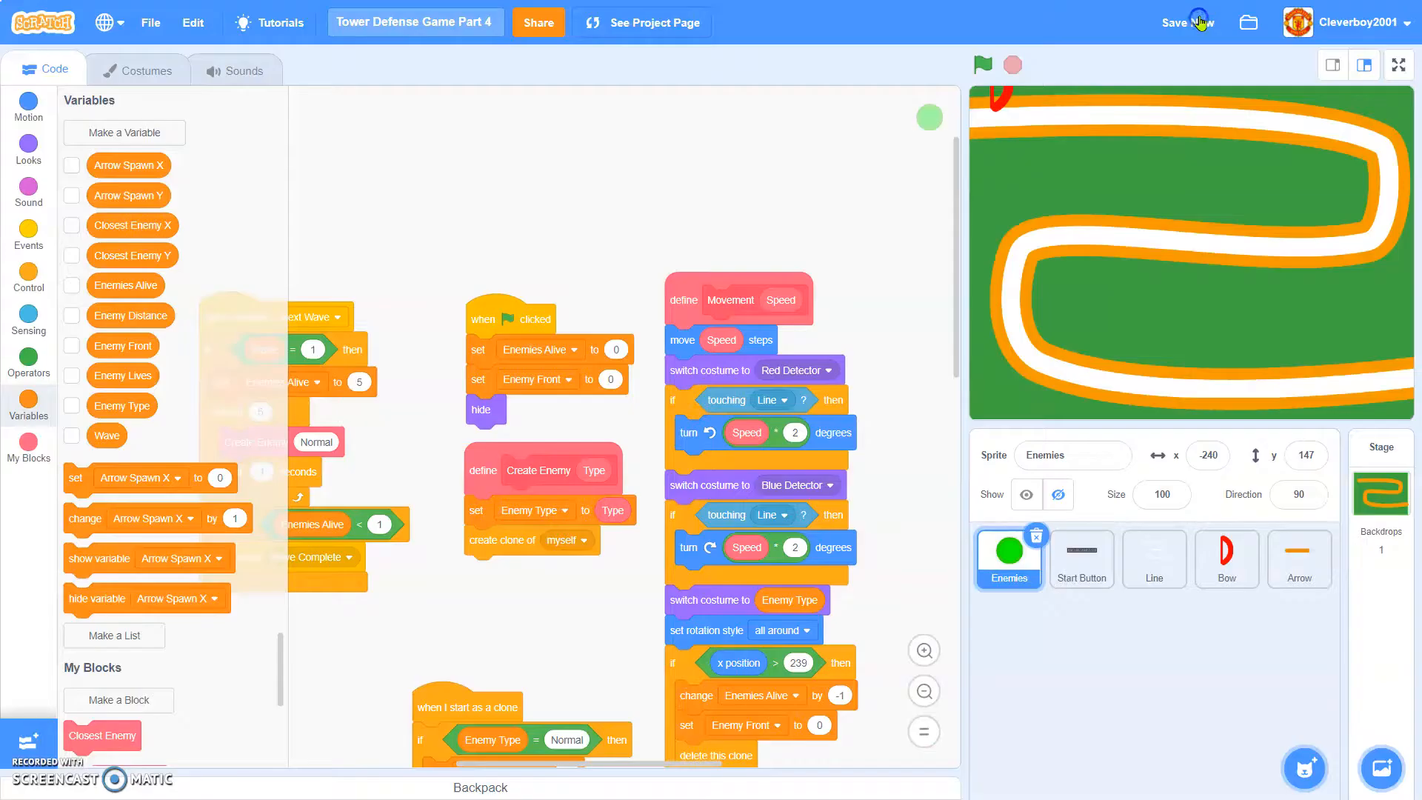
pyautogui.scroll(-3)
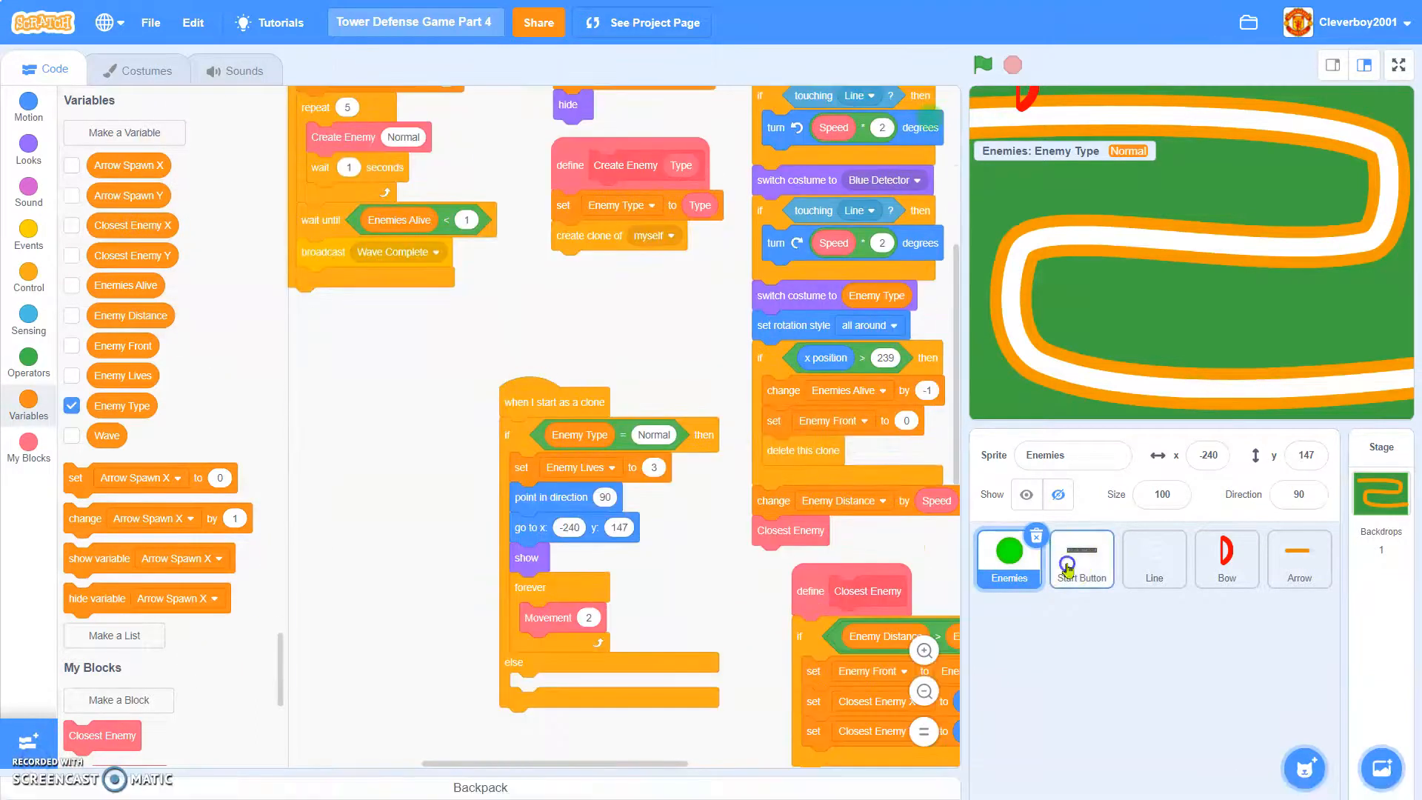
# - Select the Start Button sprite, run its script with bows placed, then stop the game
pyautogui.click(1080, 558)
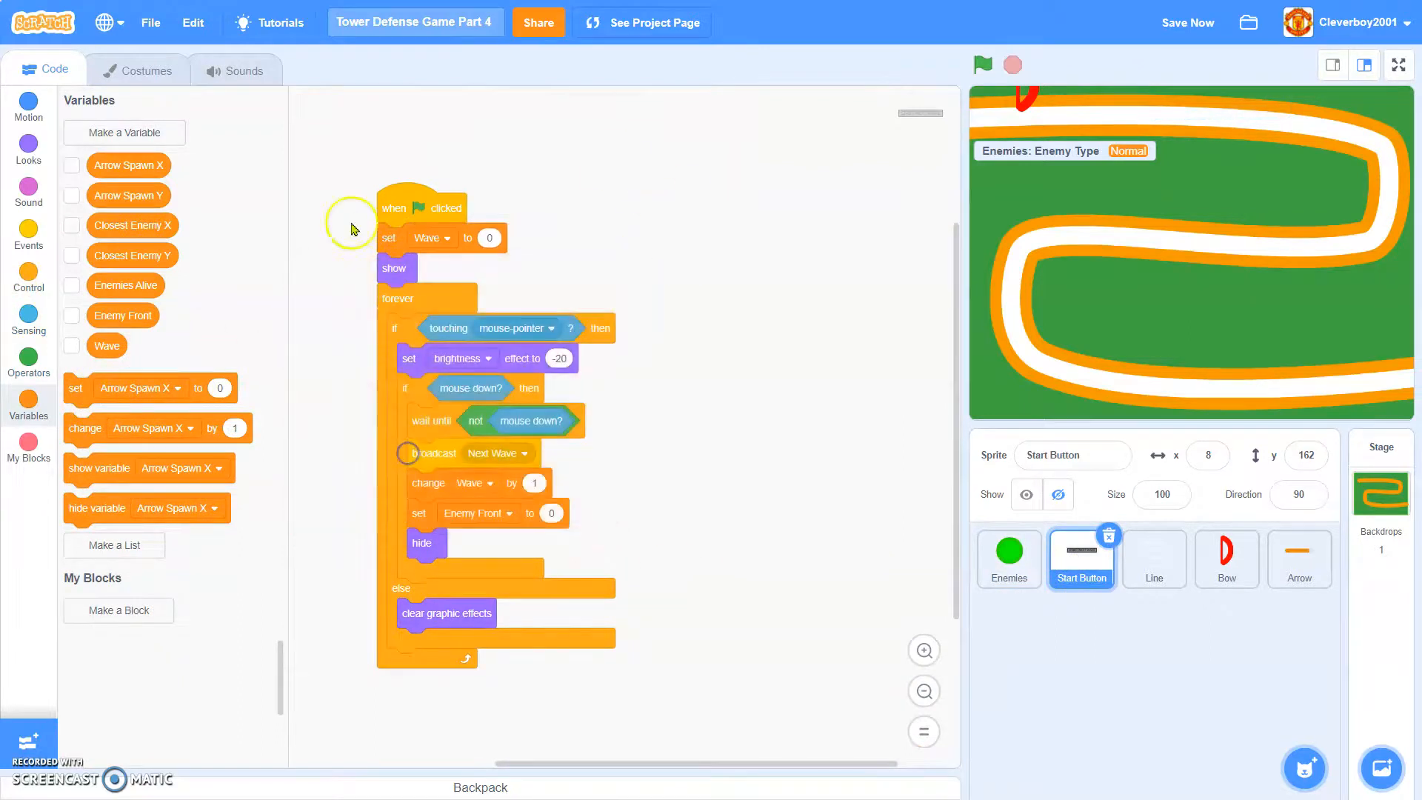
pyautogui.click(982, 64)
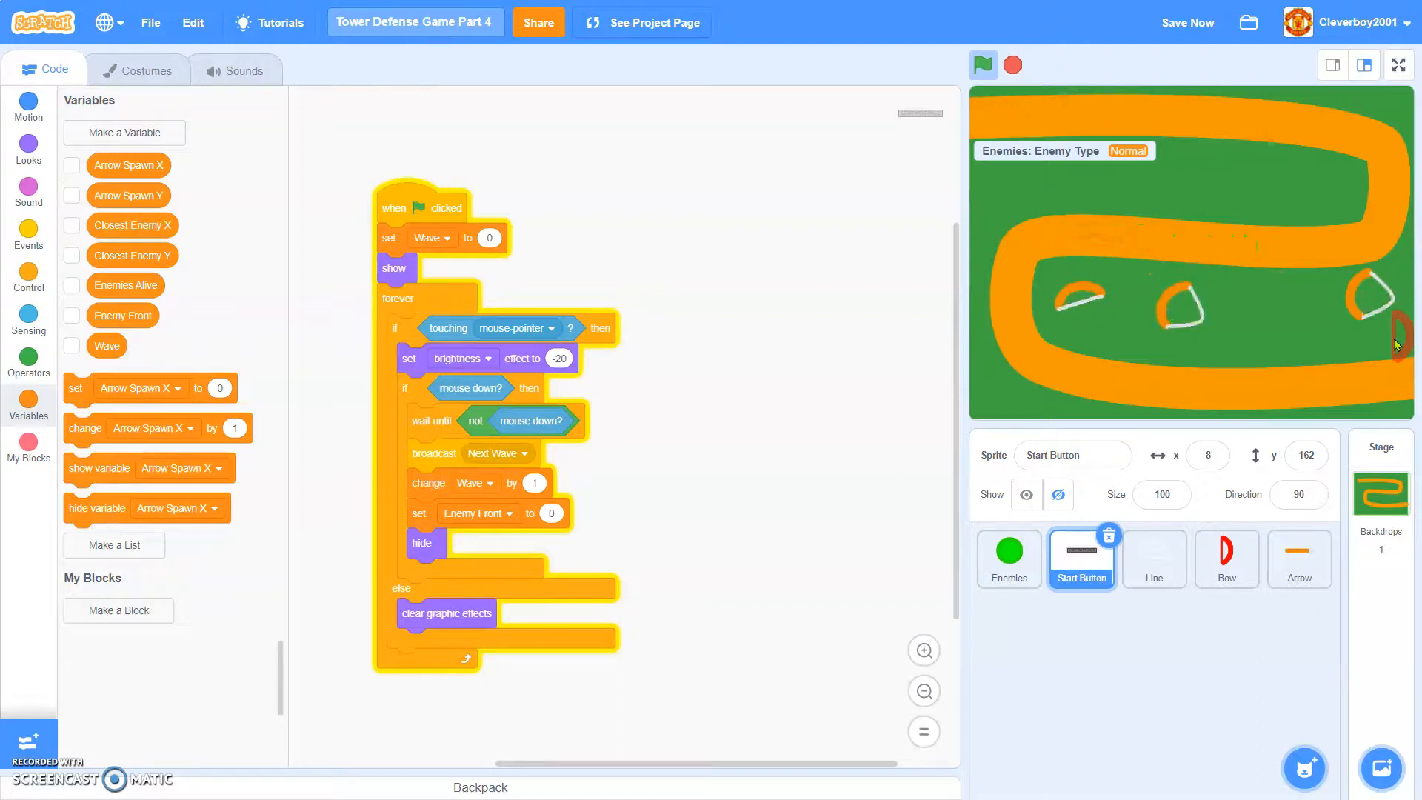
pyautogui.click(983, 65)
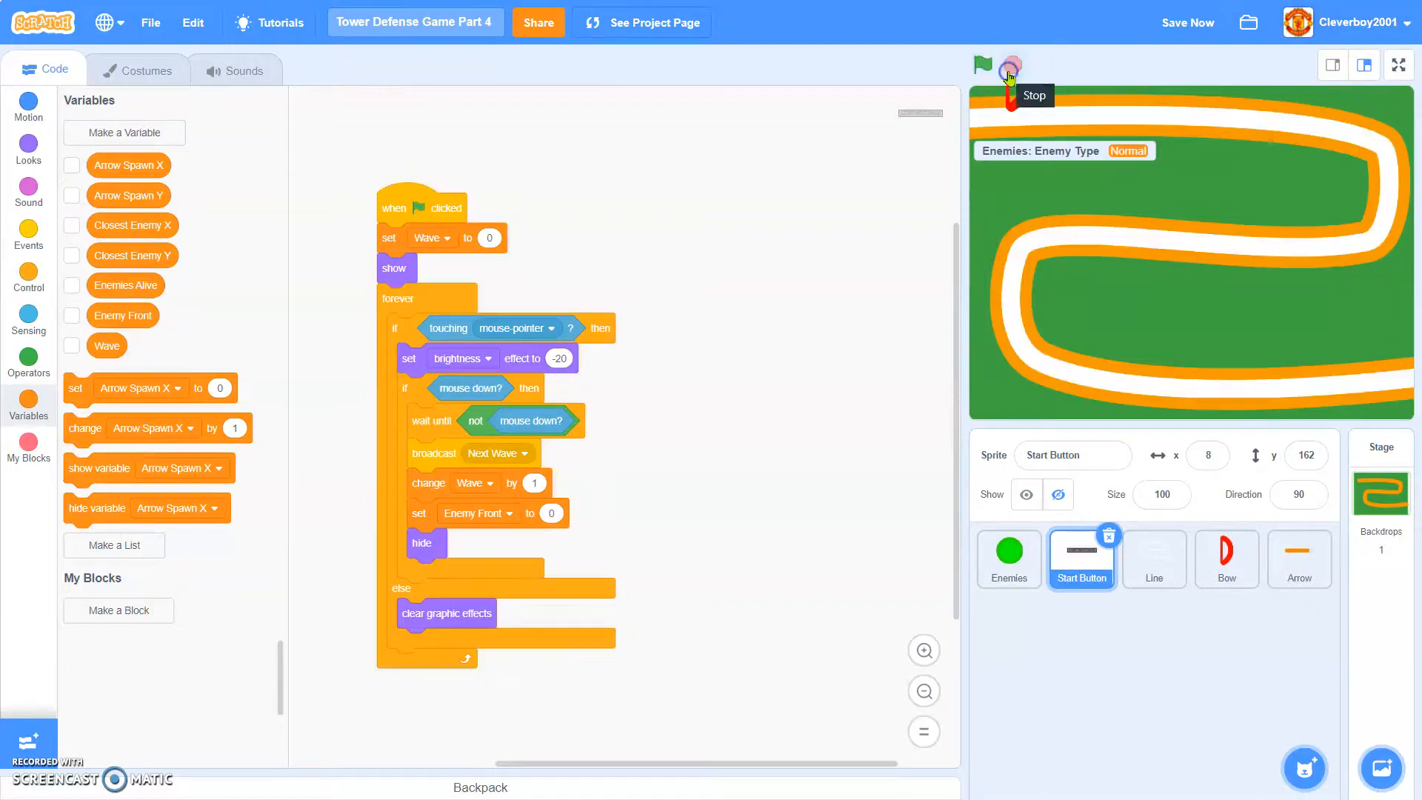
pyautogui.click(1010, 65)
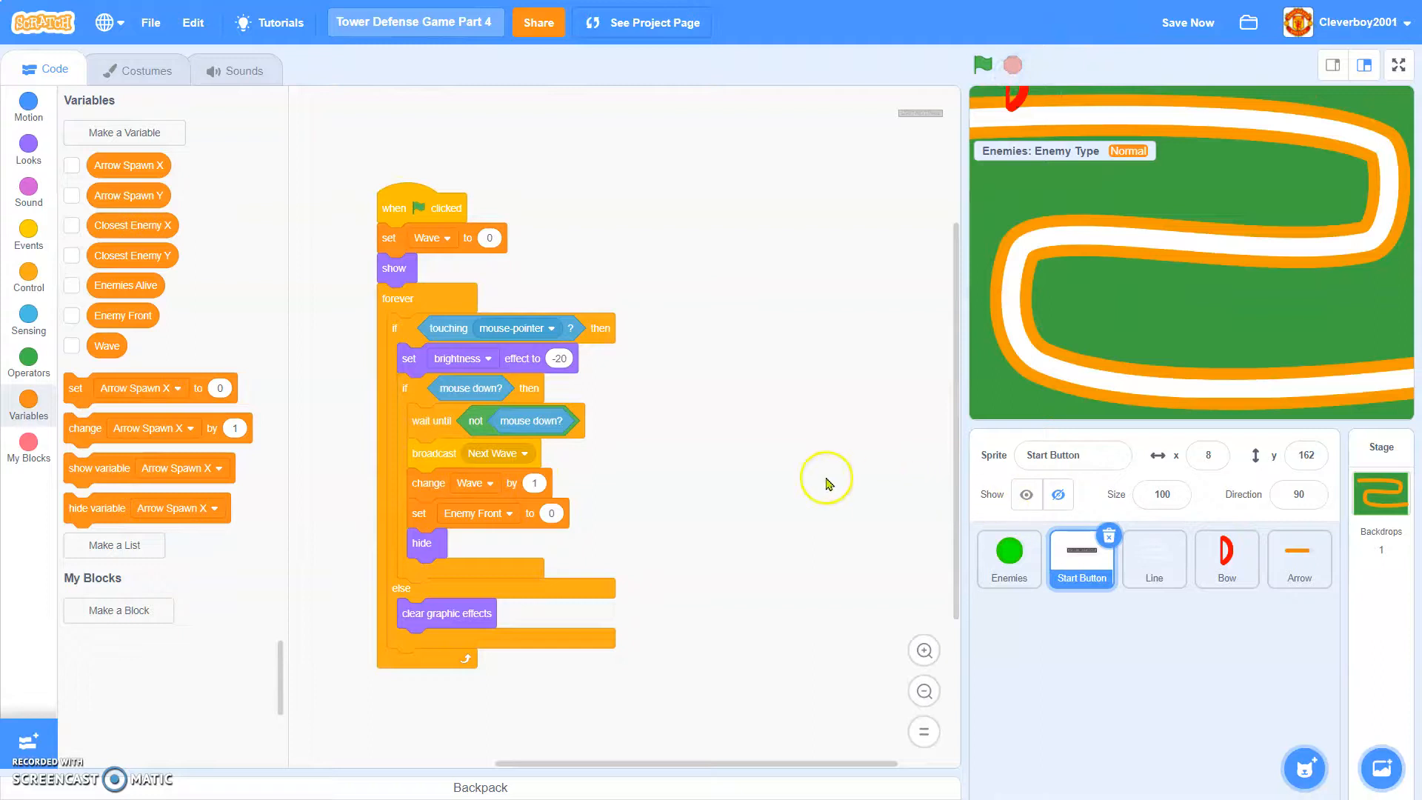
# - Add 'when I receive Wave Complete' with a 'show' block to Start Button, then select Enemies
pyautogui.click(29, 227)
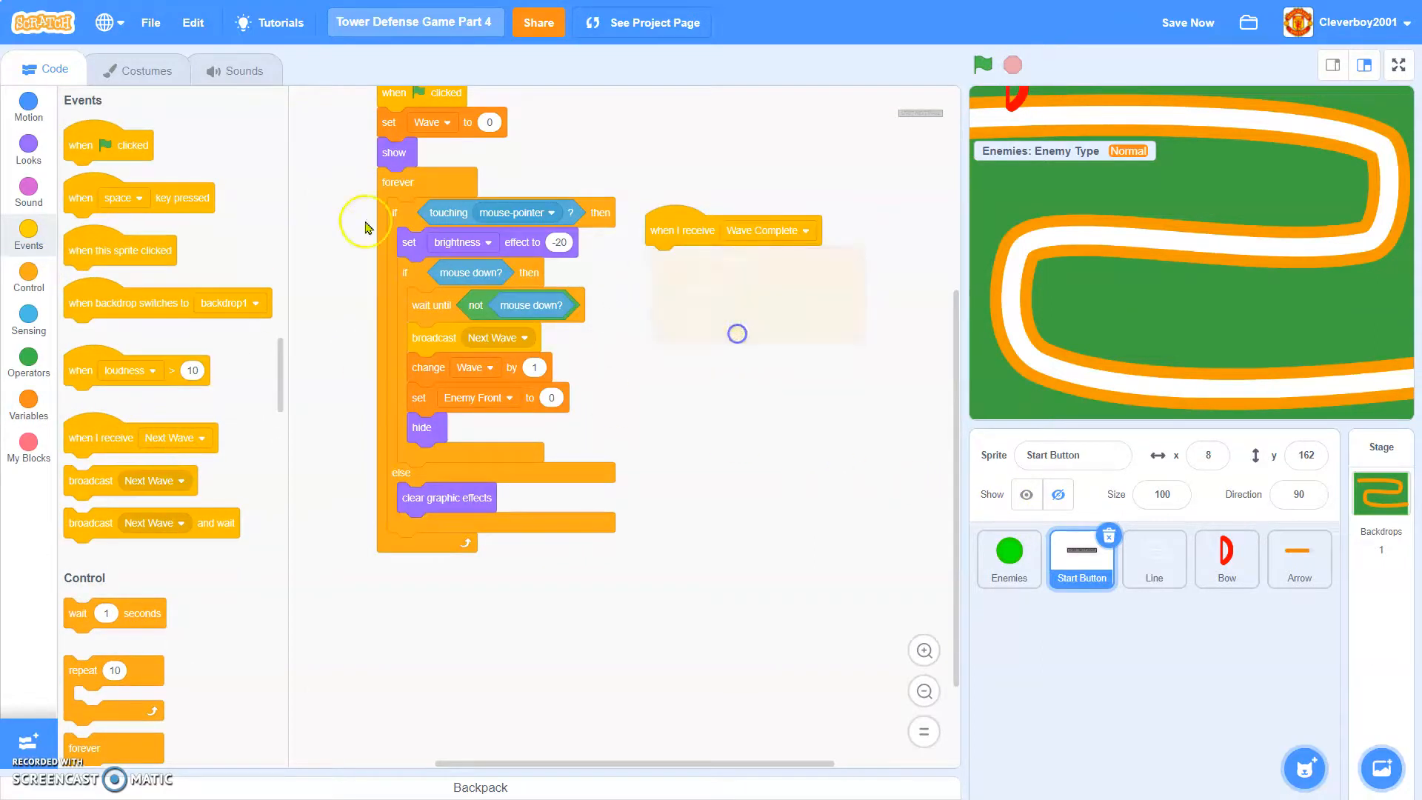
pyautogui.click(29, 146)
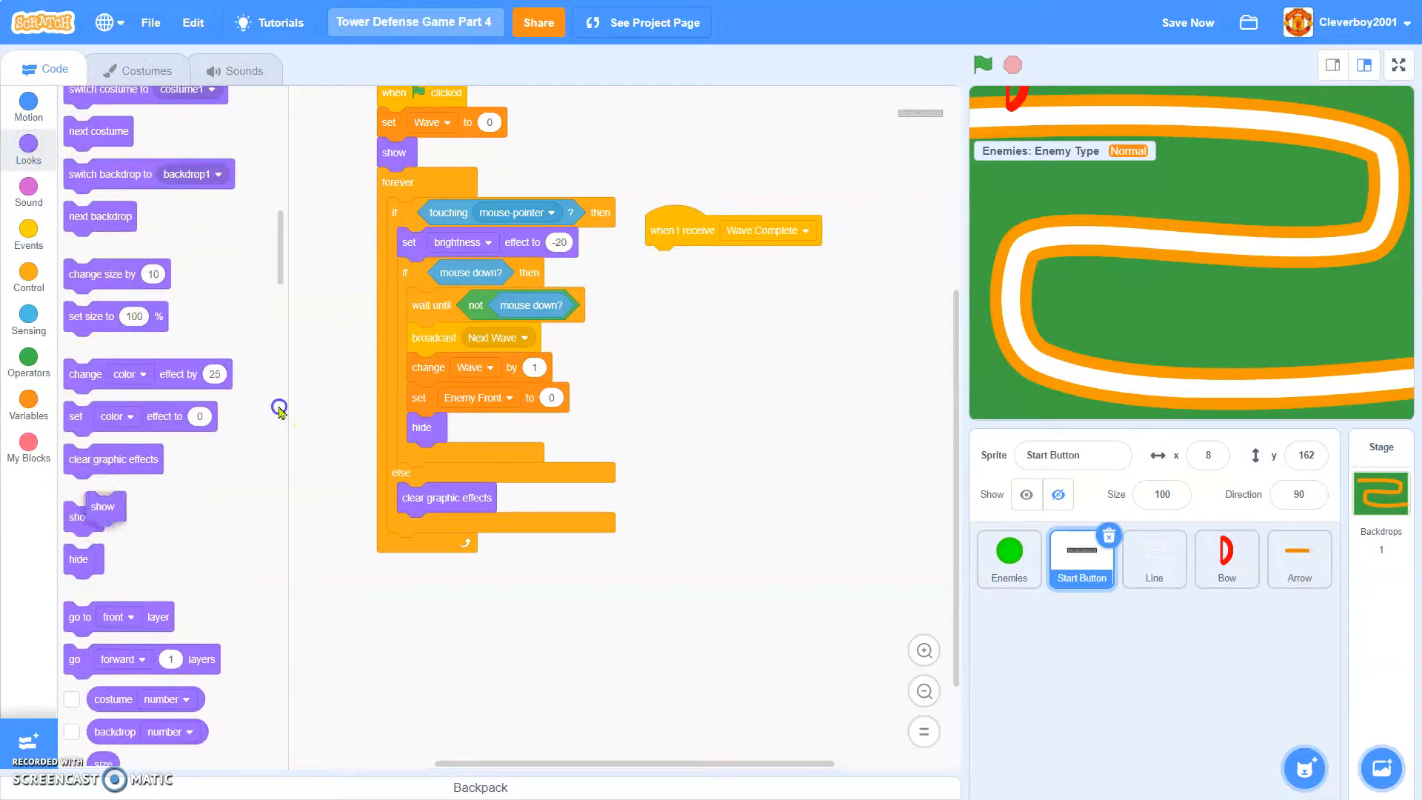
pyautogui.click(1397, 65)
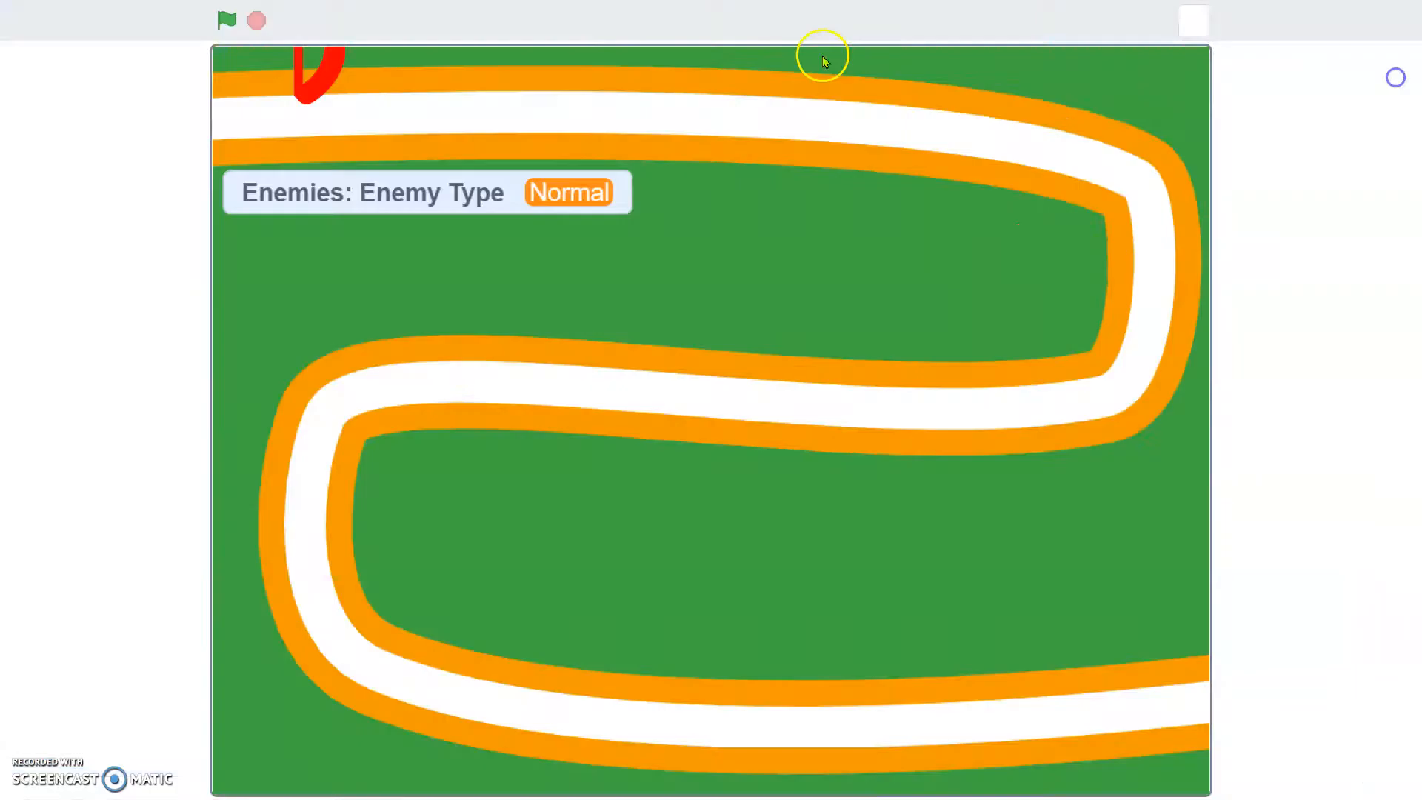
pyautogui.click(1395, 77)
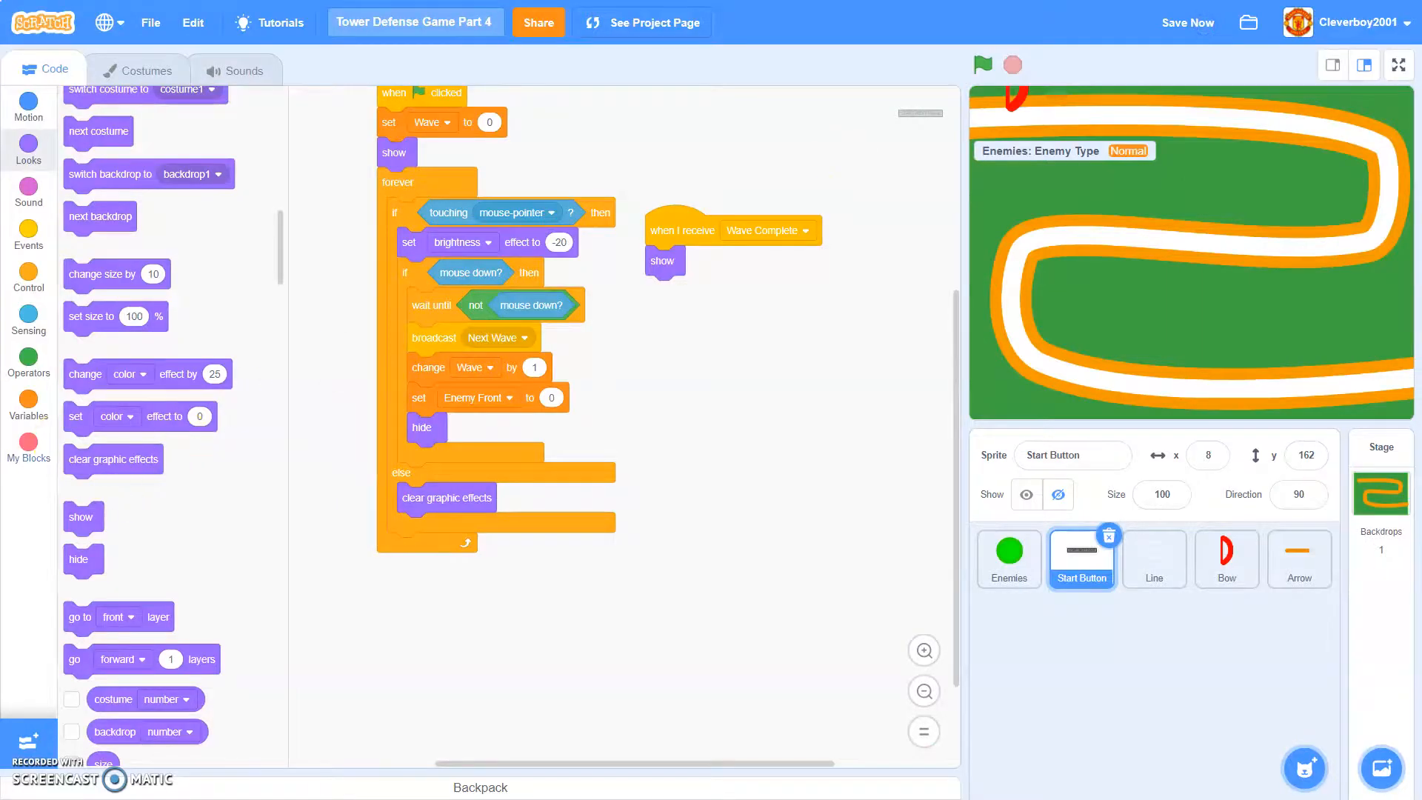
pyautogui.click(1007, 559)
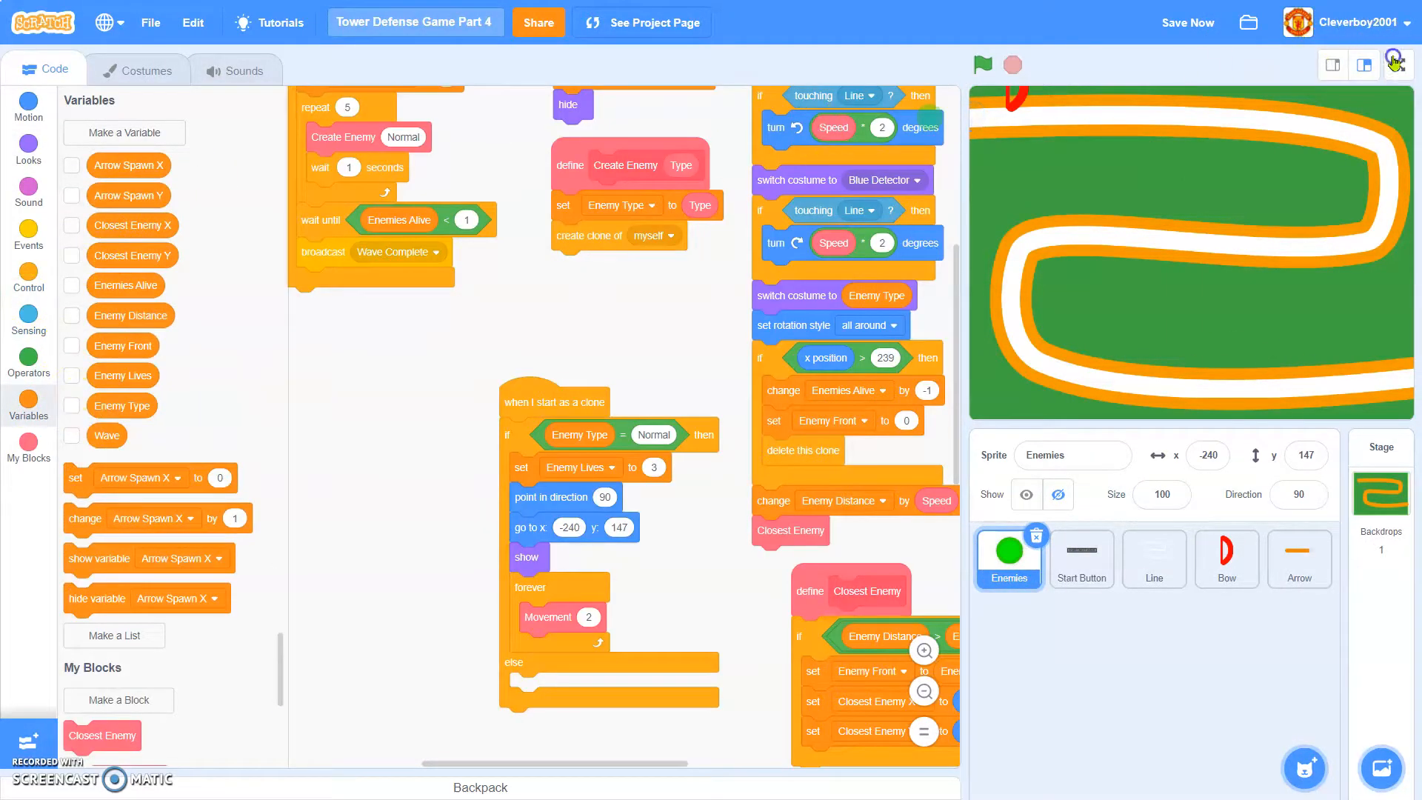
# - Switch to full screen and start the next wave of enemies
pyautogui.click(1397, 64)
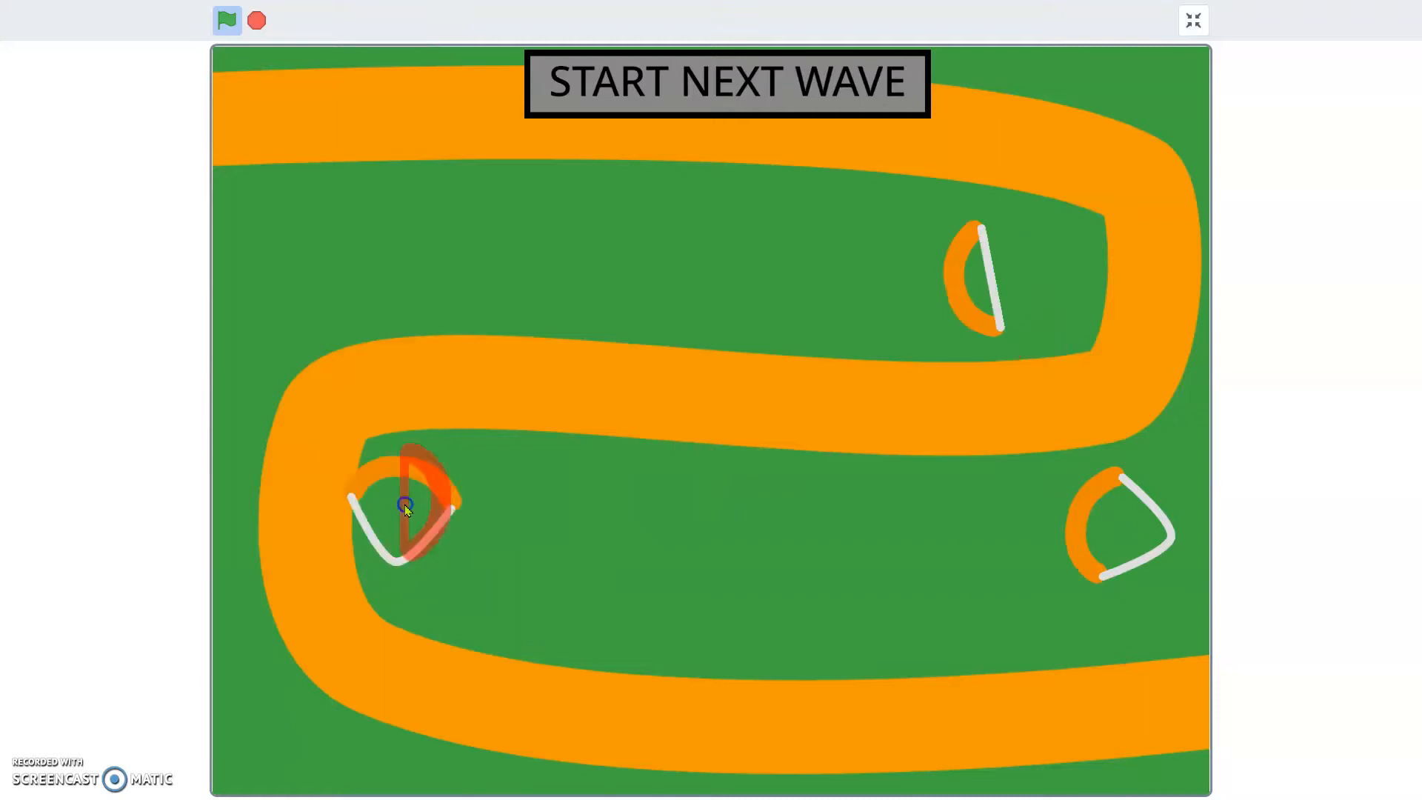
pyautogui.click(726, 82)
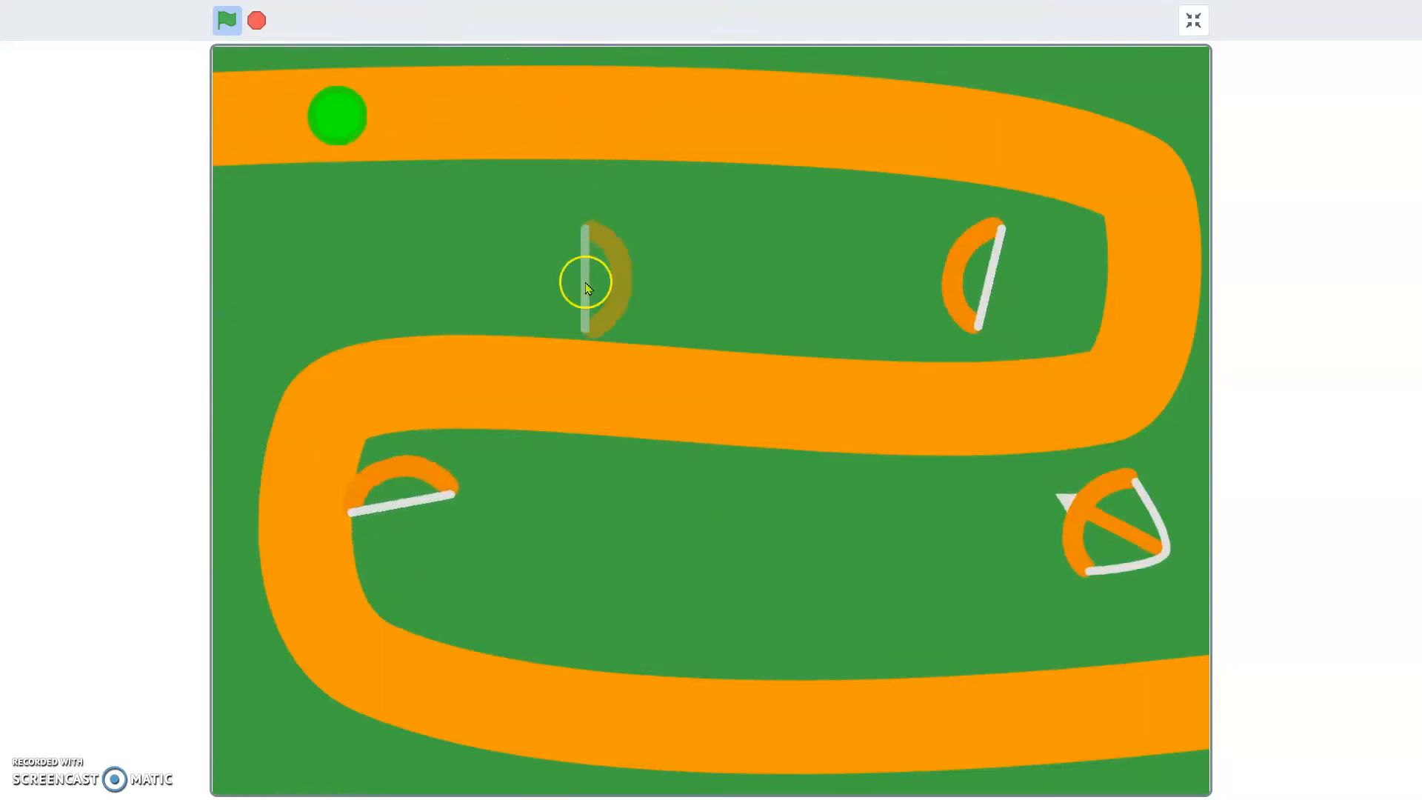